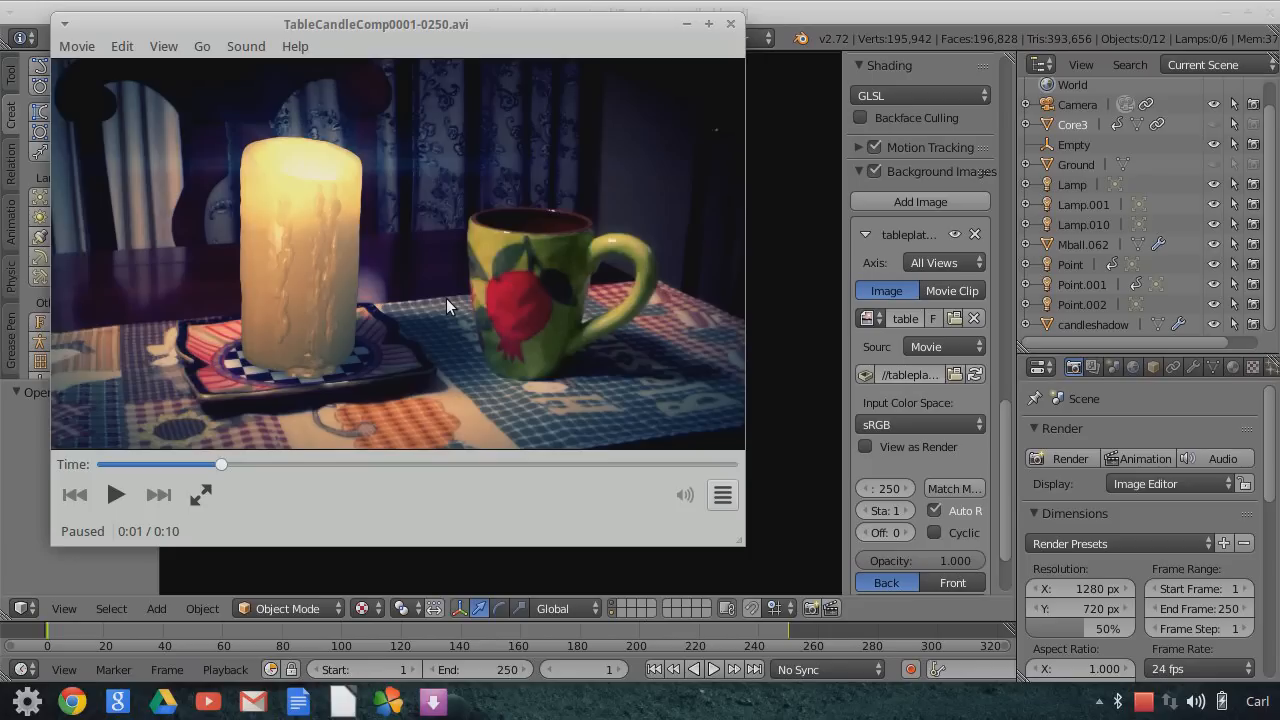
mouse_move(425, 320)
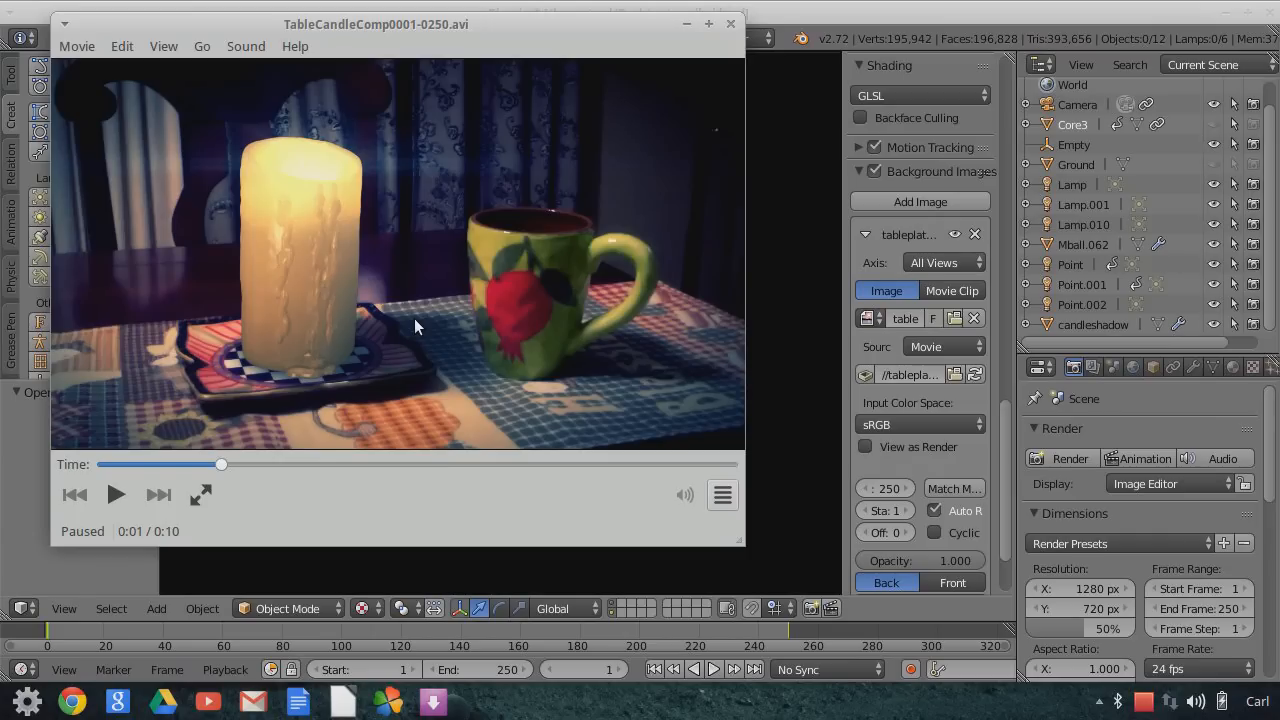
mouse_move(393, 303)
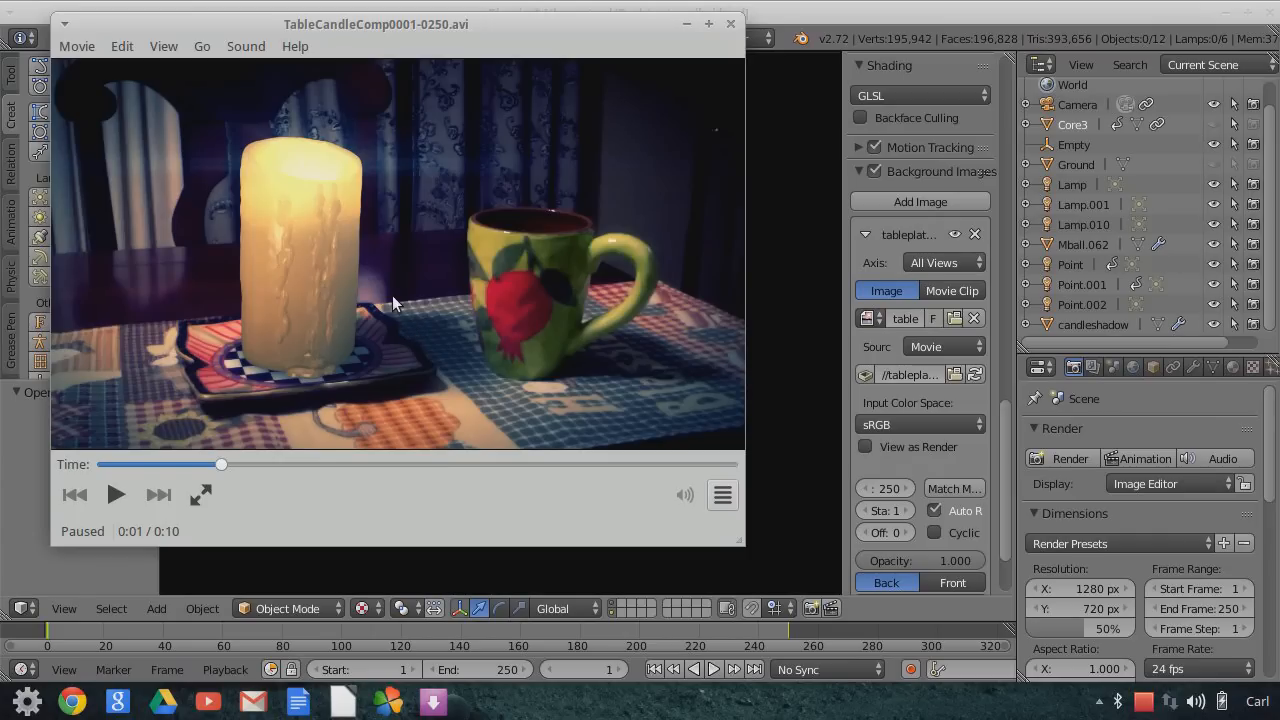
mouse_move(425, 311)
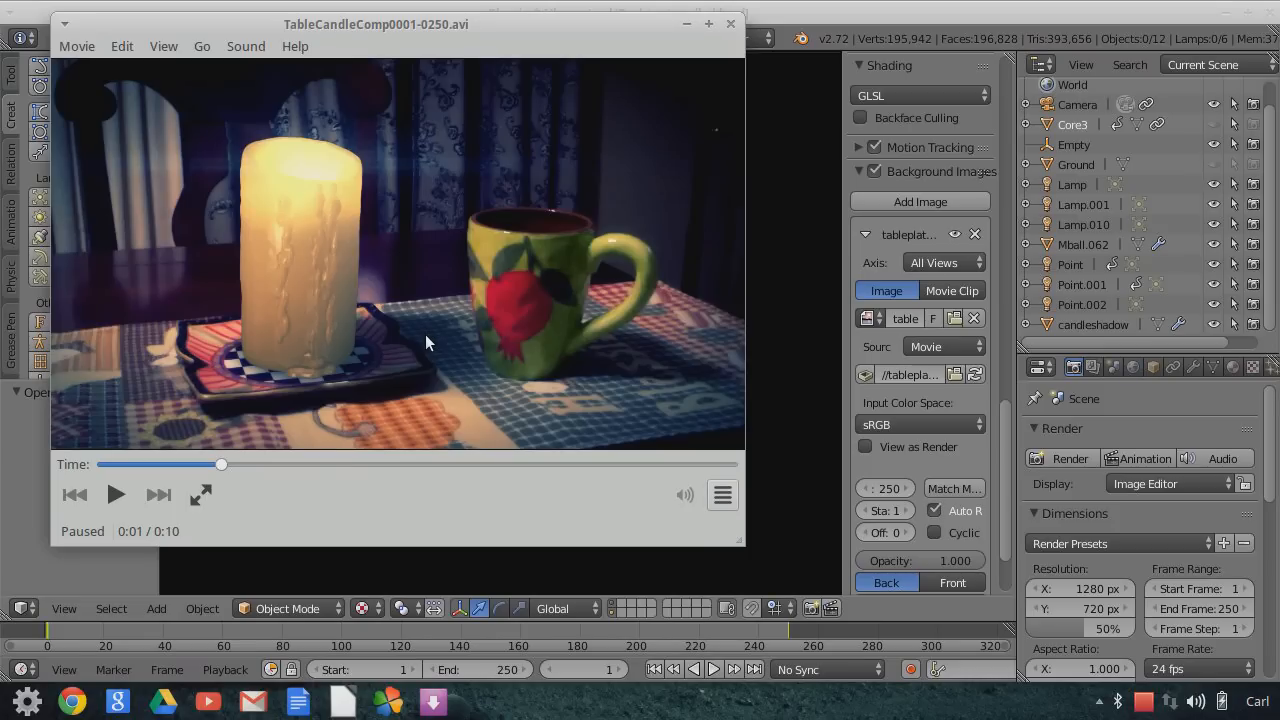
mouse_move(420, 358)
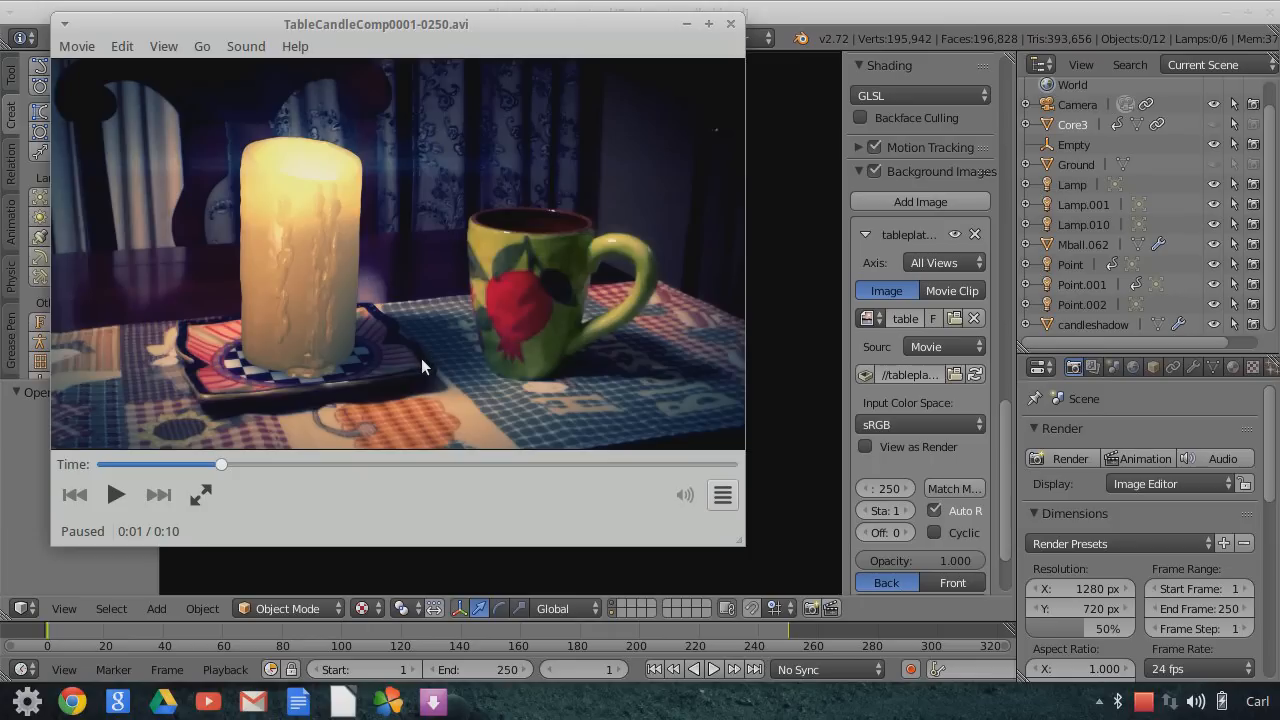
mouse_move(422, 349)
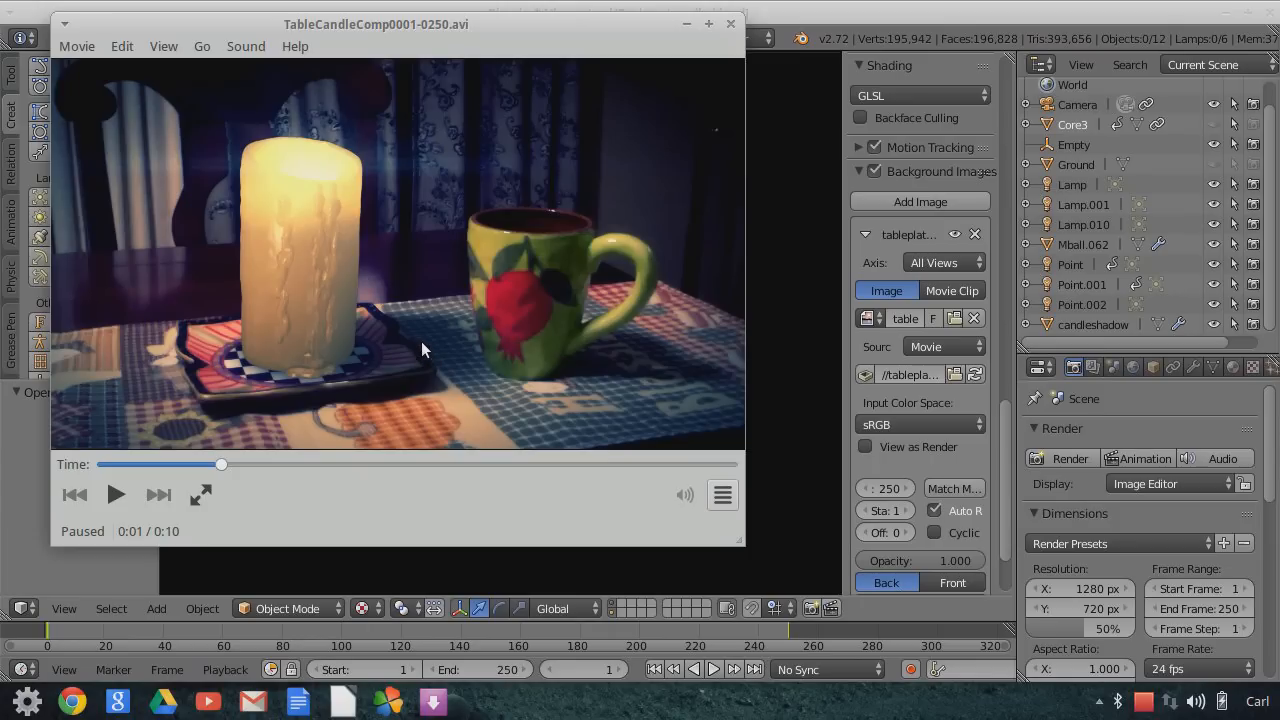
mouse_move(287, 289)
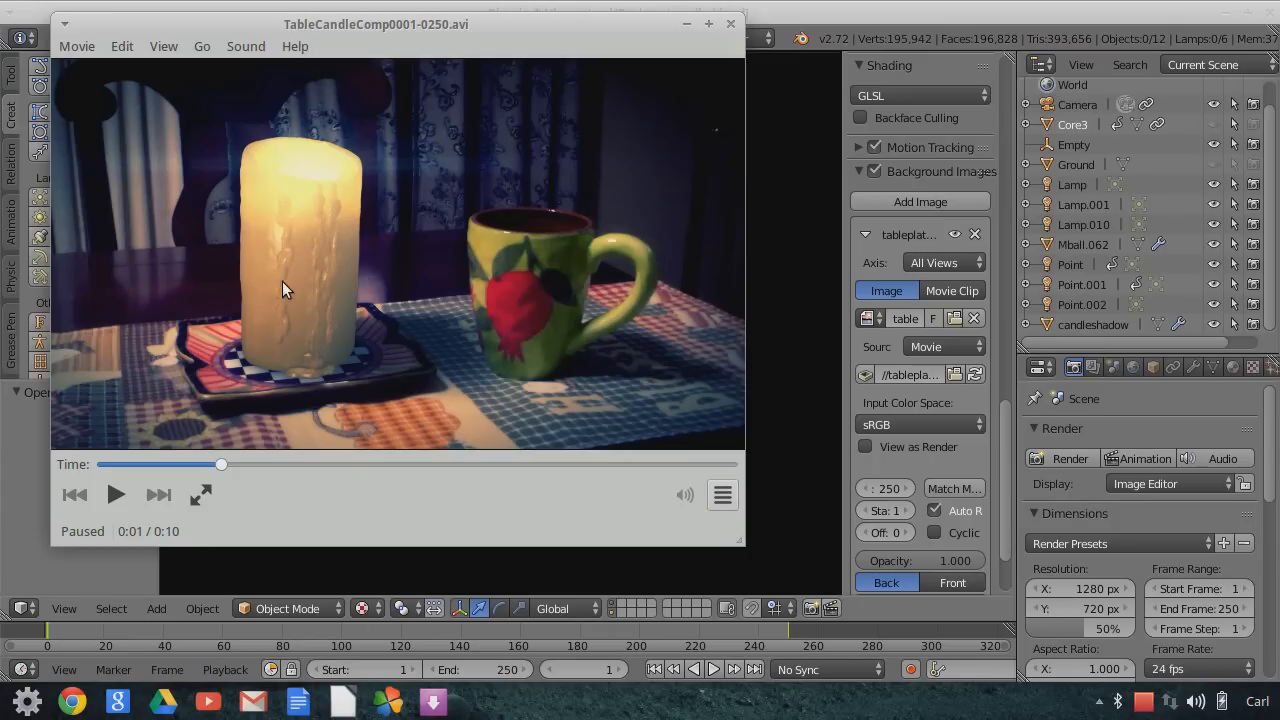
mouse_move(367, 240)
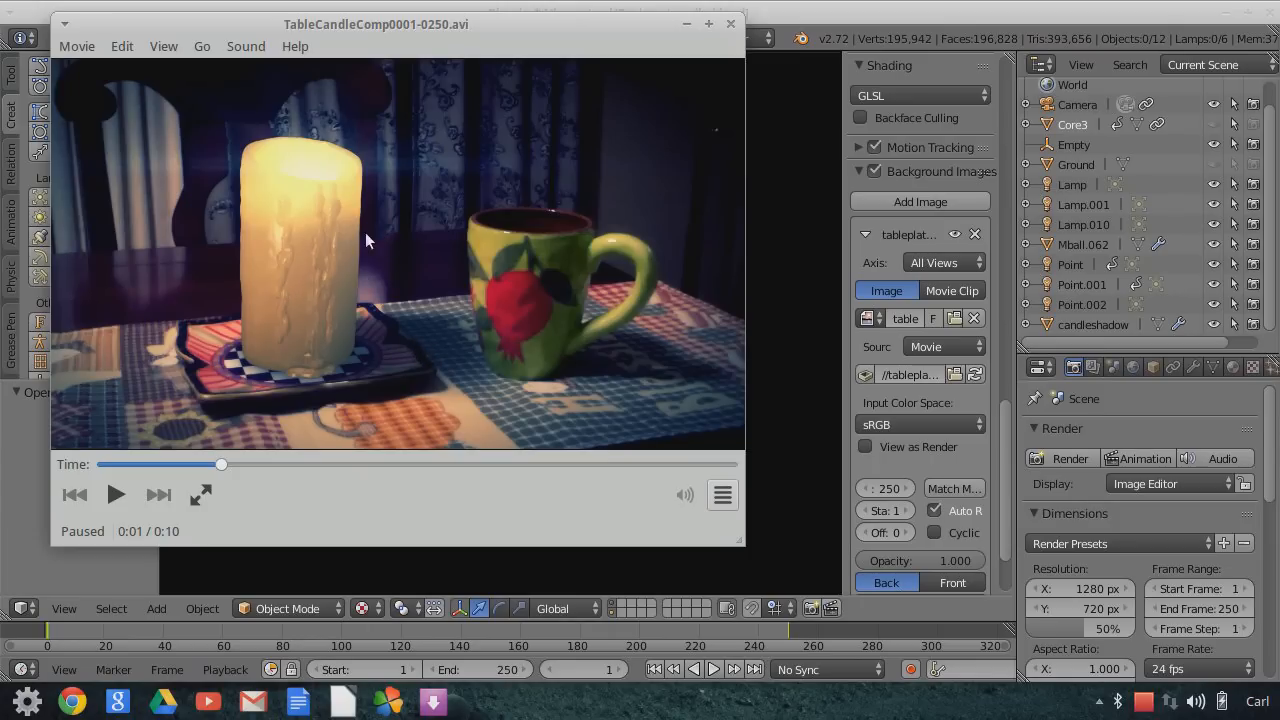
mouse_move(341, 261)
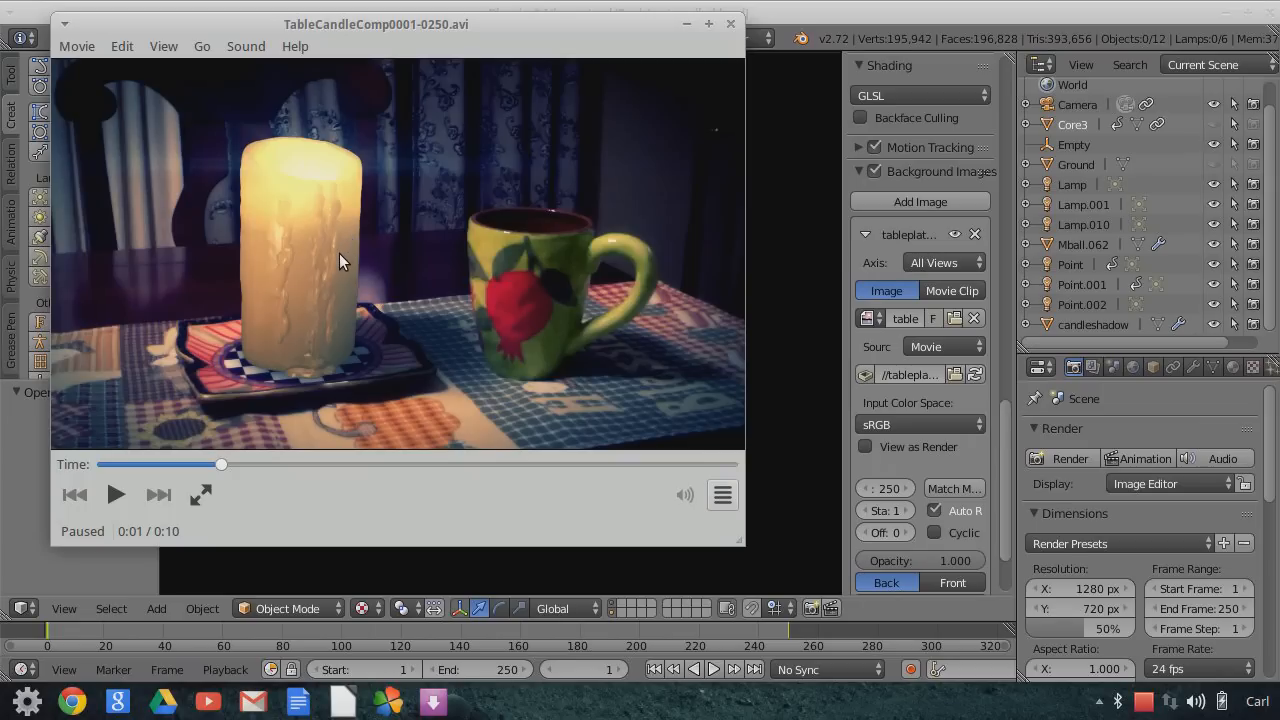
mouse_move(342, 275)
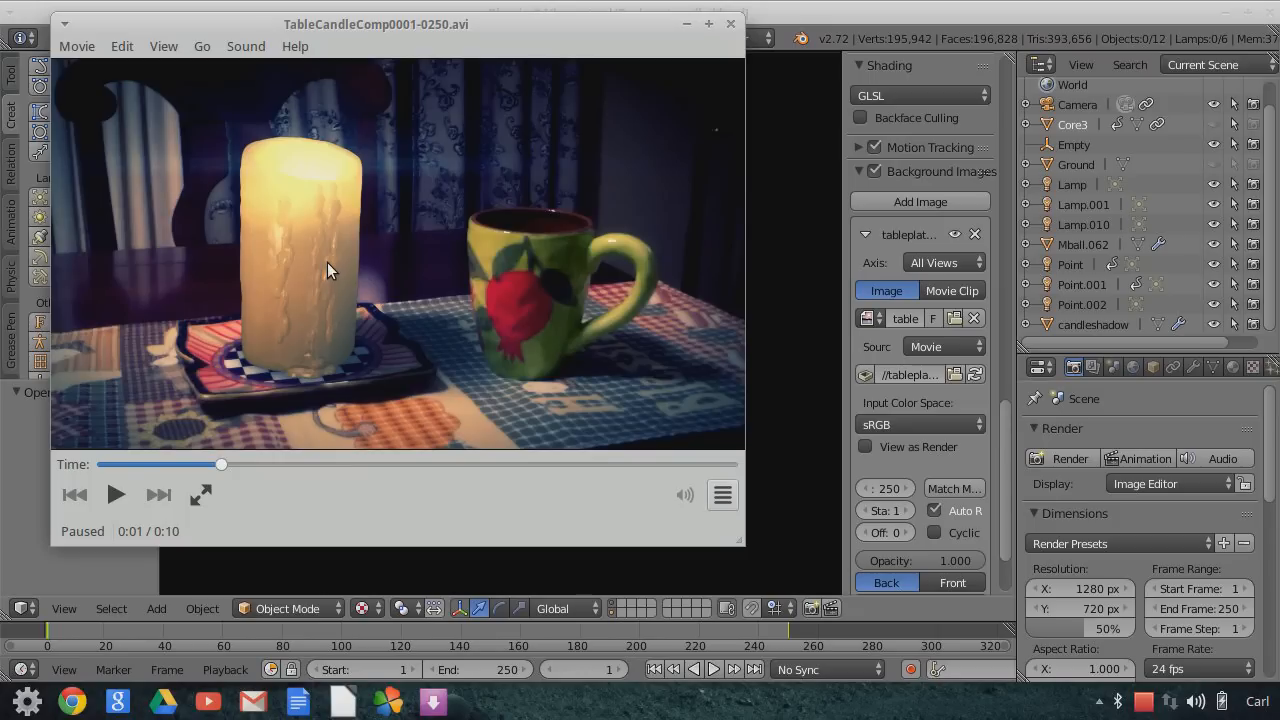
mouse_move(342, 249)
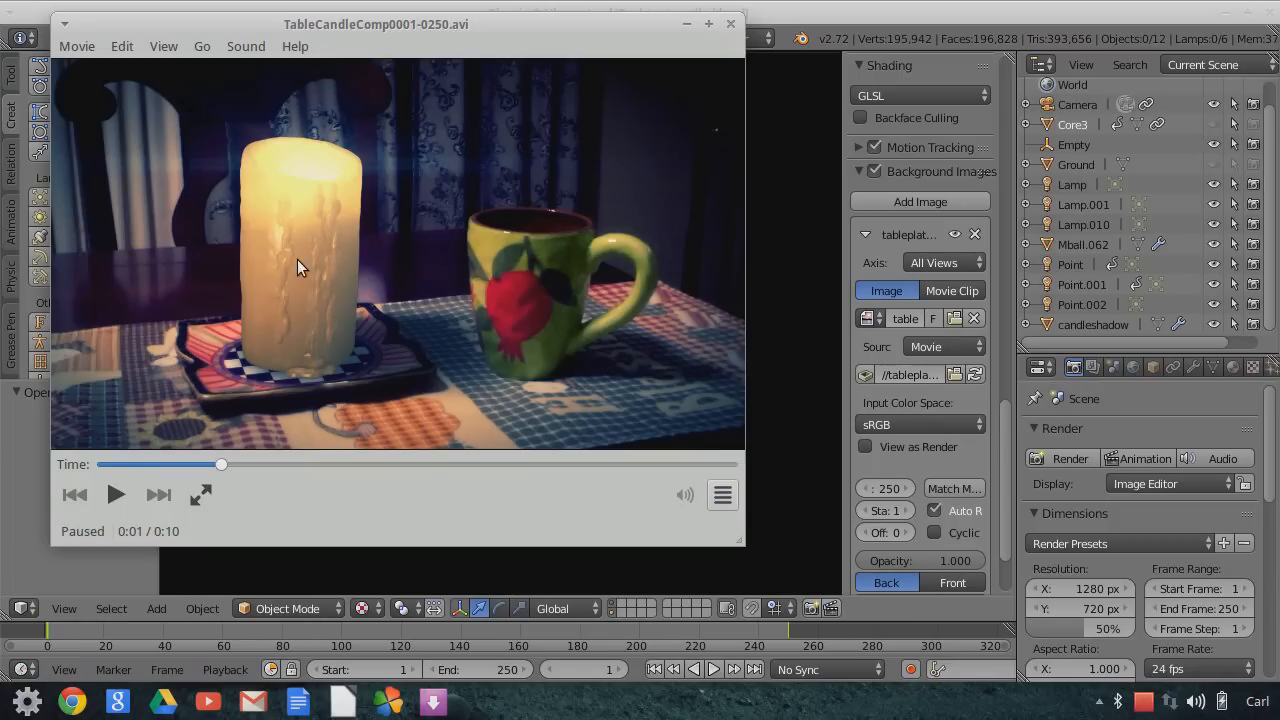
mouse_move(285, 278)
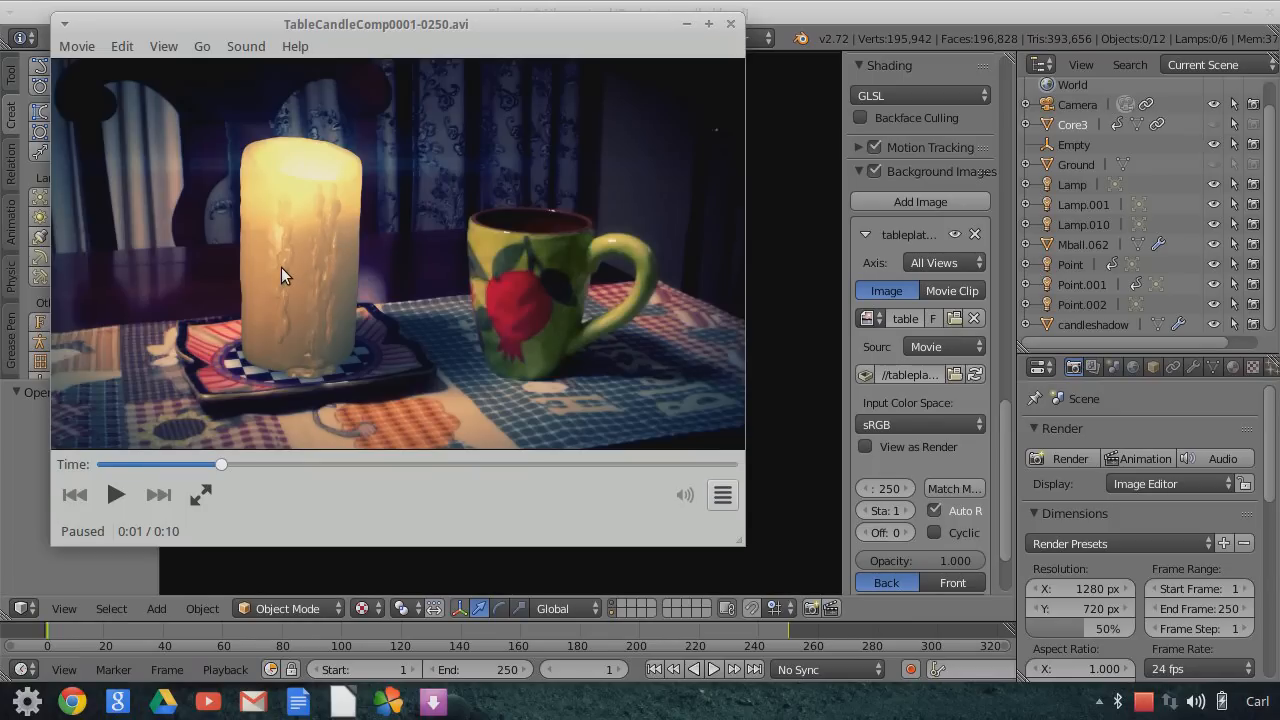
mouse_move(297, 285)
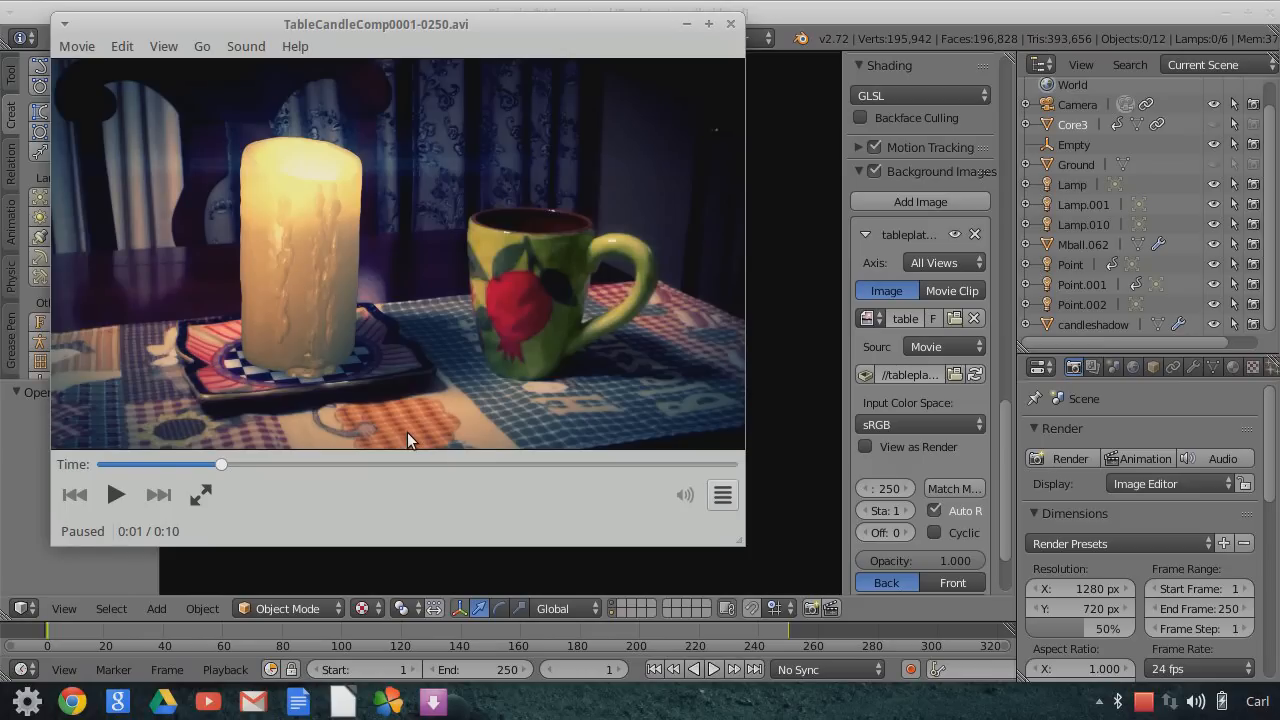
mouse_move(290, 355)
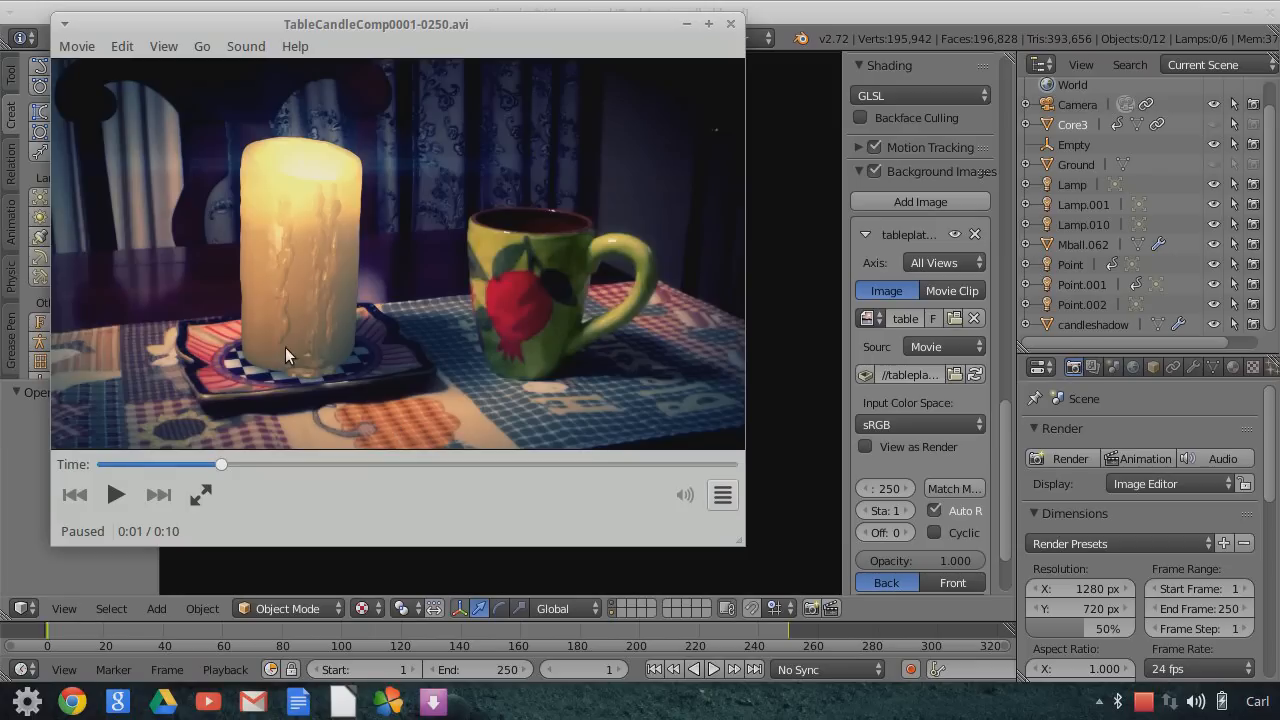
mouse_move(398, 448)
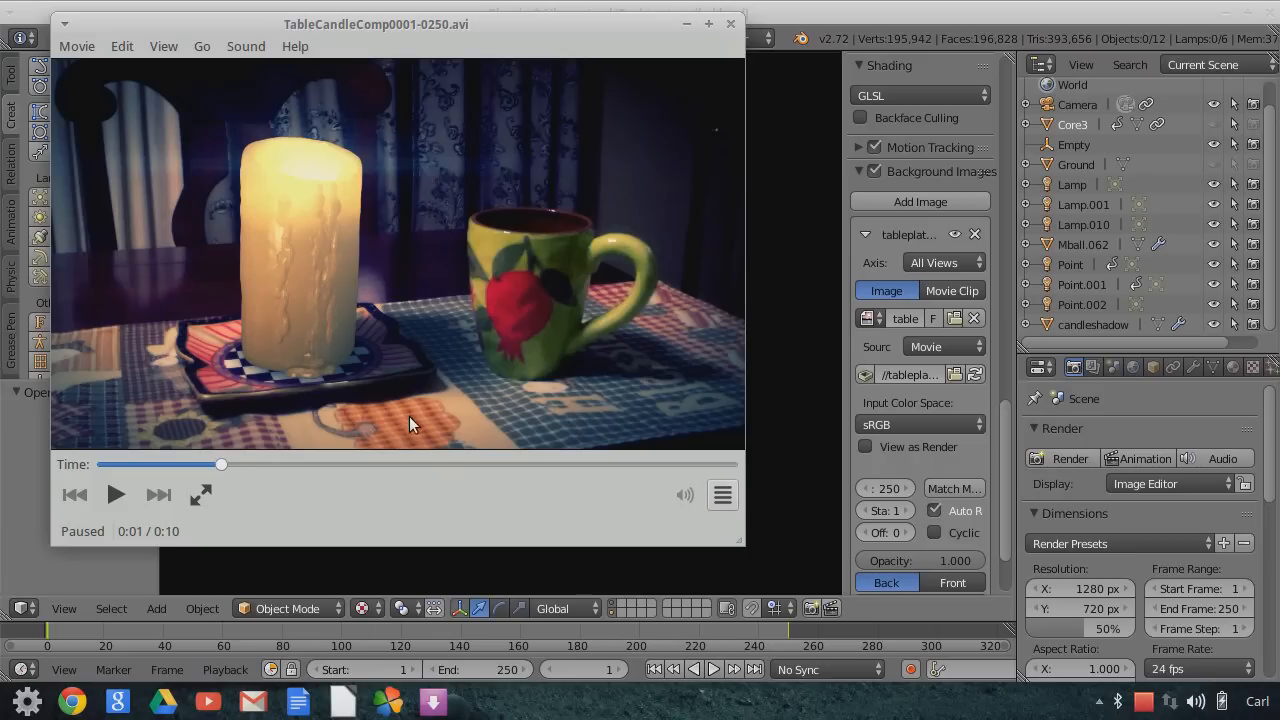
mouse_move(412, 428)
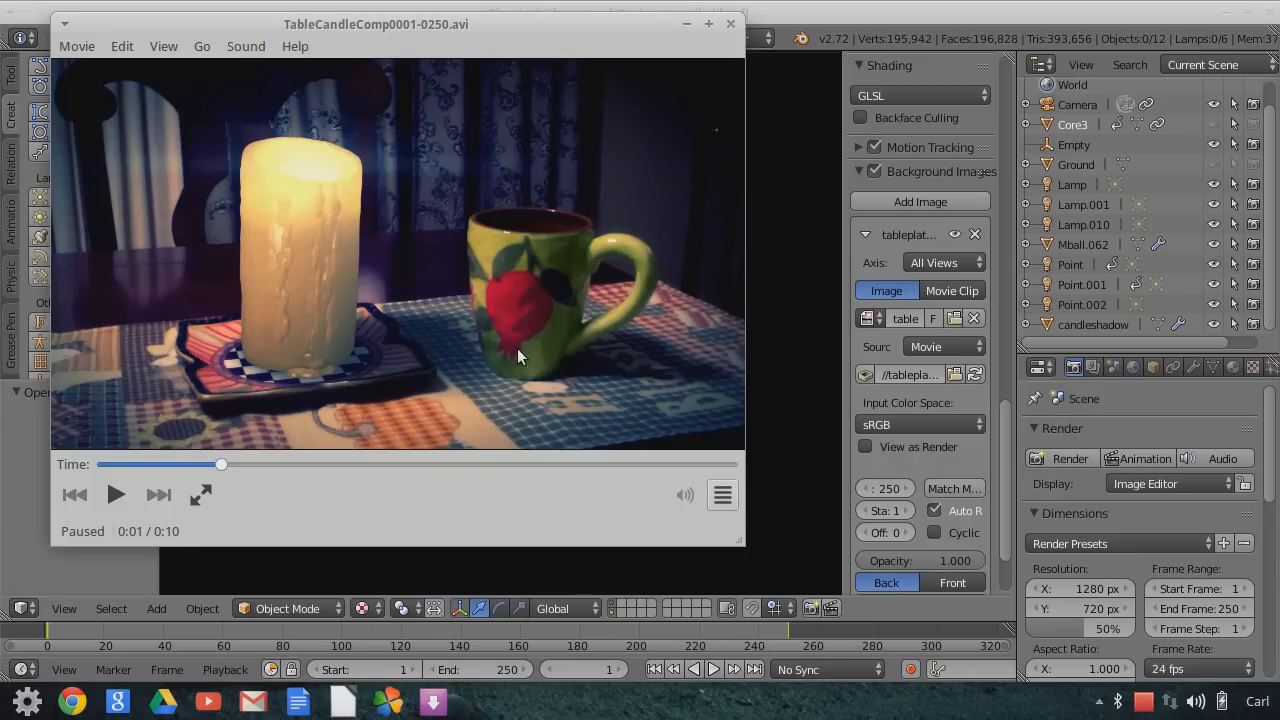
mouse_move(535, 262)
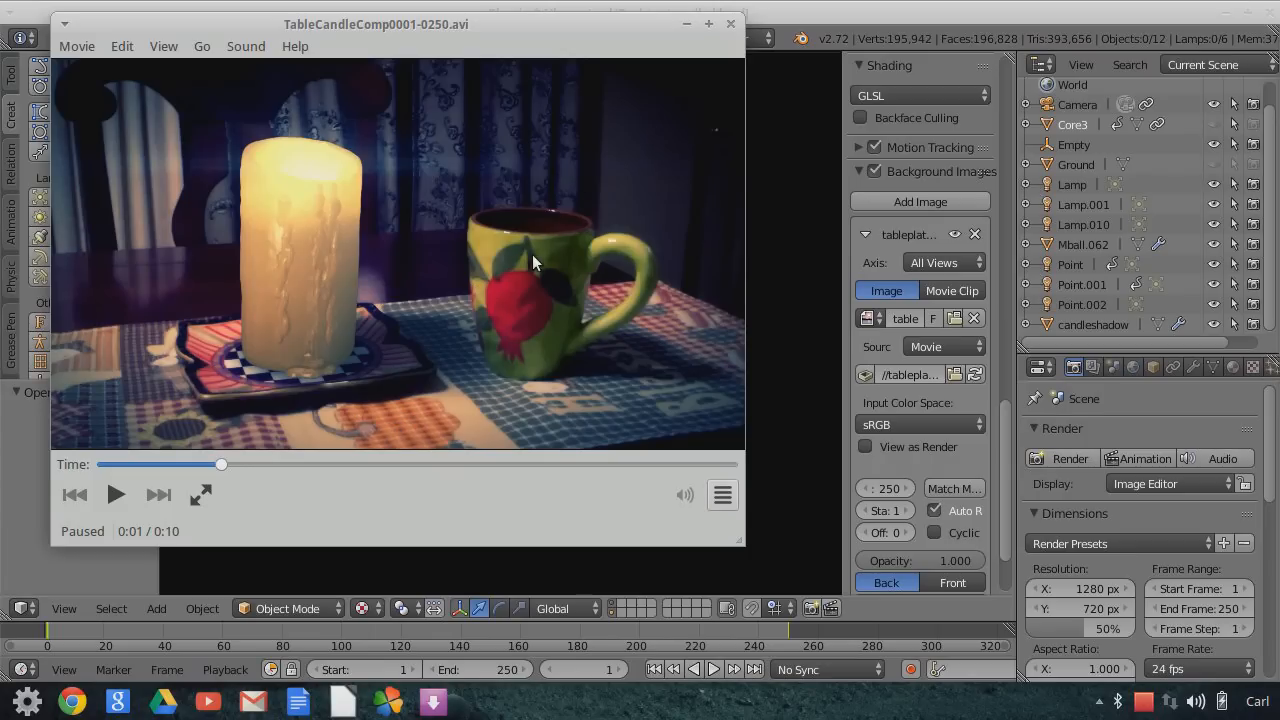
mouse_move(88, 393)
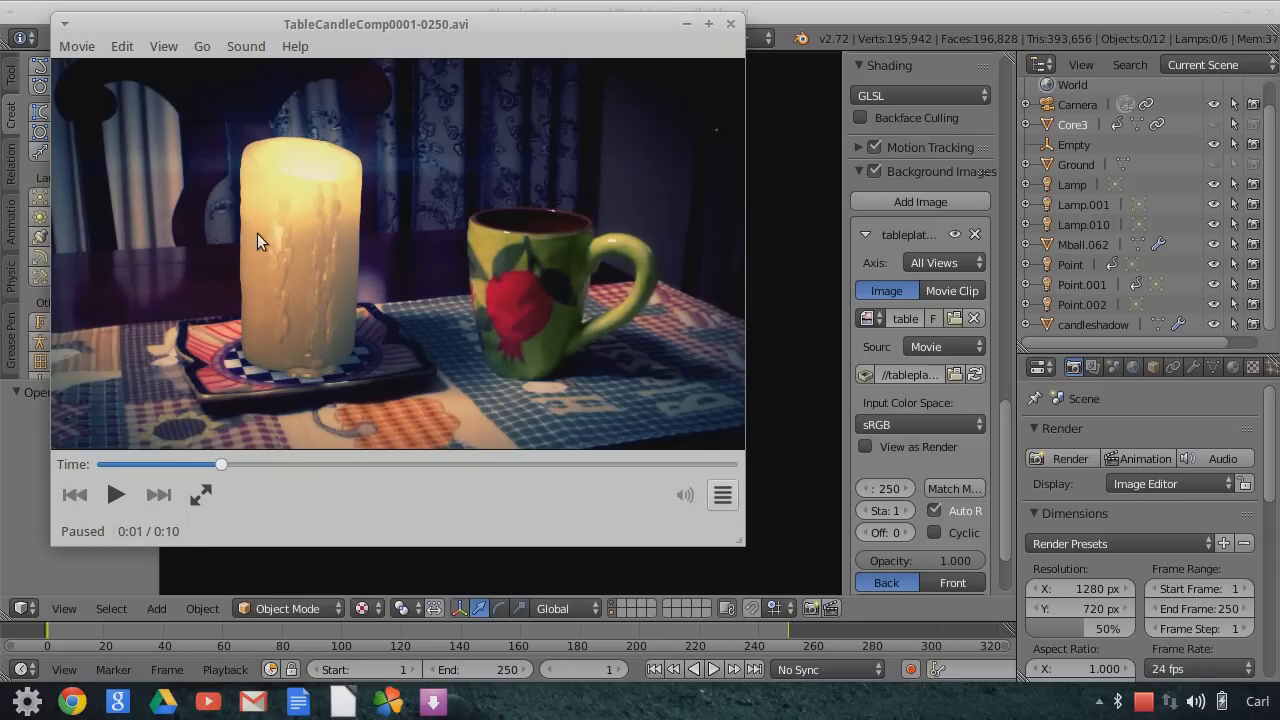
mouse_move(292, 275)
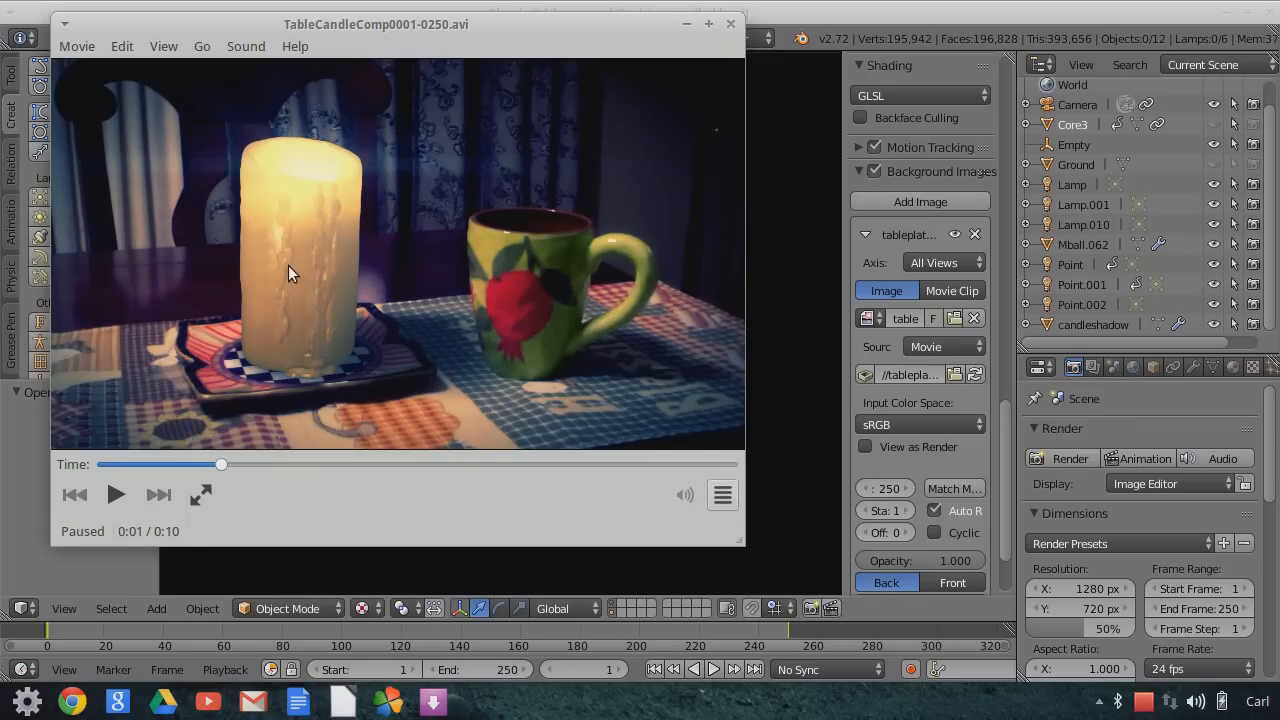
mouse_move(308, 338)
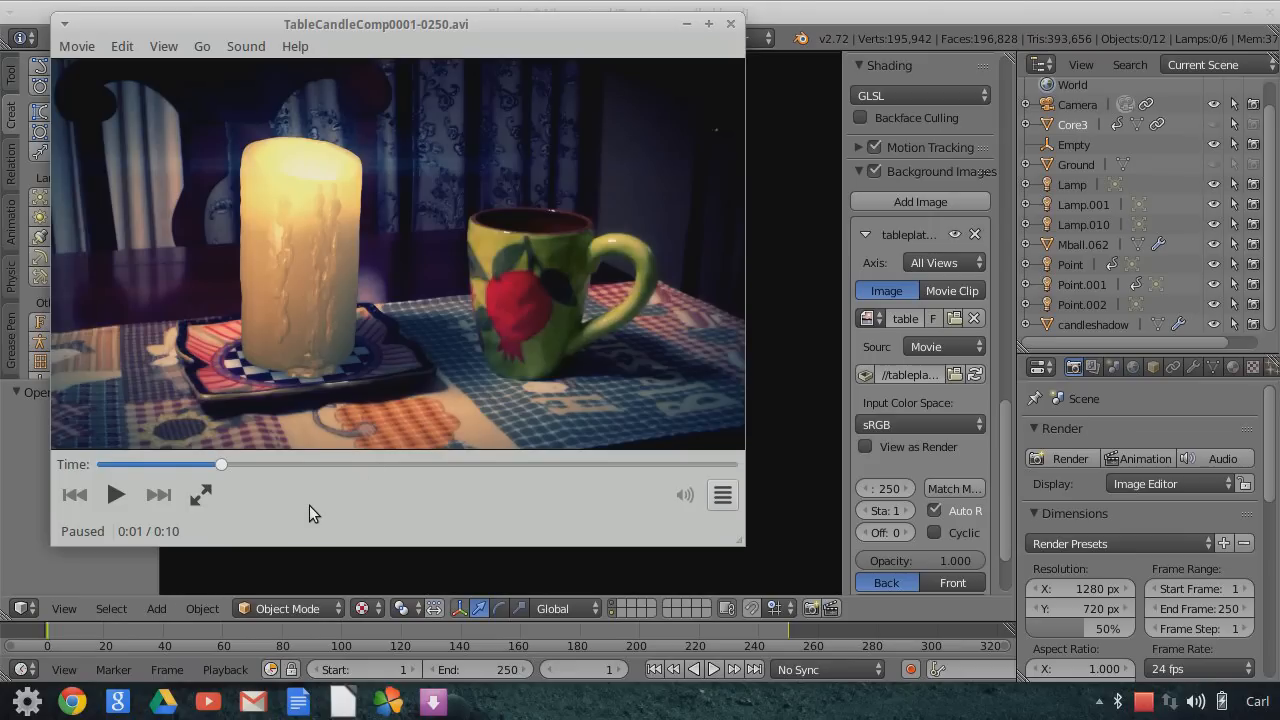
mouse_move(100, 558)
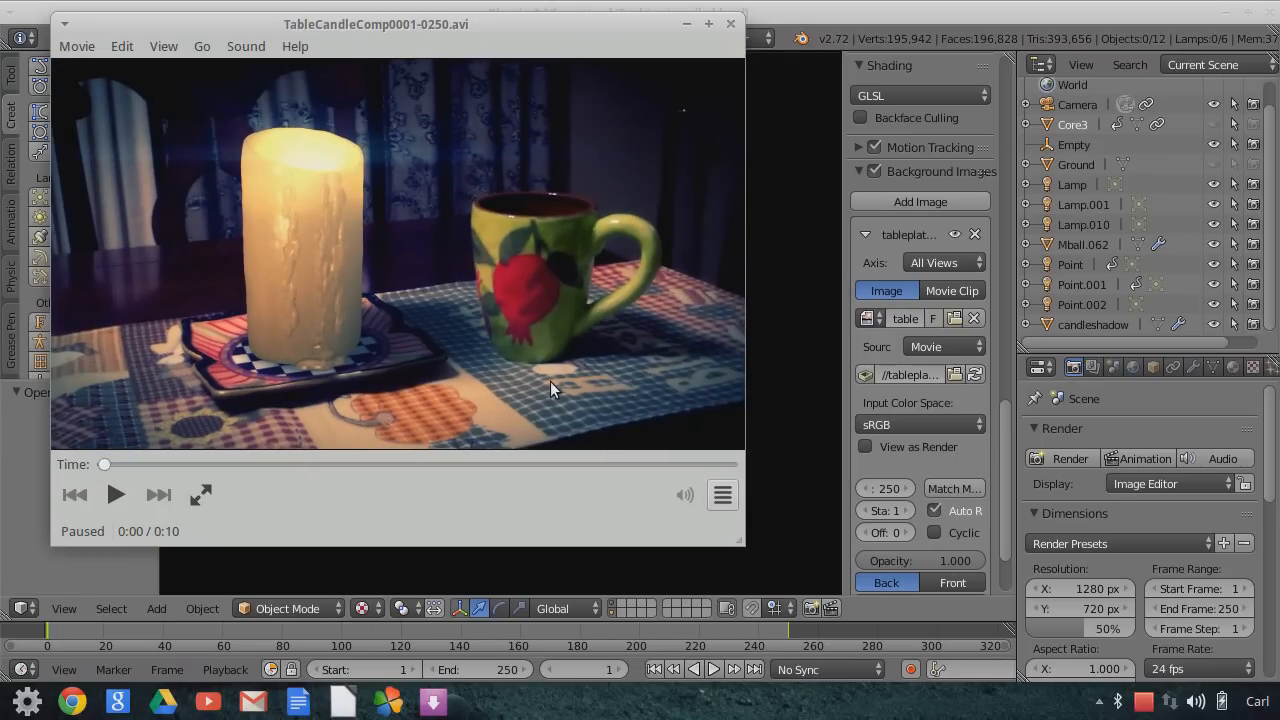
mouse_move(503, 320)
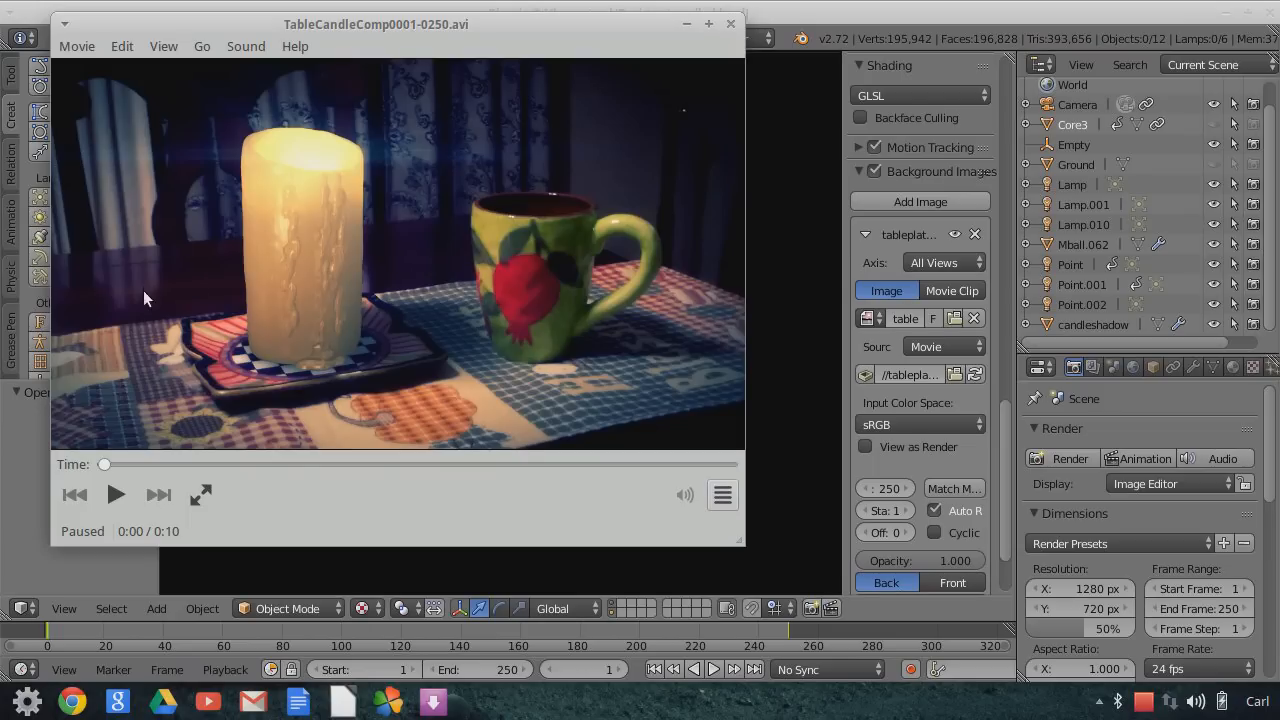
mouse_move(322, 315)
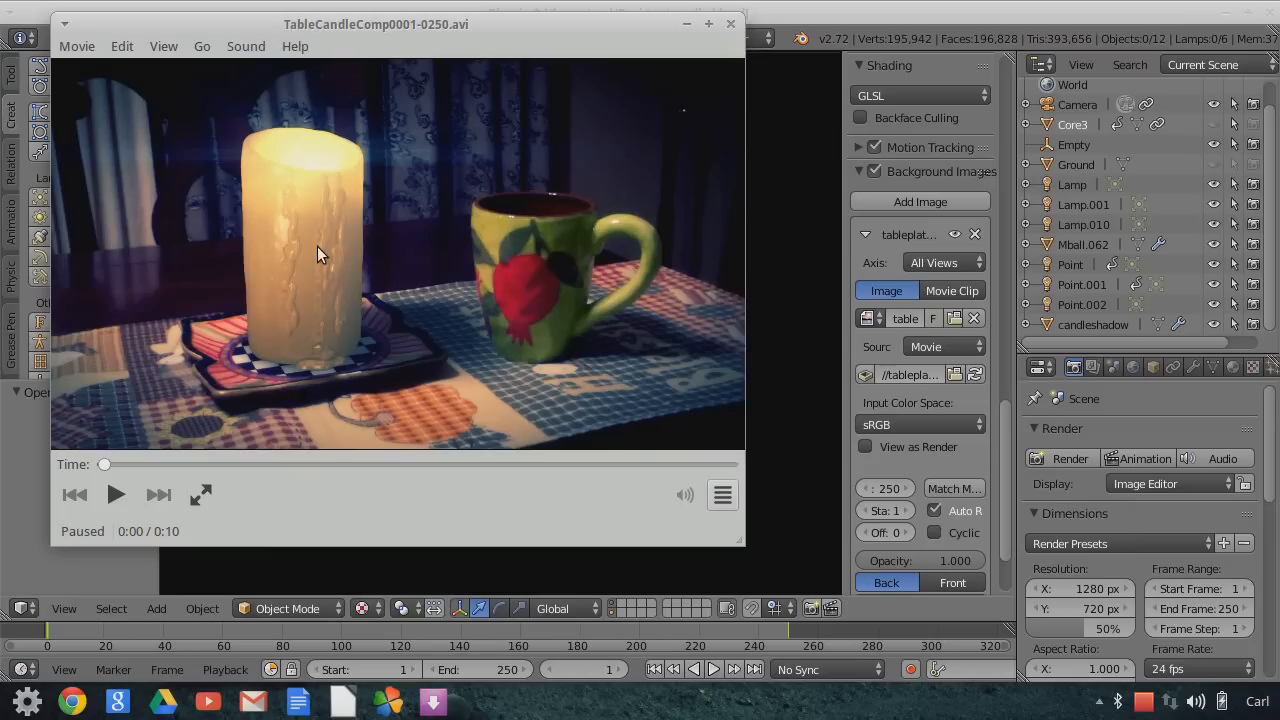
mouse_move(315, 350)
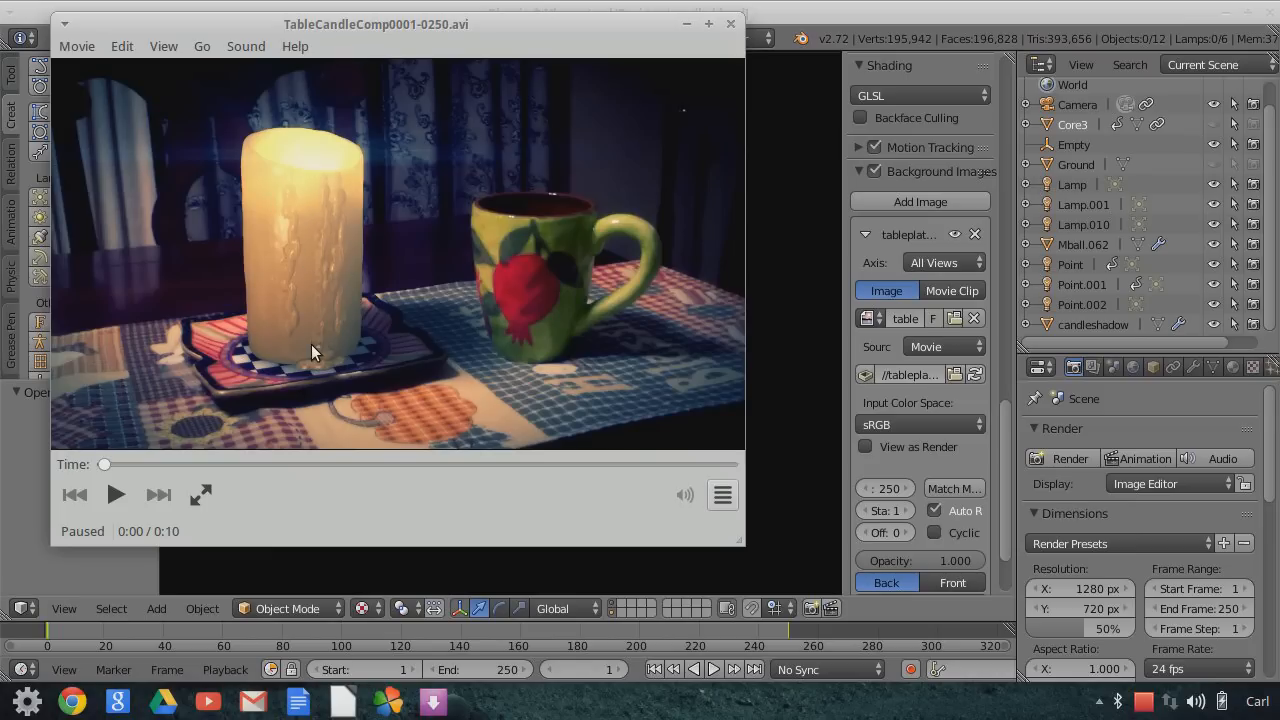
Play the candle composite AVI in Totem with pauses, ending paused at 0:10.
left_click(116, 494)
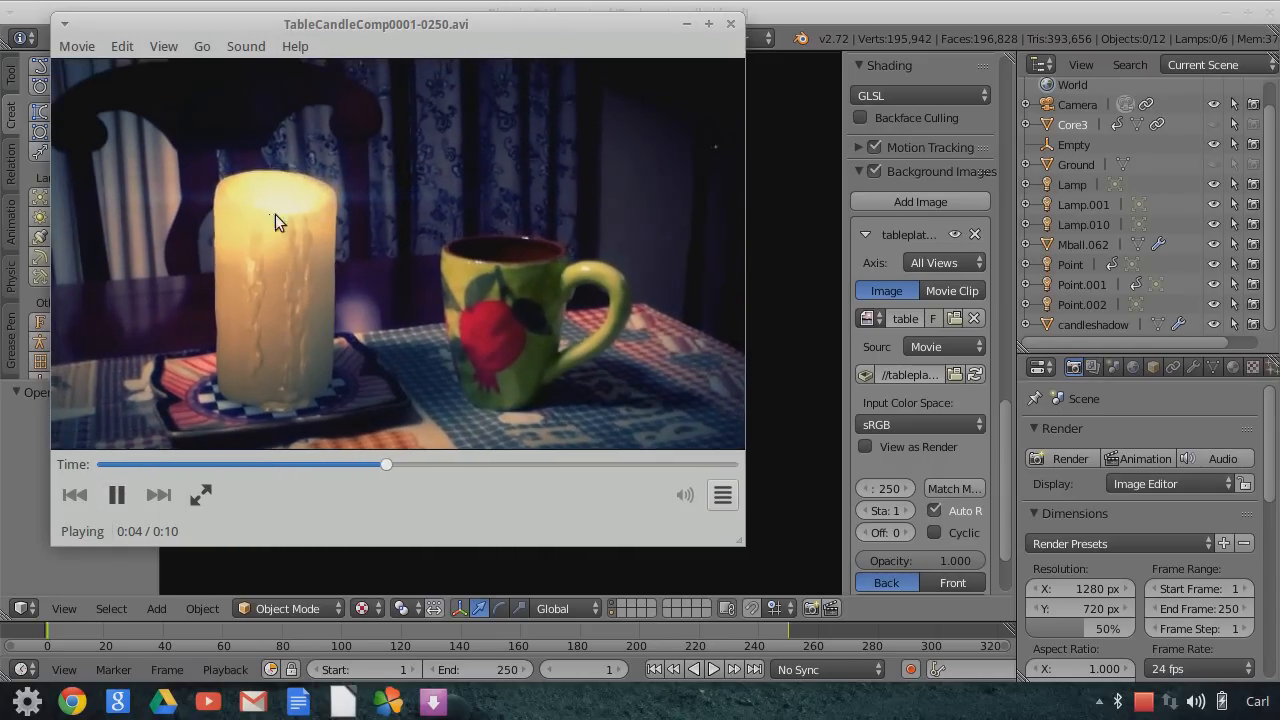
left_click(116, 494)
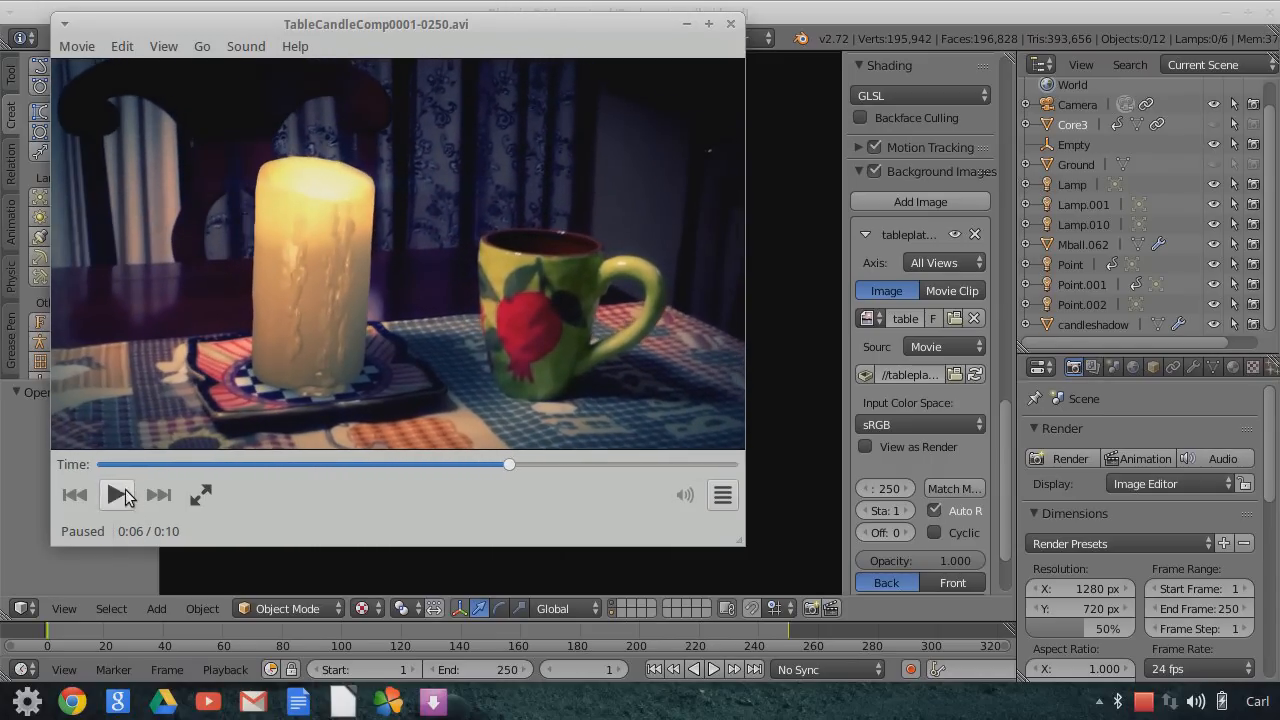
left_click(118, 494)
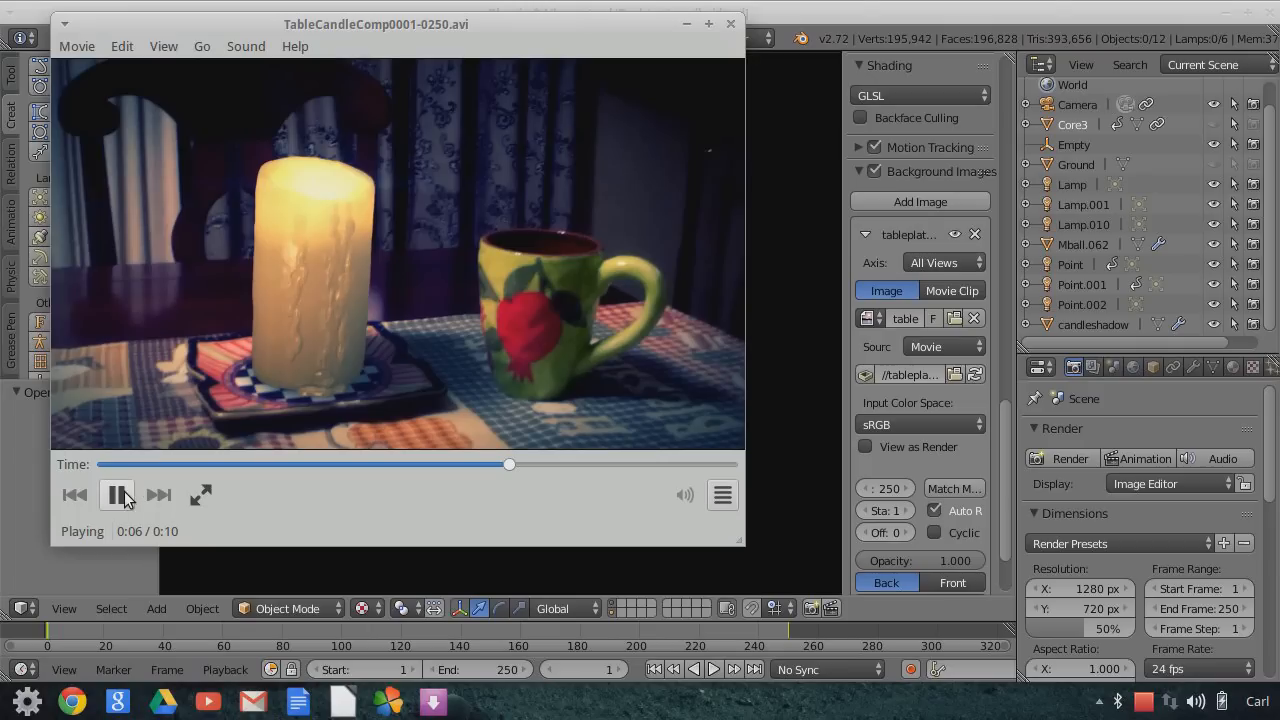
left_click(116, 494)
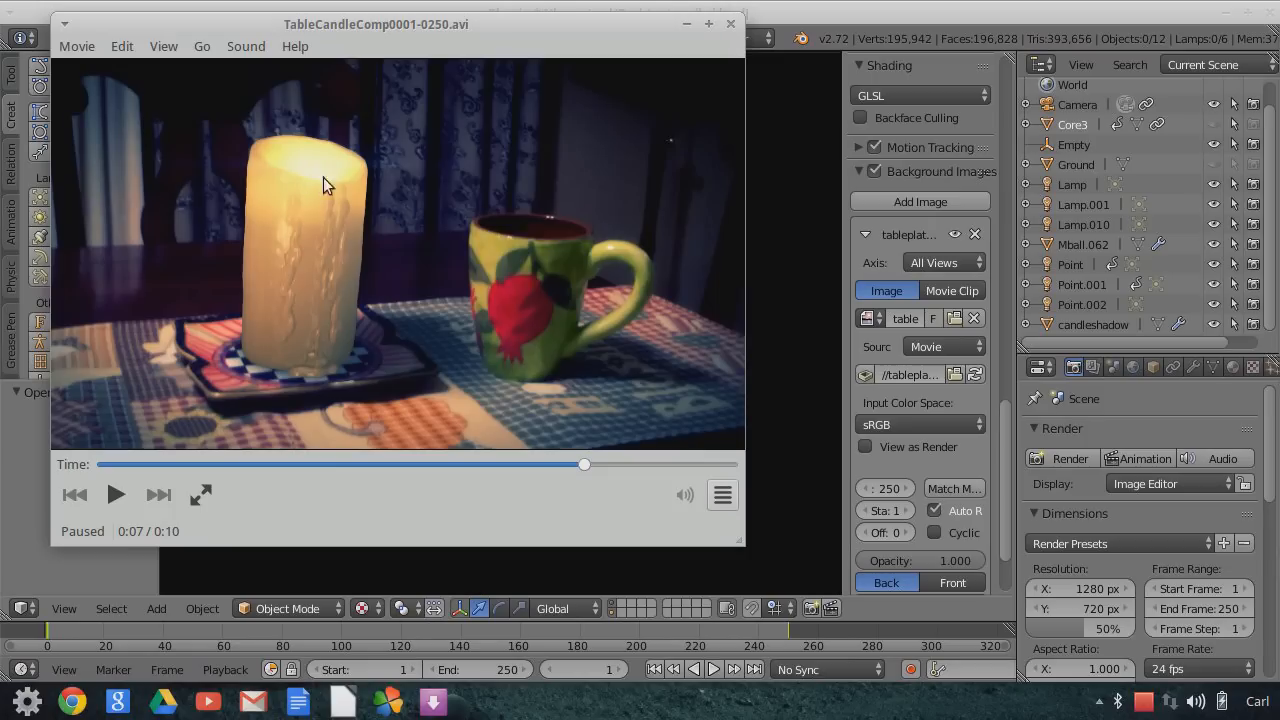
mouse_move(150, 510)
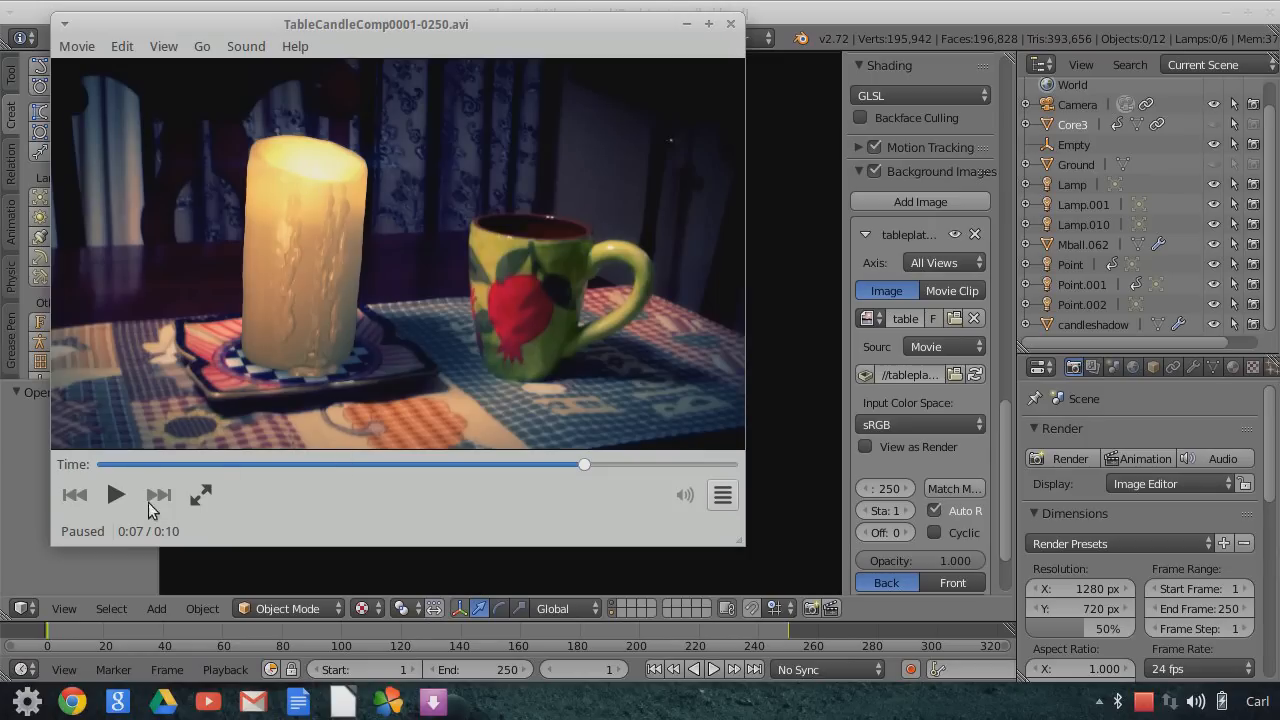
left_click(115, 494)
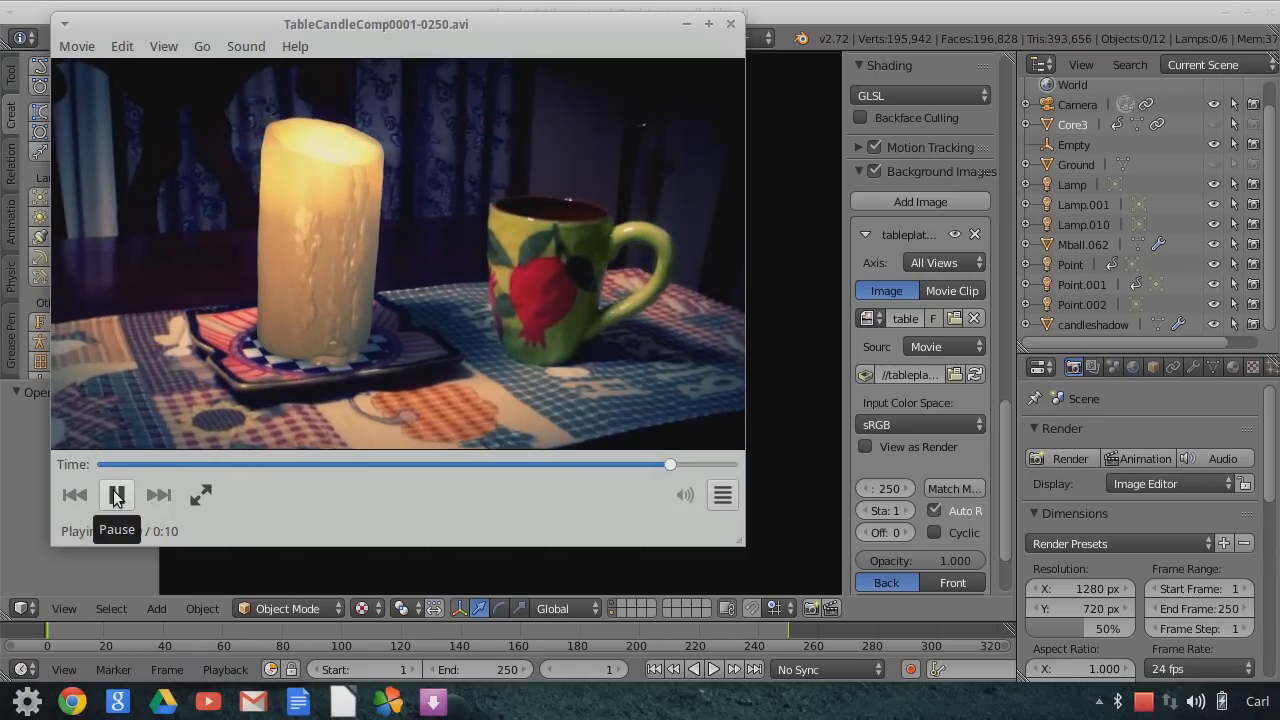
left_click(116, 494)
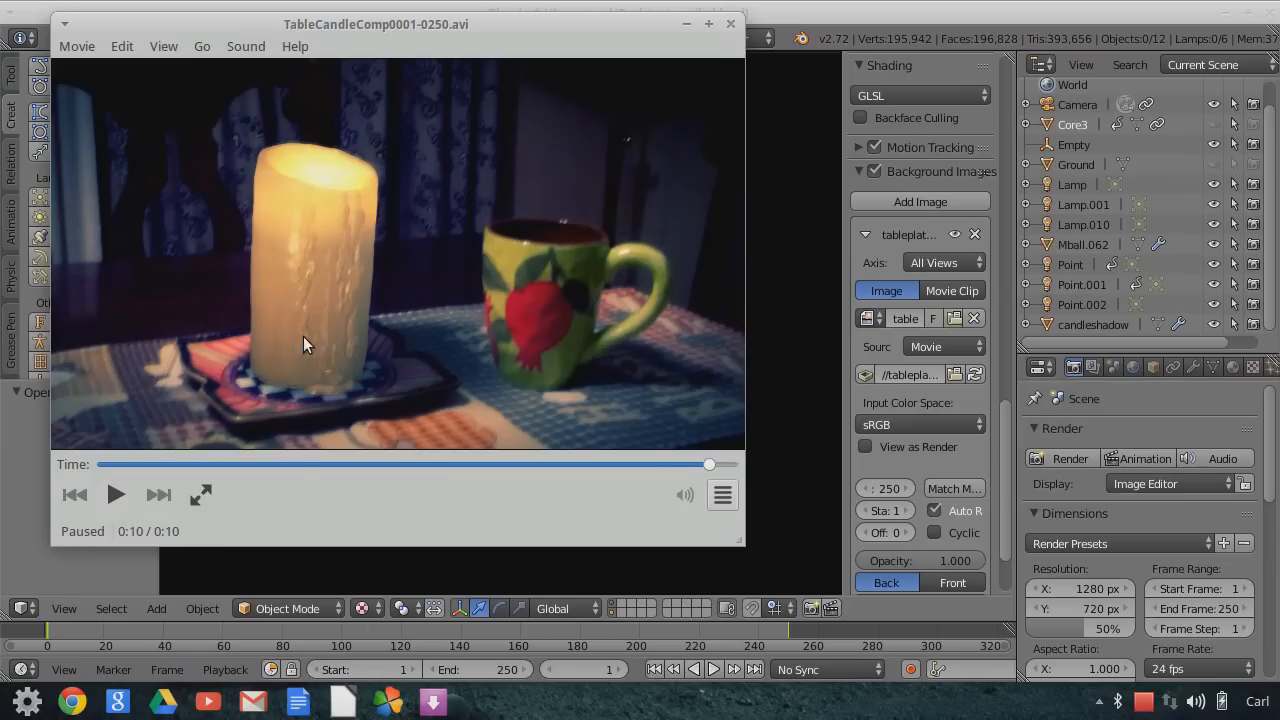
mouse_move(197, 287)
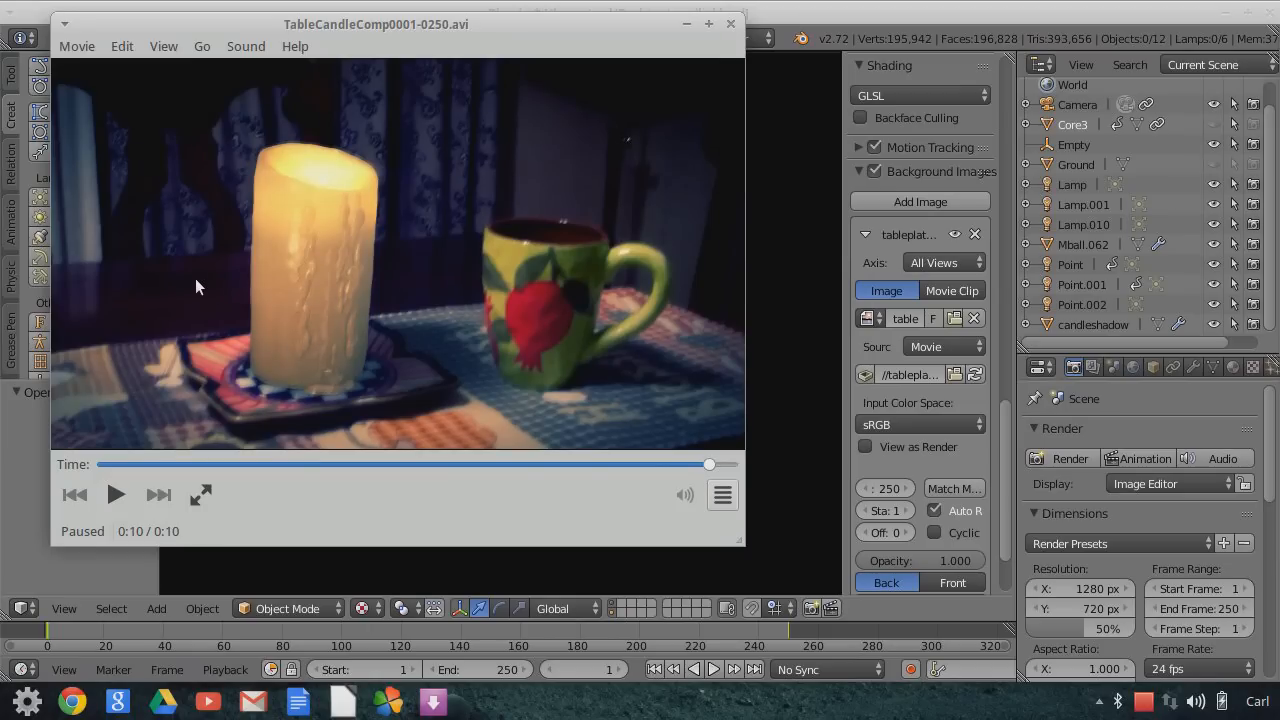
mouse_move(255, 267)
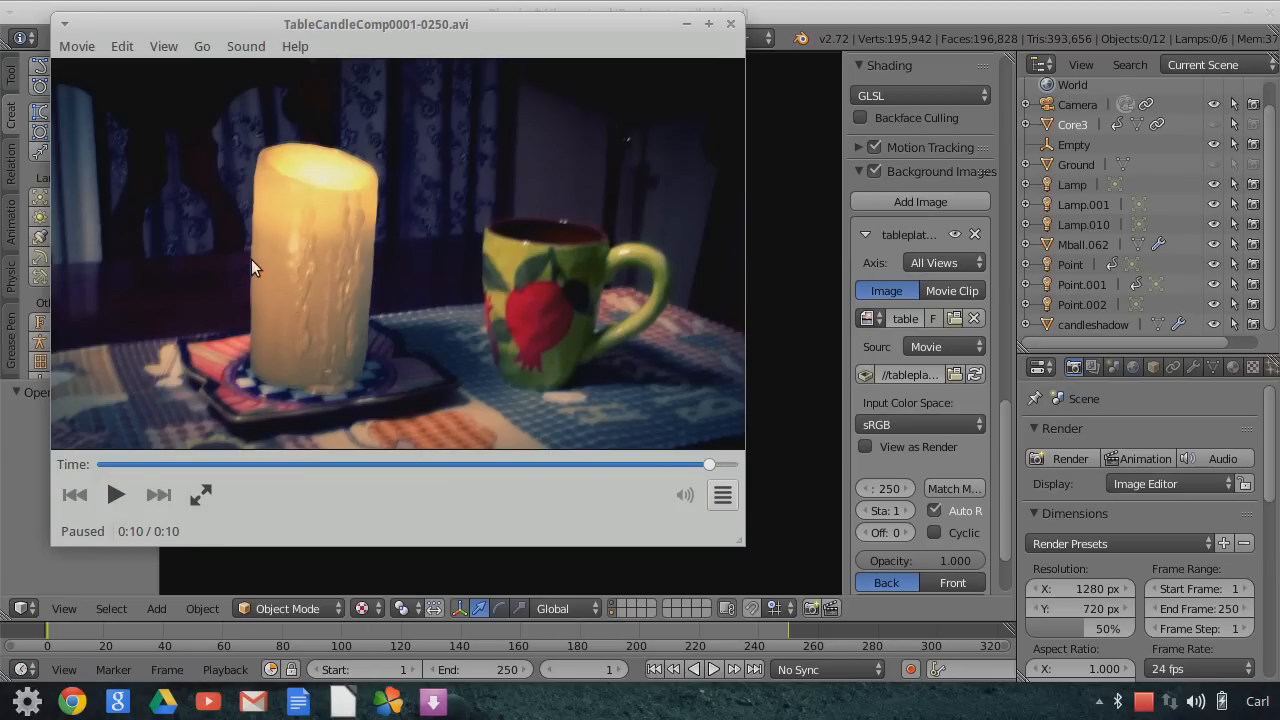
mouse_move(143, 295)
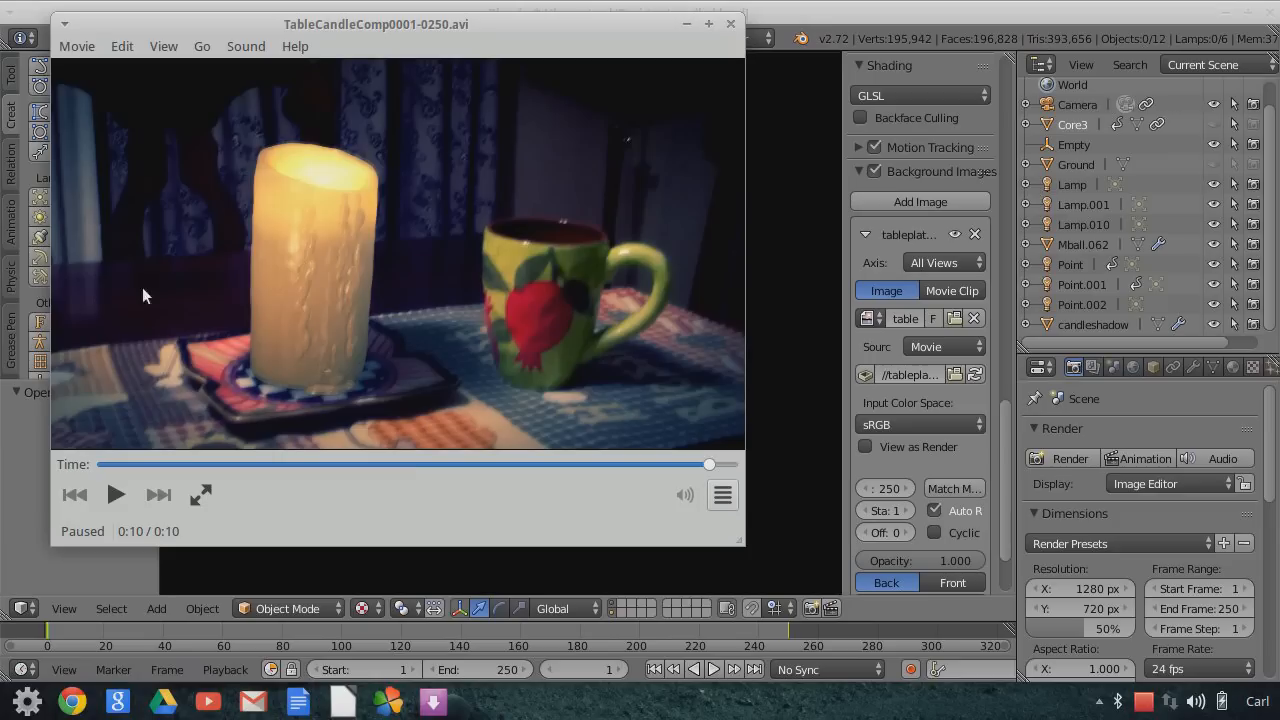
mouse_move(320, 297)
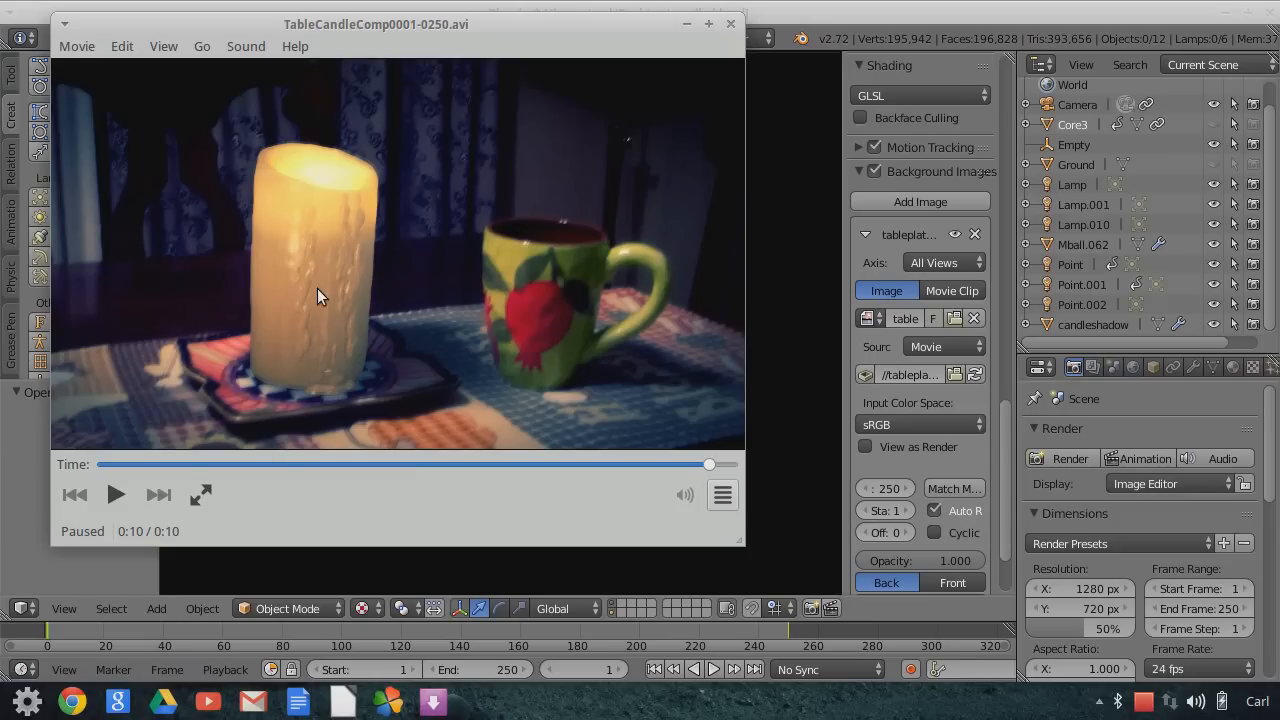
mouse_move(283, 226)
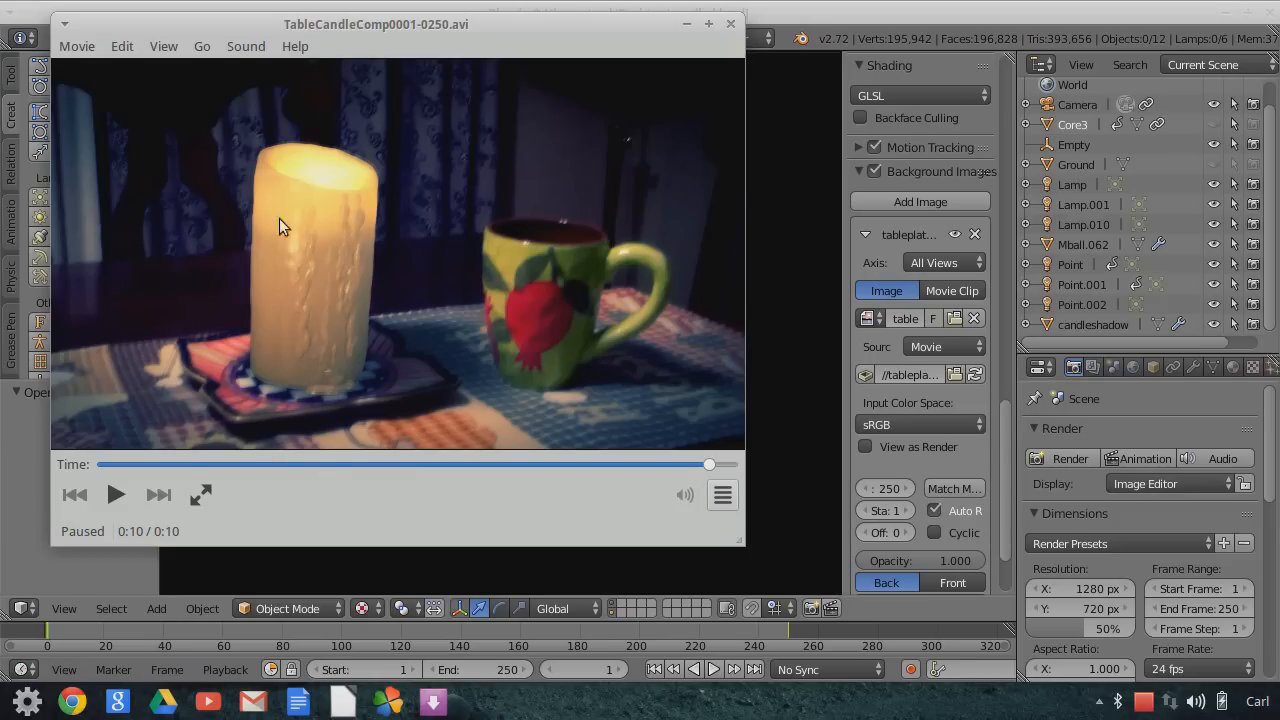
mouse_move(368, 337)
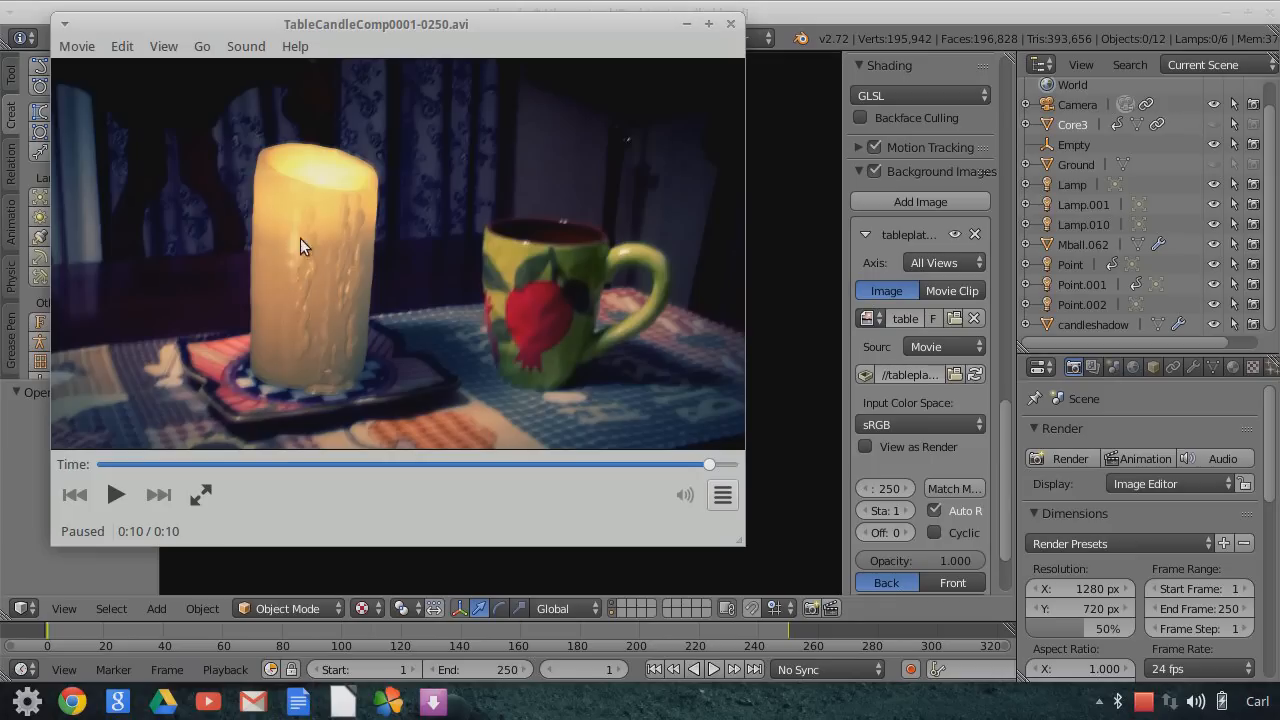
mouse_move(127, 393)
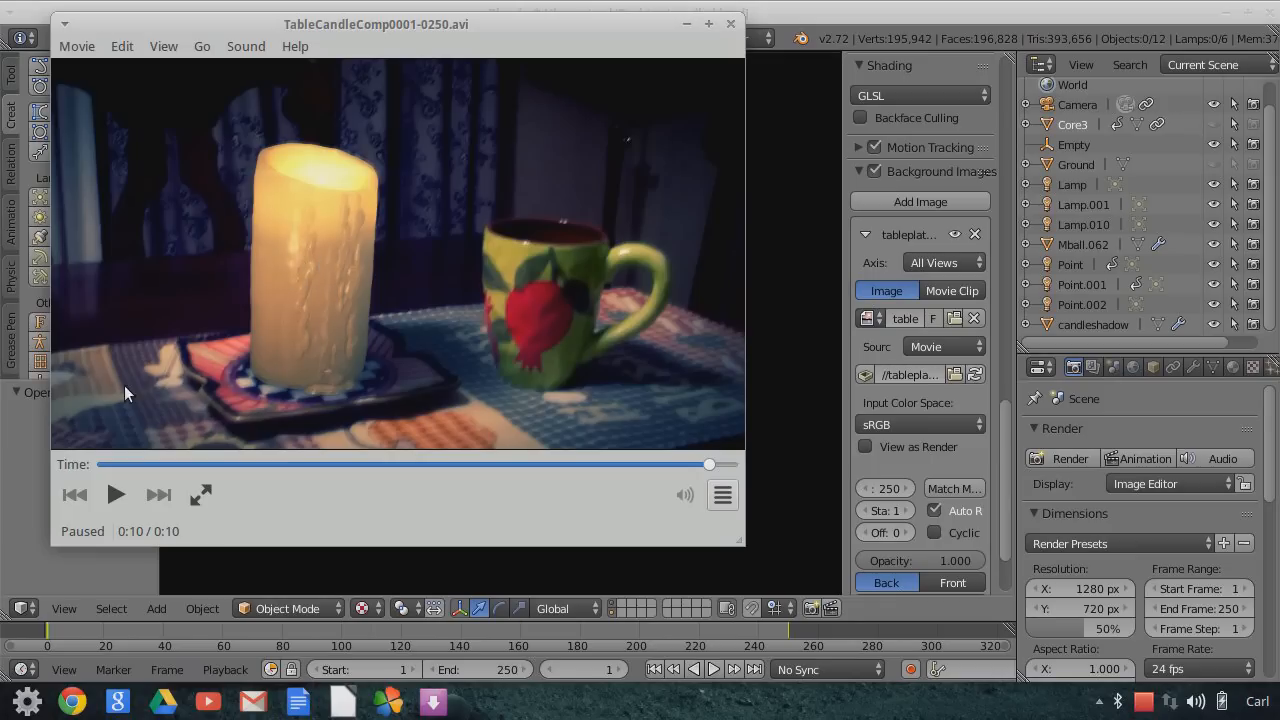
mouse_move(302, 340)
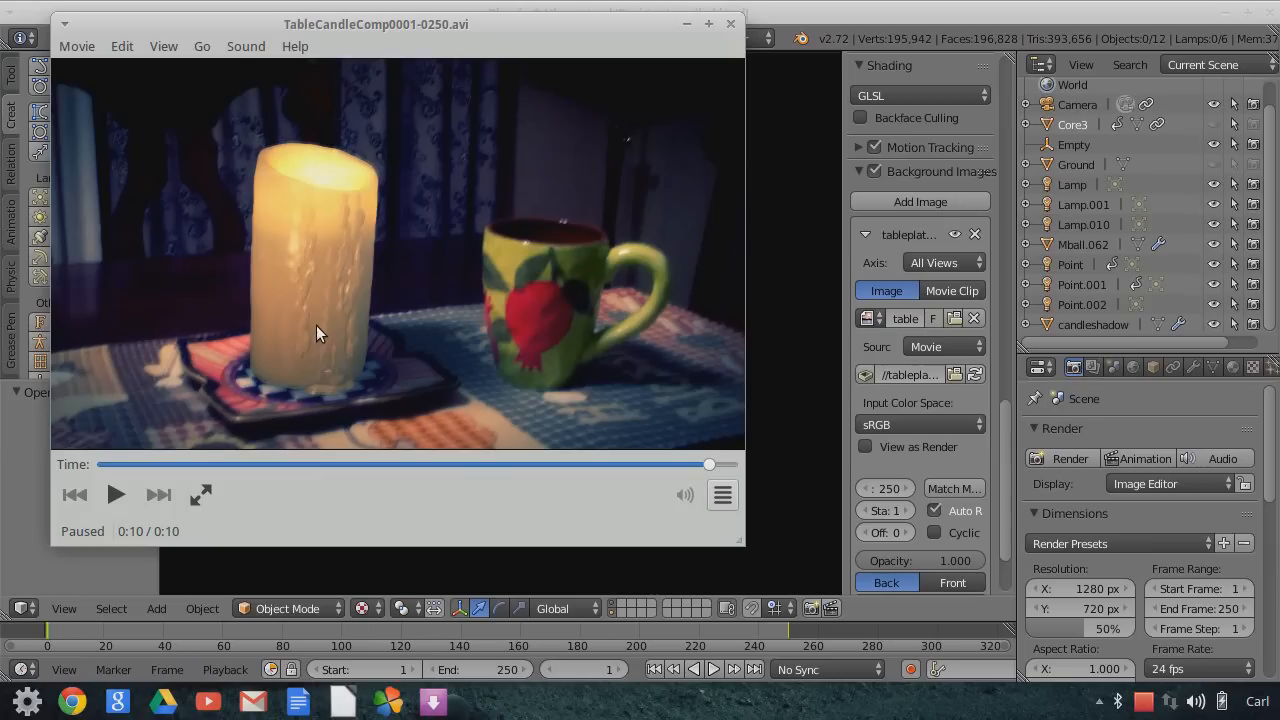
mouse_move(303, 203)
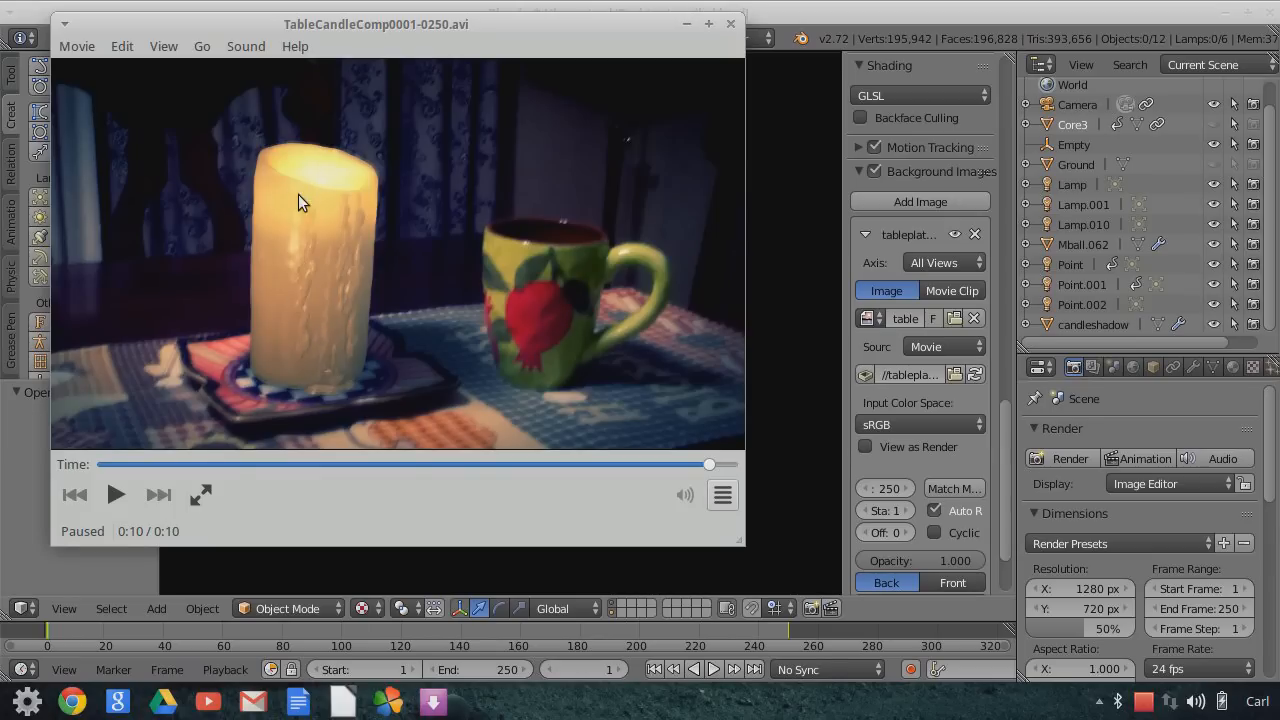
mouse_move(307, 203)
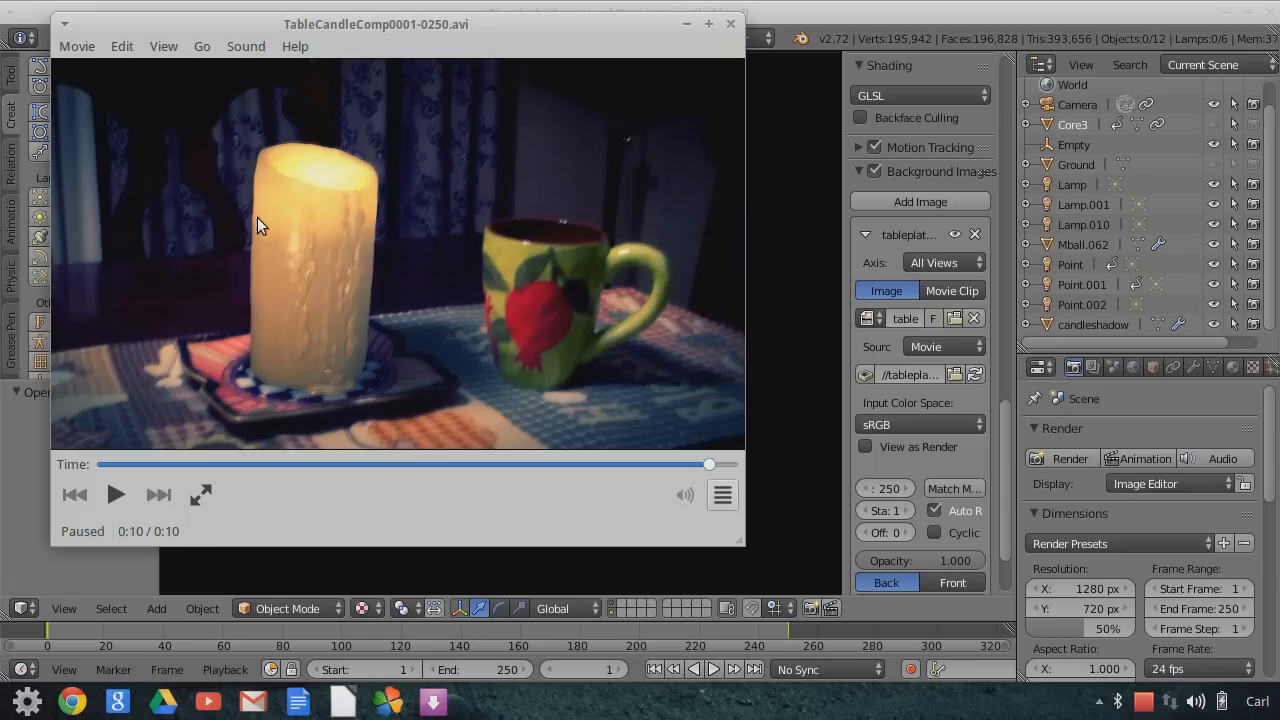
mouse_move(280, 162)
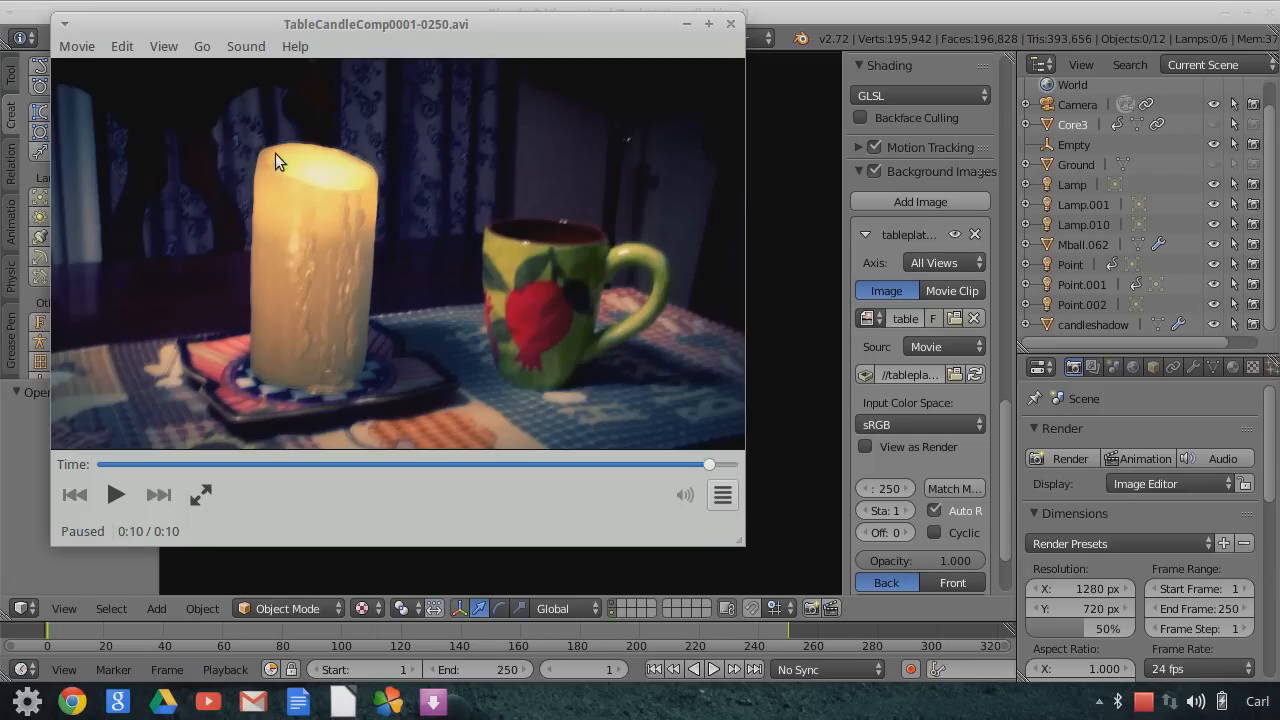
mouse_move(274, 172)
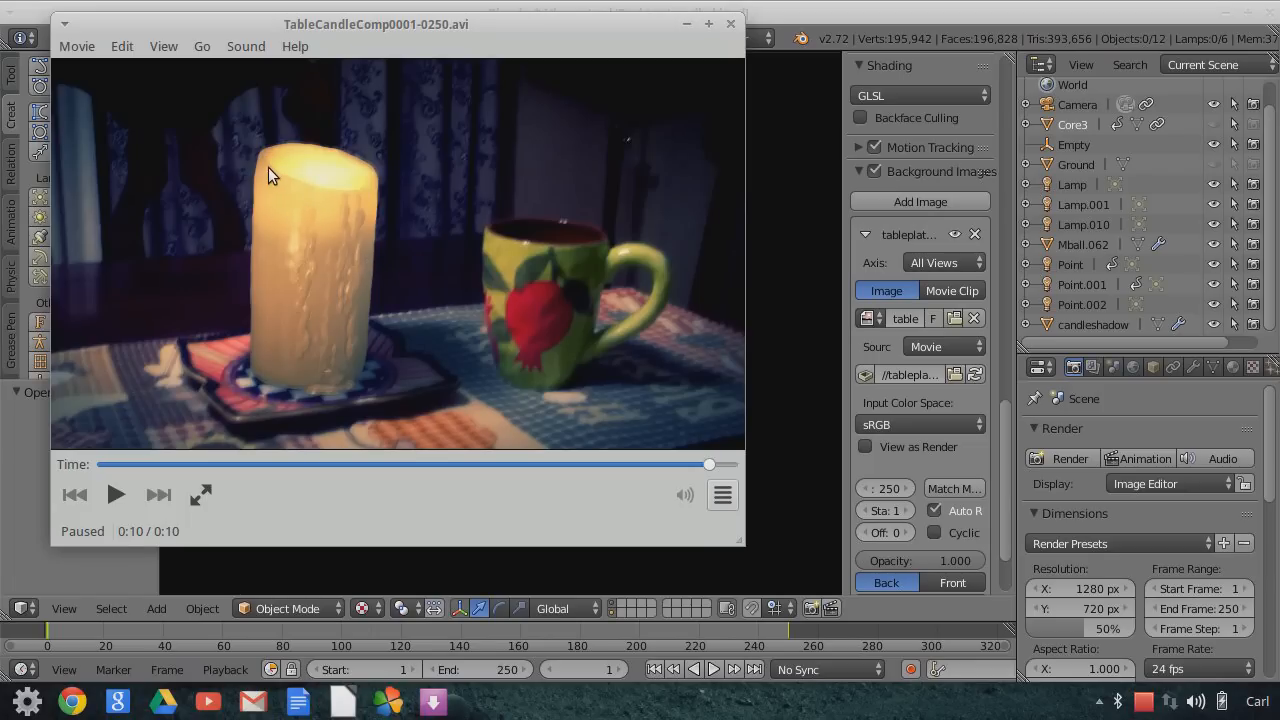
mouse_move(267, 178)
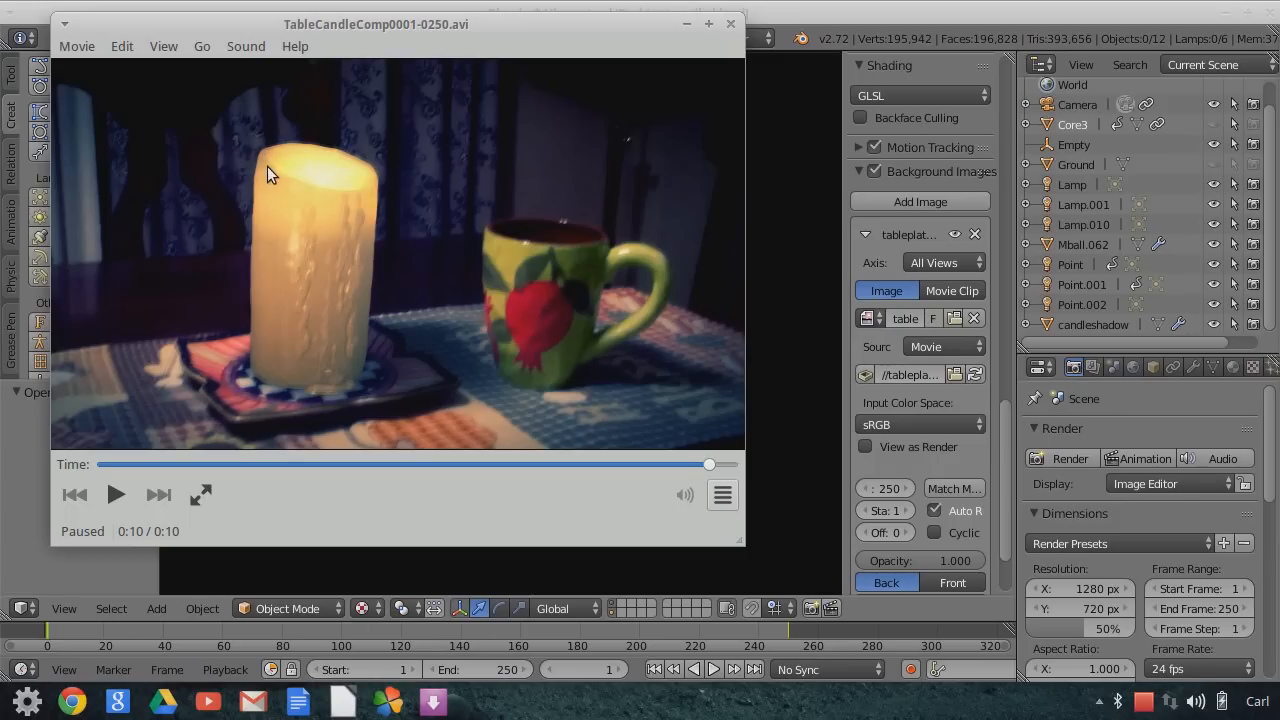
mouse_move(370, 238)
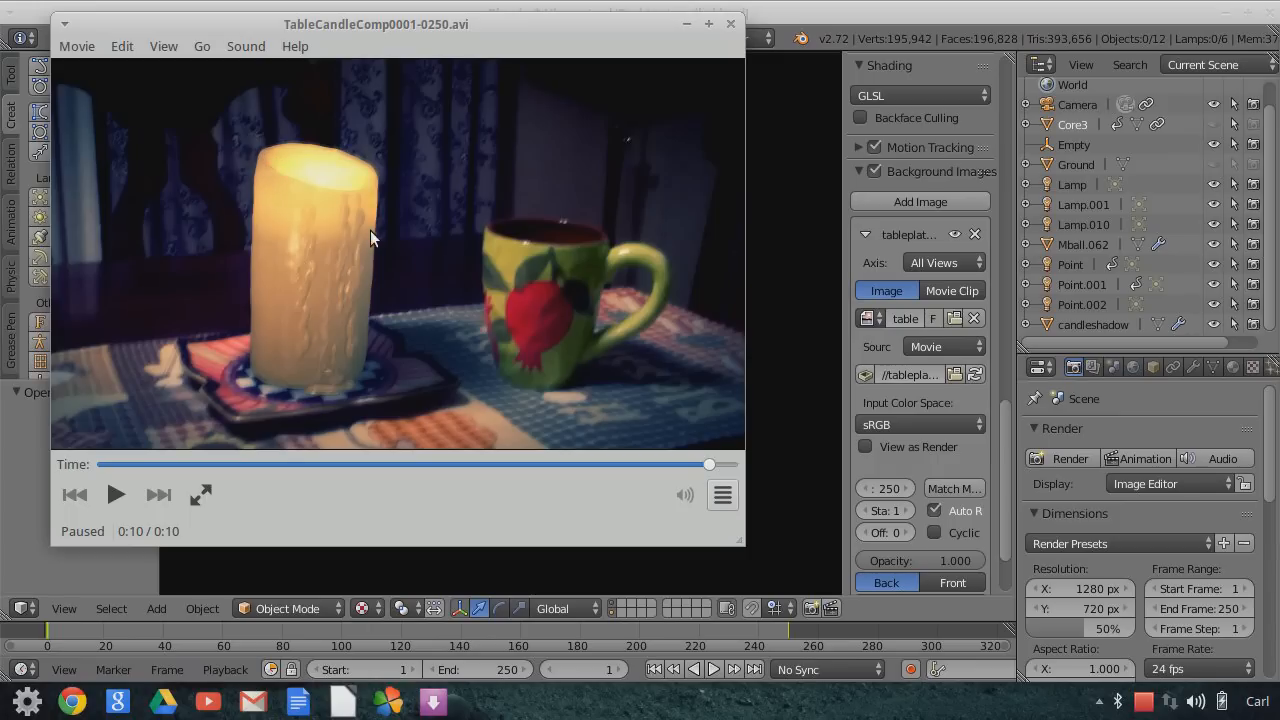
mouse_move(362, 226)
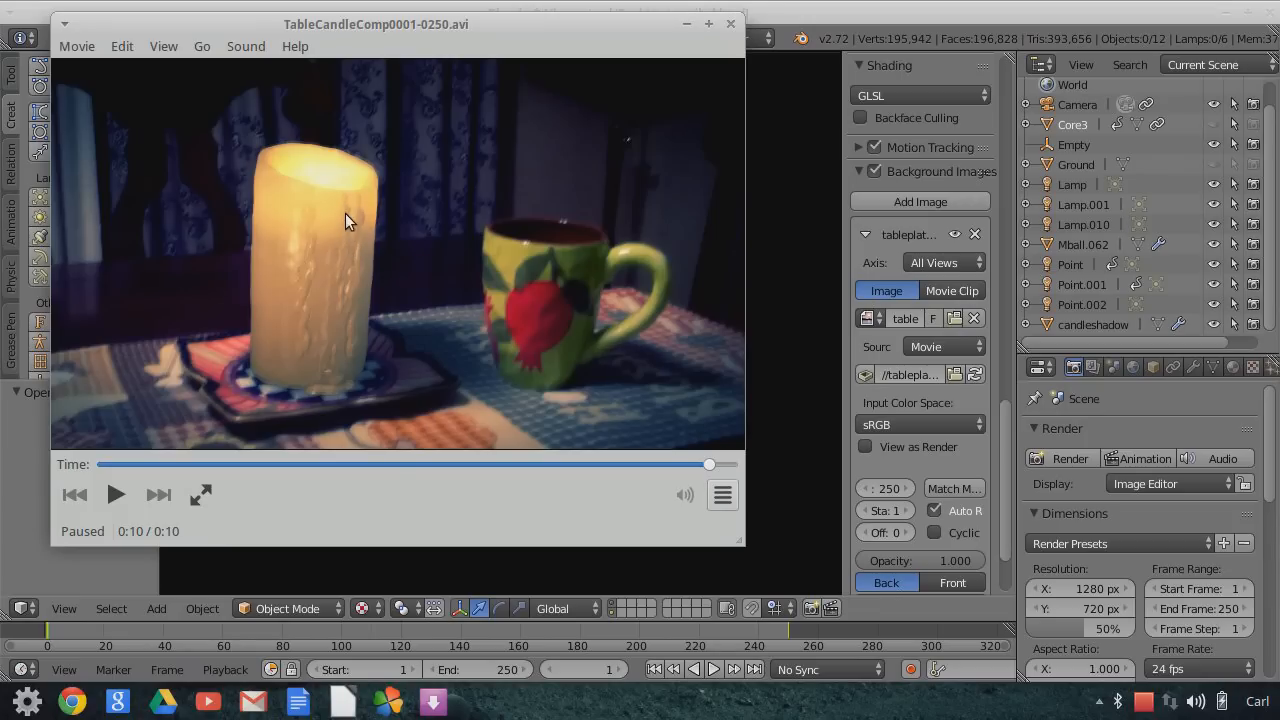
mouse_move(338, 215)
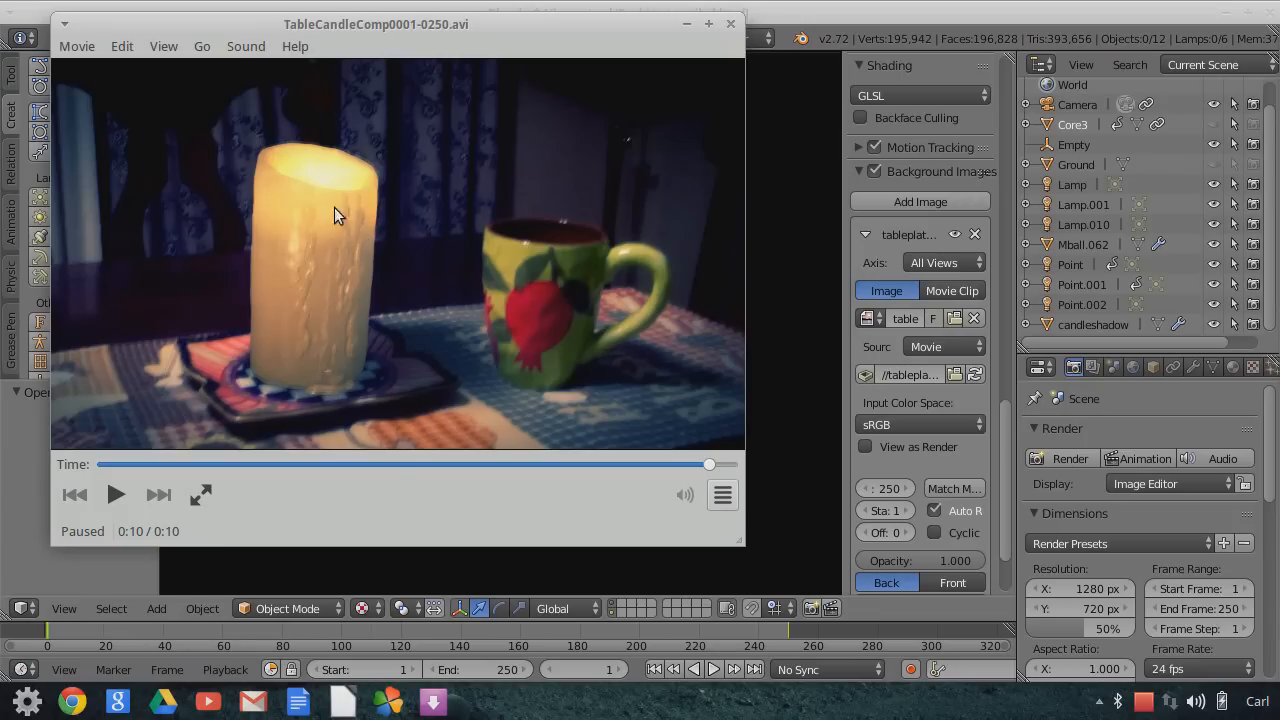
mouse_move(258, 180)
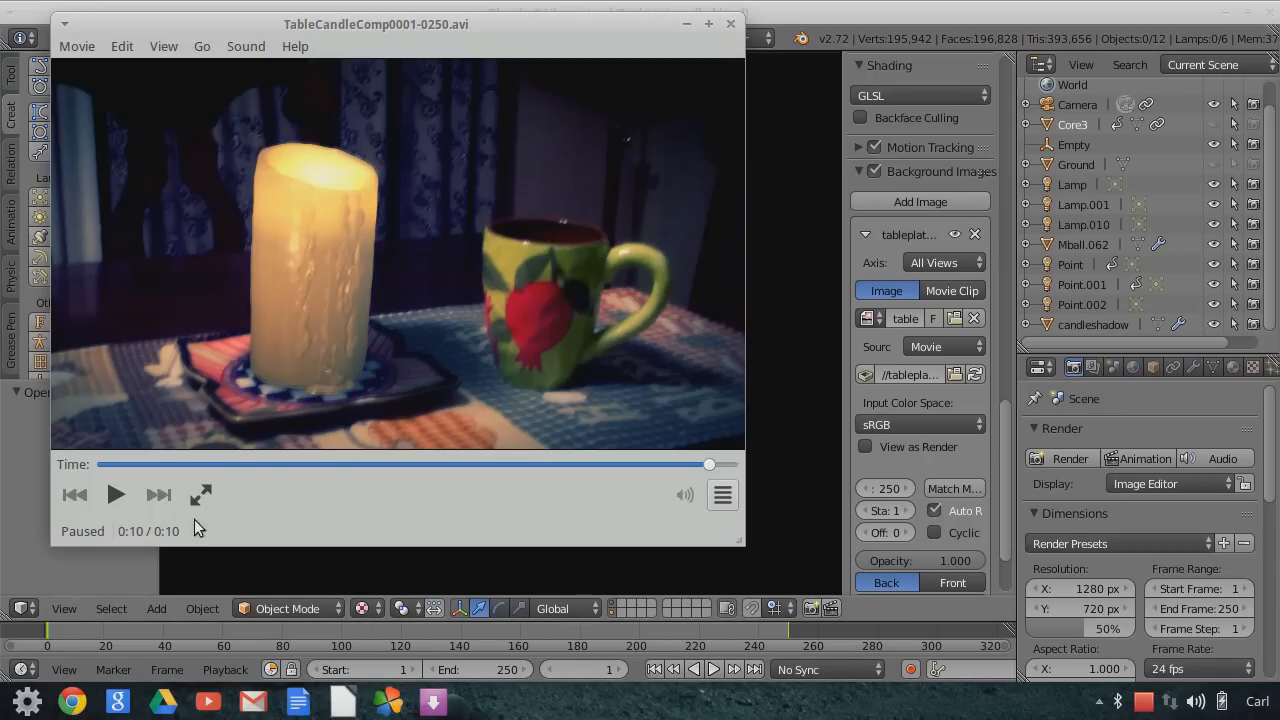
Replay the candle-and-mug composite in Totem from 0:00.
left_click(116, 494)
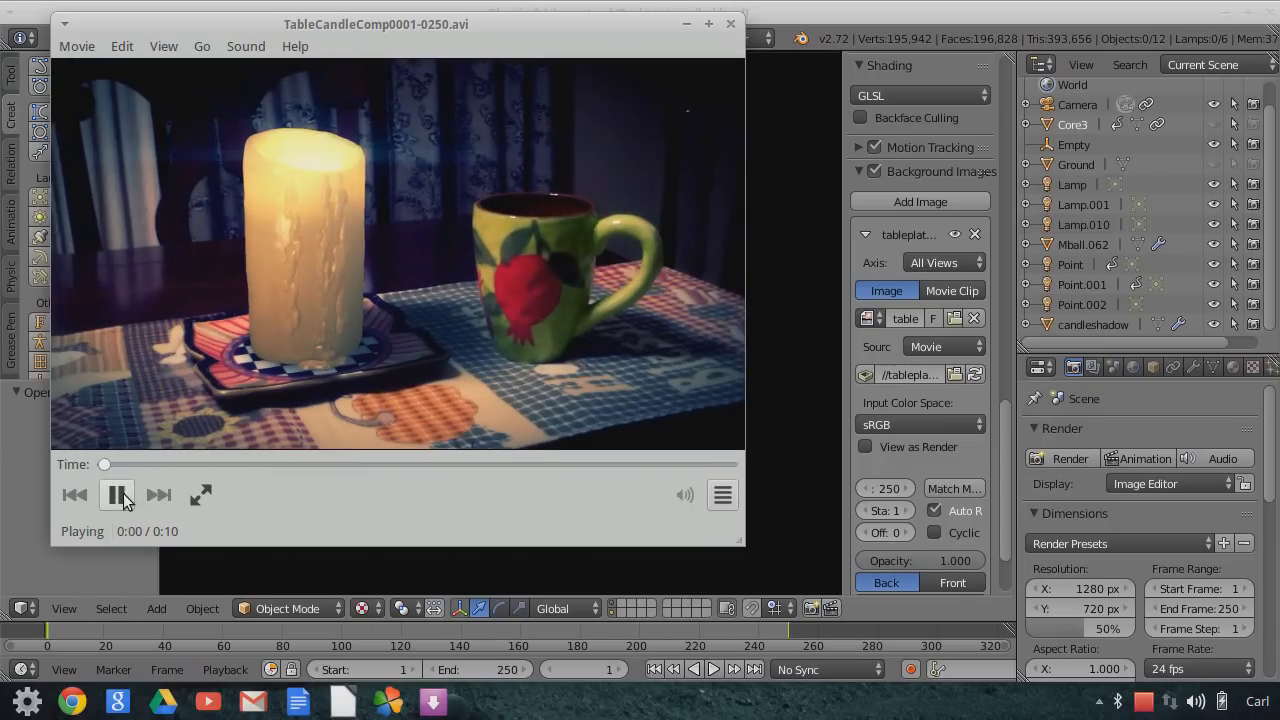
left_click(116, 494)
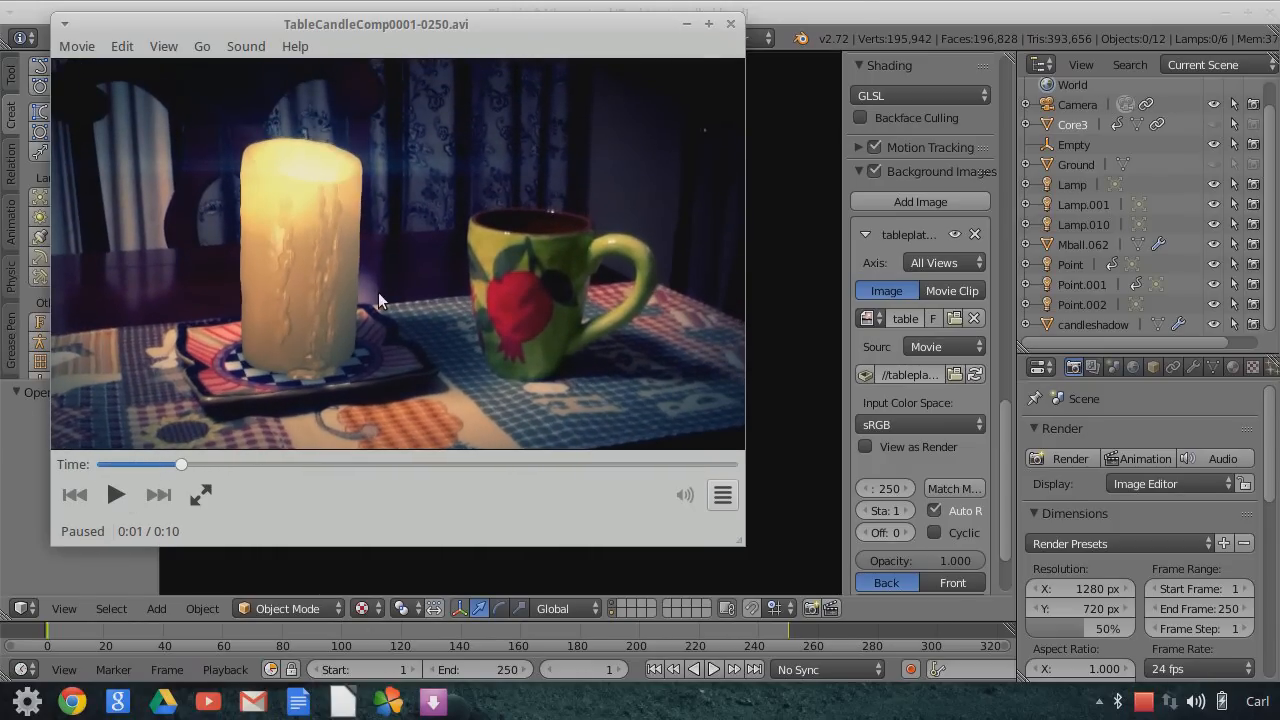
mouse_move(350, 194)
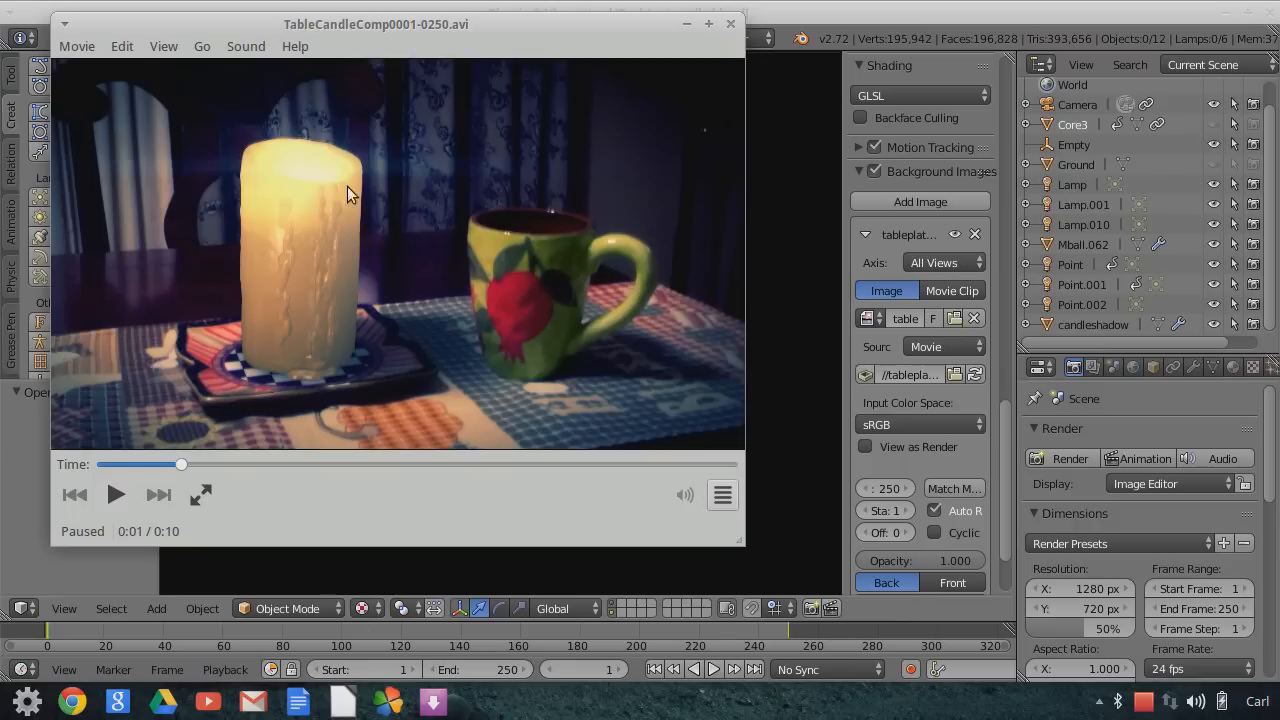
mouse_move(280, 355)
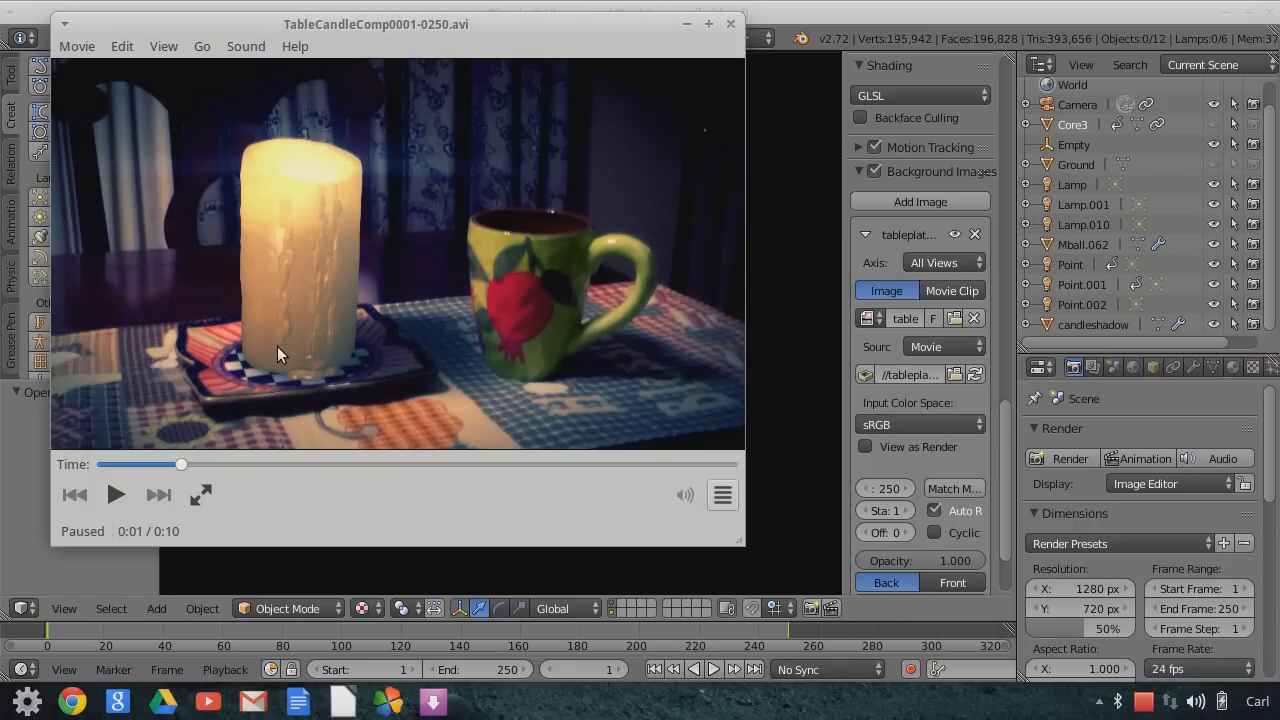
mouse_move(430, 390)
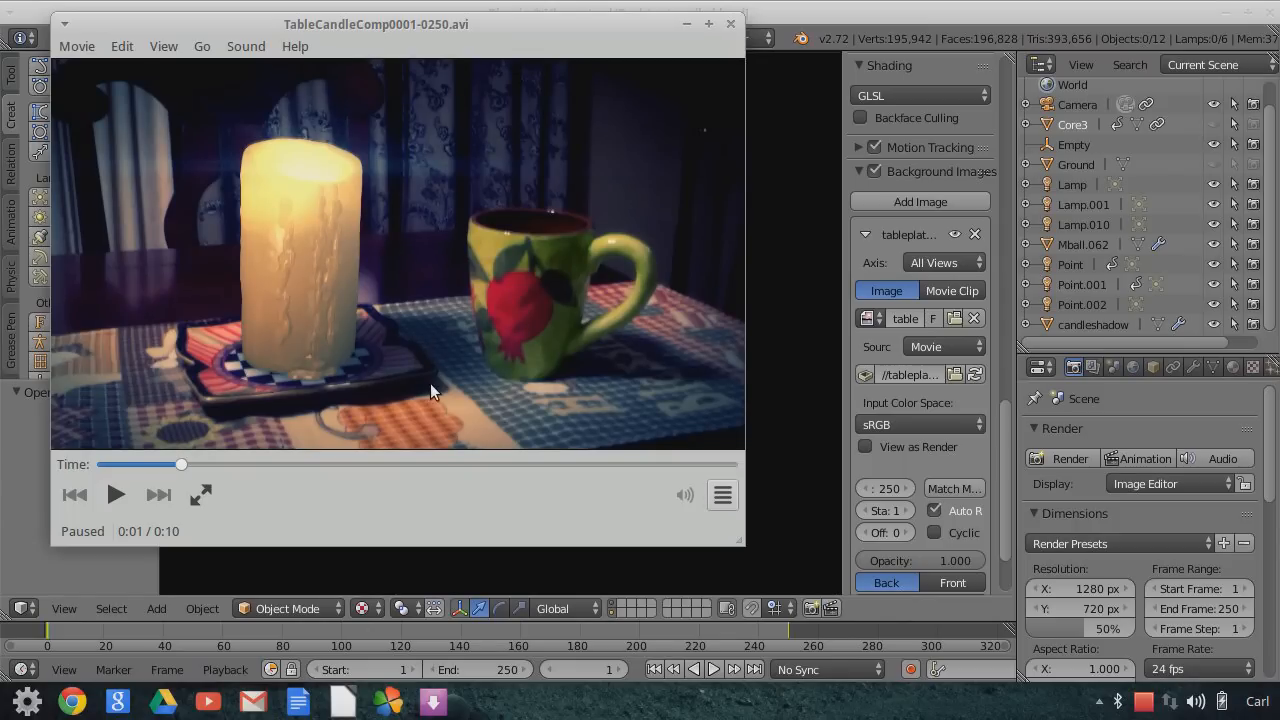
mouse_move(428, 318)
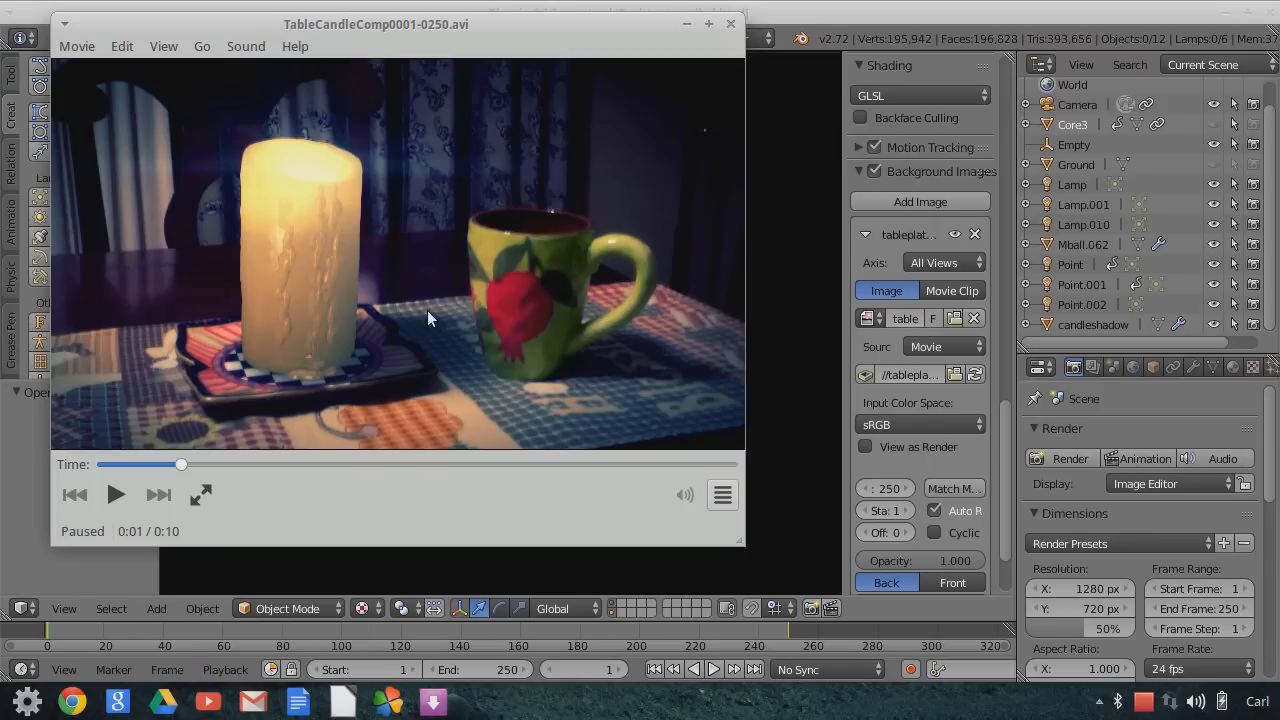
mouse_move(450, 310)
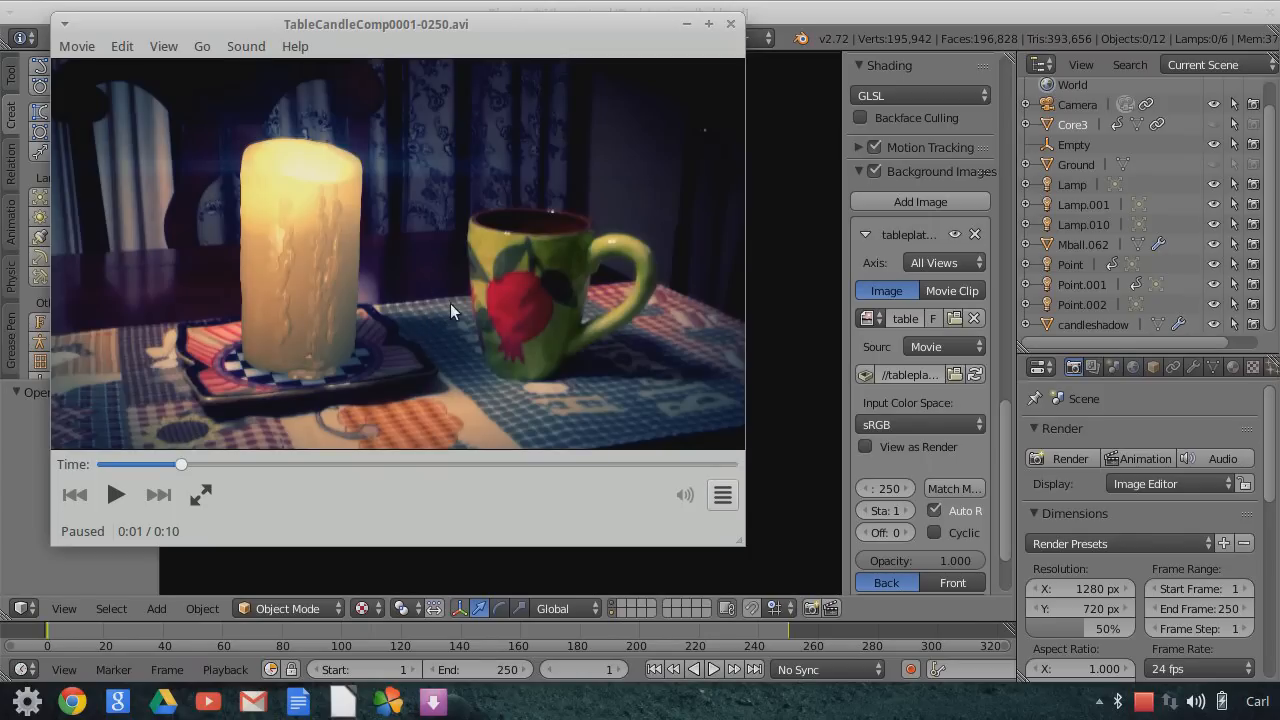
mouse_move(400, 280)
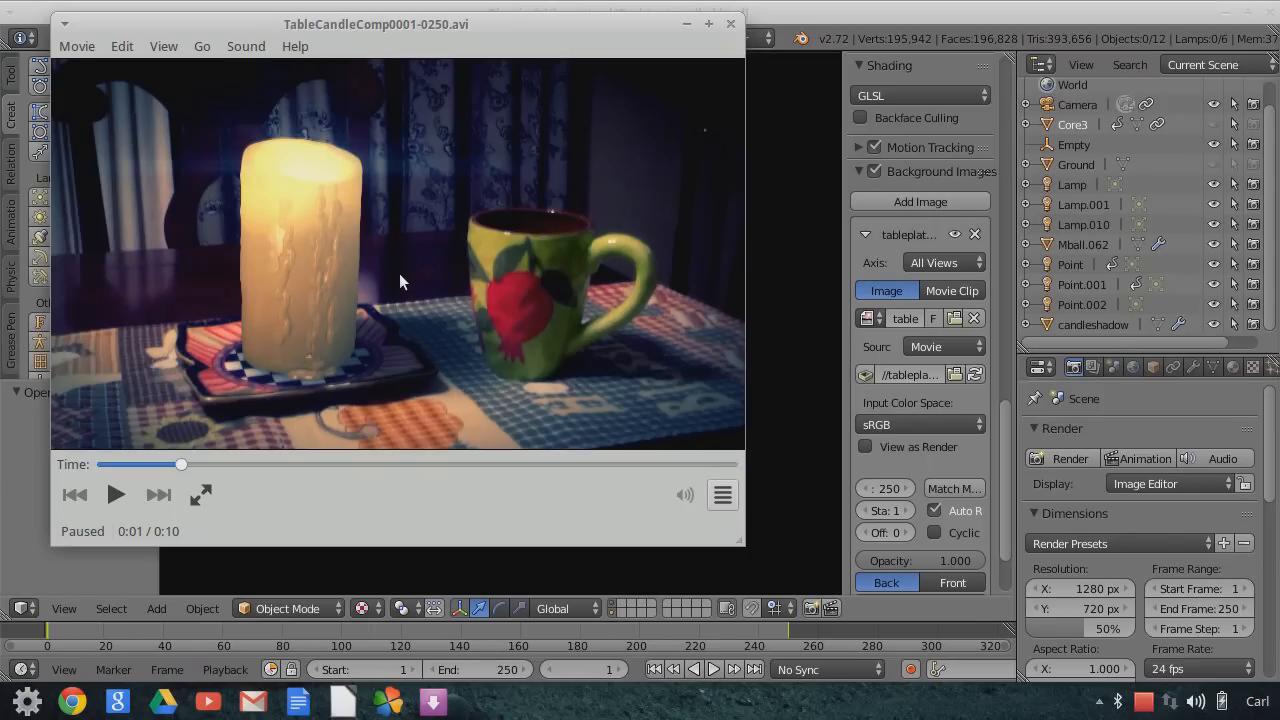
mouse_move(352, 338)
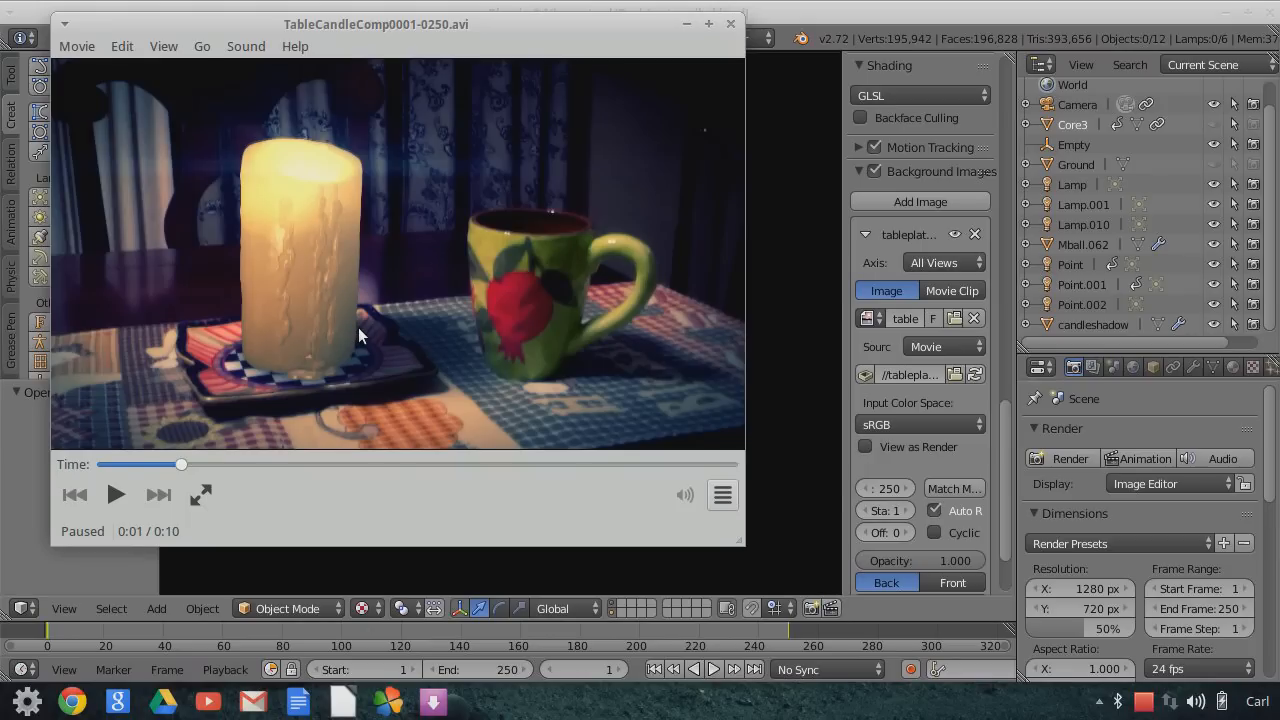
mouse_move(780, 20)
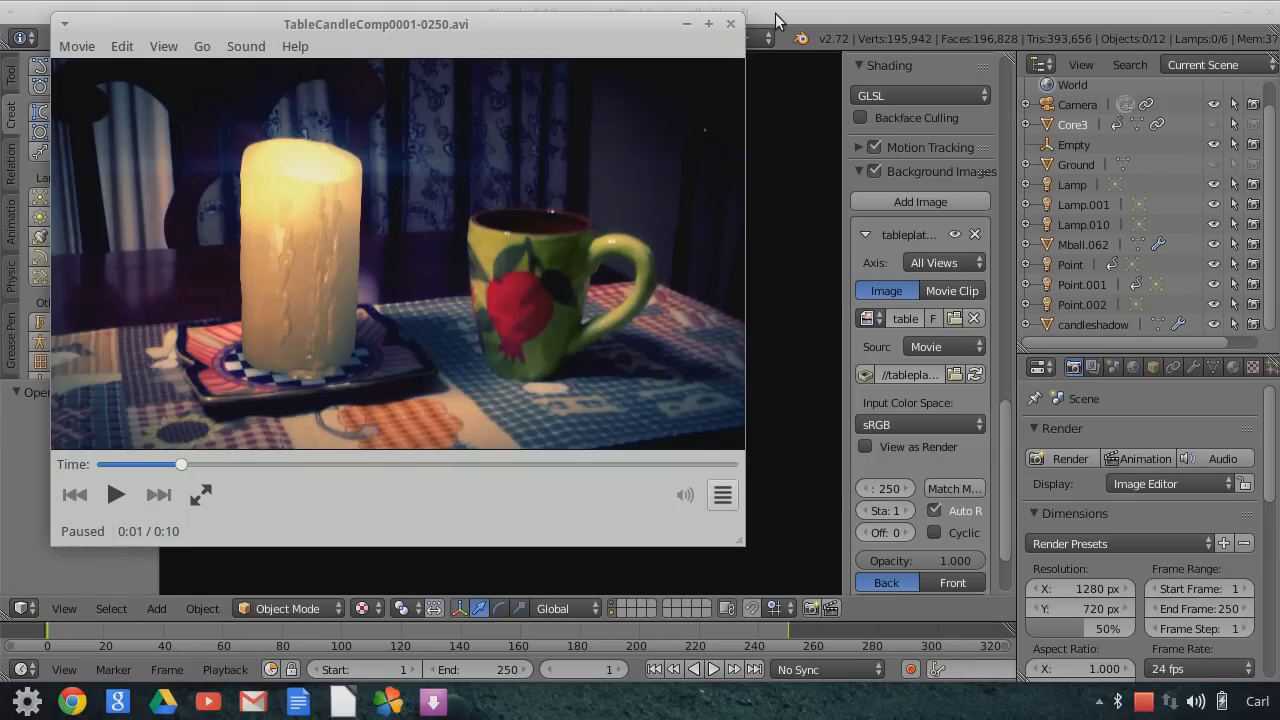
Close Totem and return to Blender's candle viewport, with the timeline at frame 88.
left_click(731, 23)
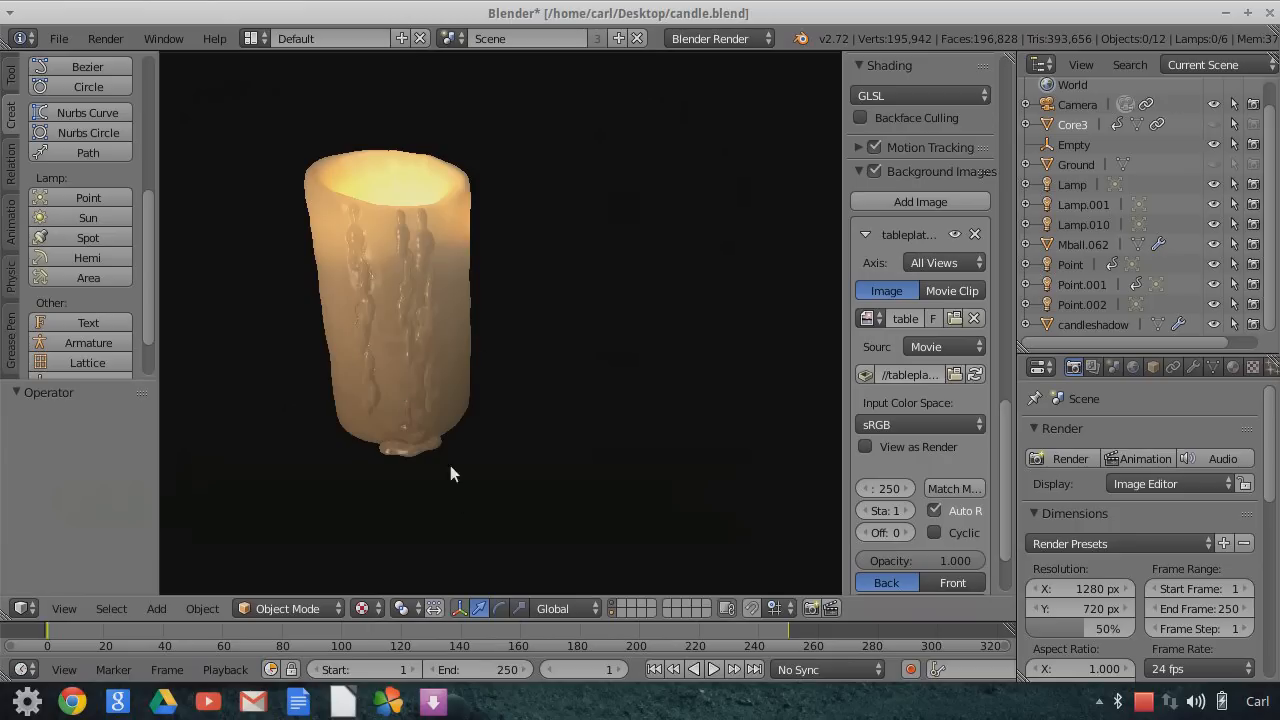
mouse_move(565, 361)
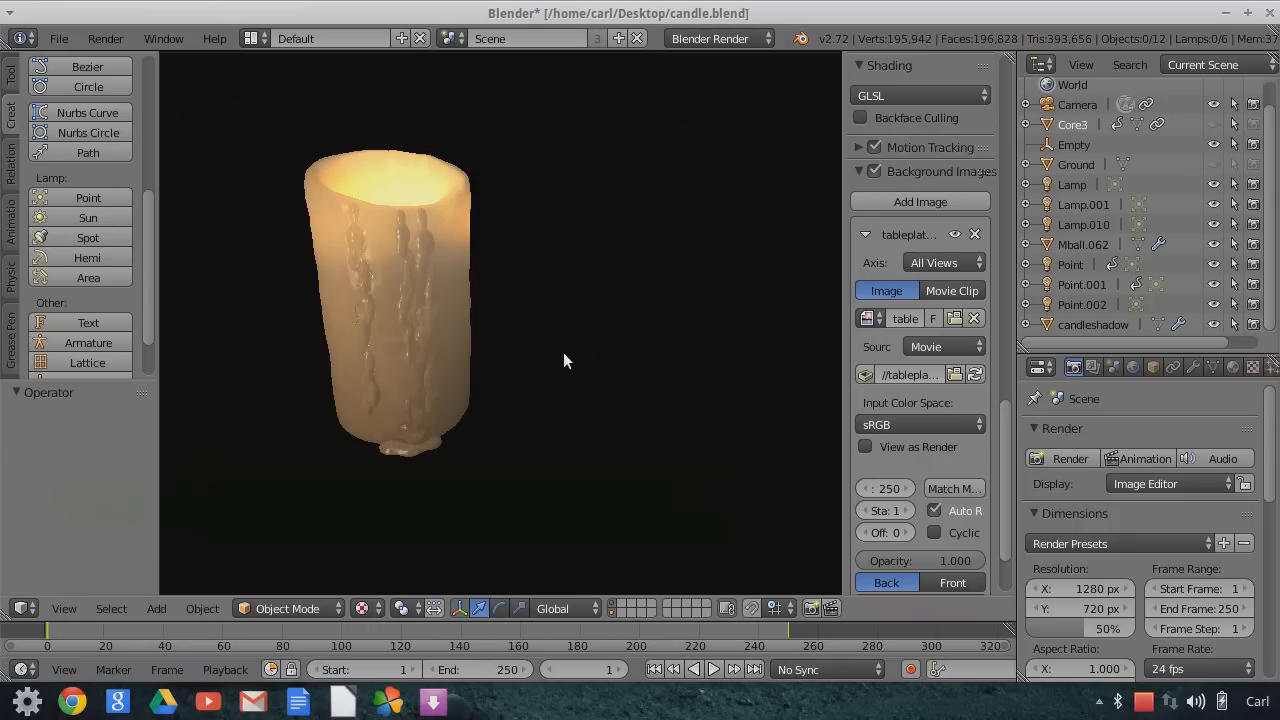
mouse_move(1040, 250)
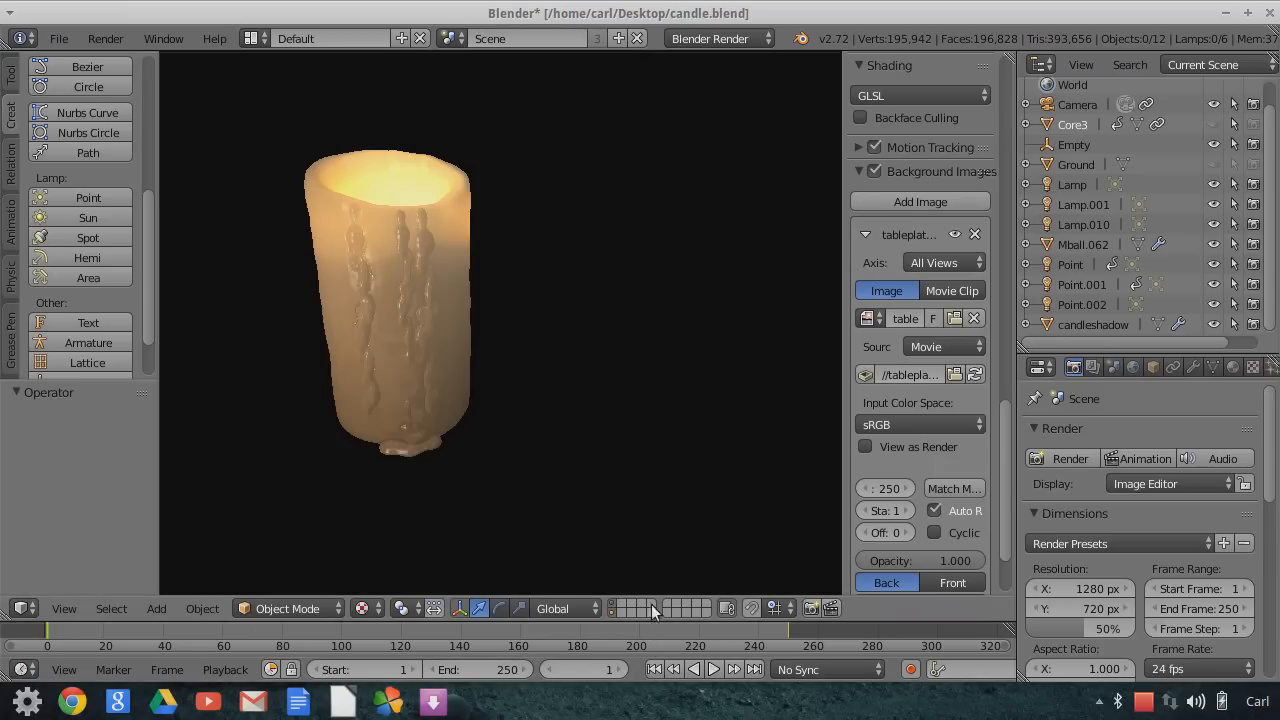
mouse_move(610, 434)
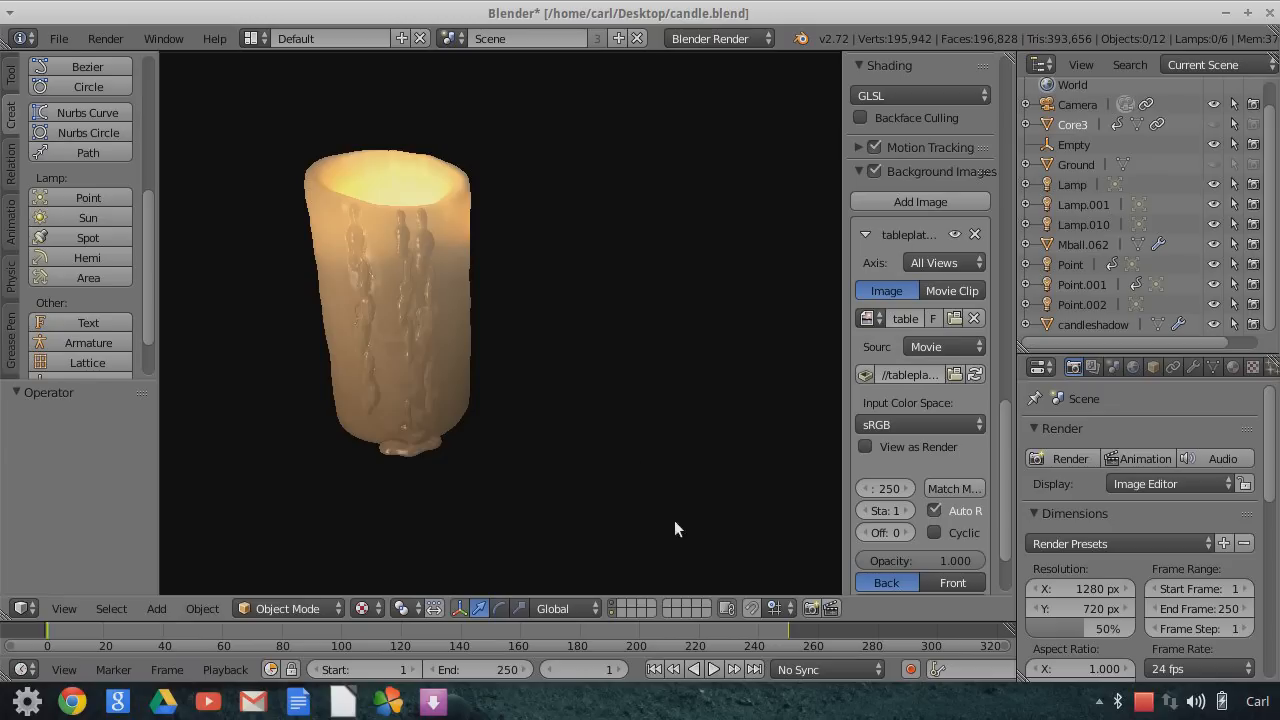
mouse_move(400, 214)
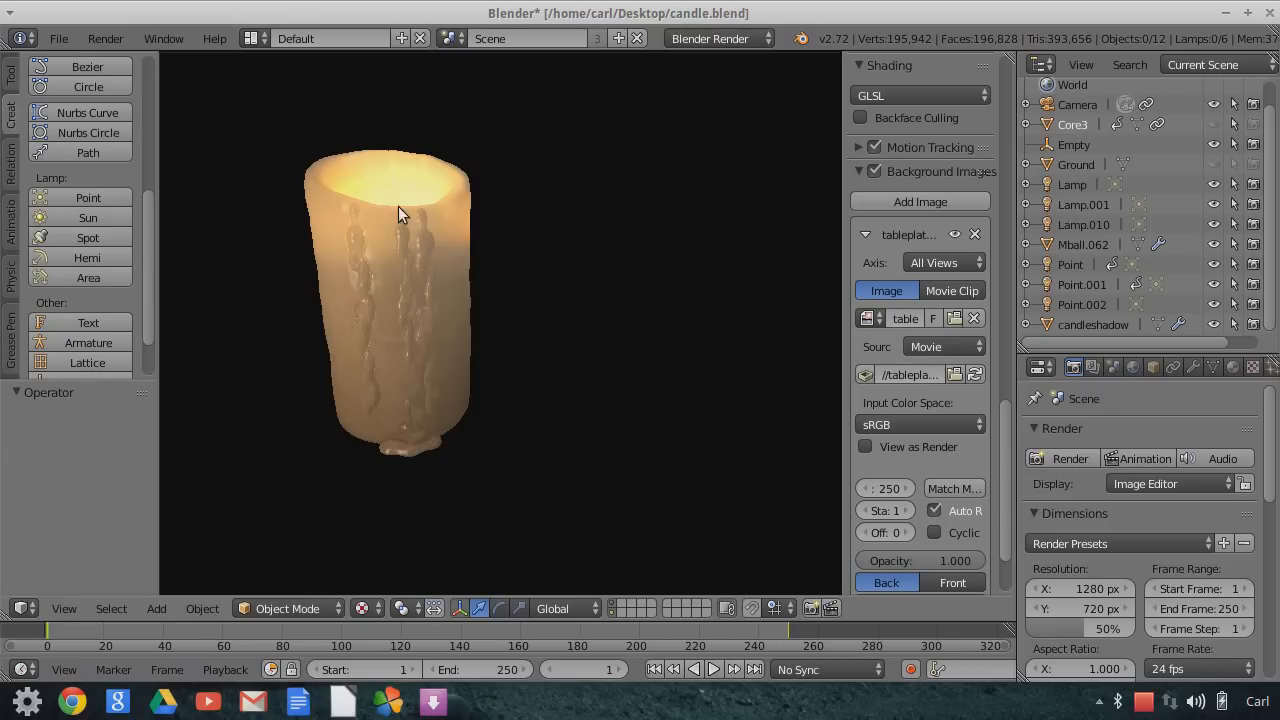
left_click(714, 669)
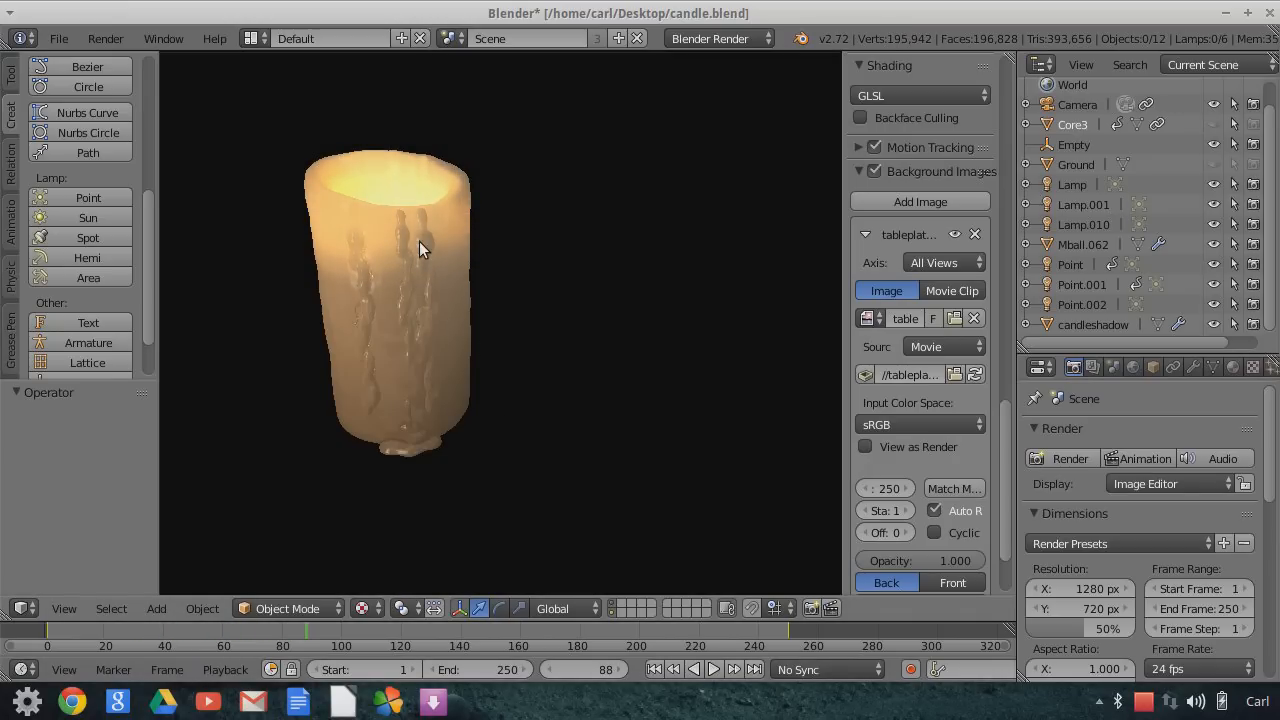
mouse_move(410, 245)
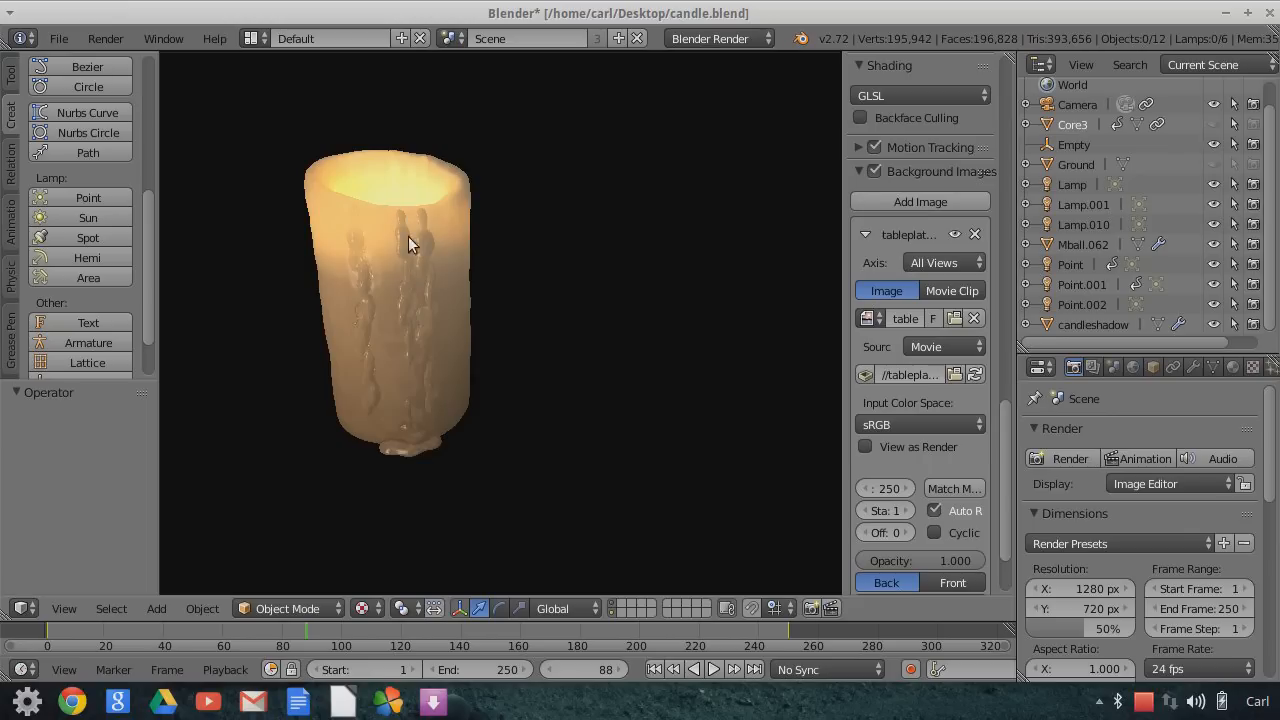
mouse_move(285, 190)
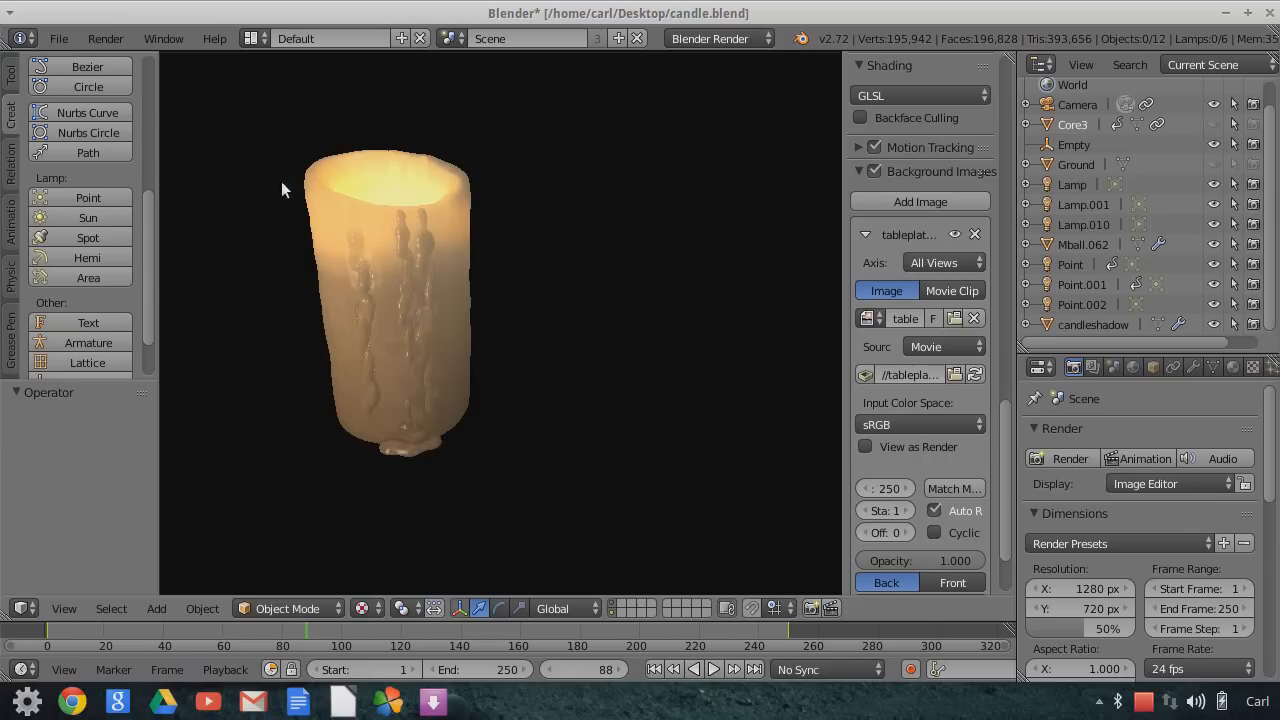
mouse_move(378, 231)
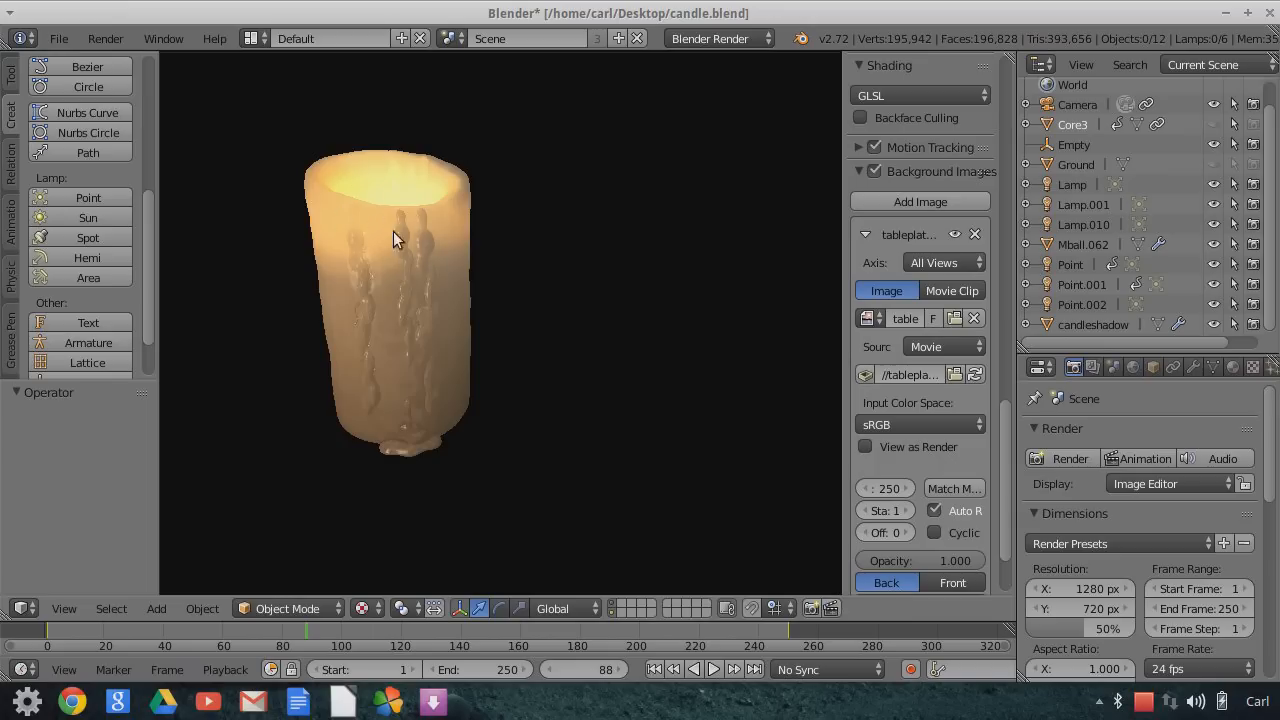
mouse_move(363, 218)
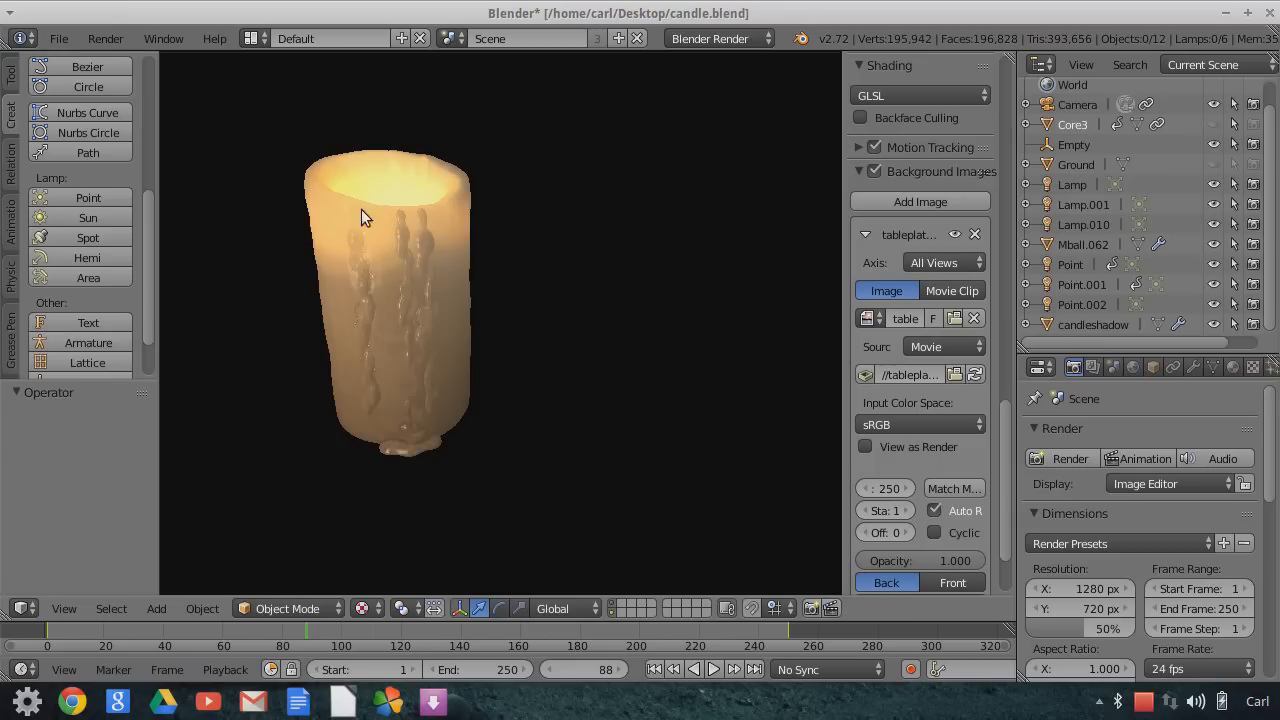
mouse_move(630, 537)
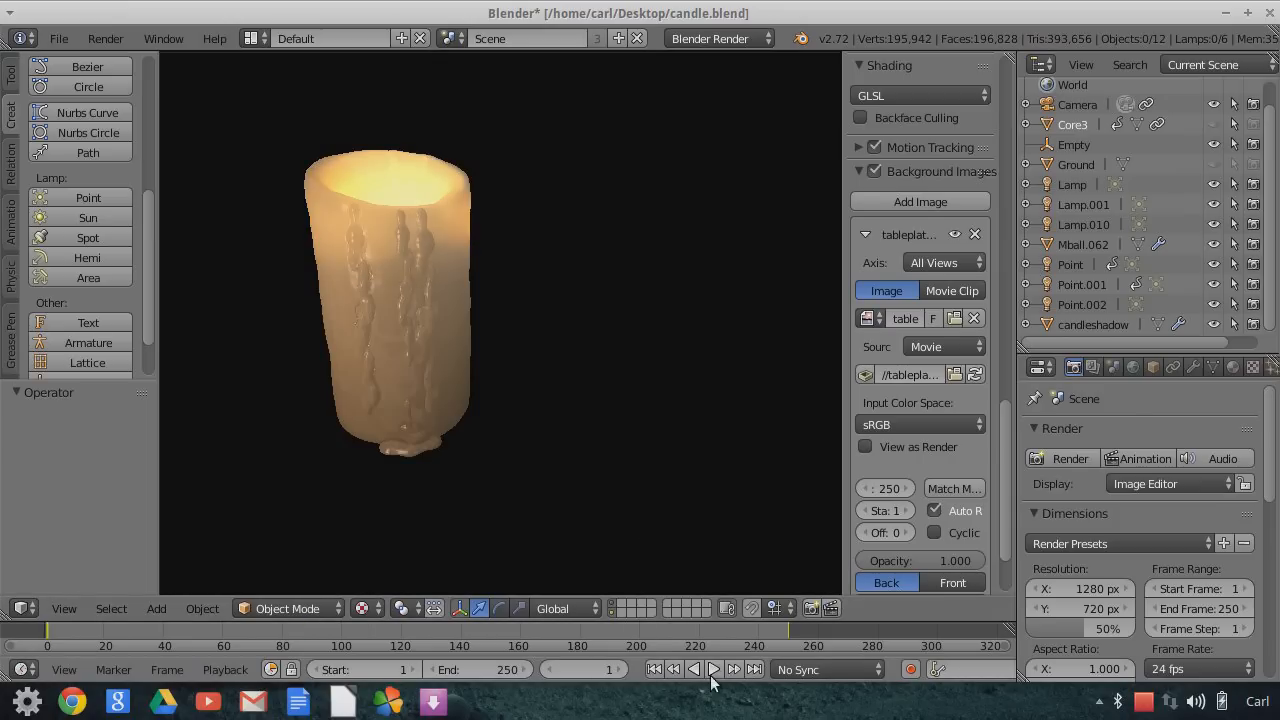
Play the candle animation on the timeline and stop it at frame 71.
left_click(712, 669)
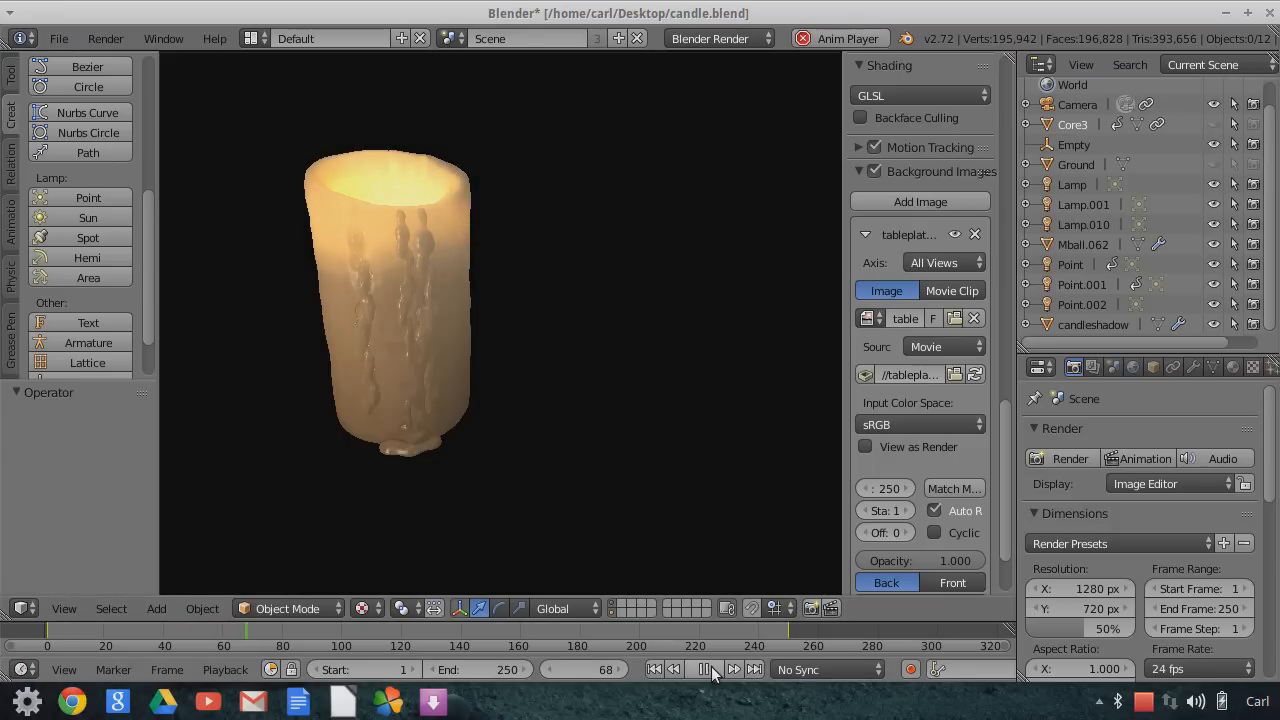
left_click(714, 669)
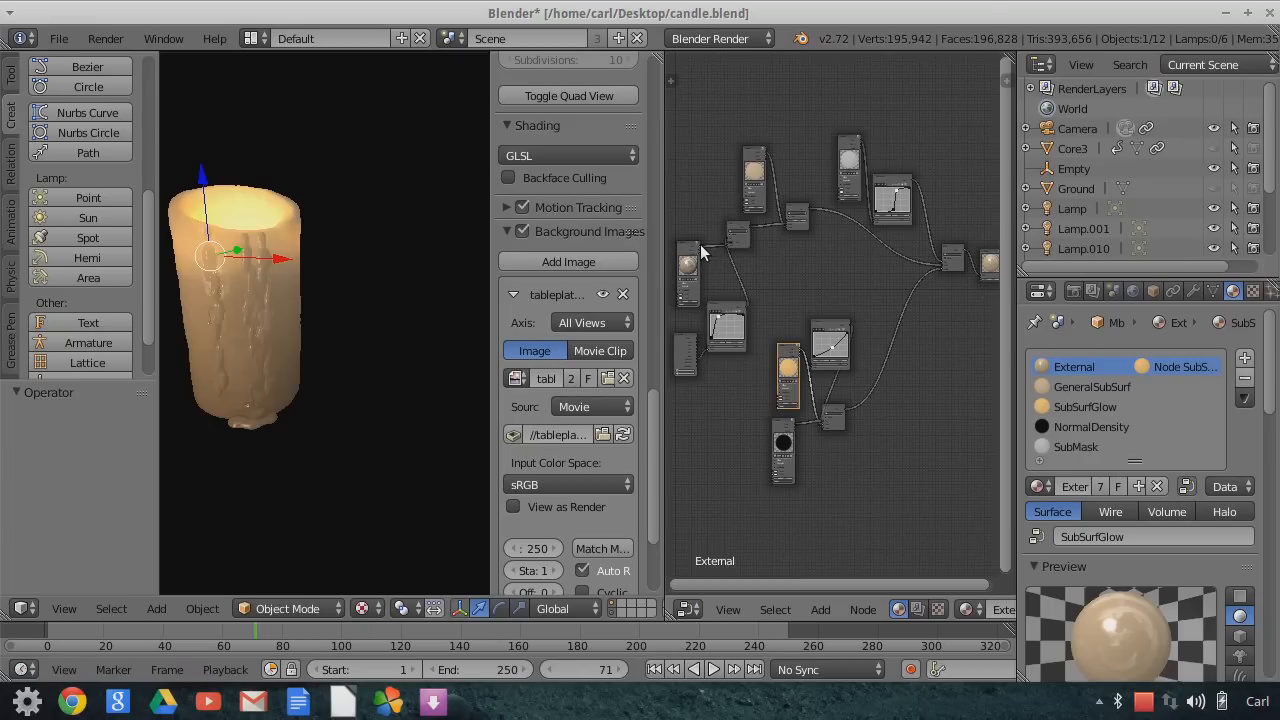
Link a node into the External material tree, making the candle brown with wax drips.
left_click_drag(700, 250, 985, 283)
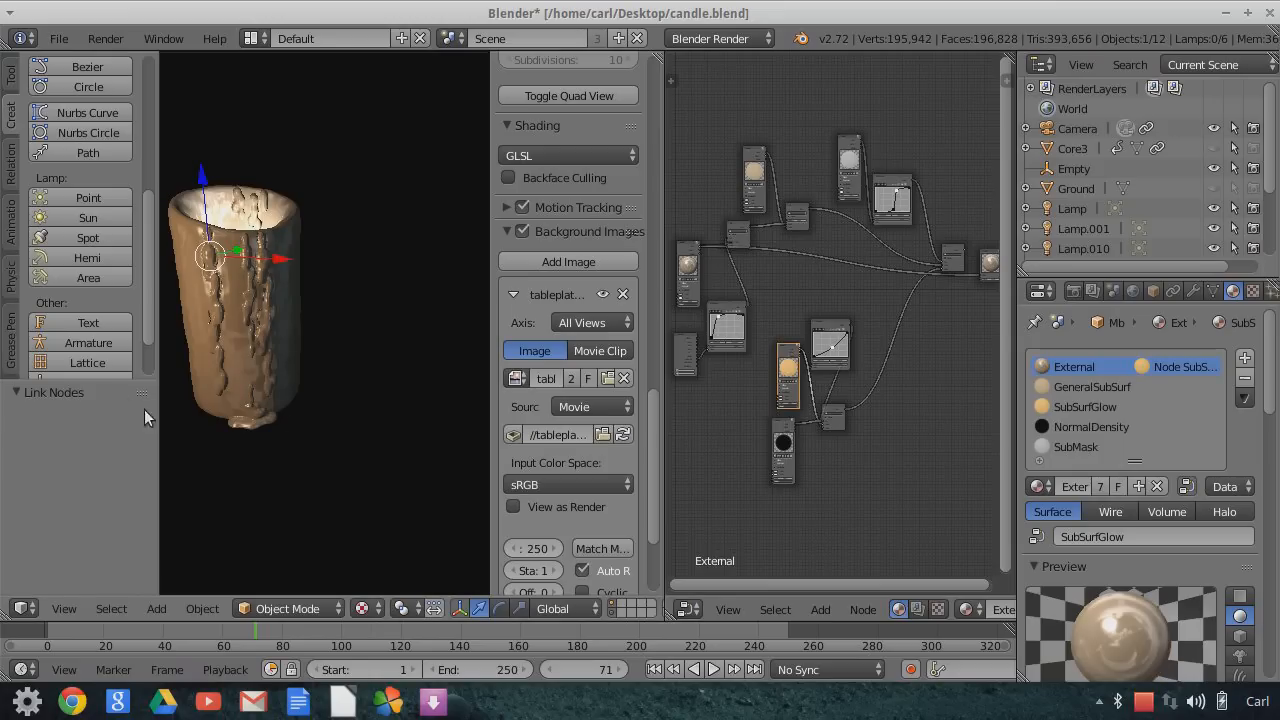
mouse_move(270, 325)
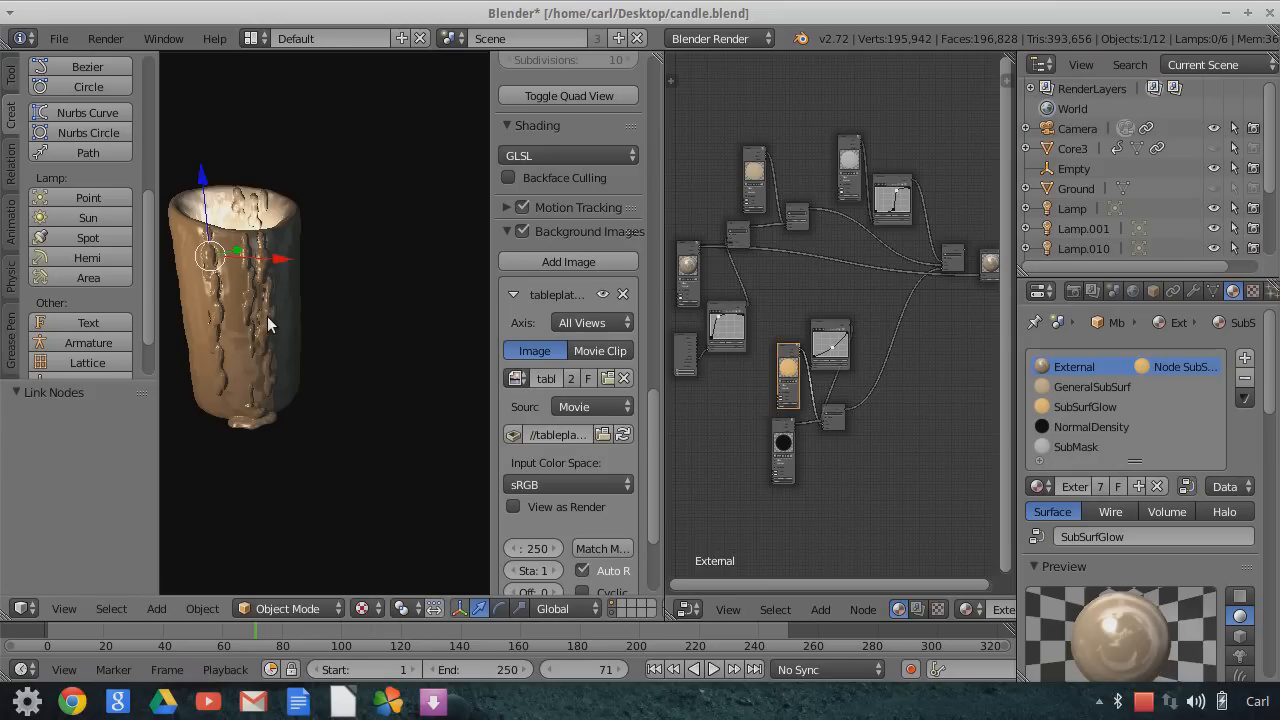
mouse_move(275, 320)
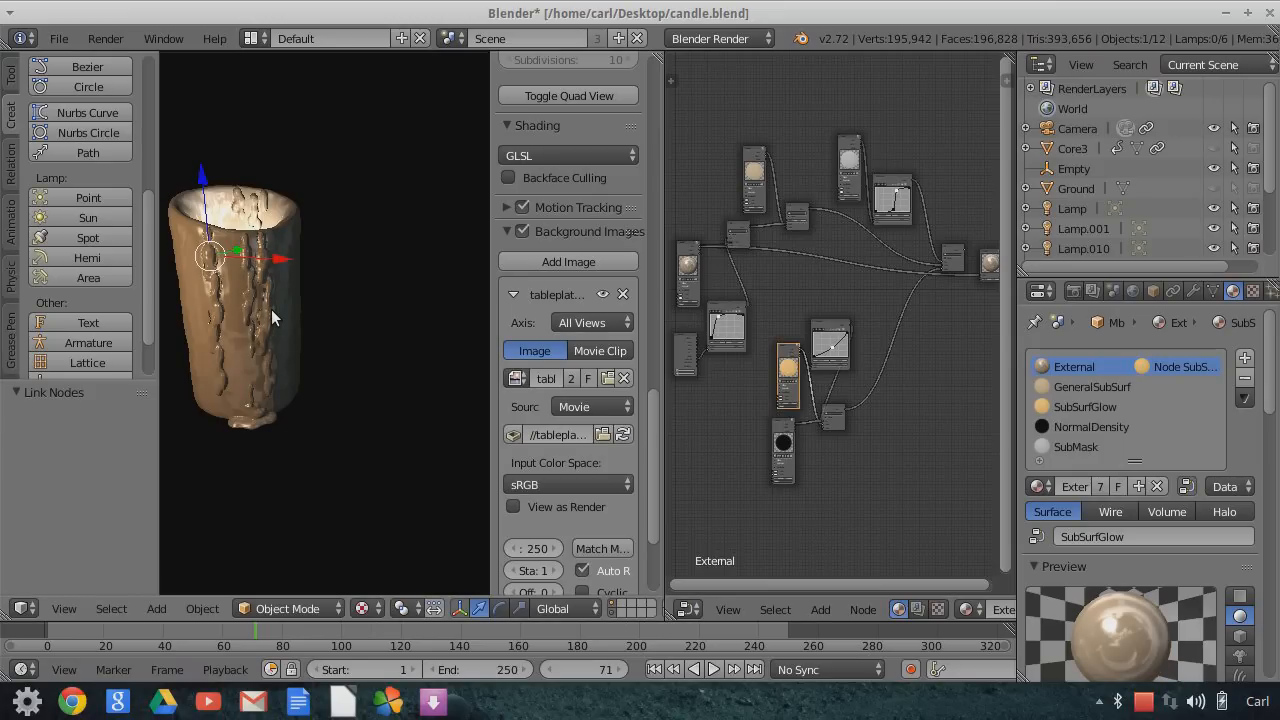
mouse_move(287, 376)
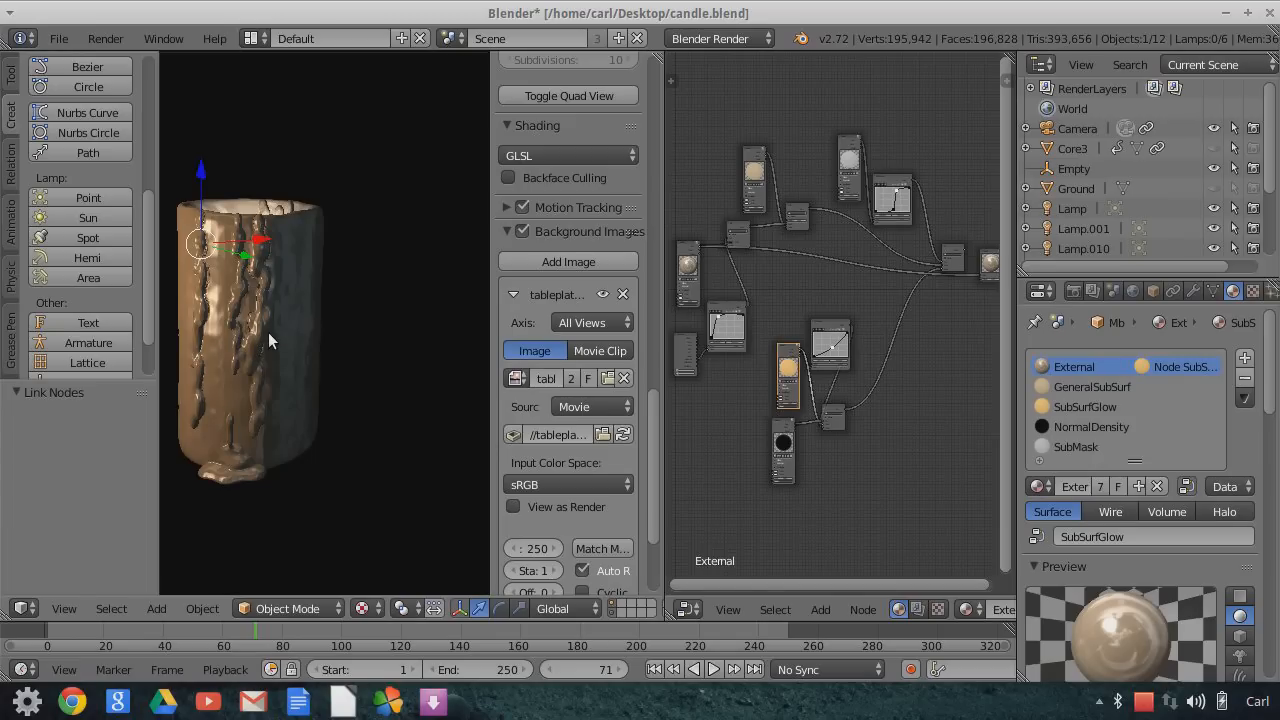
mouse_move(287, 322)
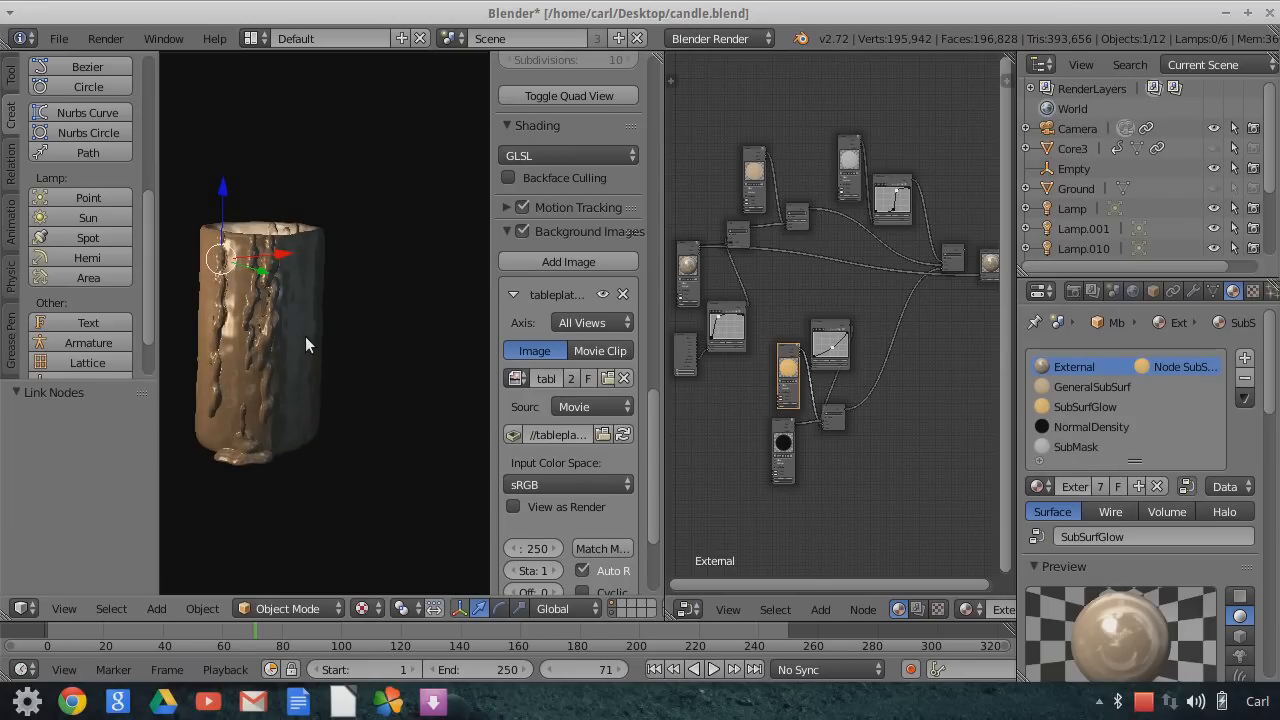
mouse_move(350, 395)
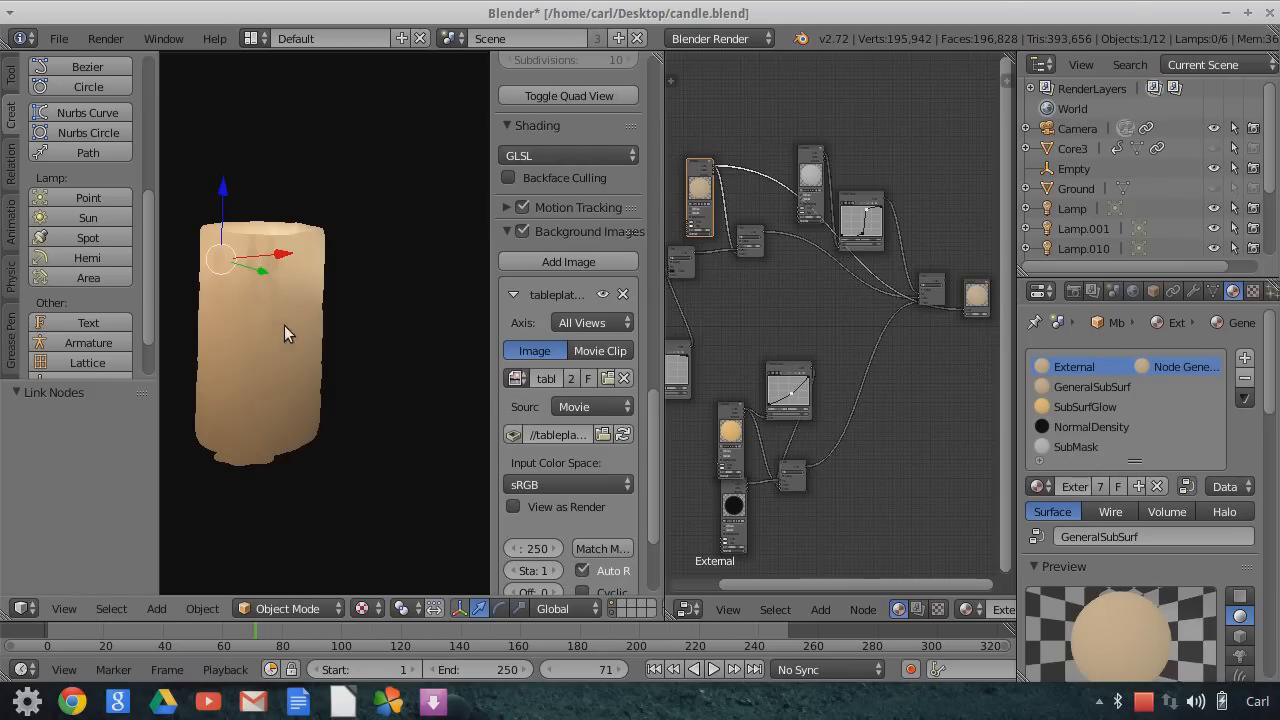
mouse_move(310, 369)
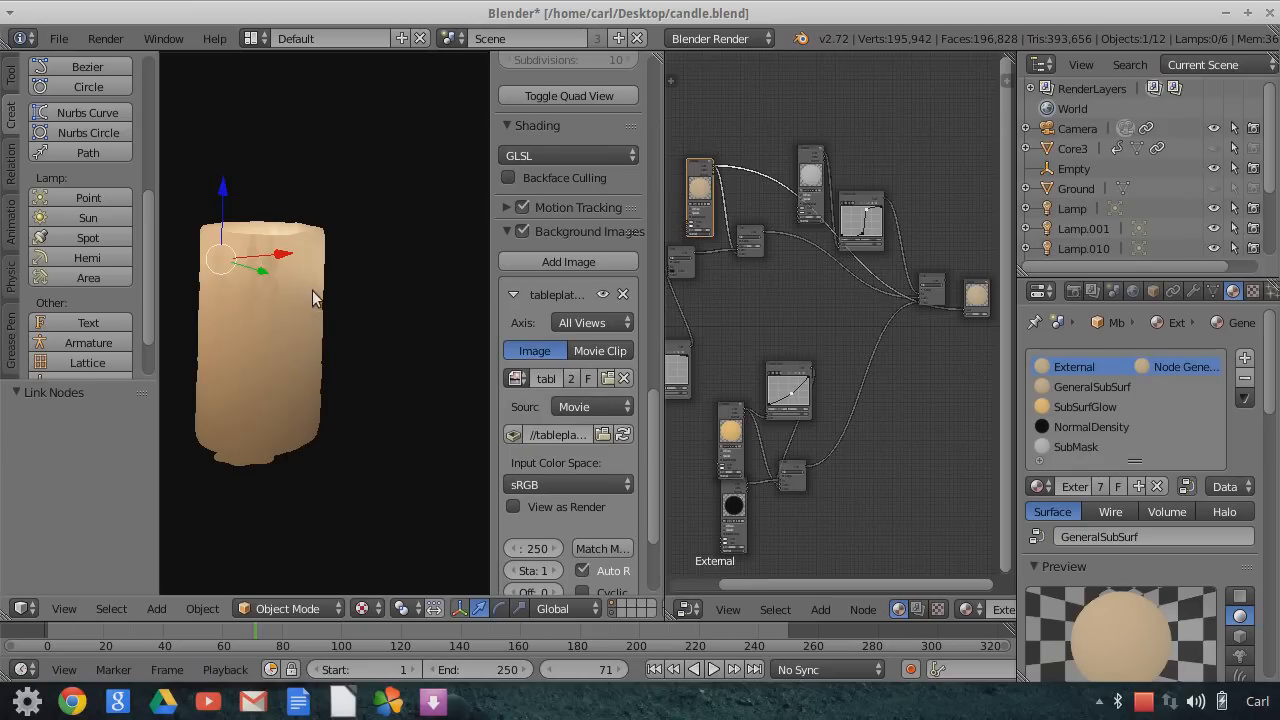
mouse_move(407, 337)
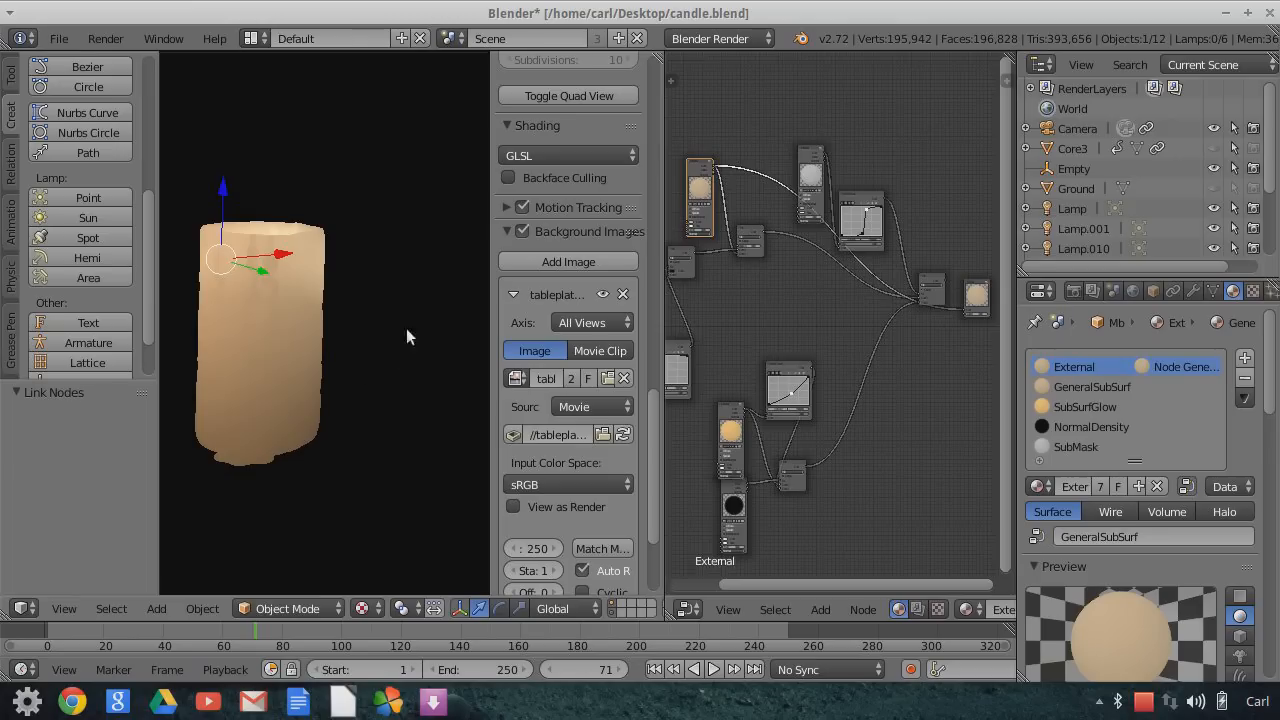
mouse_move(300, 280)
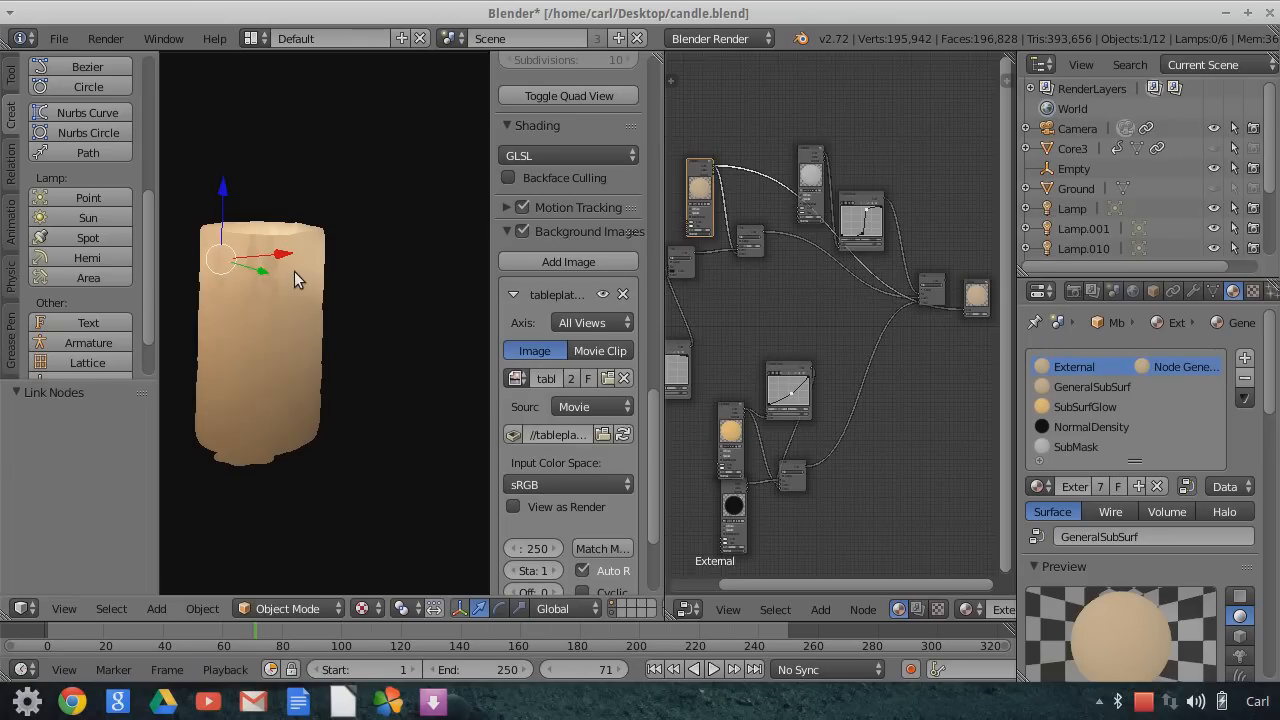
mouse_move(332, 335)
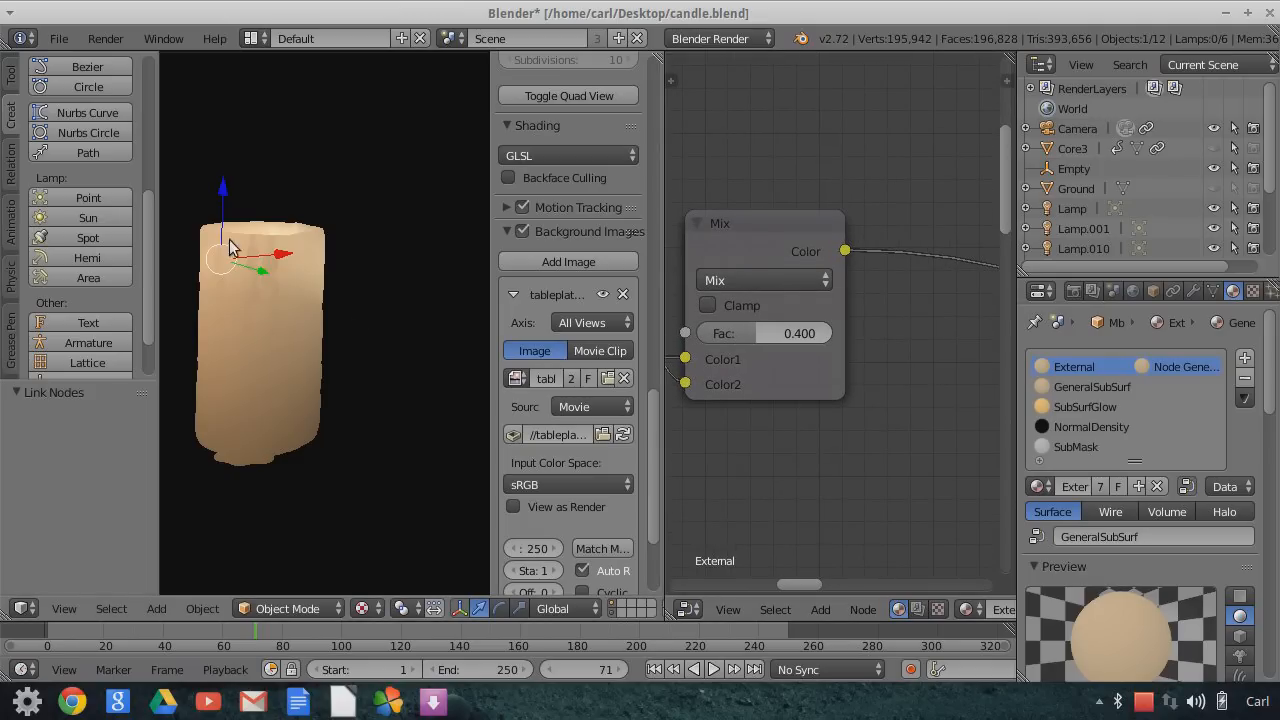
mouse_move(797, 364)
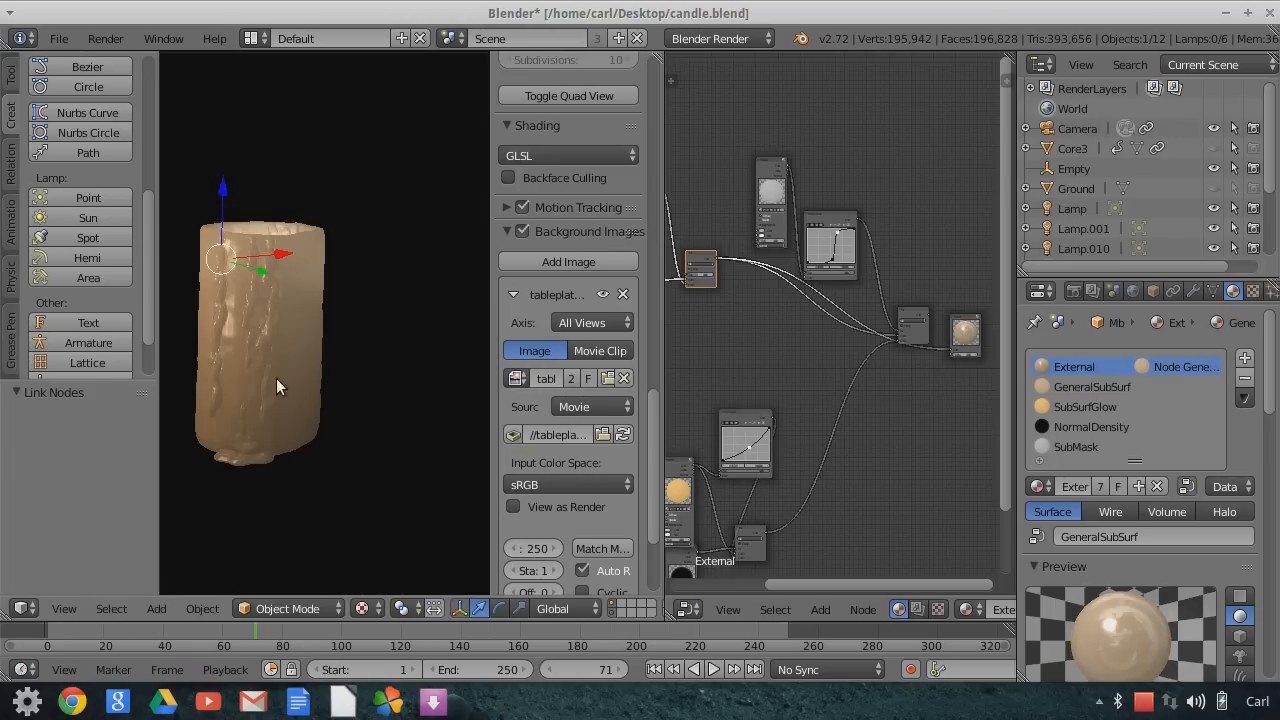
mouse_move(250, 398)
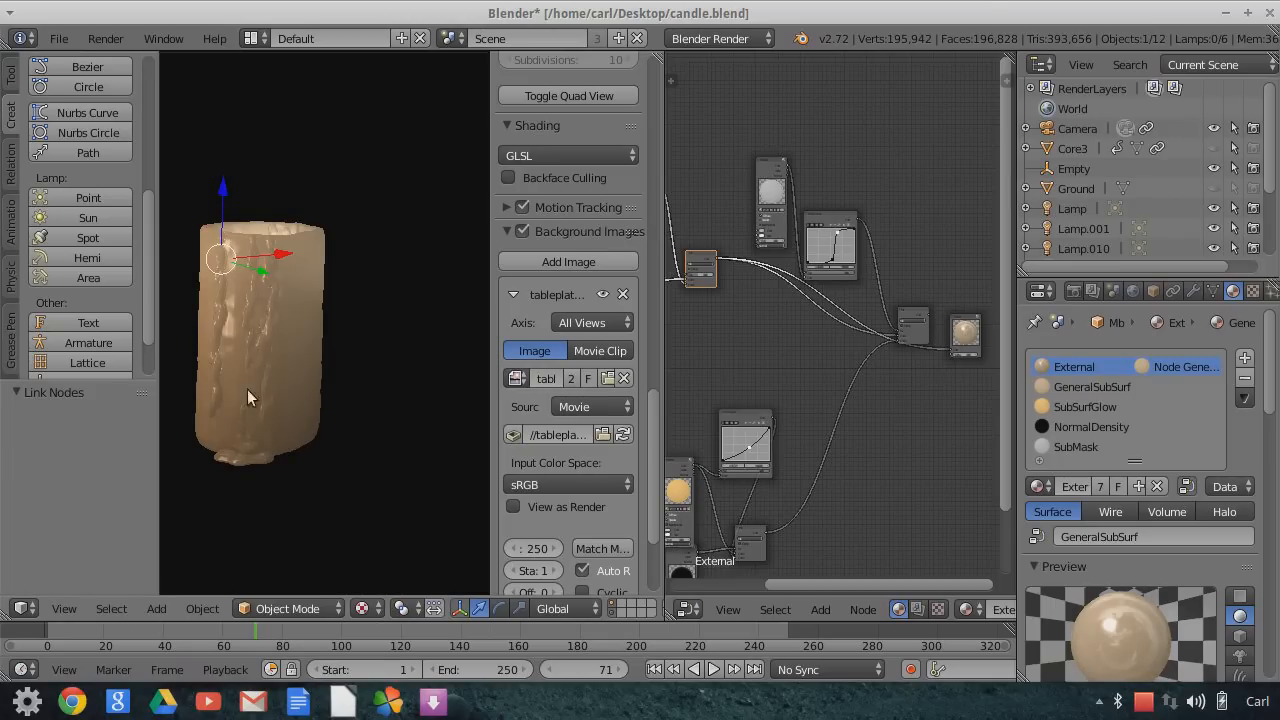
mouse_move(225, 290)
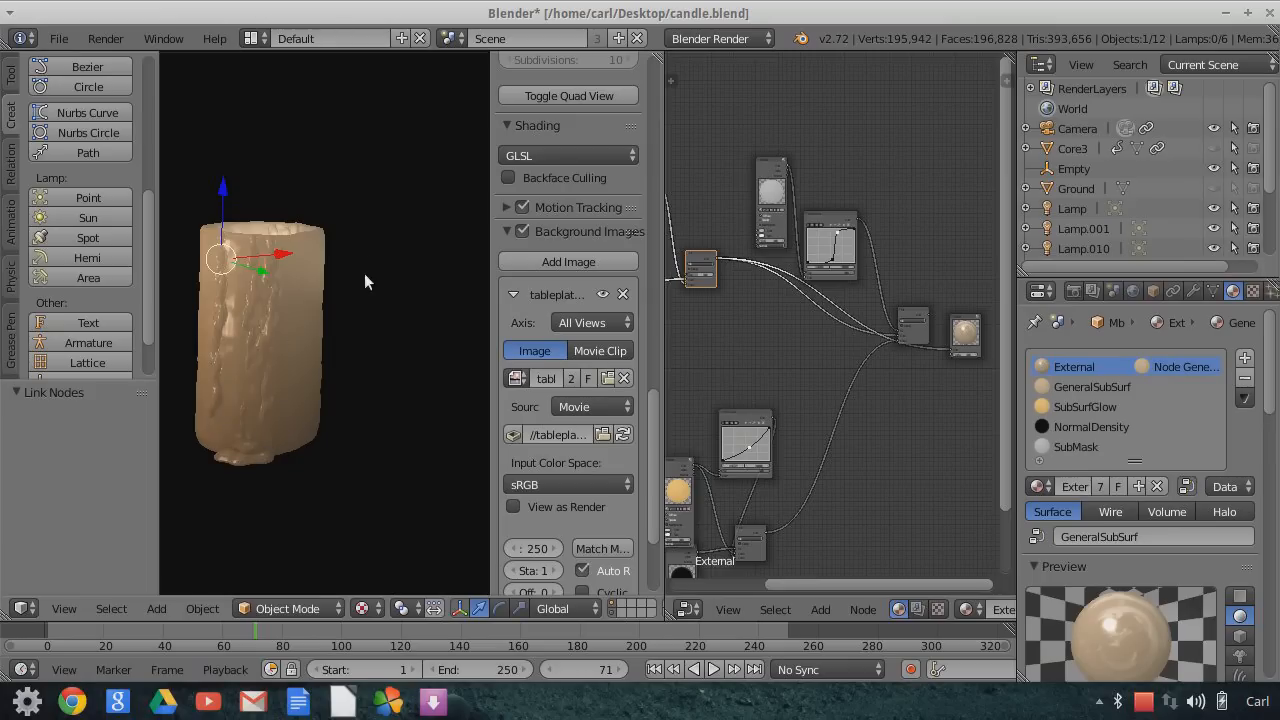
mouse_move(250, 260)
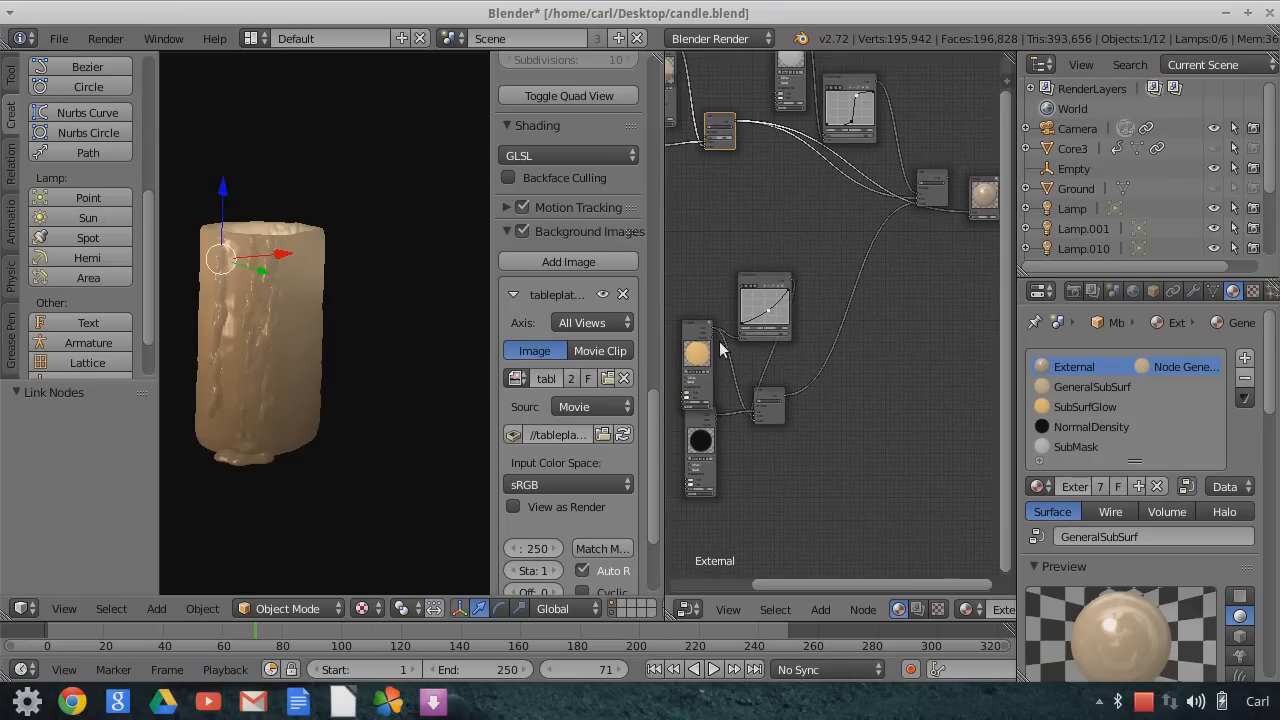
mouse_move(245, 260)
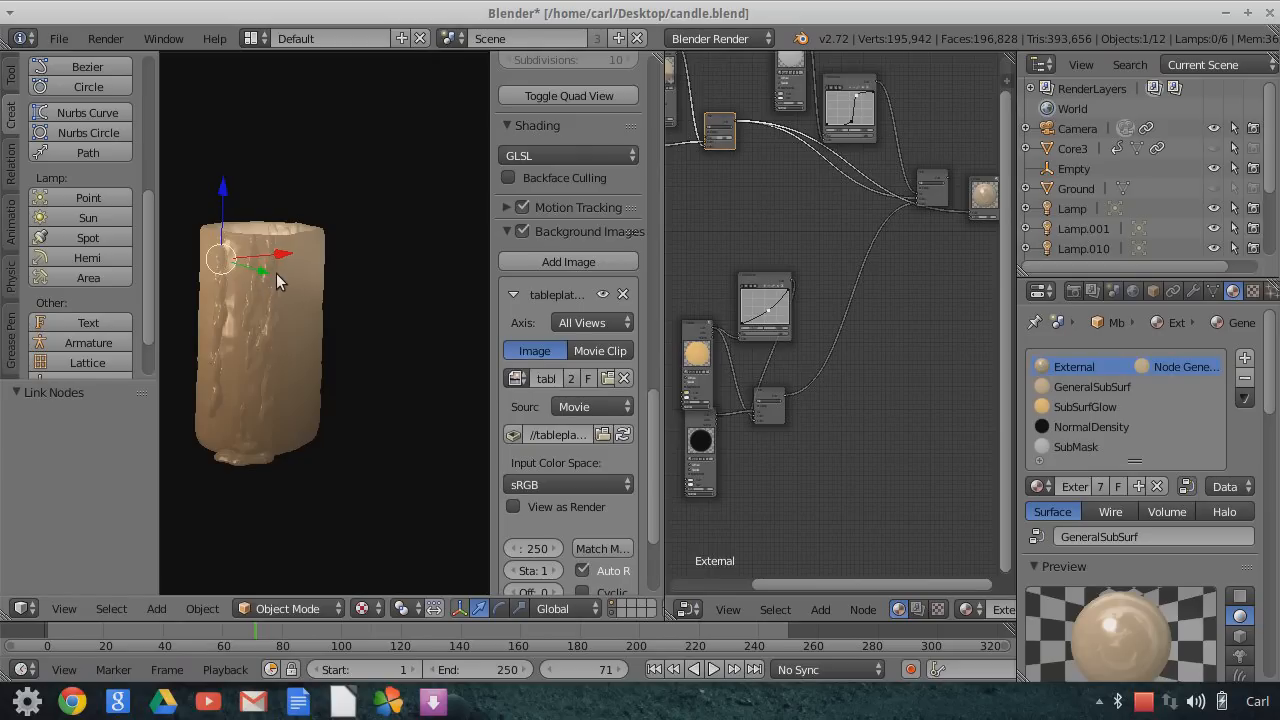
mouse_move(352, 356)
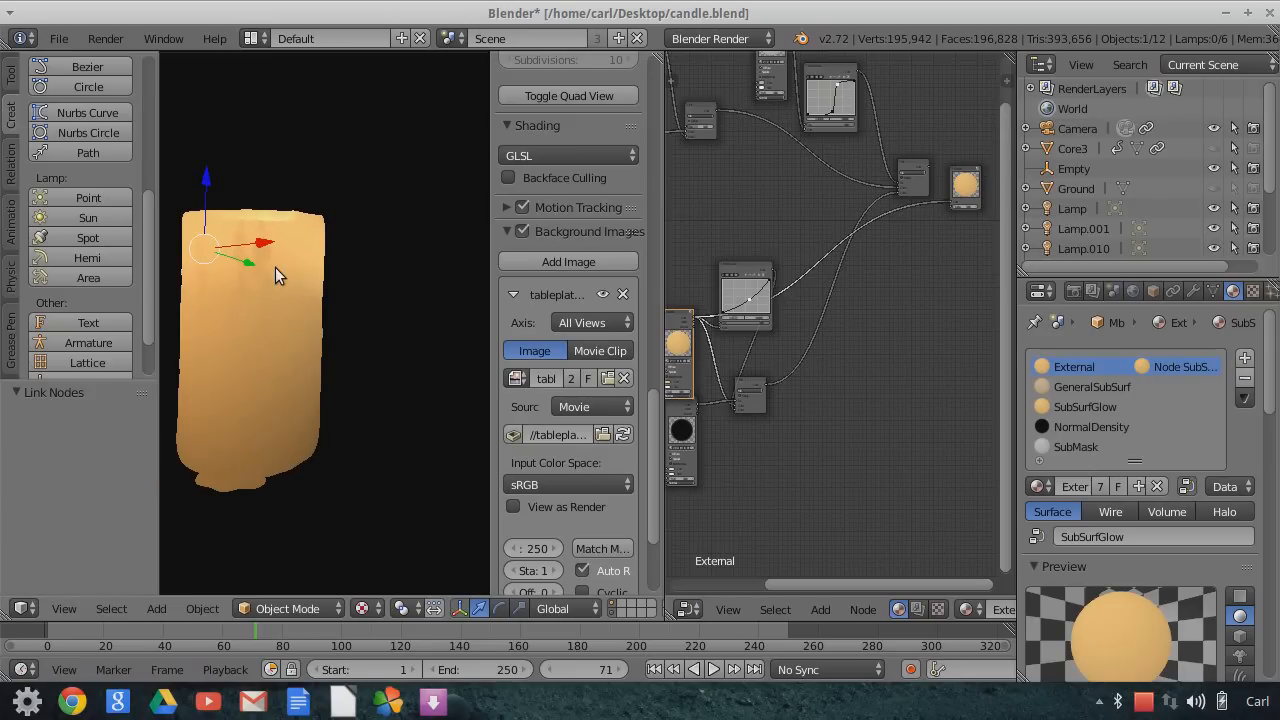
mouse_move(311, 297)
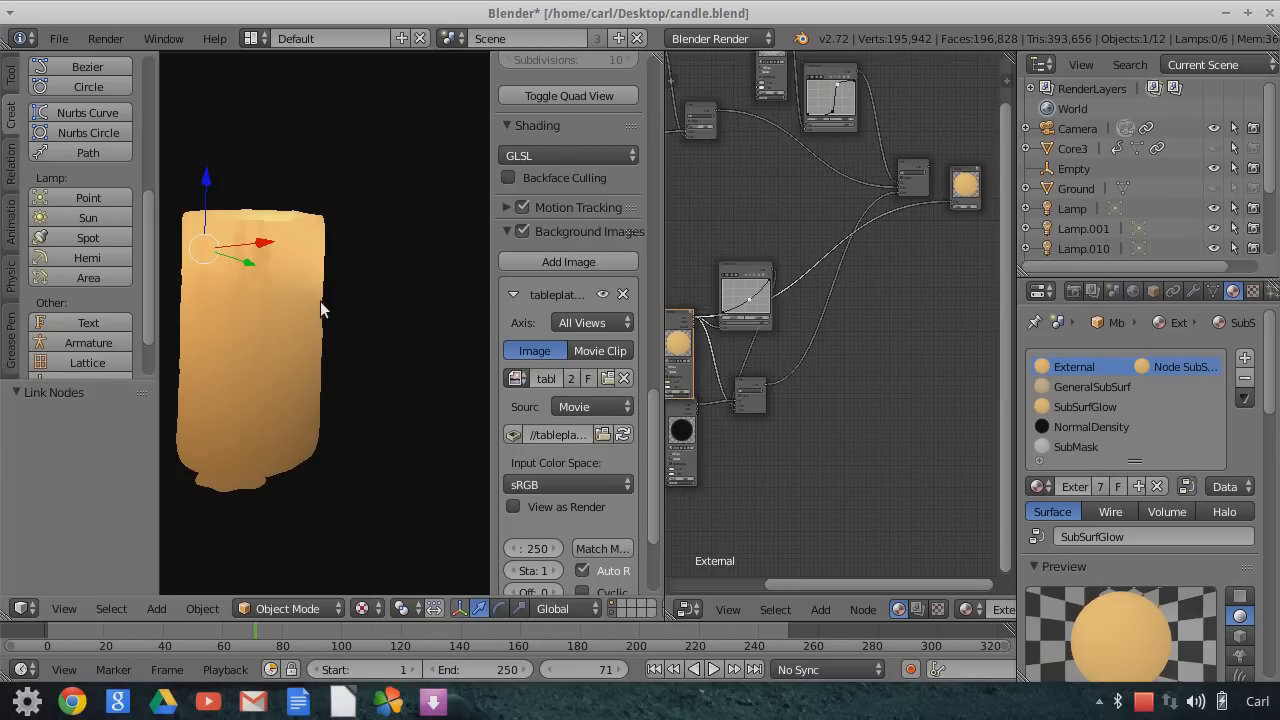
mouse_move(88, 237)
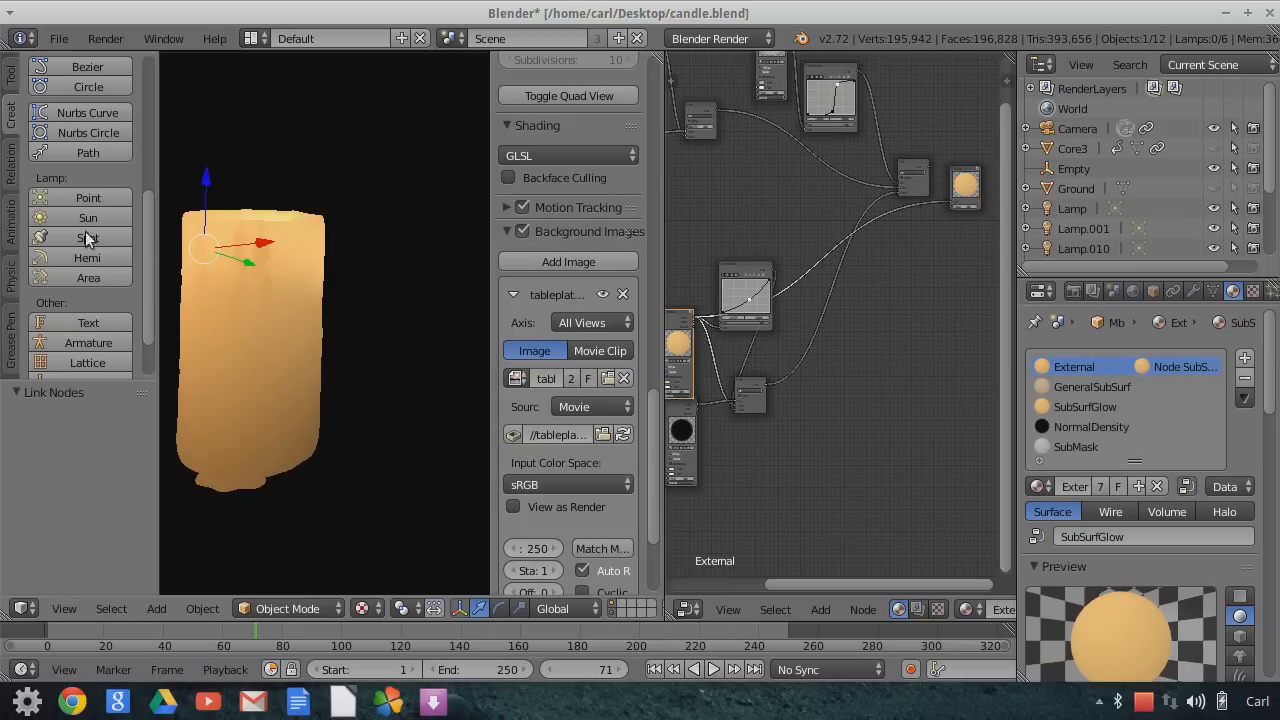
mouse_move(262, 282)
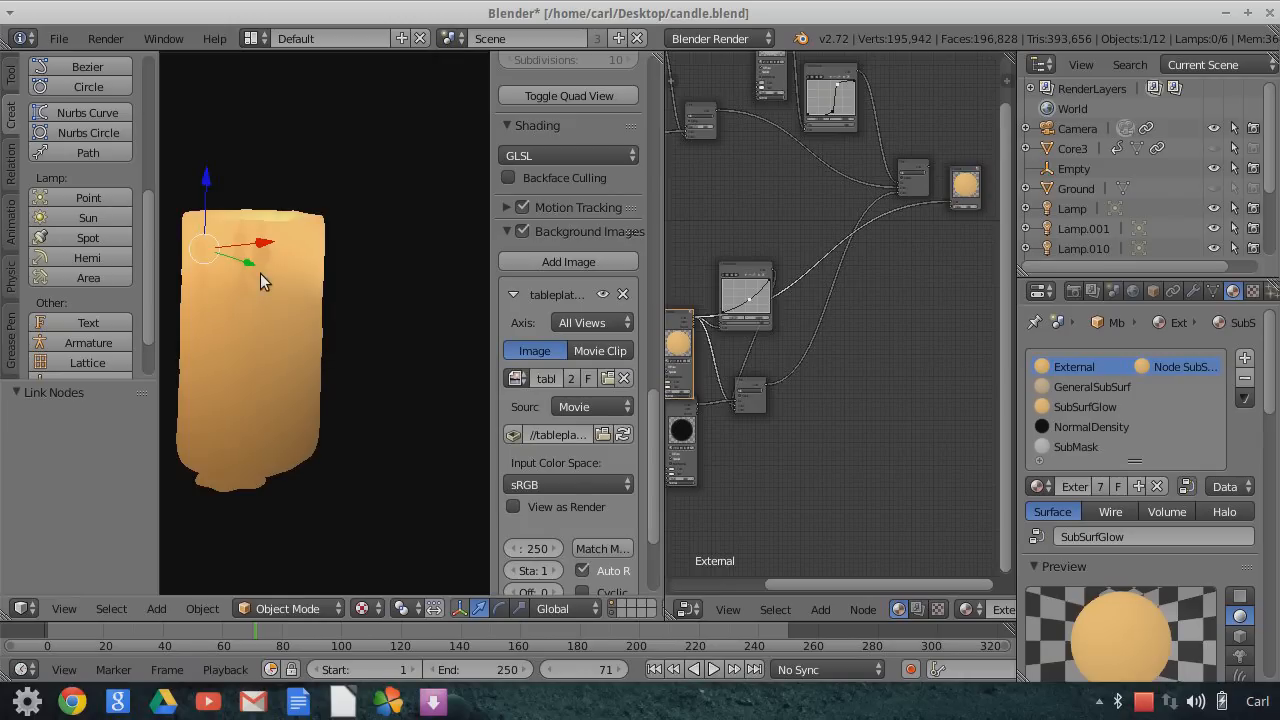
mouse_move(250, 252)
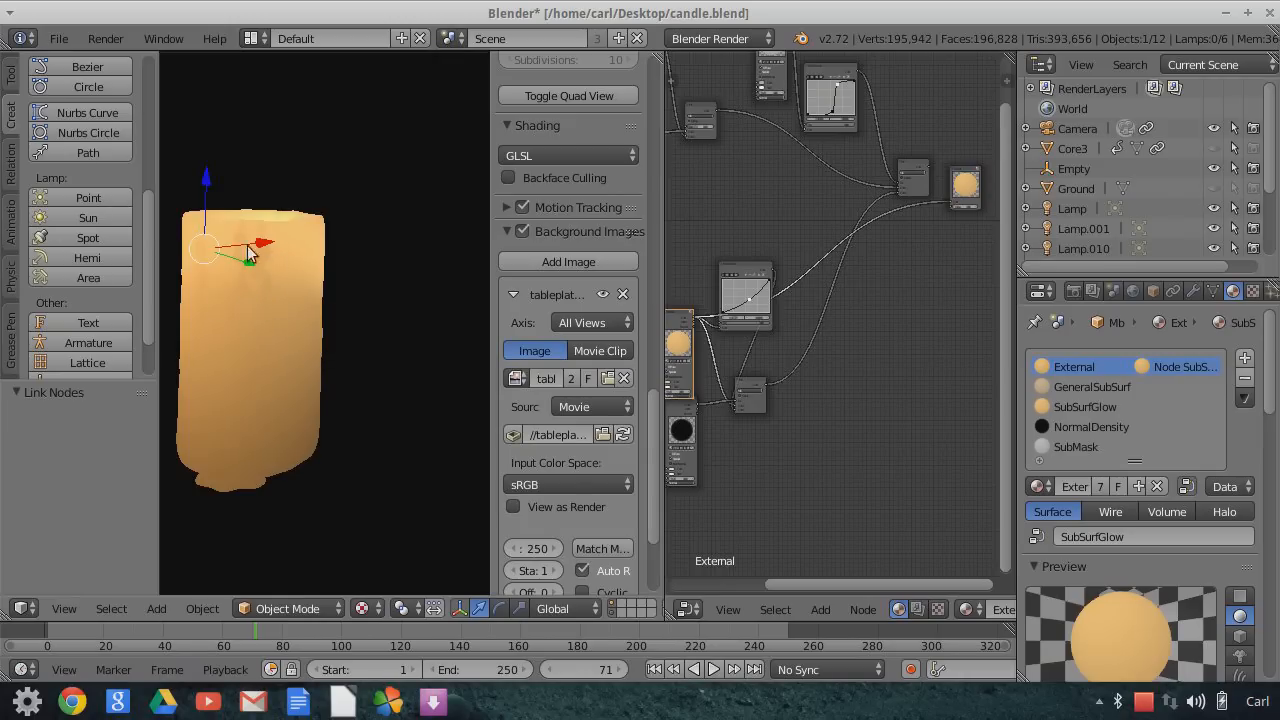
mouse_move(885, 400)
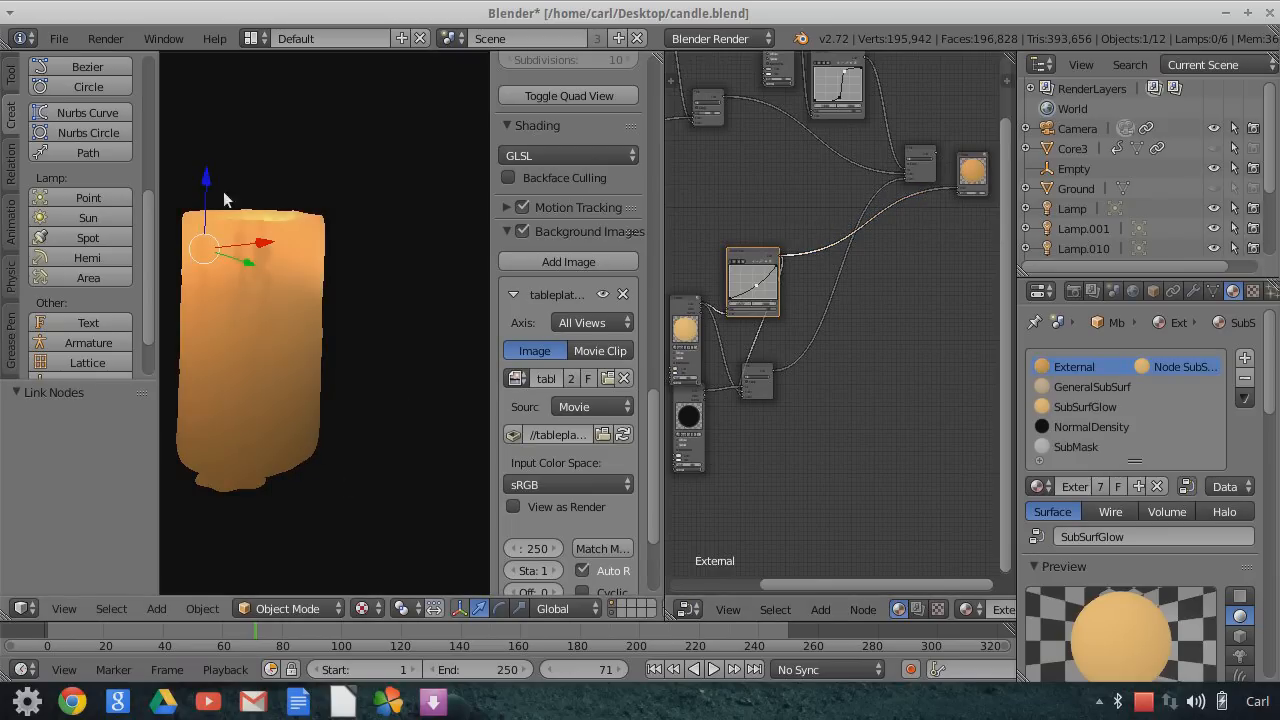
mouse_move(300, 300)
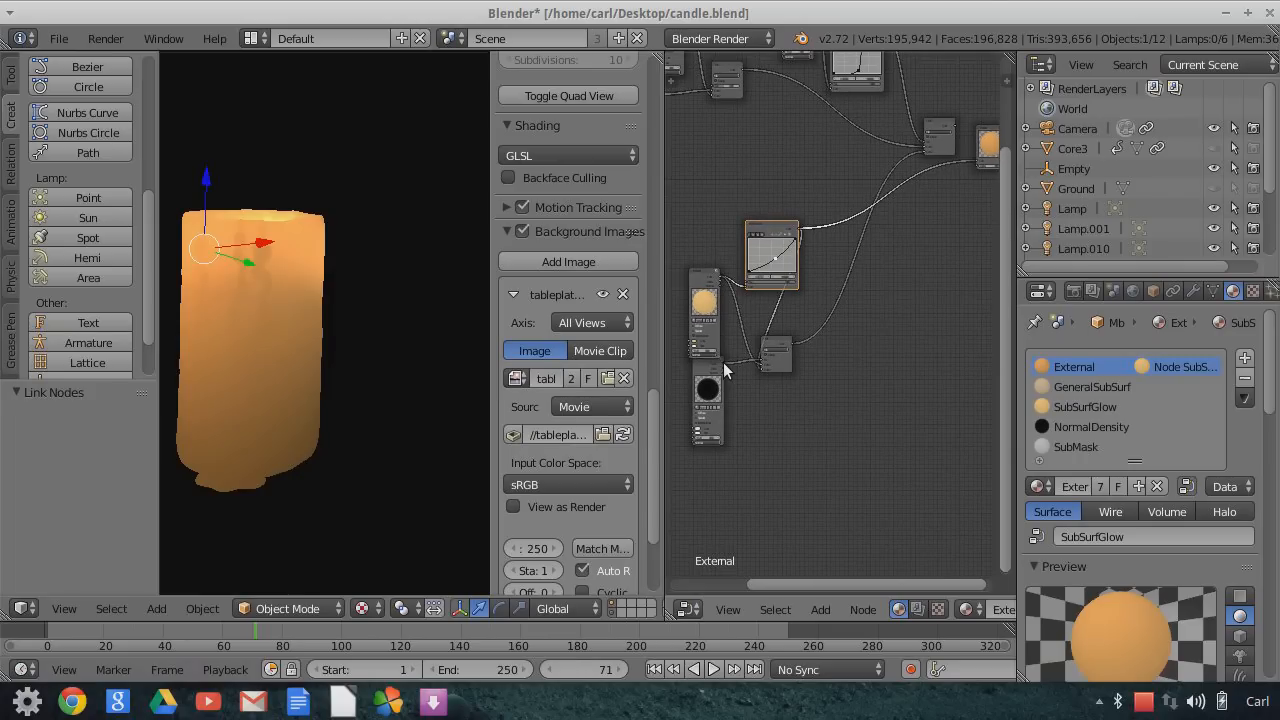
Drag in the Material properties to assign SubSurfGlow to the candle.
left_click_drag(730, 370, 975, 165)
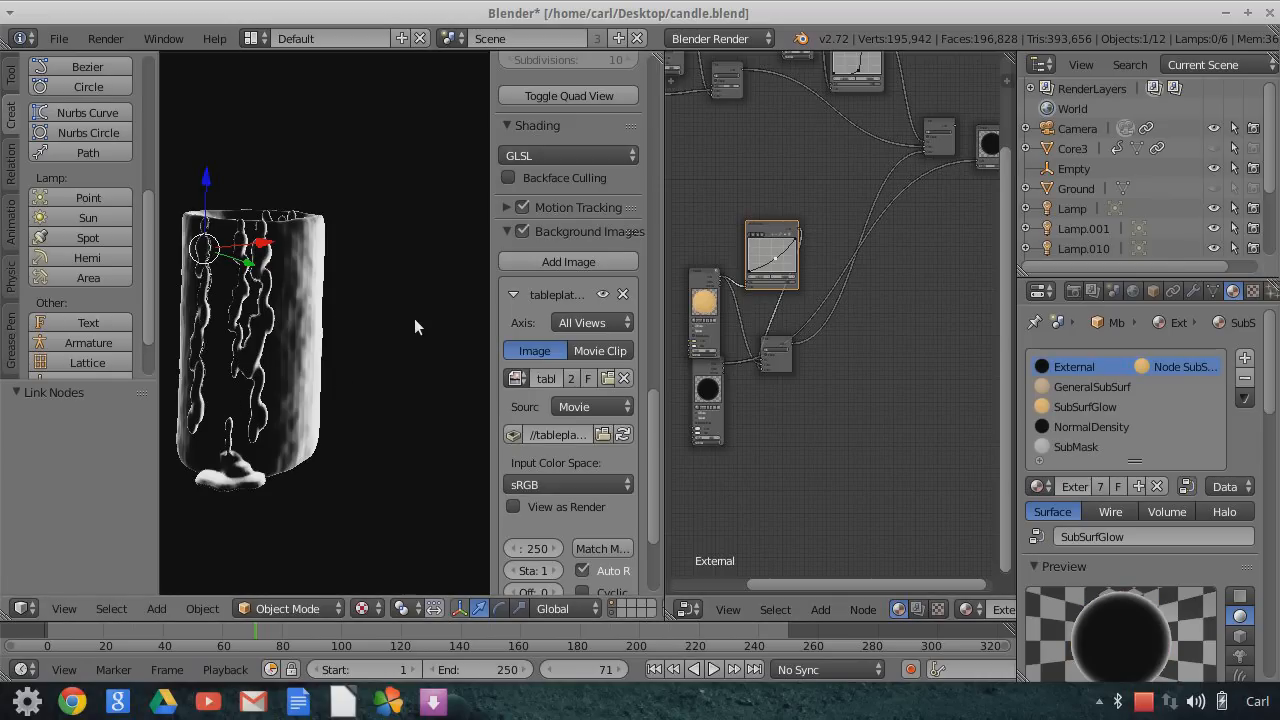
mouse_move(275, 478)
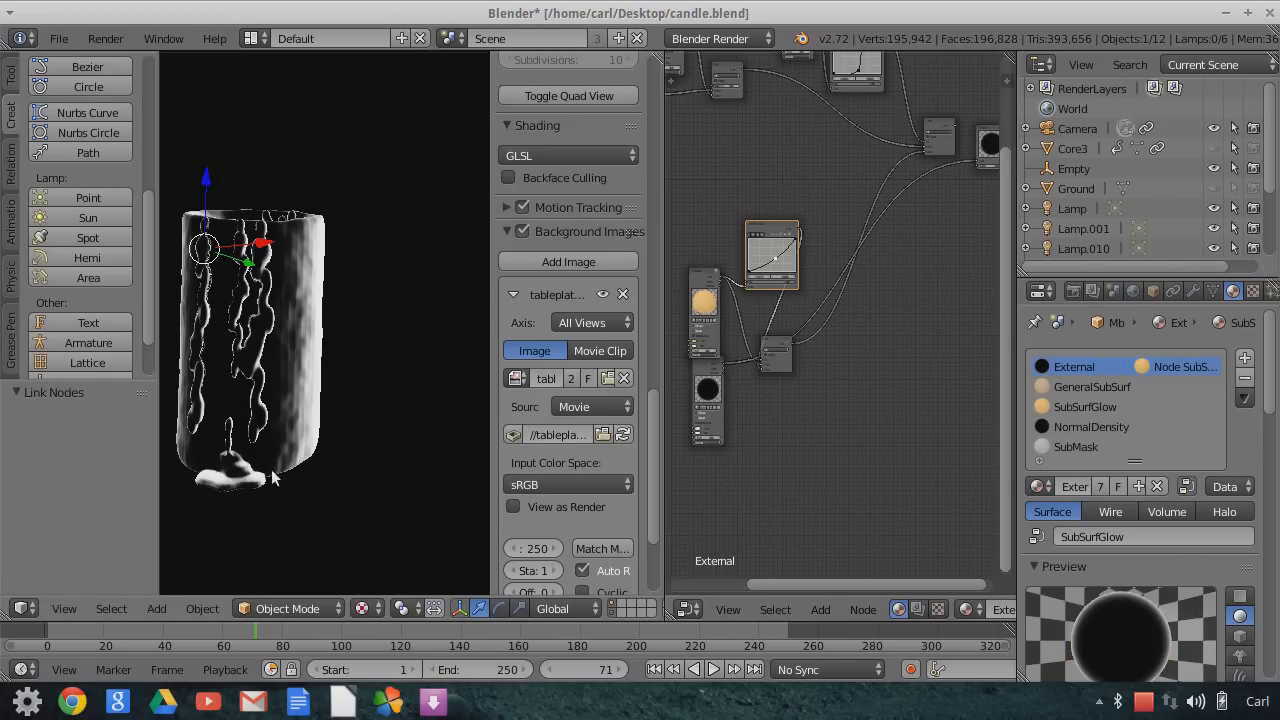
mouse_move(385, 290)
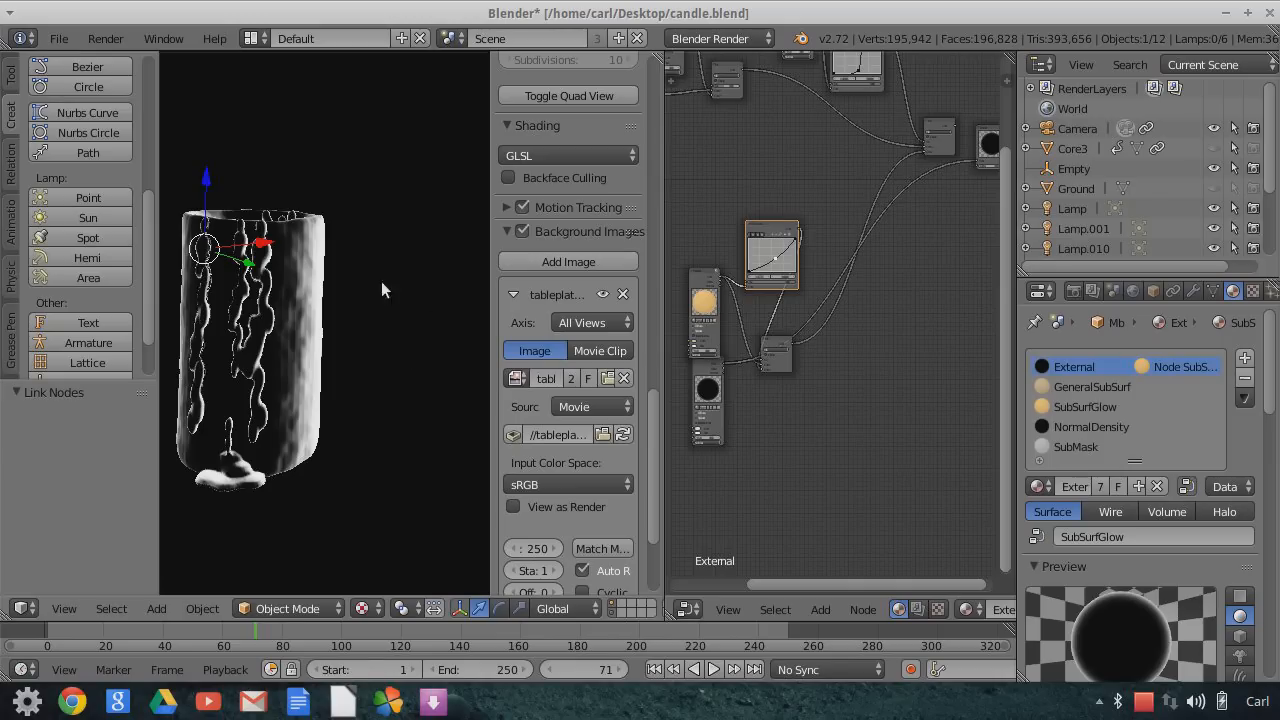
mouse_move(275, 255)
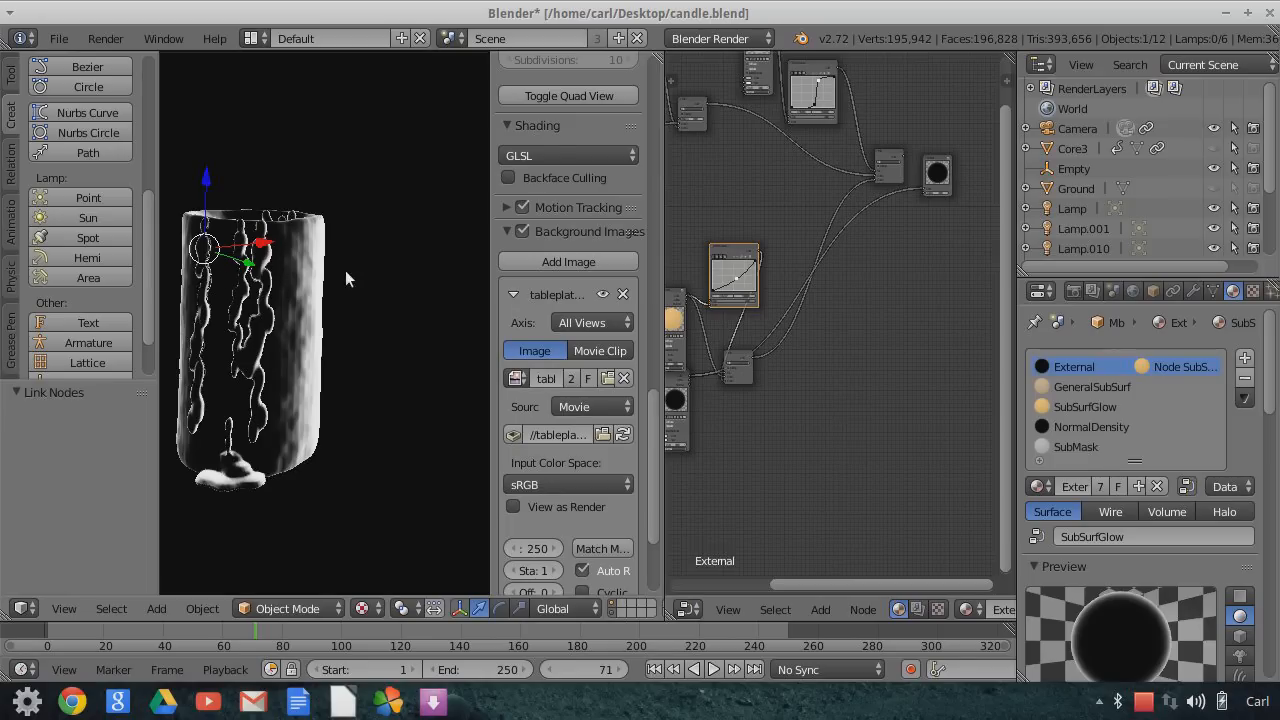
mouse_move(575, 485)
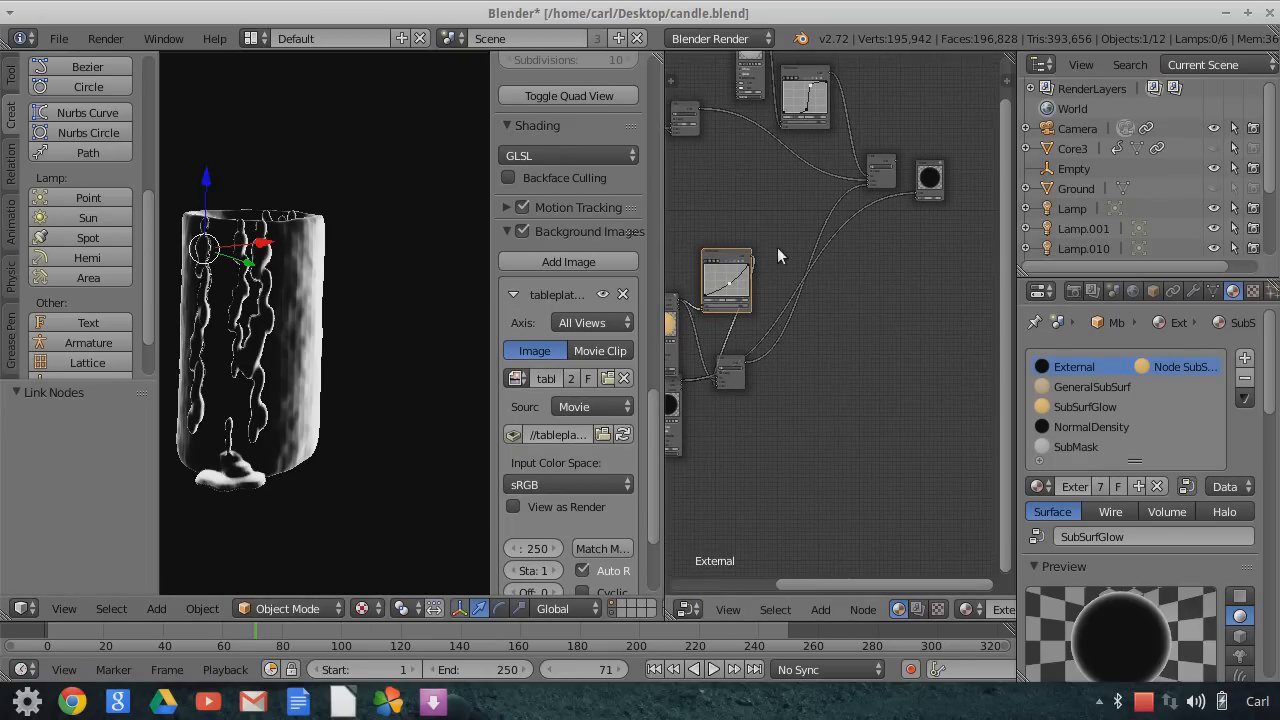
mouse_move(780, 375)
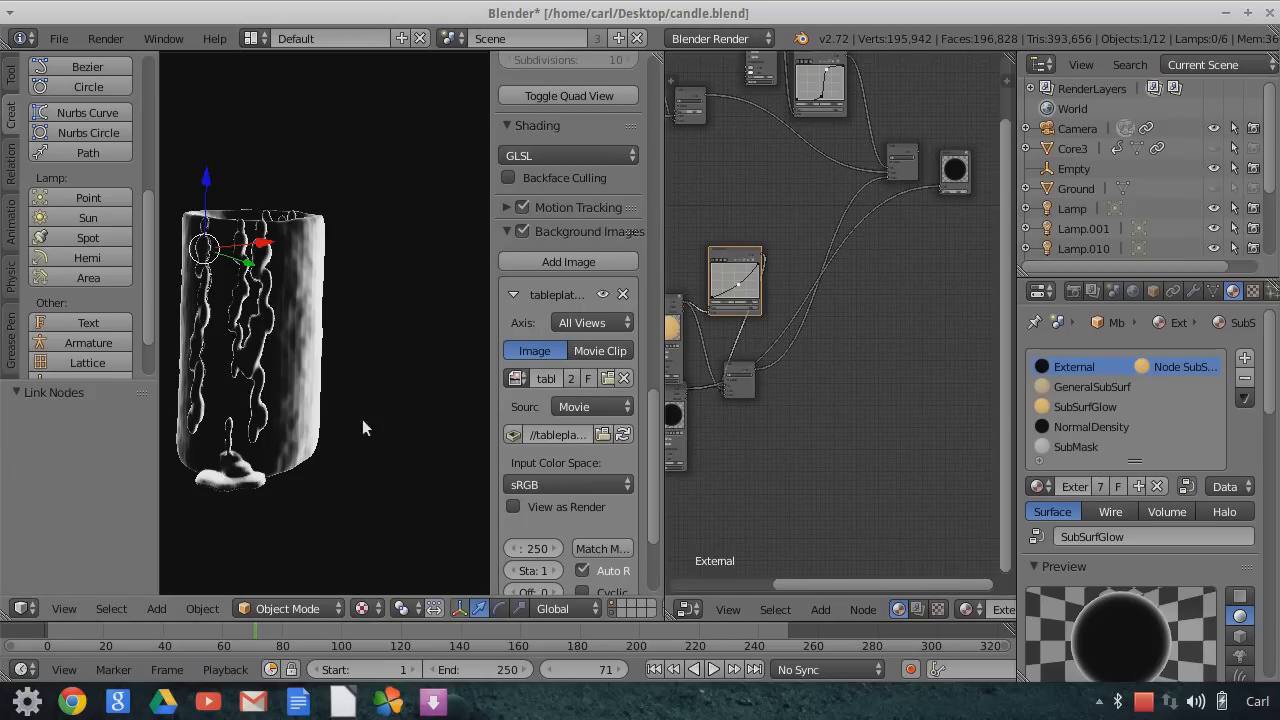
mouse_move(338, 417)
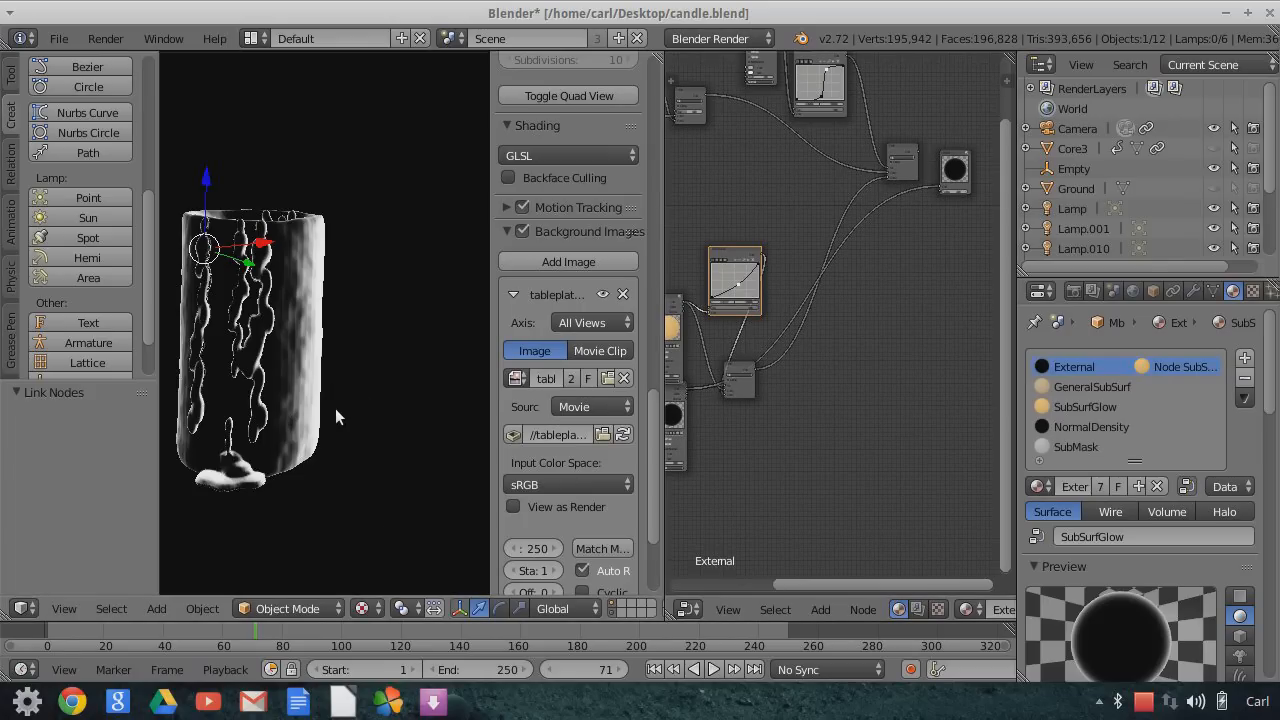
mouse_move(790, 382)
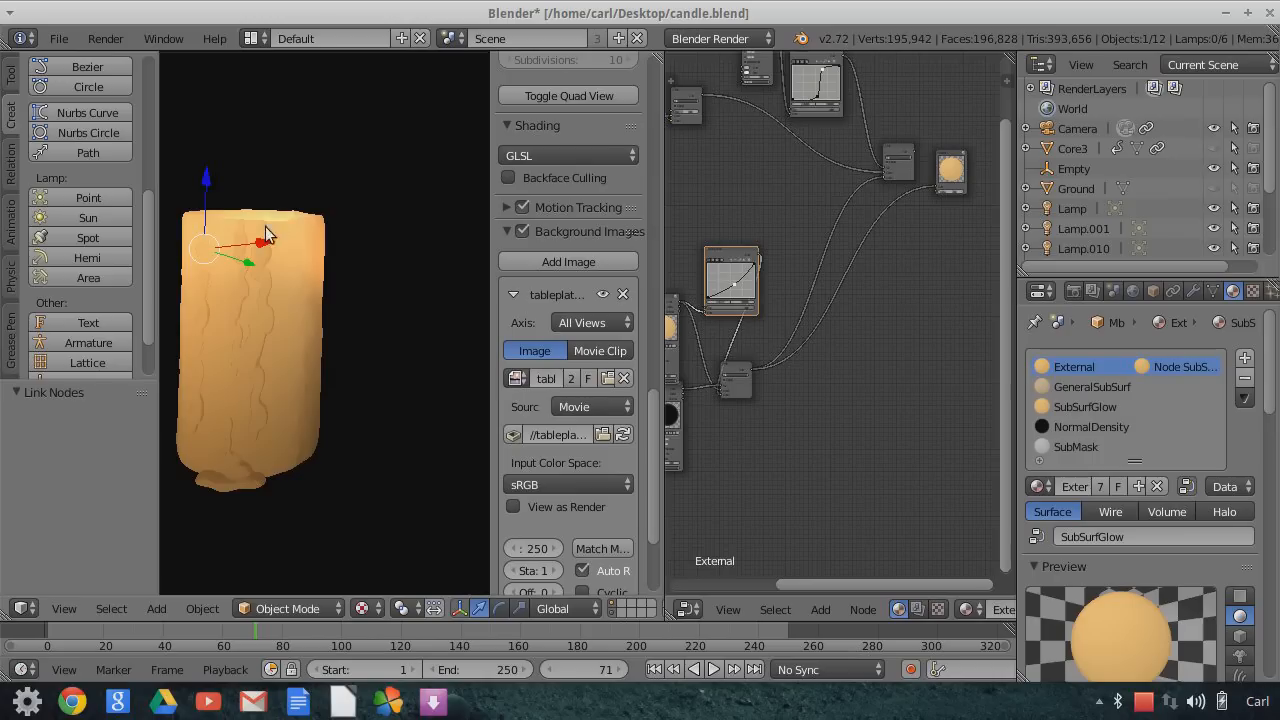
mouse_move(285, 316)
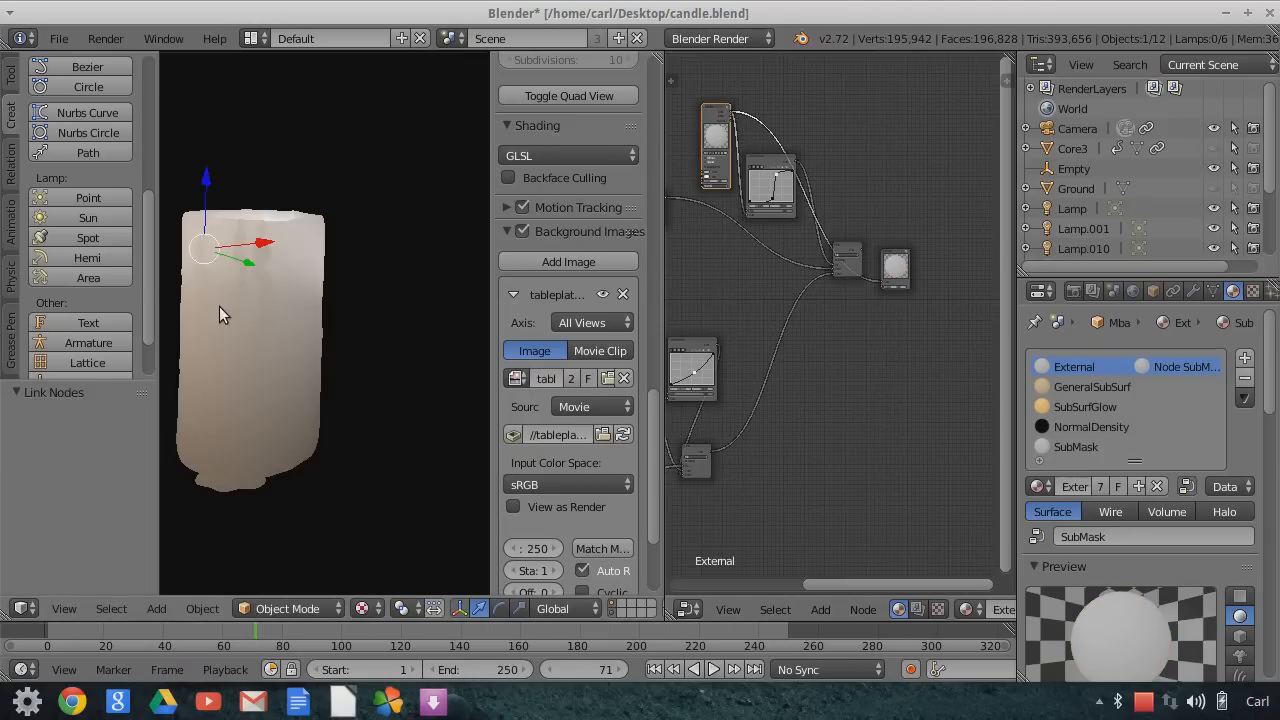
mouse_move(280, 275)
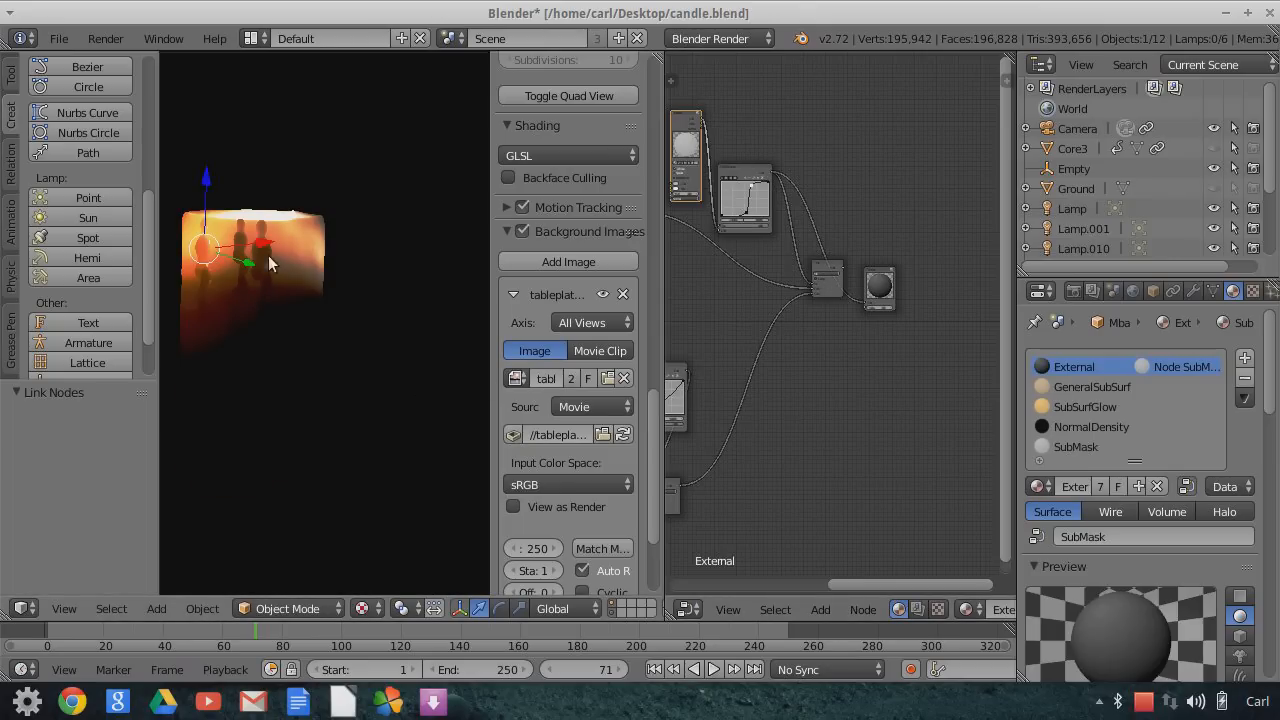
mouse_move(288, 253)
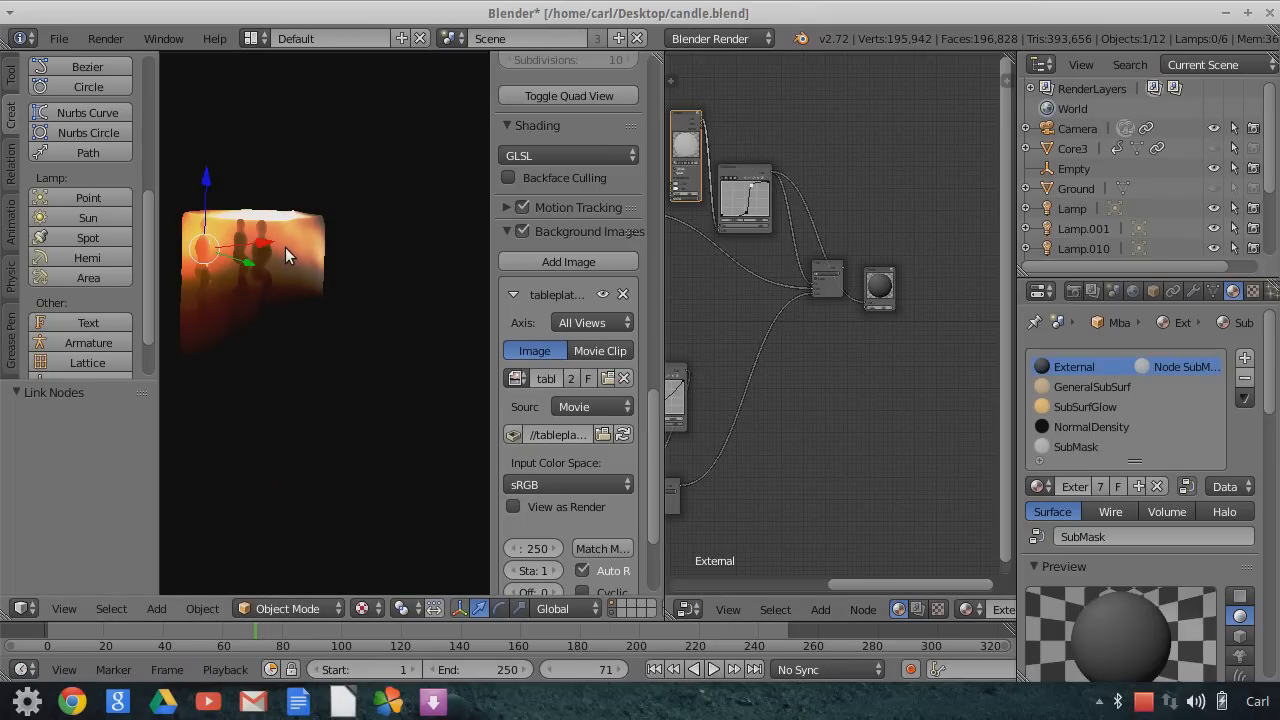
mouse_move(213, 230)
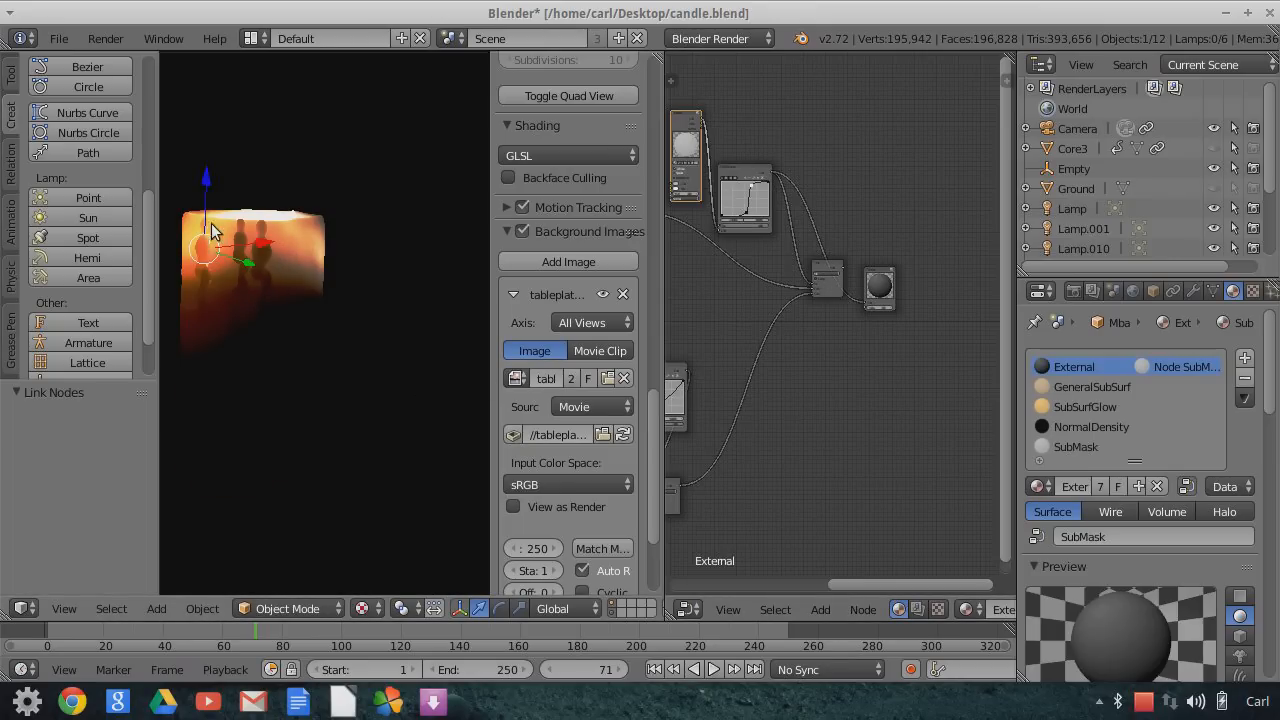
mouse_move(260, 268)
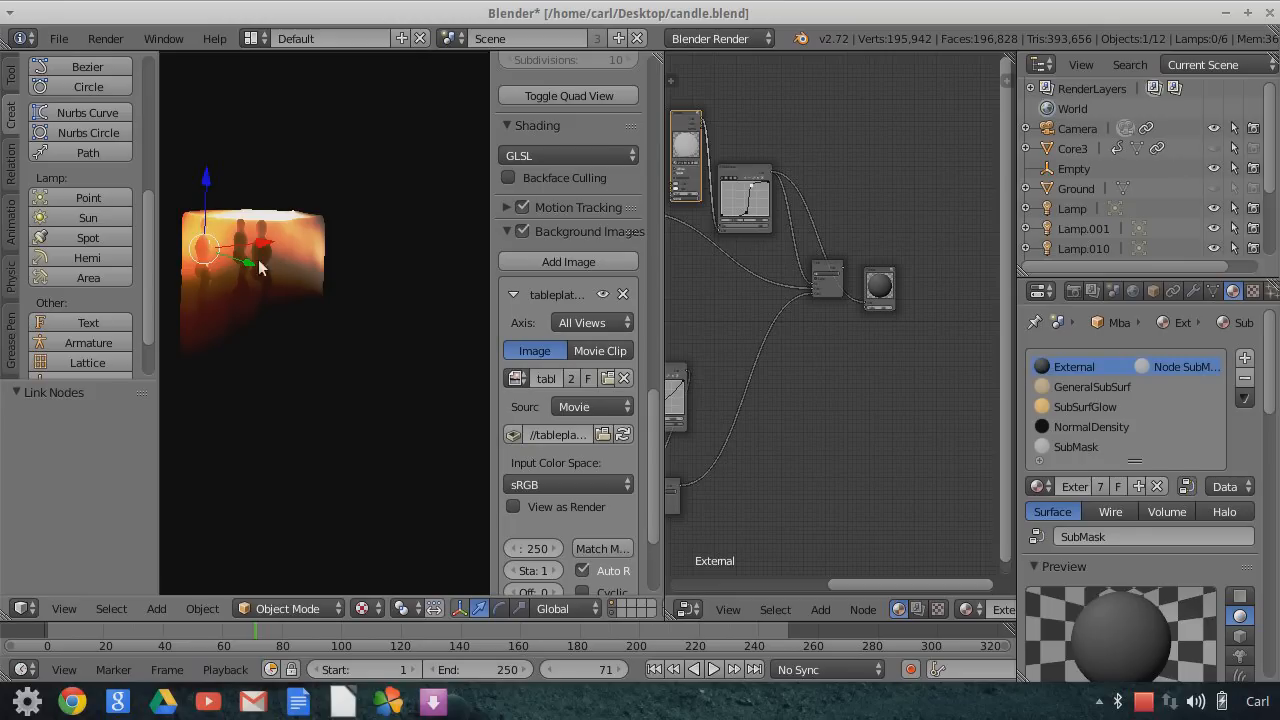
mouse_move(342, 256)
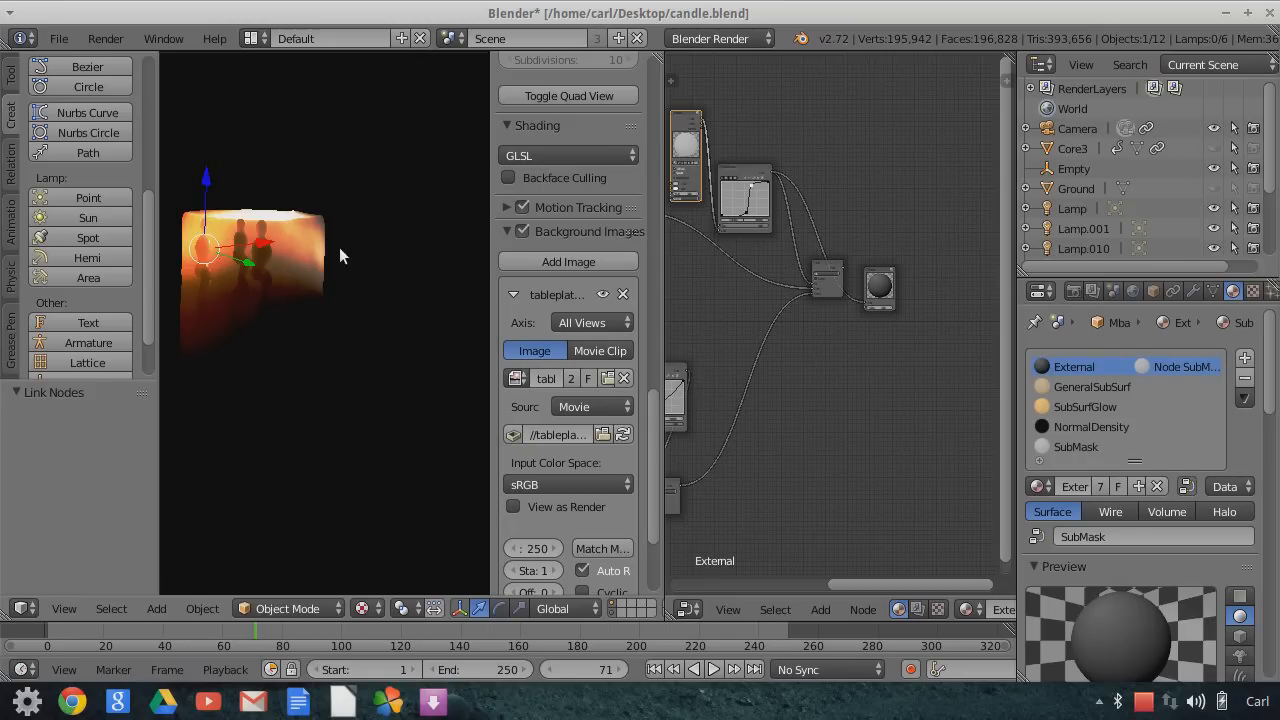
mouse_move(270, 290)
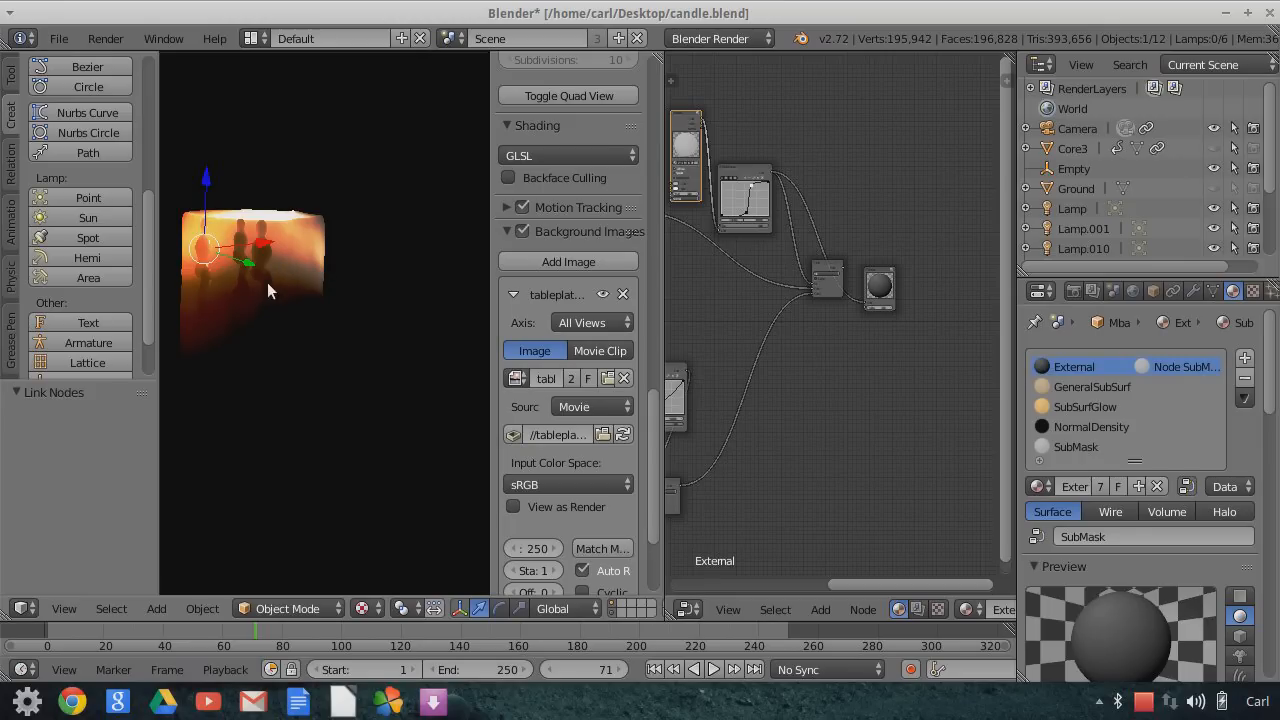
mouse_move(282, 282)
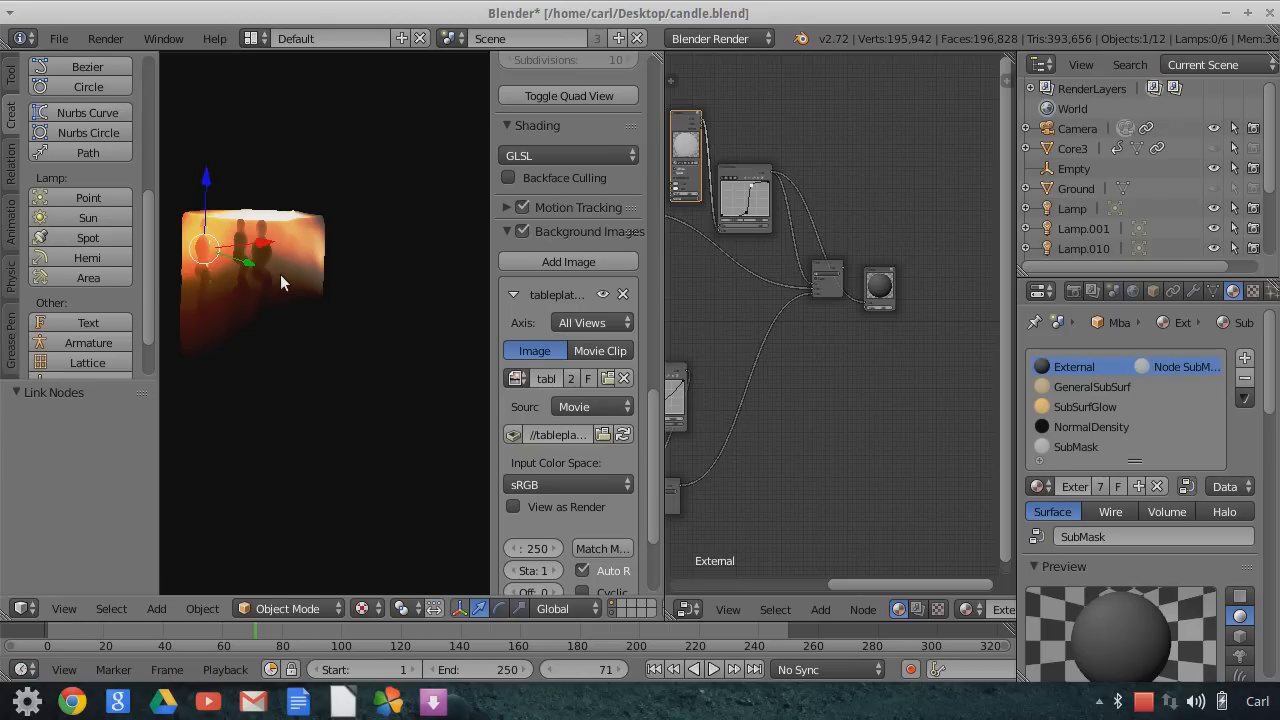
mouse_move(310, 273)
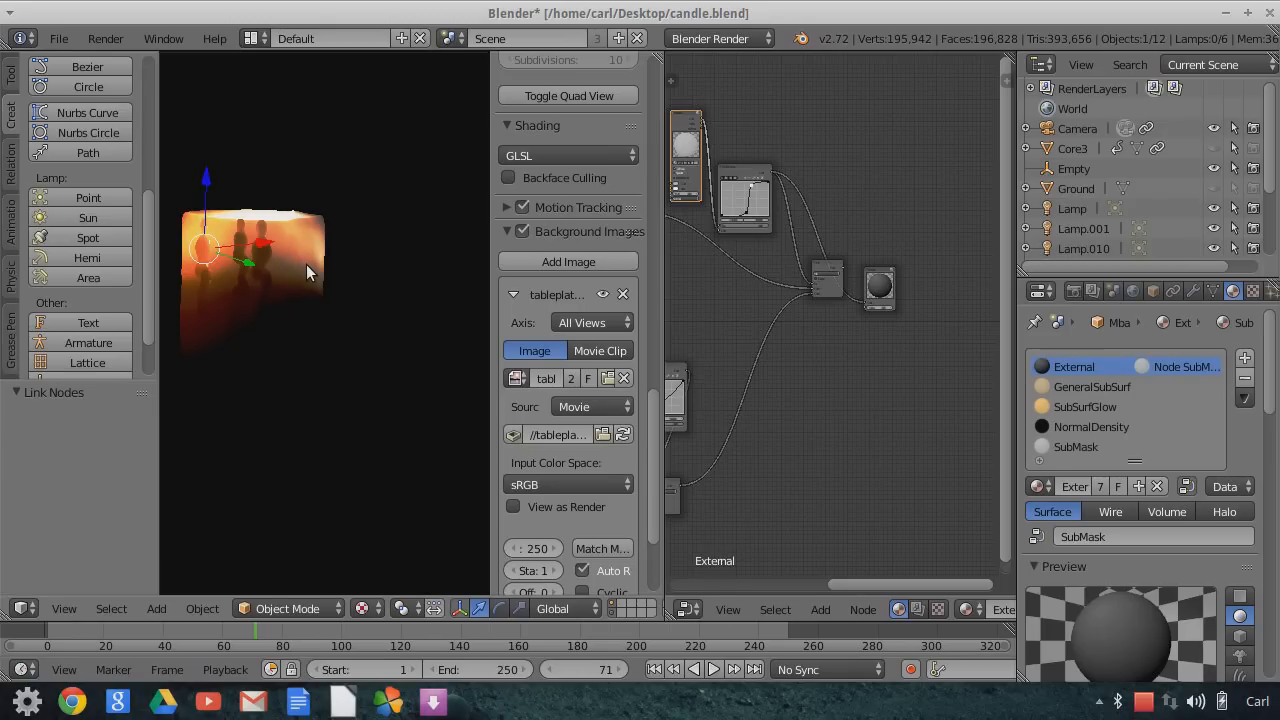
mouse_move(293, 253)
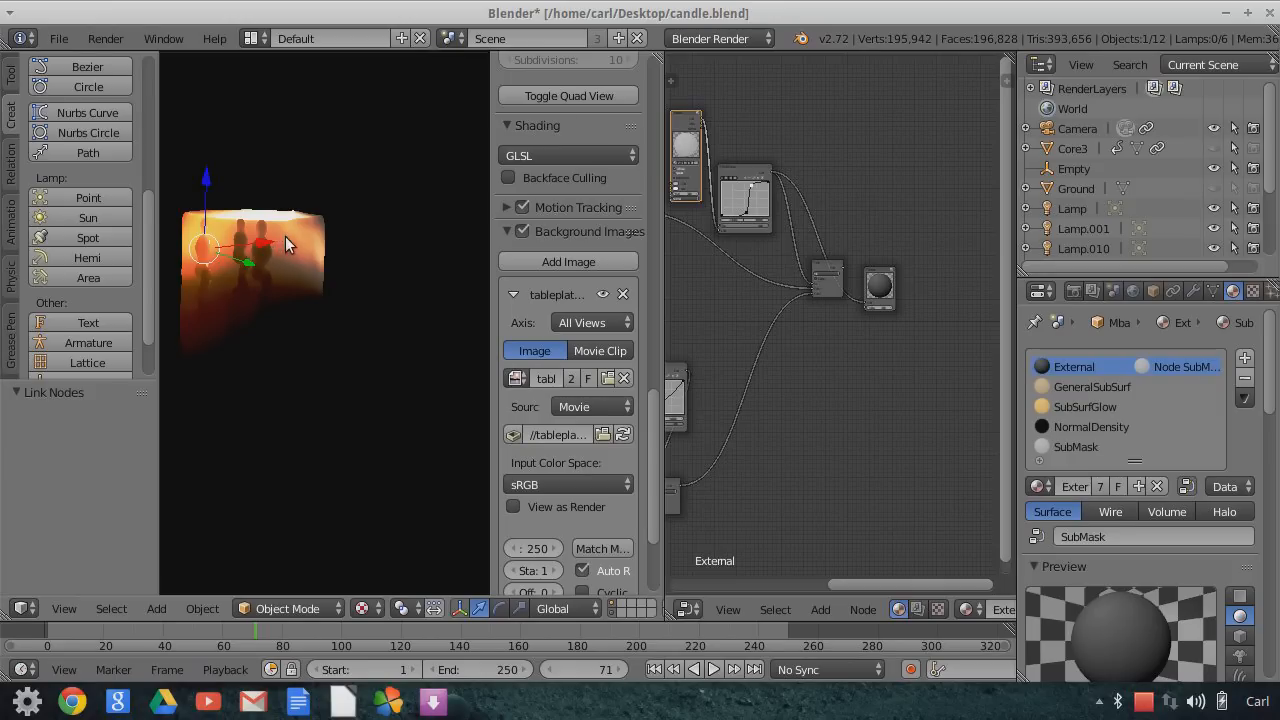
mouse_move(313, 331)
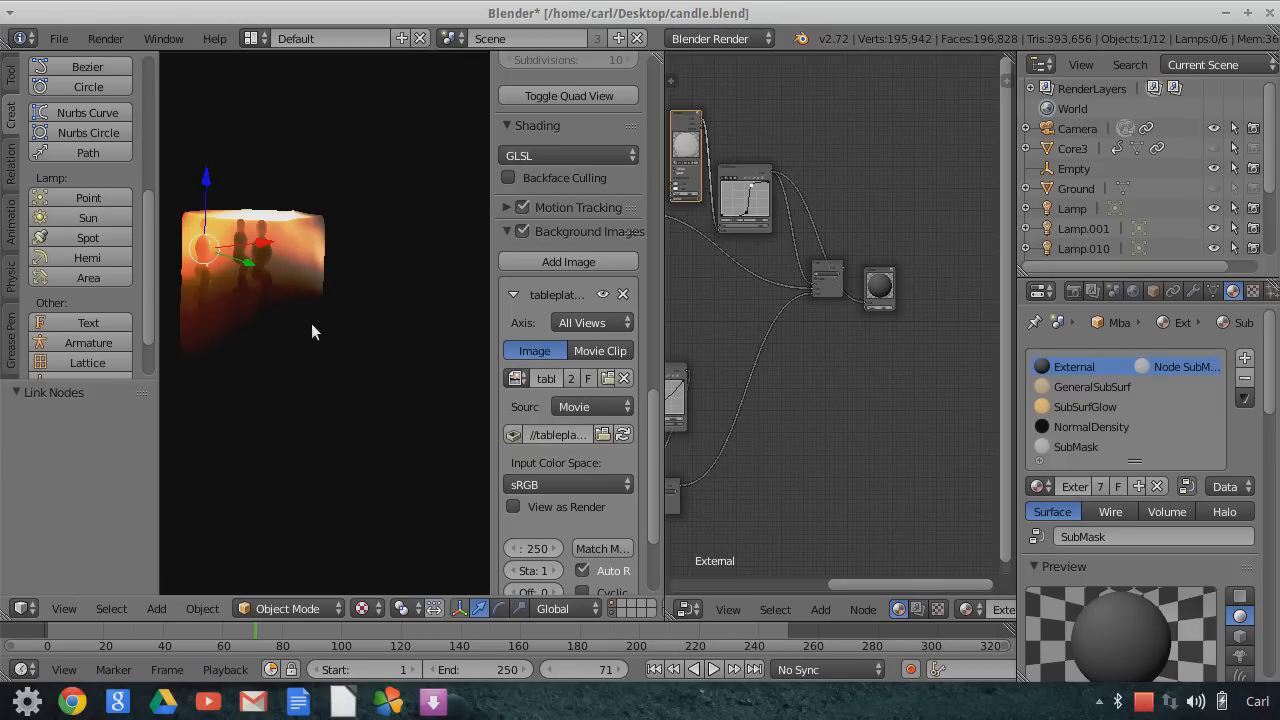
mouse_move(263, 190)
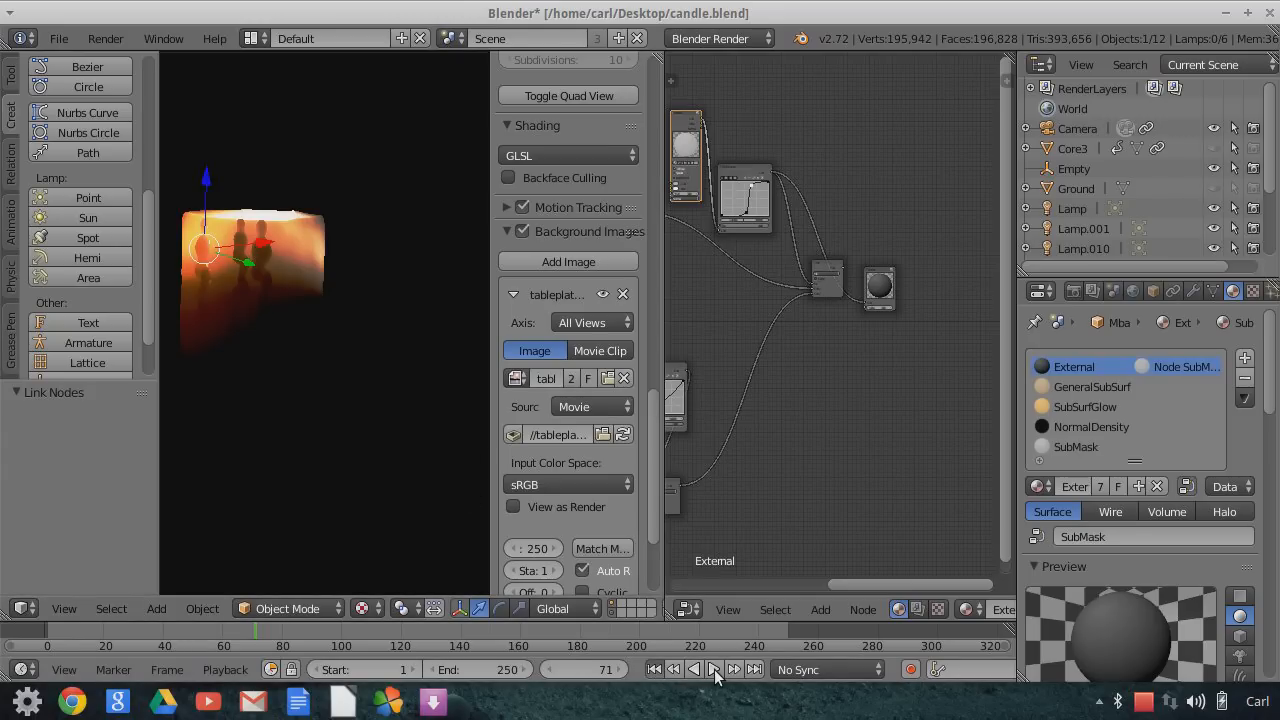
Play the animation forward to frame 92, where the candle glows brighter.
left_click(714, 669)
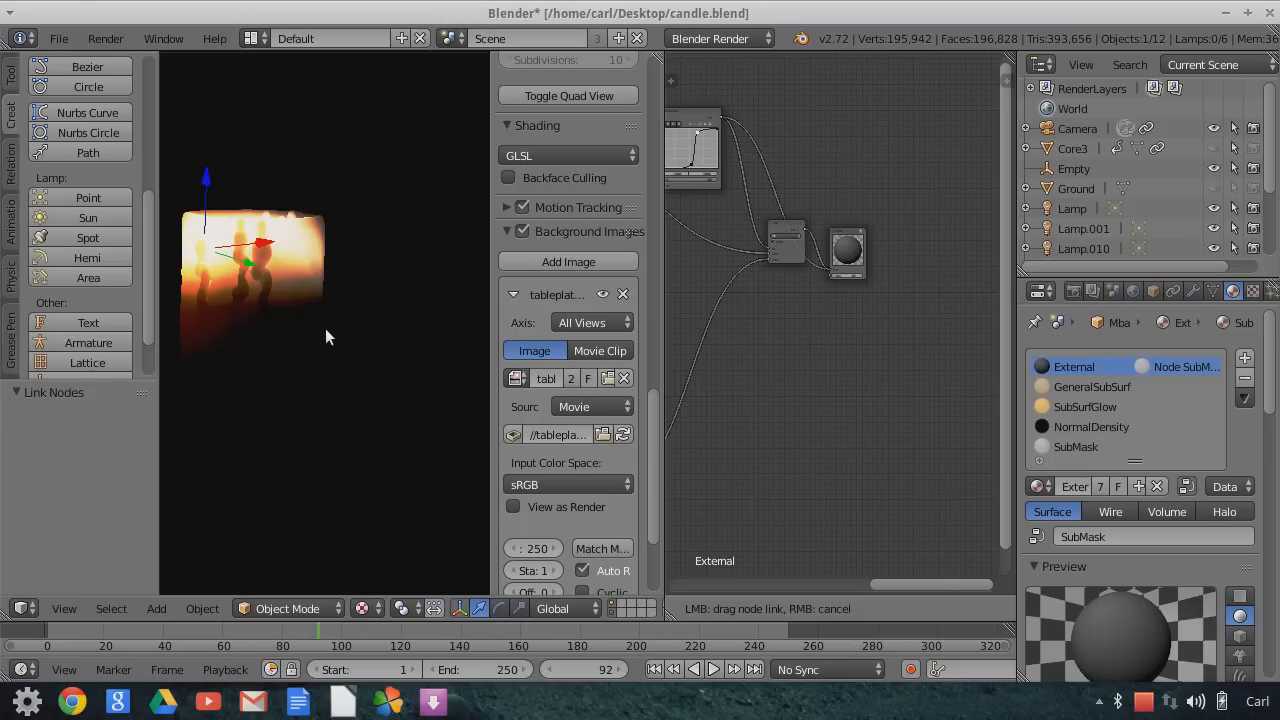
mouse_move(331, 343)
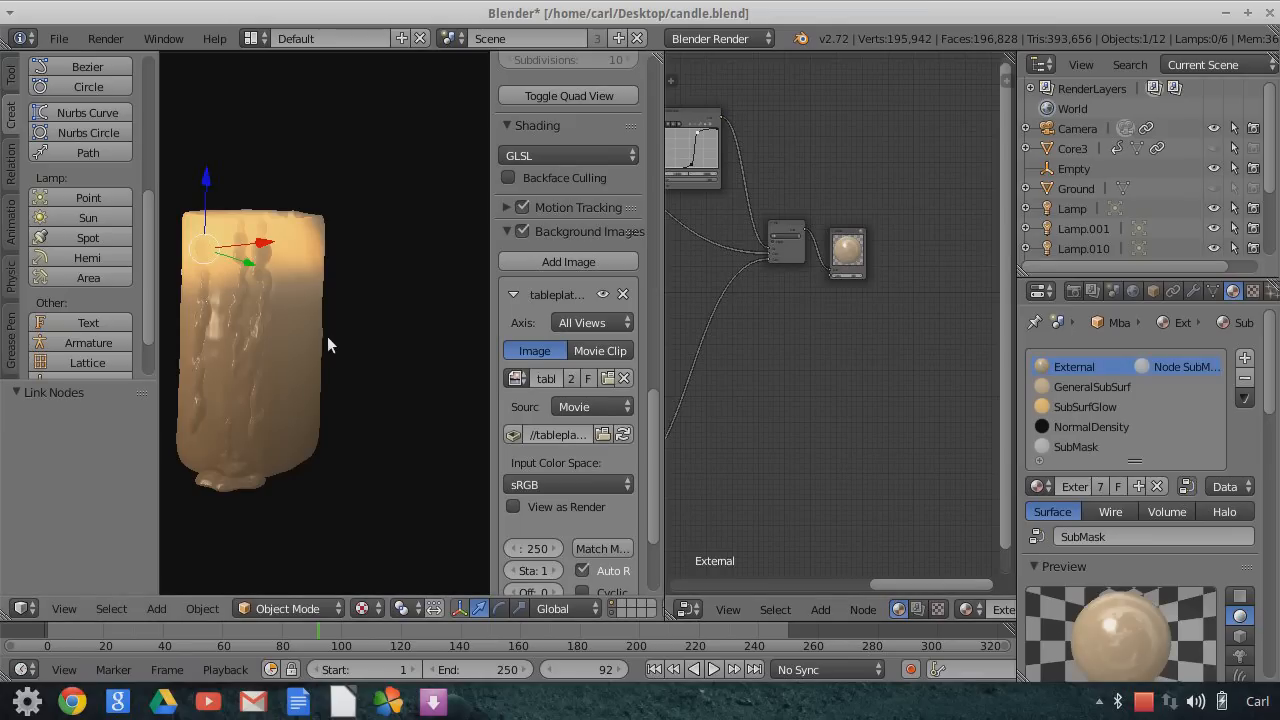
mouse_move(308, 353)
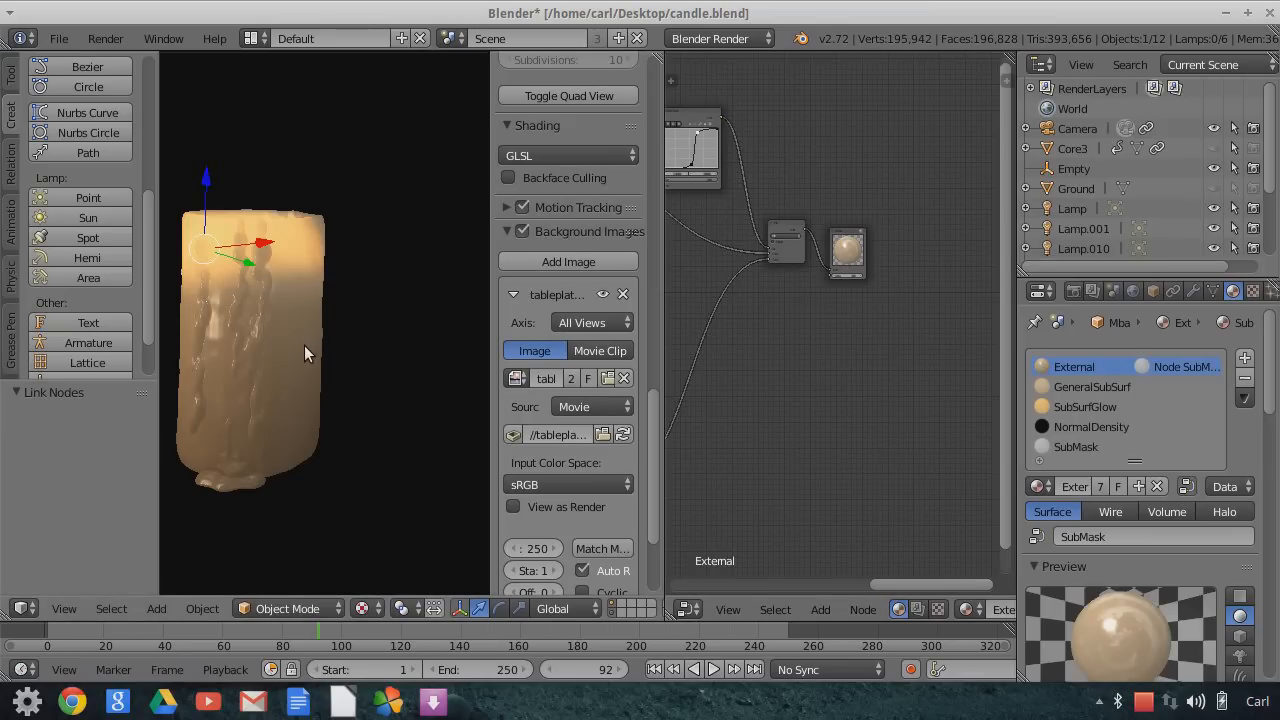
mouse_move(293, 341)
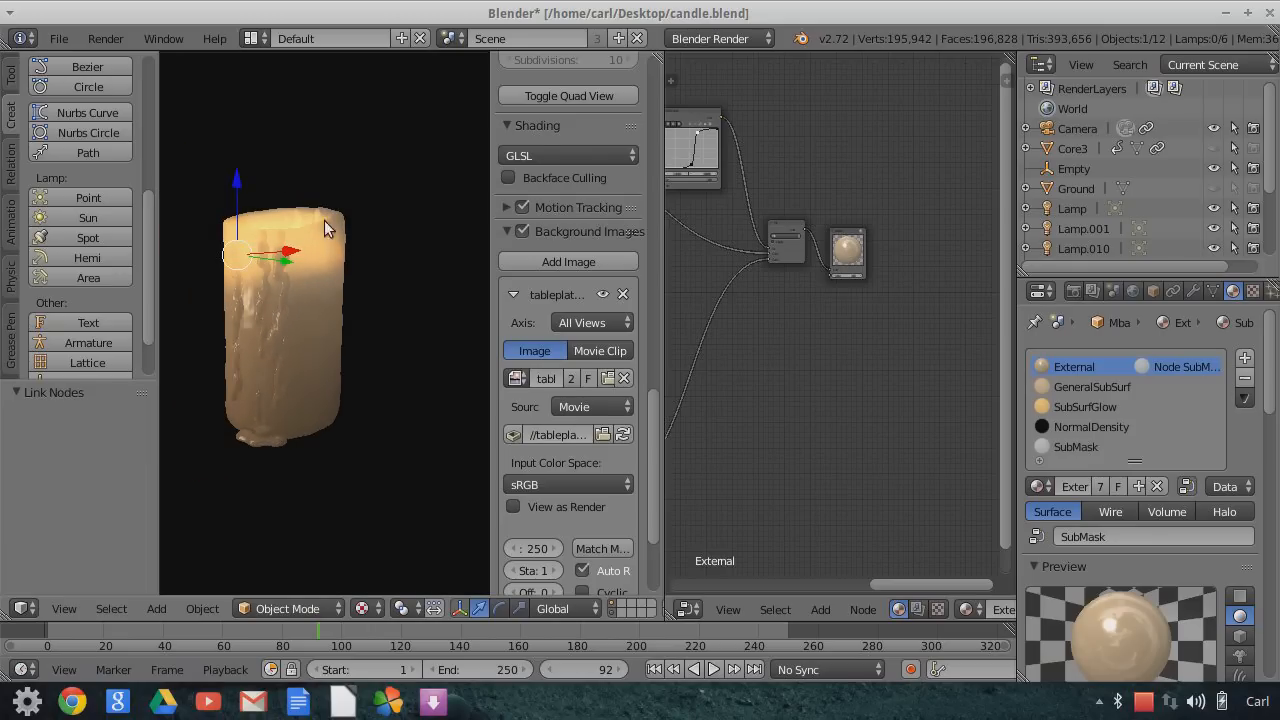
mouse_move(310, 321)
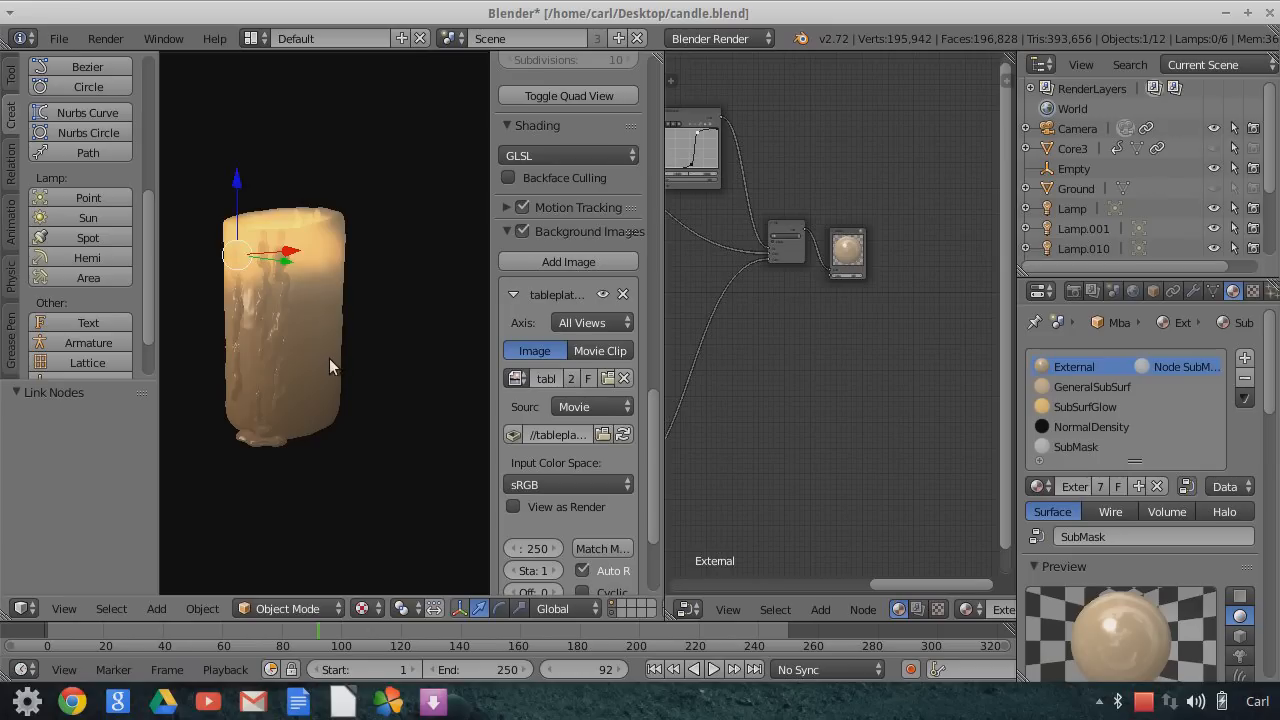
mouse_move(335, 275)
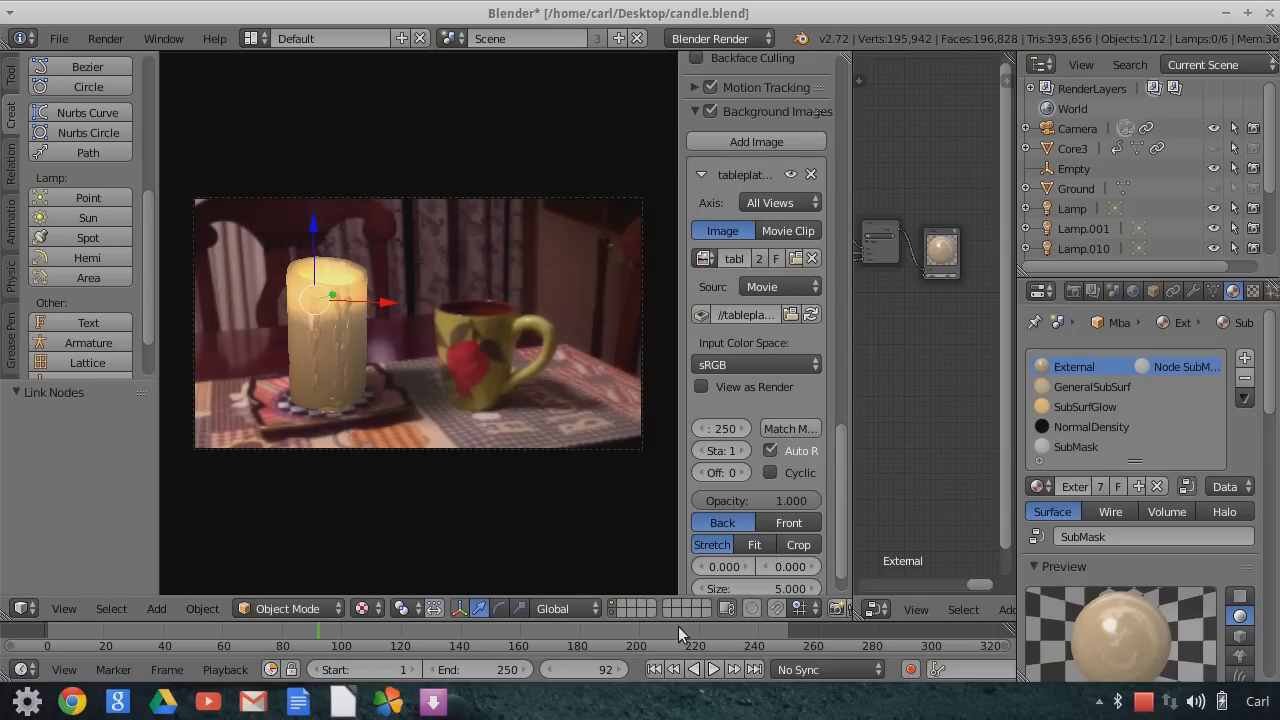
Play the candle over the tabletop footage and stop at frame 203.
left_click(713, 669)
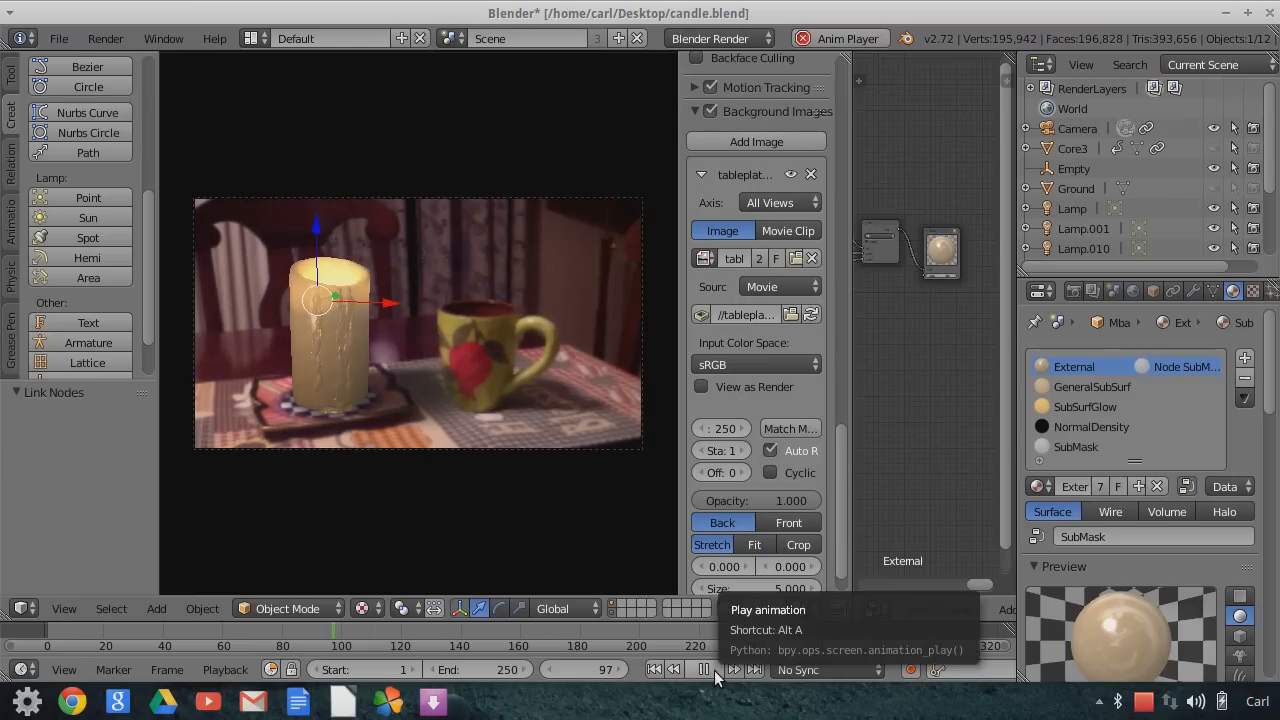
left_click(712, 669)
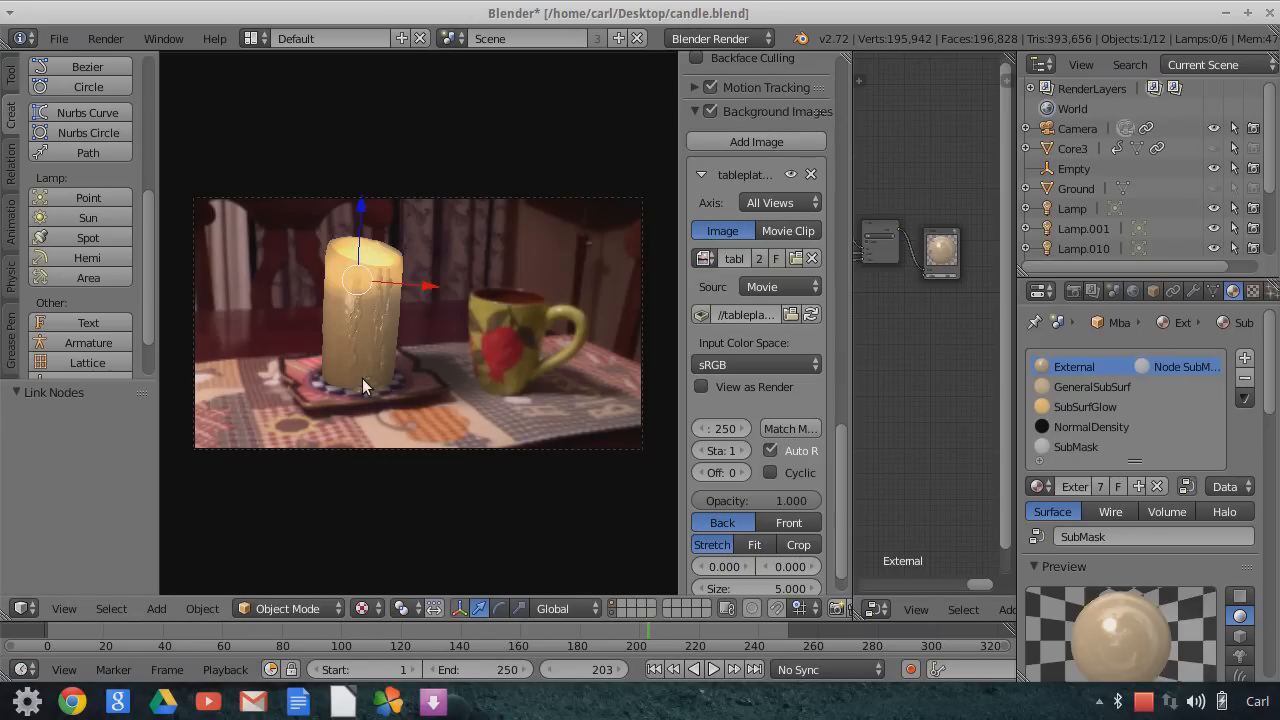
mouse_move(490, 293)
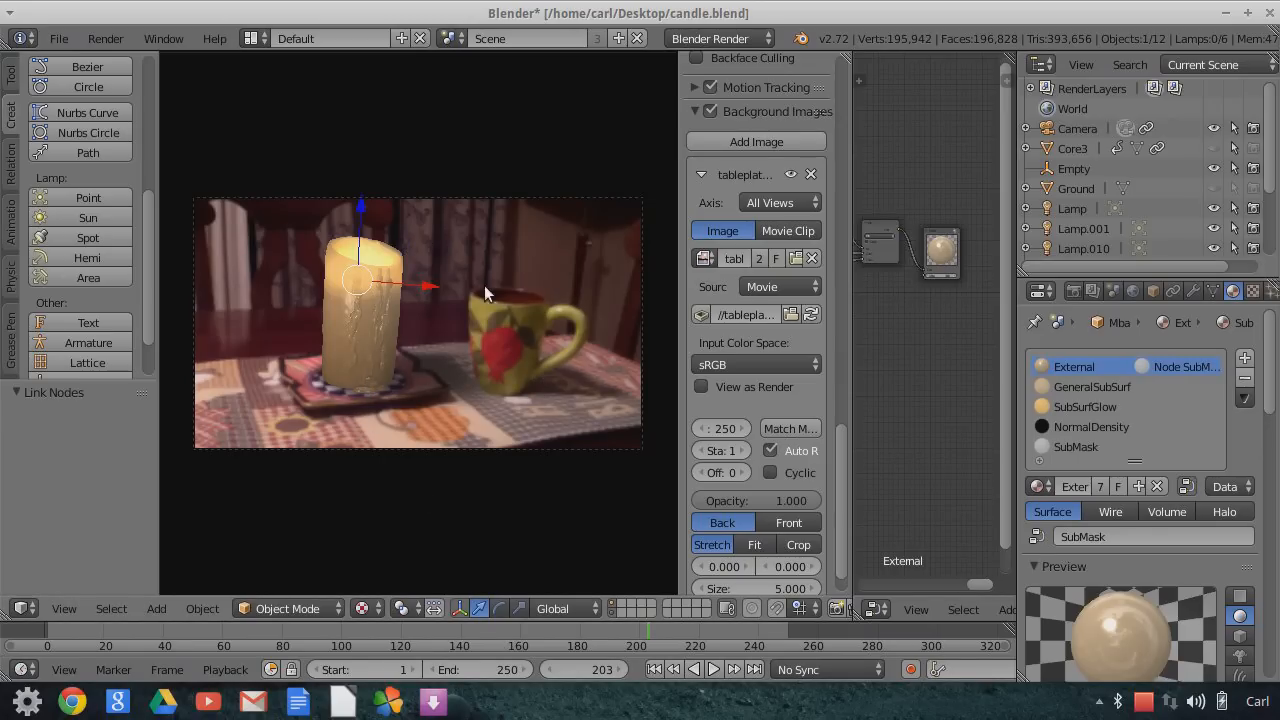
mouse_move(277, 247)
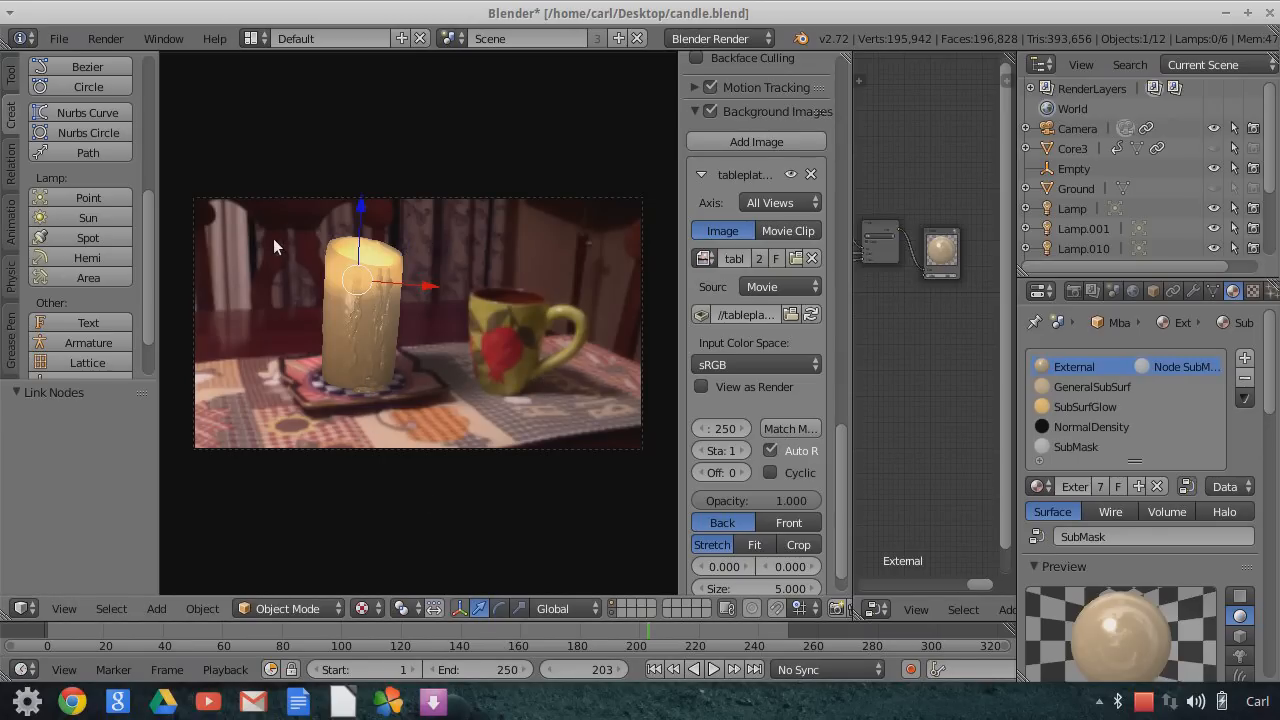
mouse_move(505, 450)
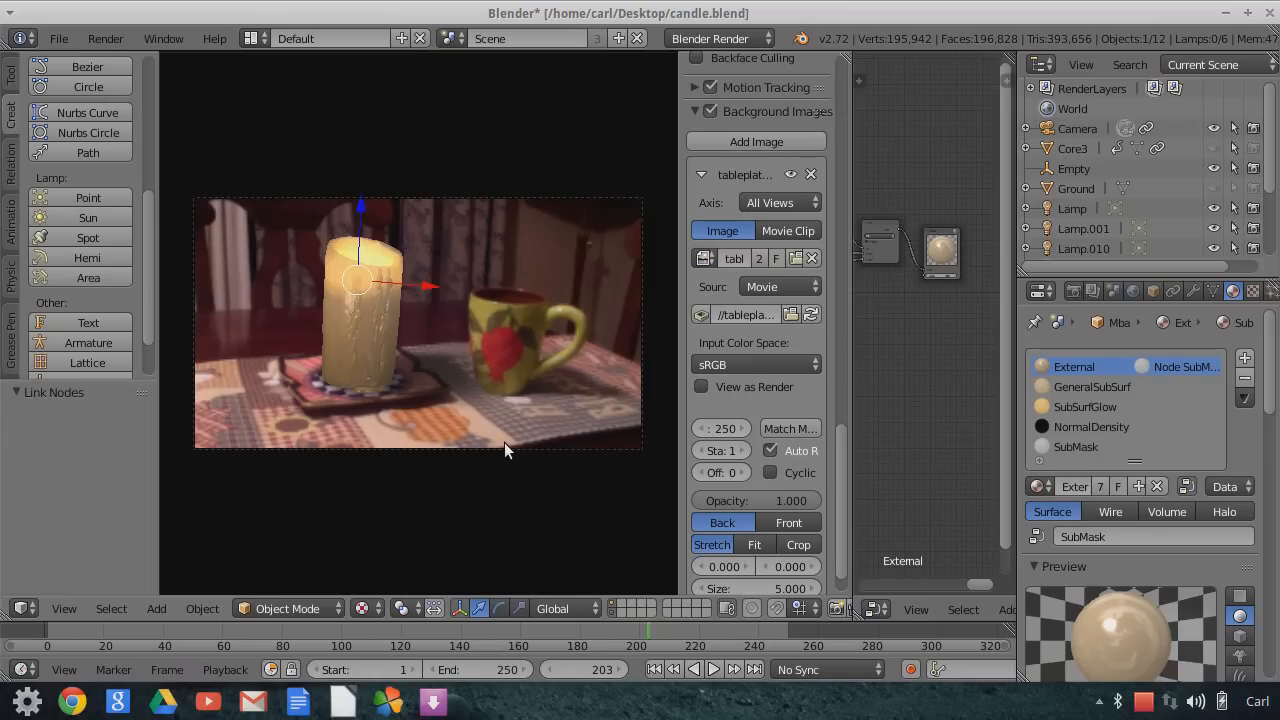
mouse_move(352, 334)
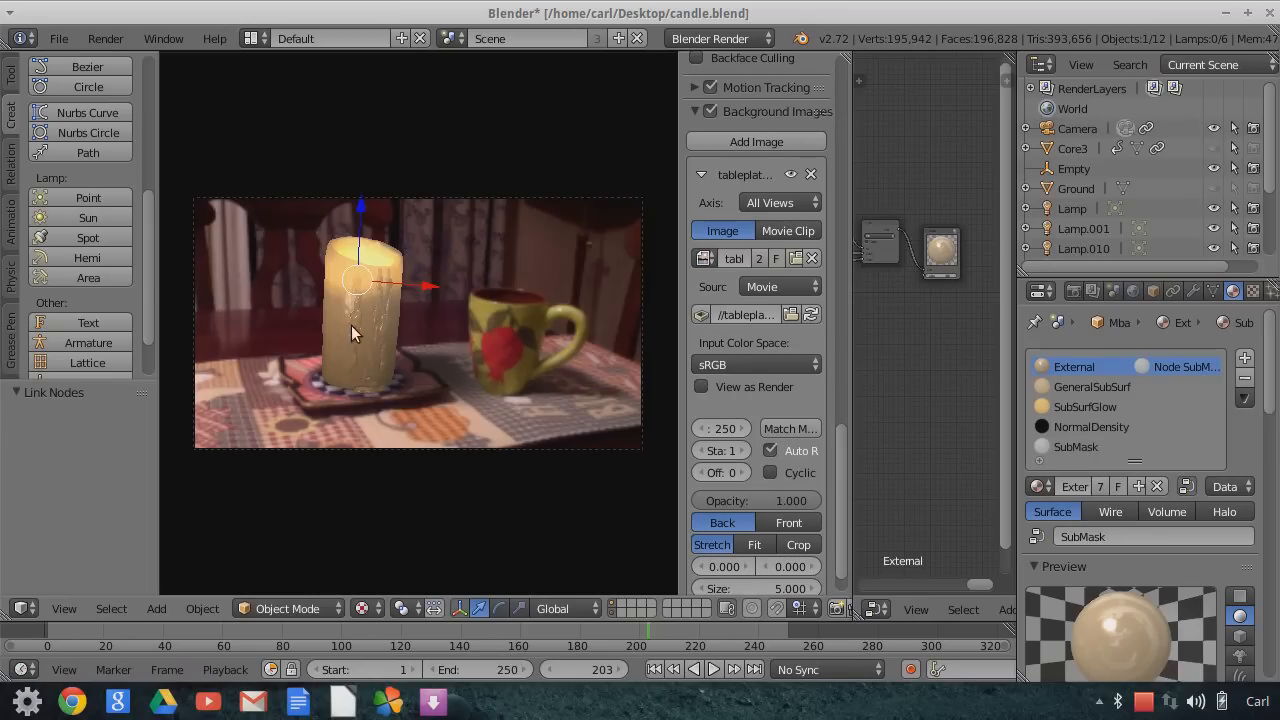
mouse_move(365, 318)
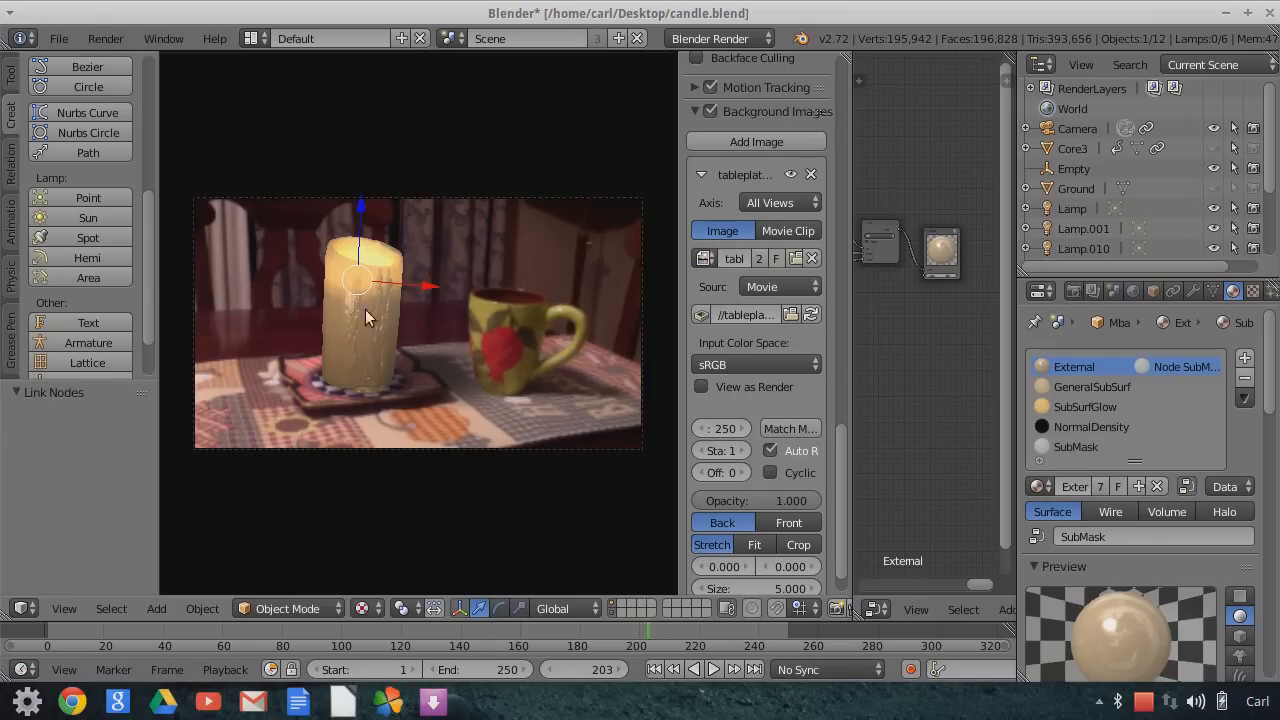
mouse_move(375, 380)
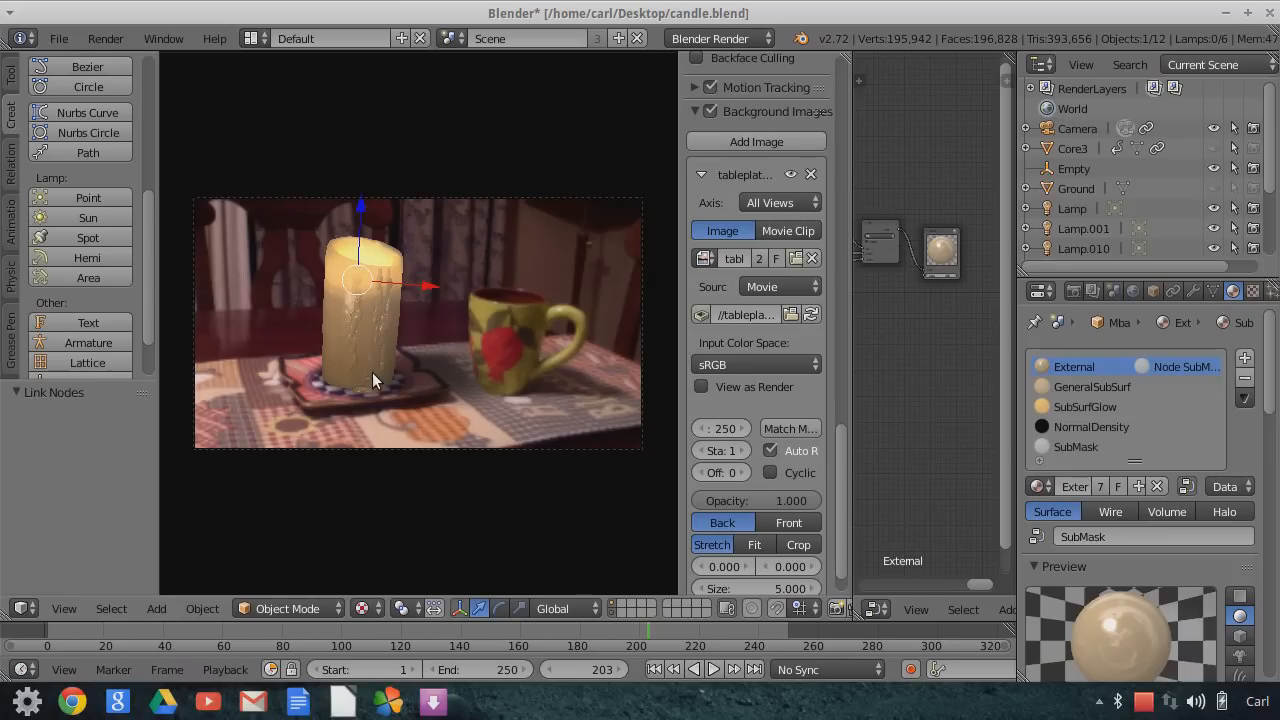
mouse_move(432, 375)
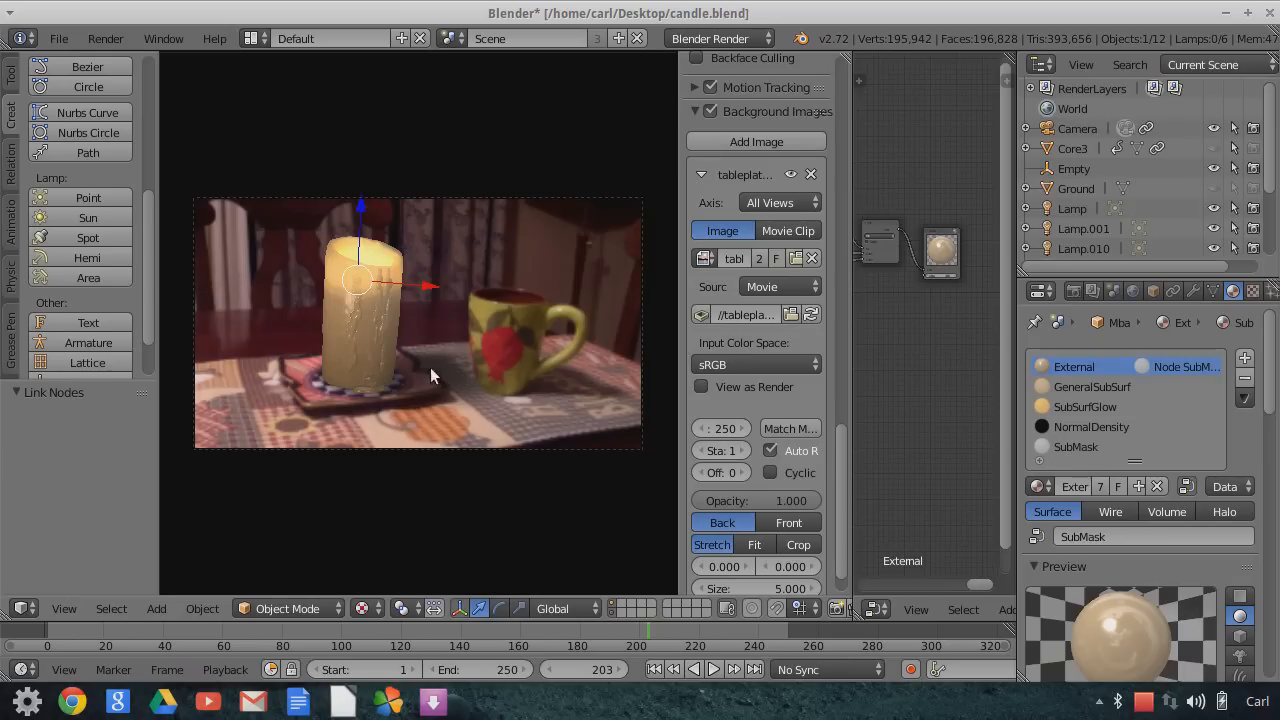
mouse_move(490, 433)
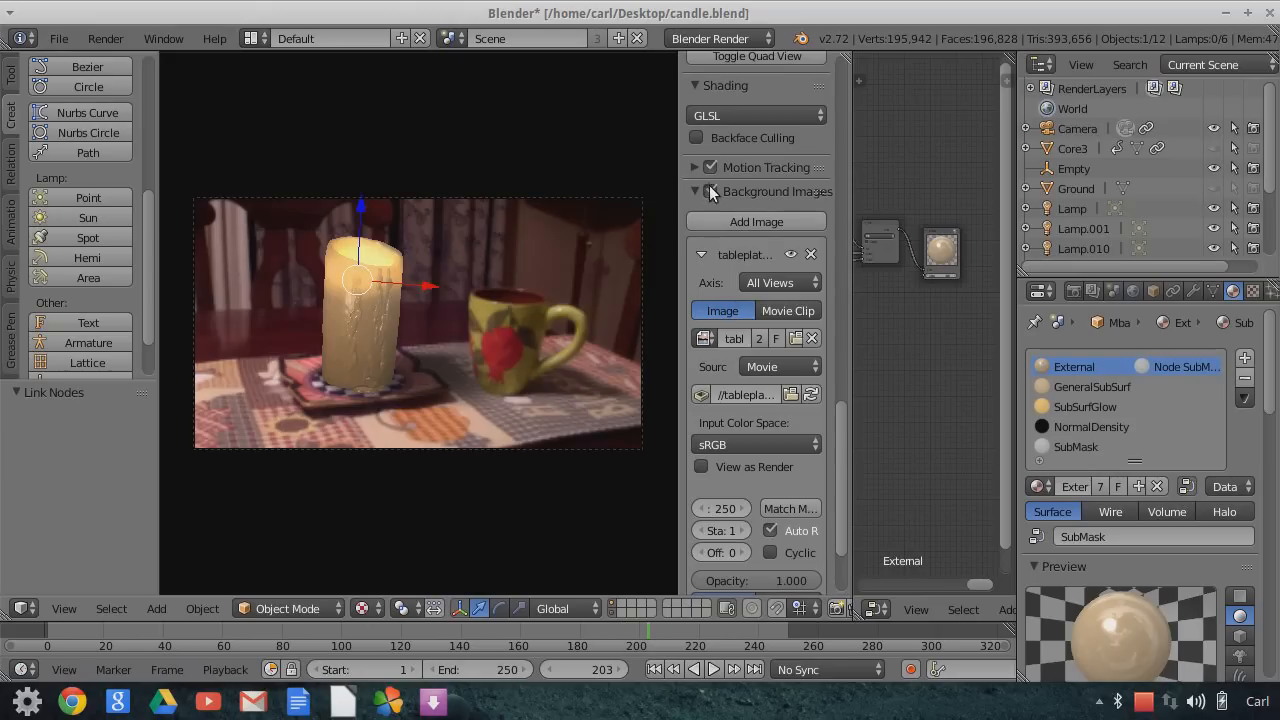
Hide and re-show the tabletop background footage behind the candle.
left_click(710, 191)
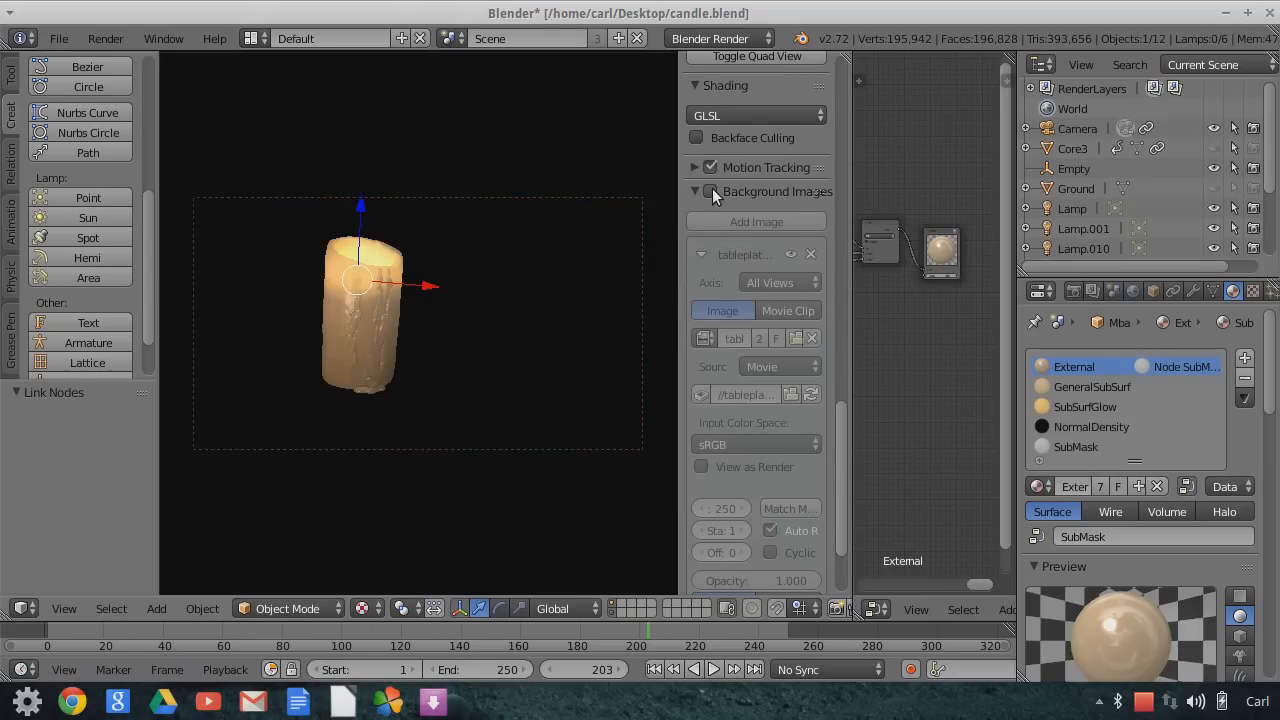
left_click(710, 191)
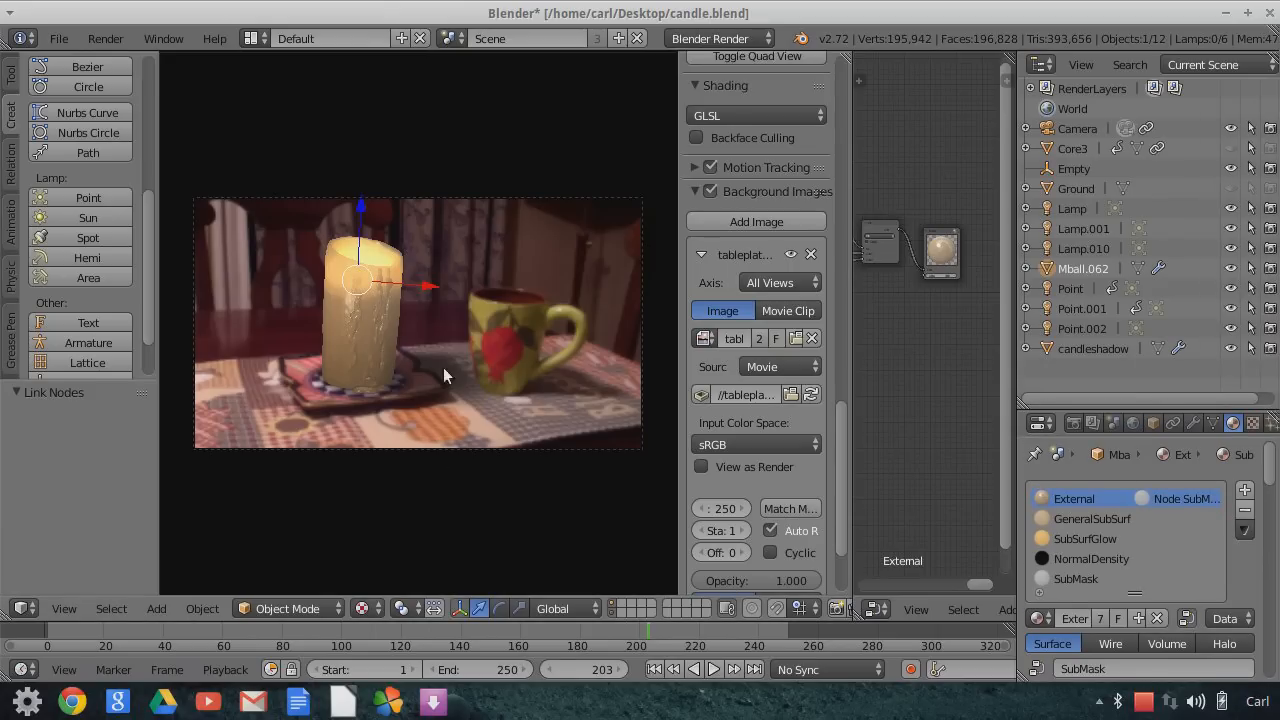
mouse_move(1230, 348)
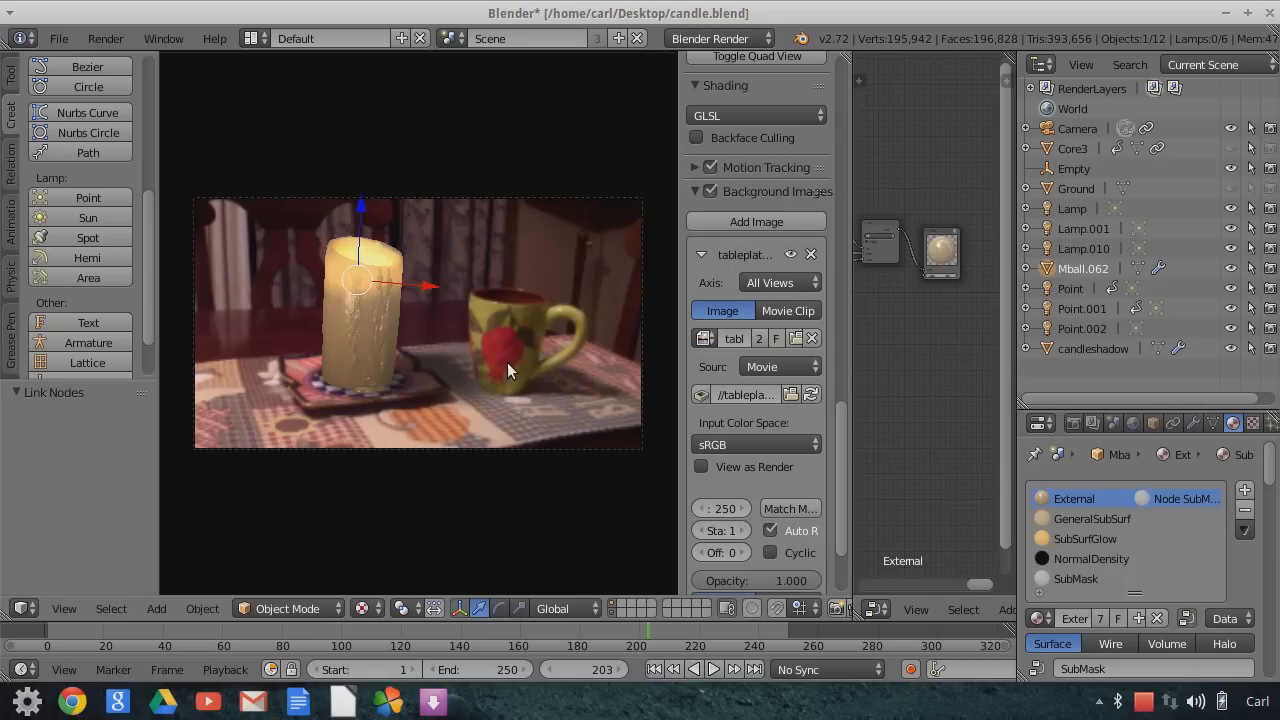
mouse_move(397, 377)
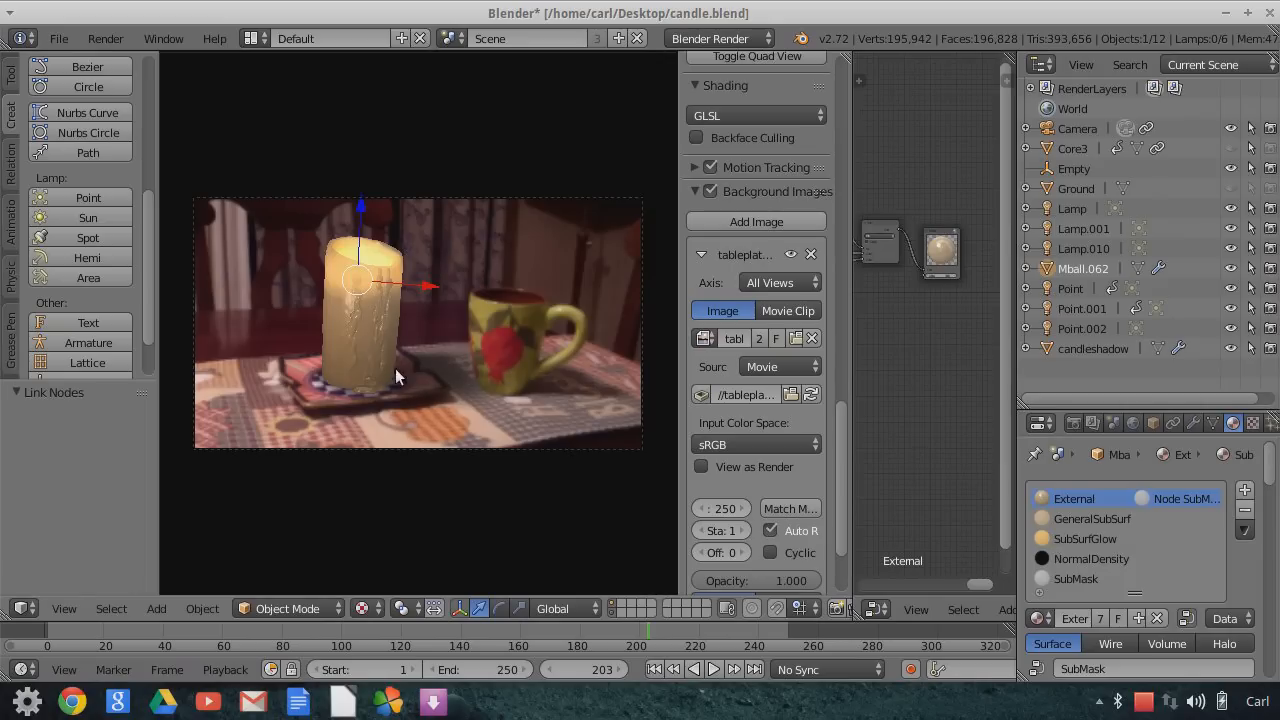
mouse_move(407, 396)
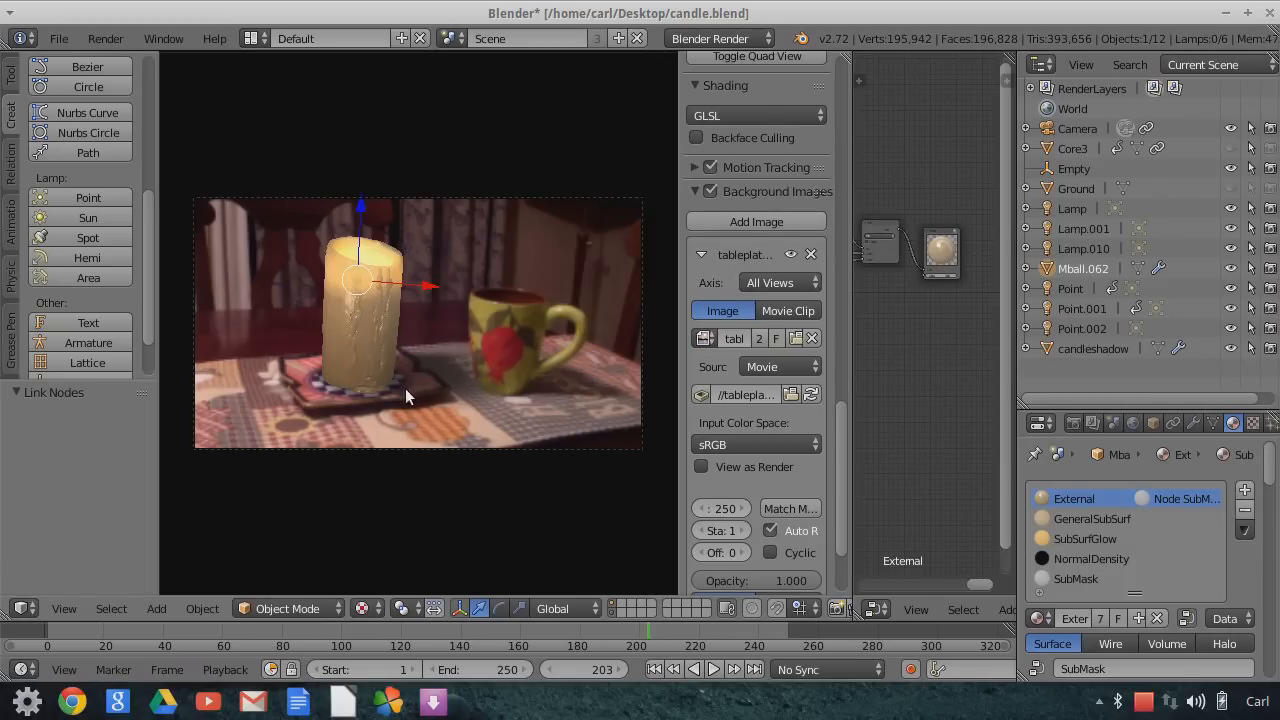
mouse_move(477, 472)
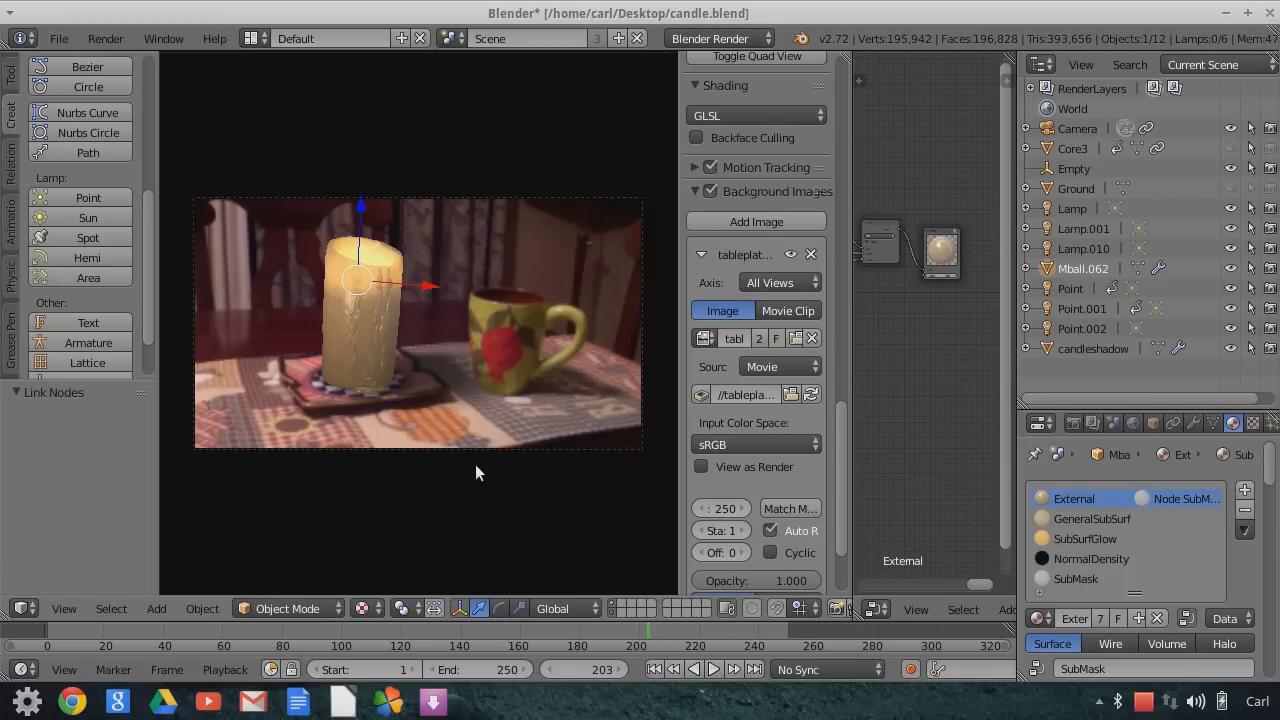
mouse_move(410, 398)
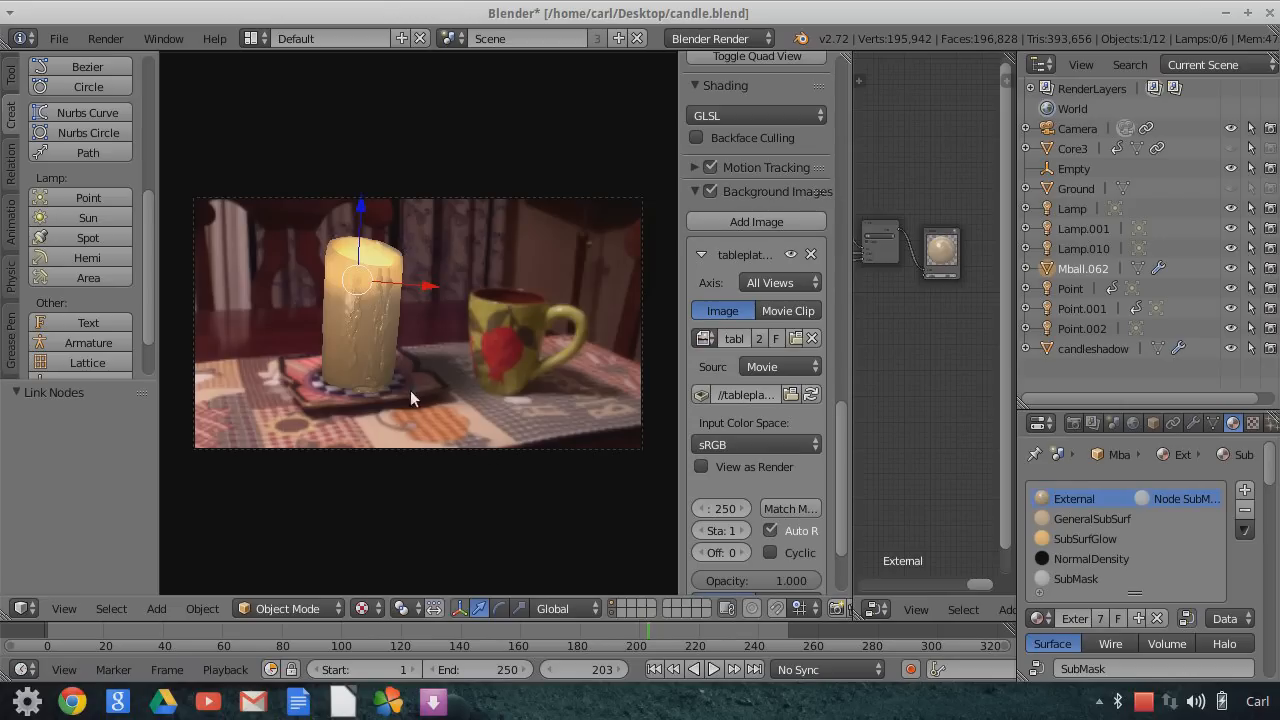
mouse_move(421, 408)
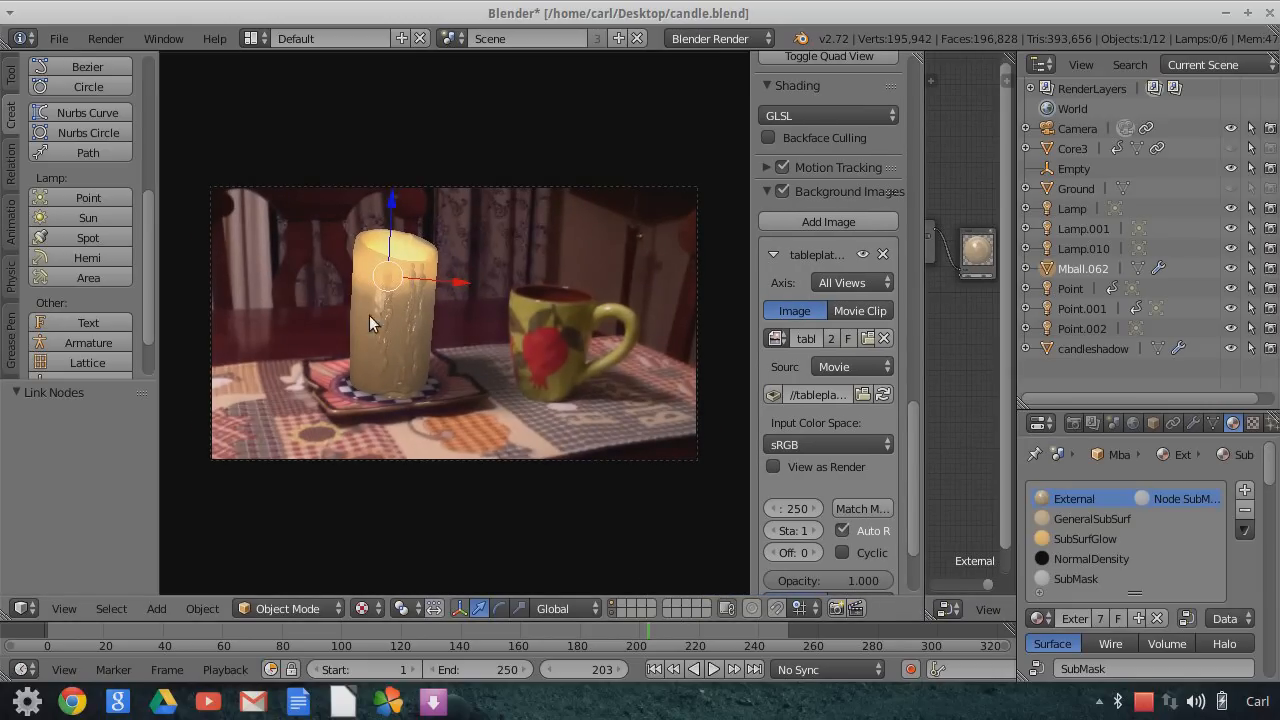
mouse_move(622, 427)
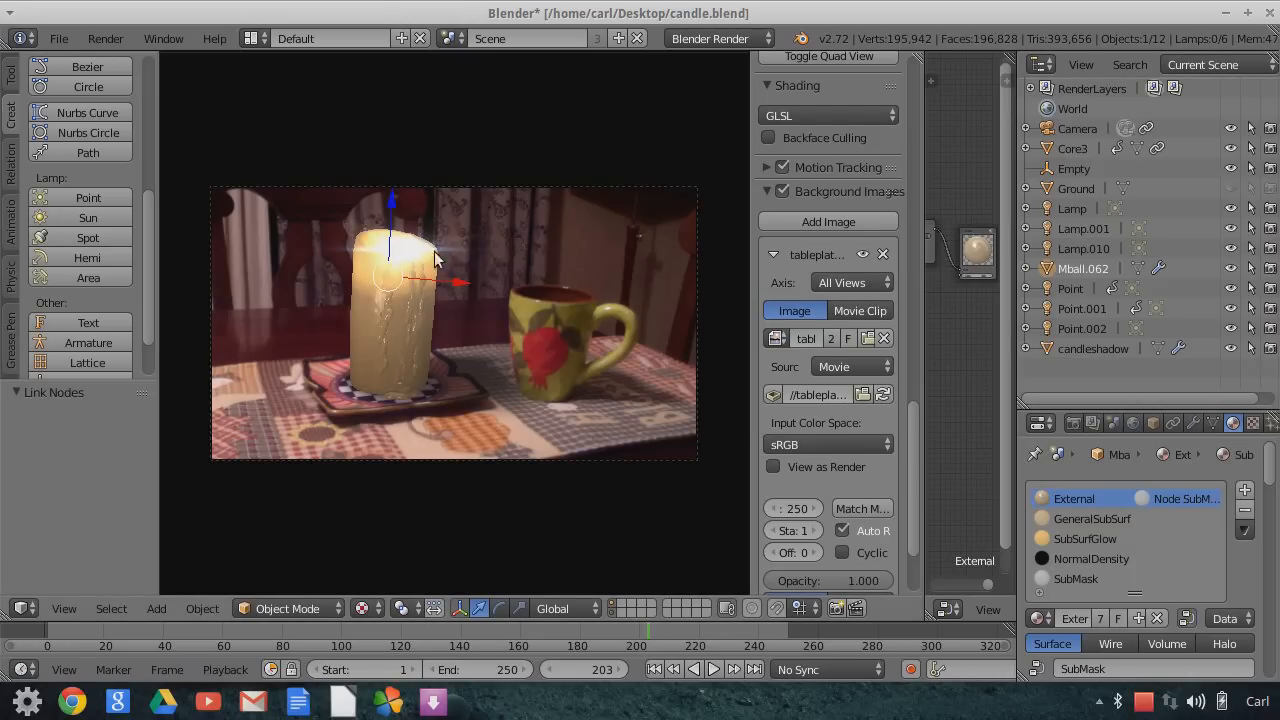
mouse_move(371, 260)
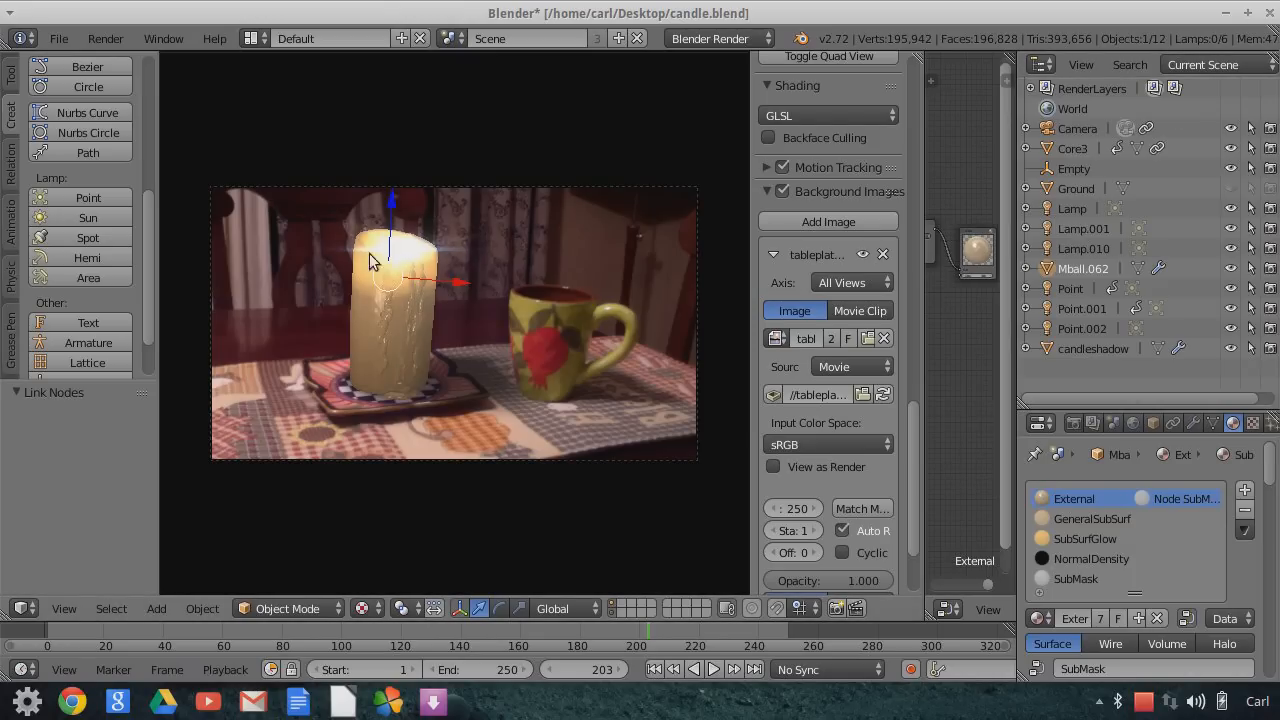
mouse_move(420, 289)
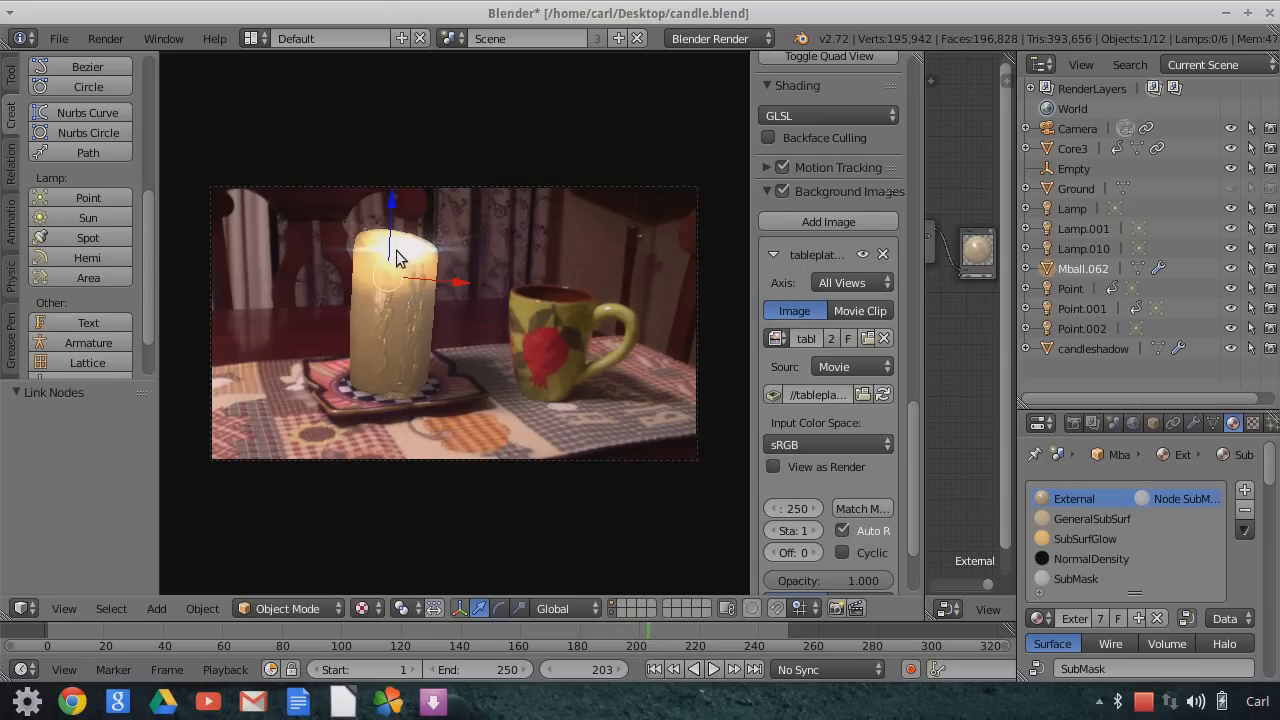
mouse_move(445, 348)
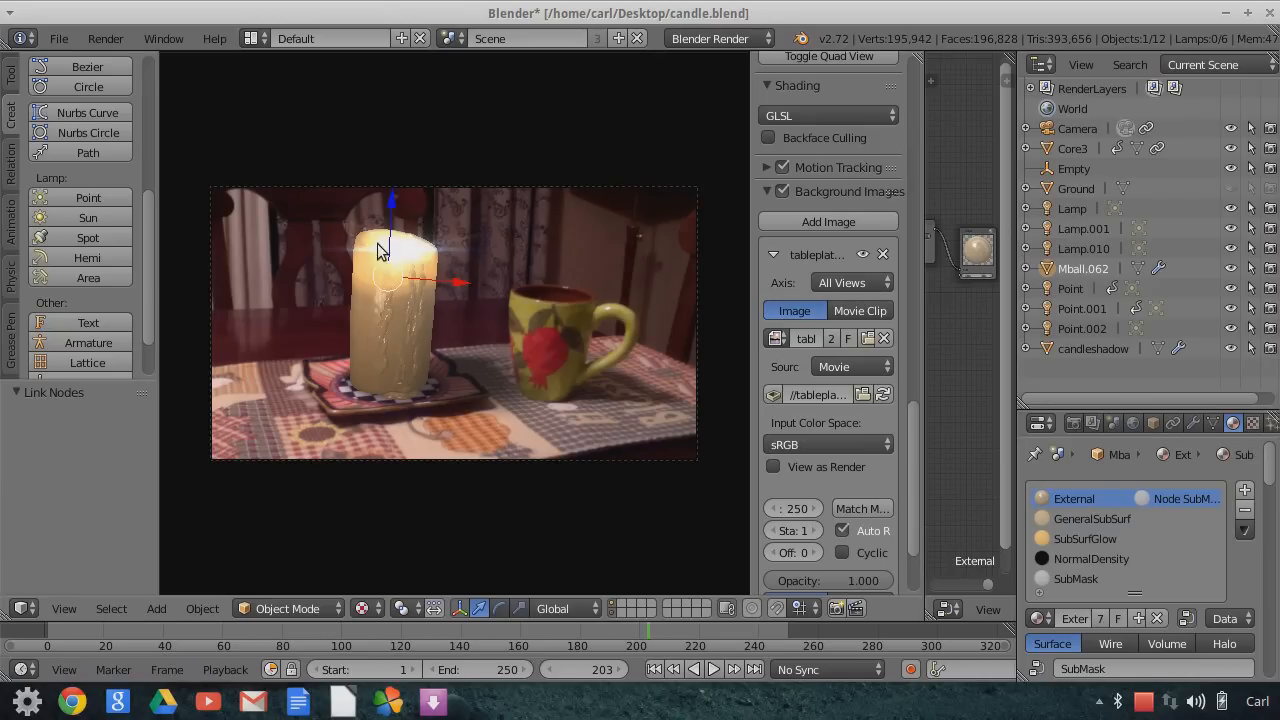
mouse_move(445, 262)
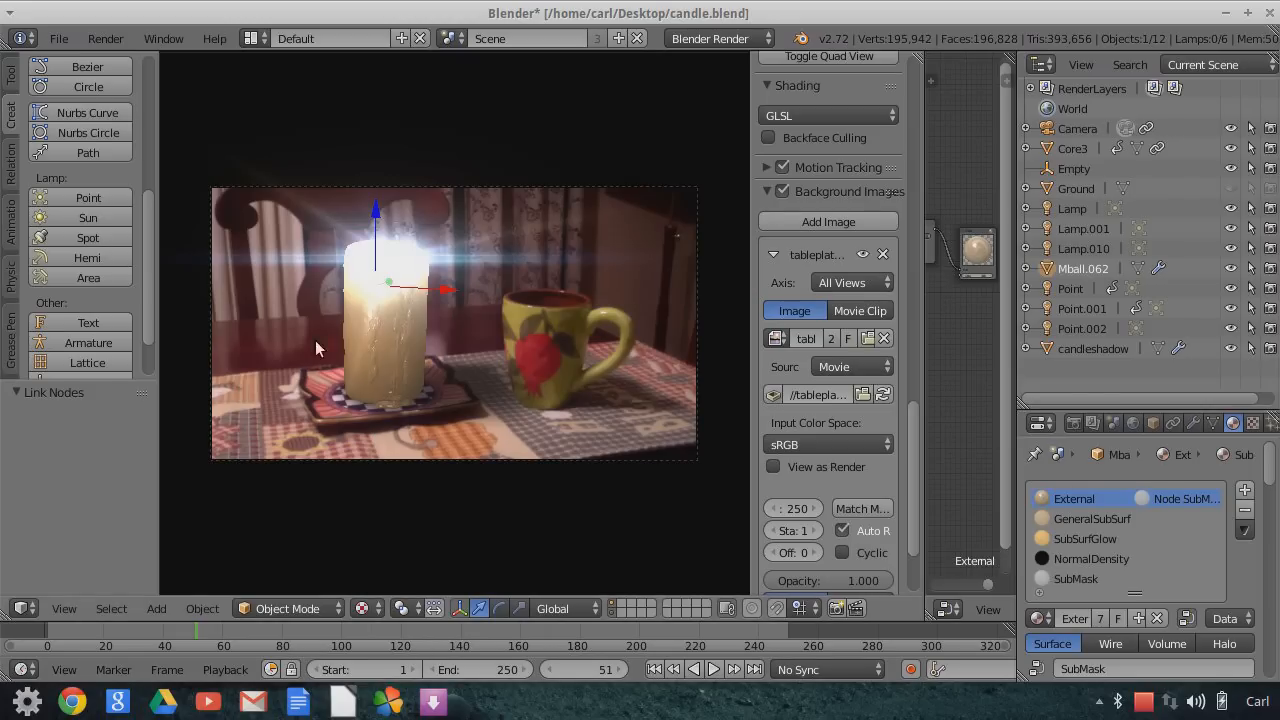
mouse_move(367, 287)
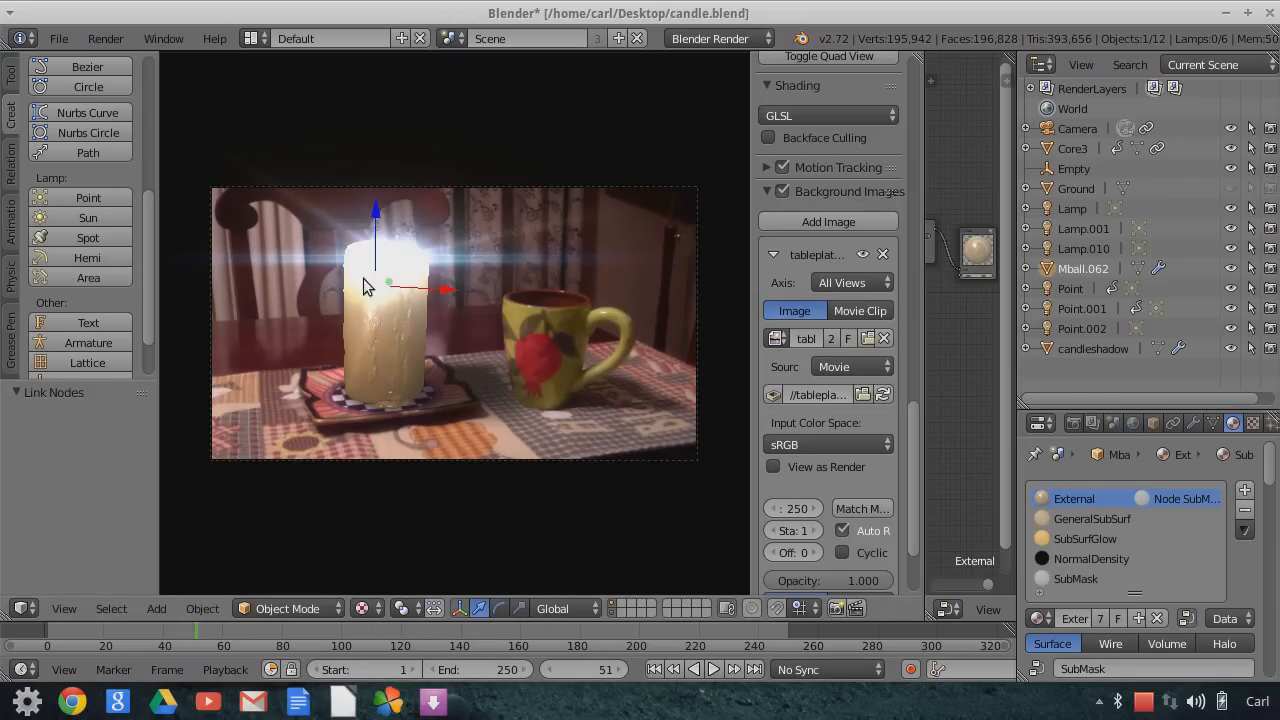
mouse_move(445, 282)
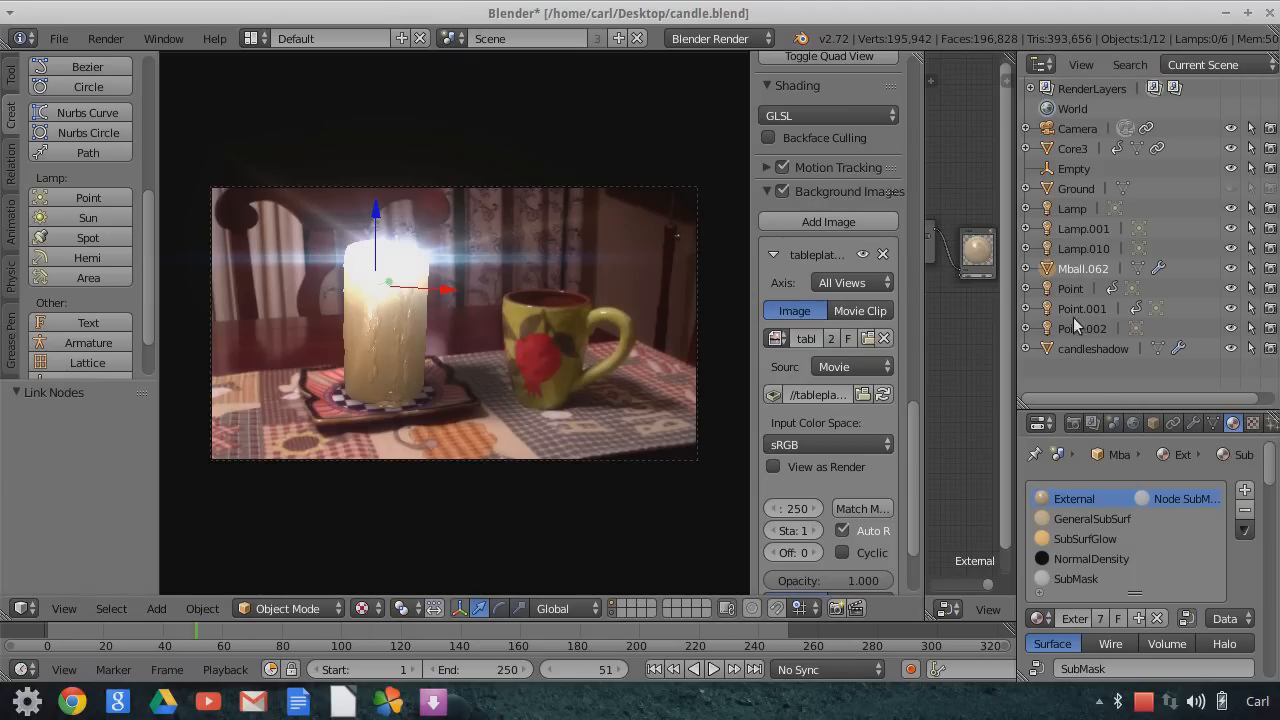
mouse_move(1214, 187)
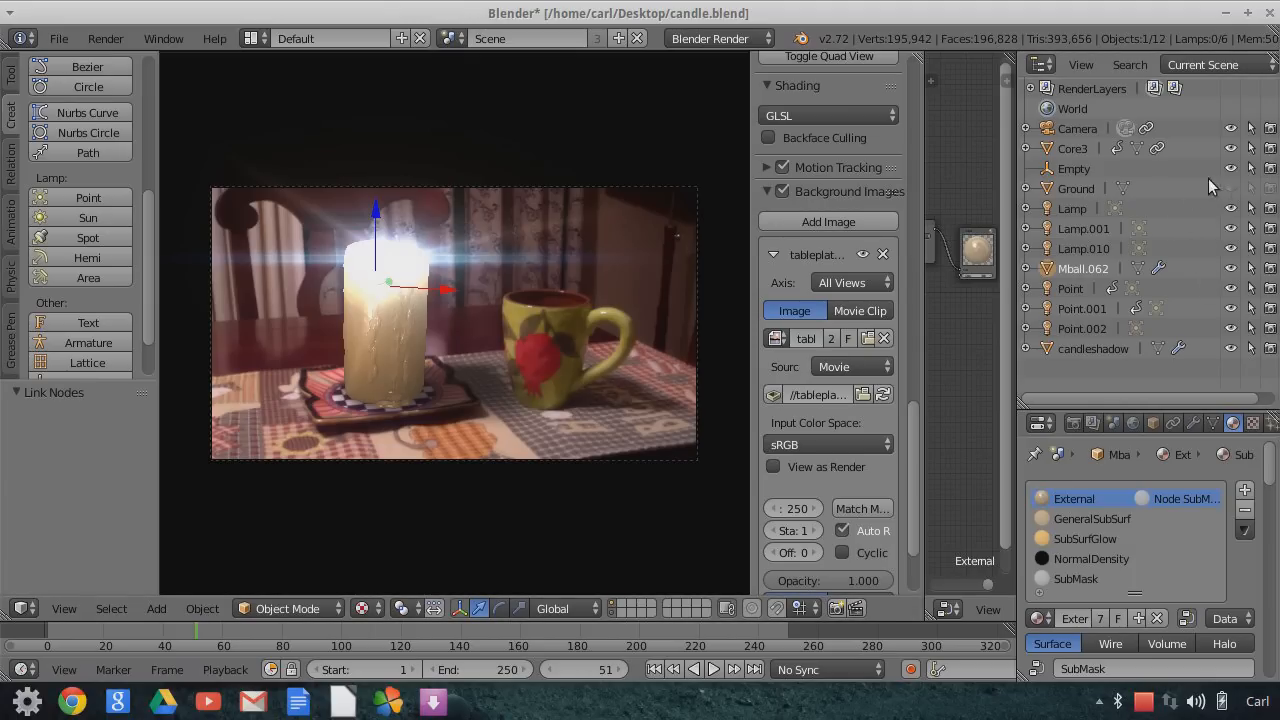
mouse_move(1200, 295)
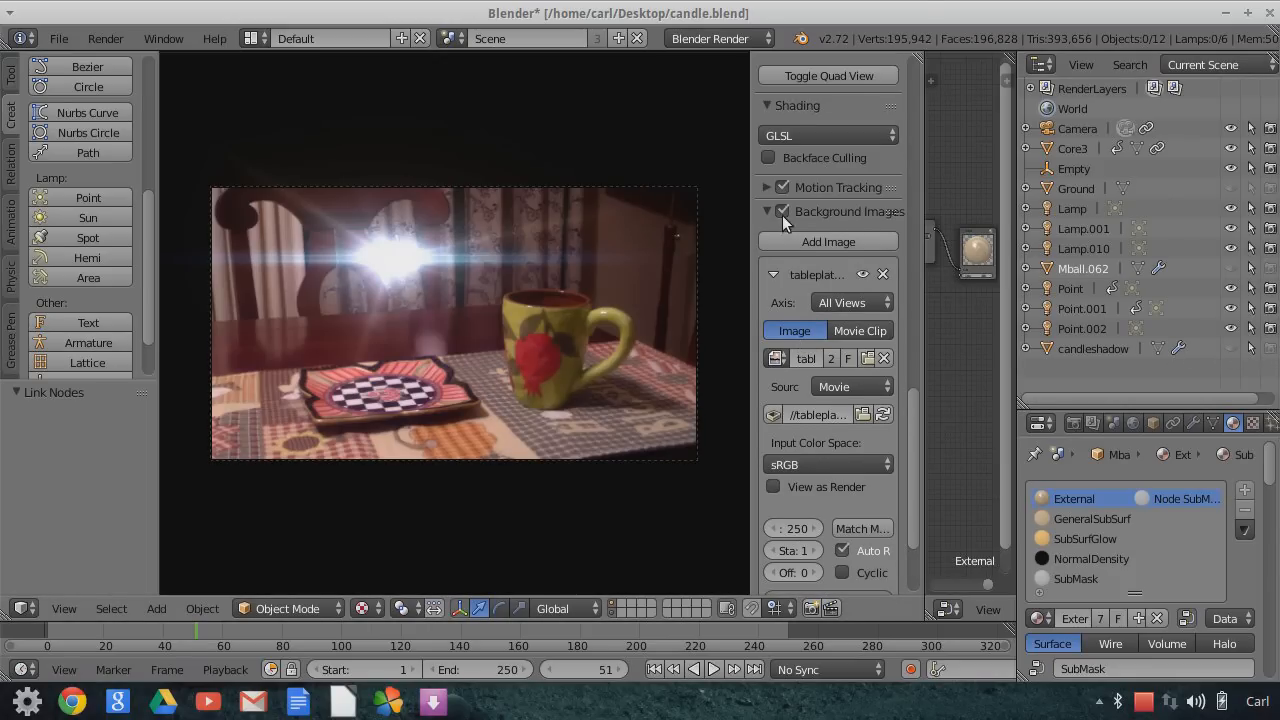
Turn off Background Images and switch to the Video Editing screen layout.
left_click(768, 211)
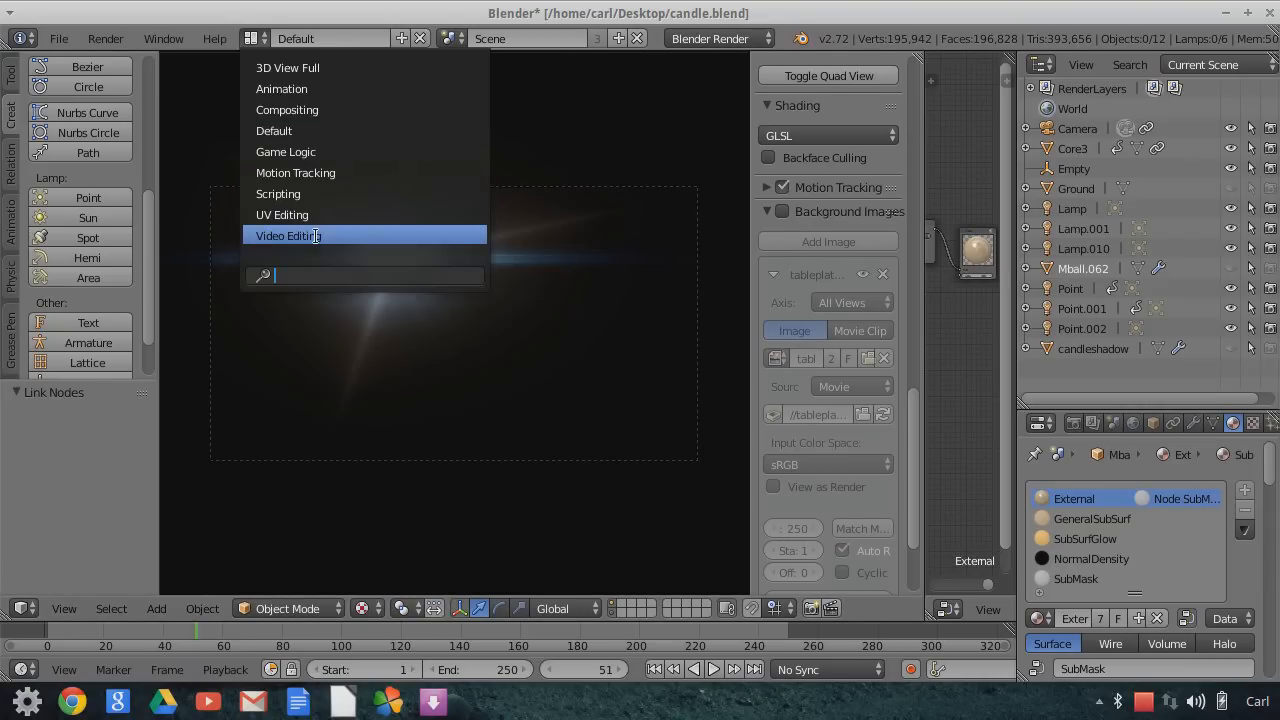
left_click(287, 235)
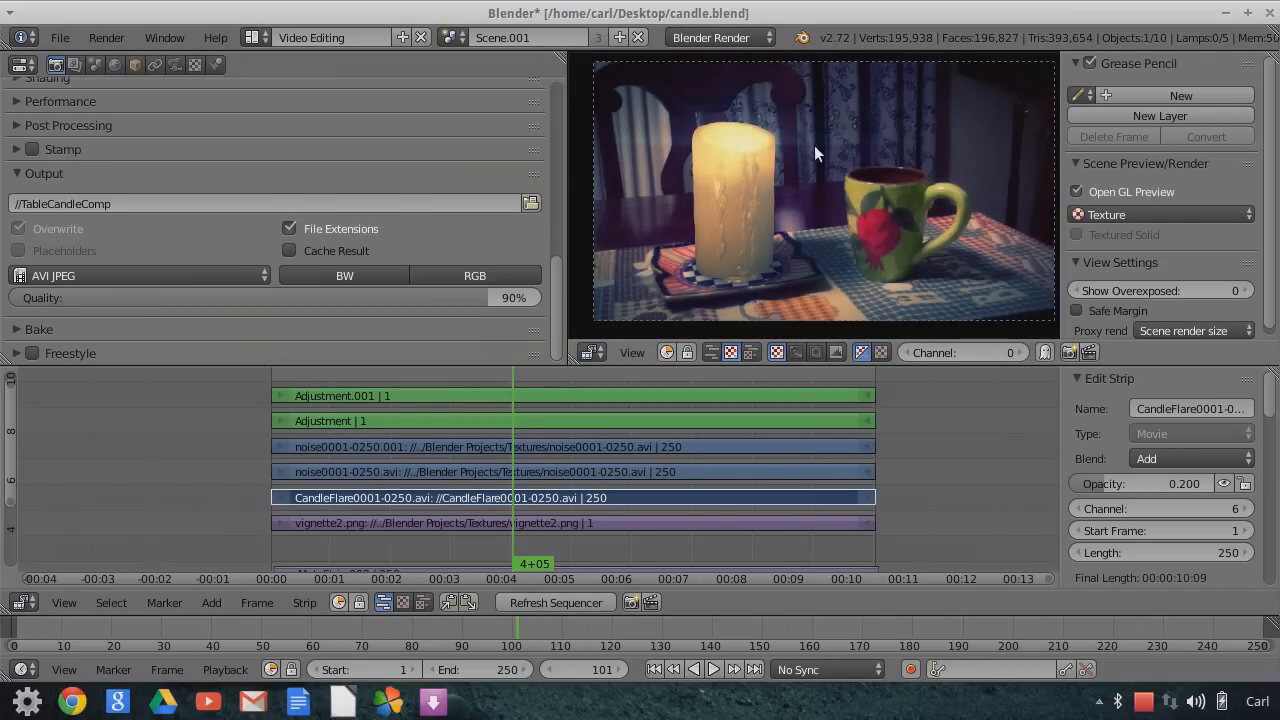
mouse_move(820, 231)
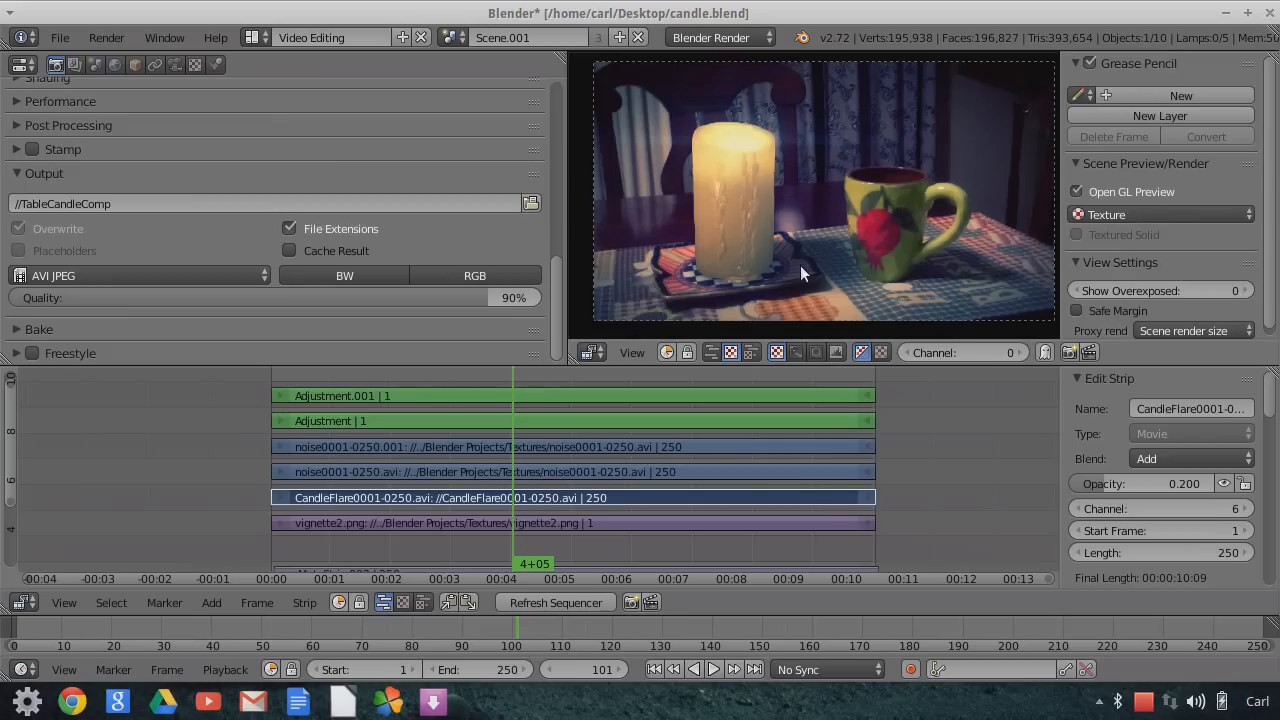
mouse_move(760, 232)
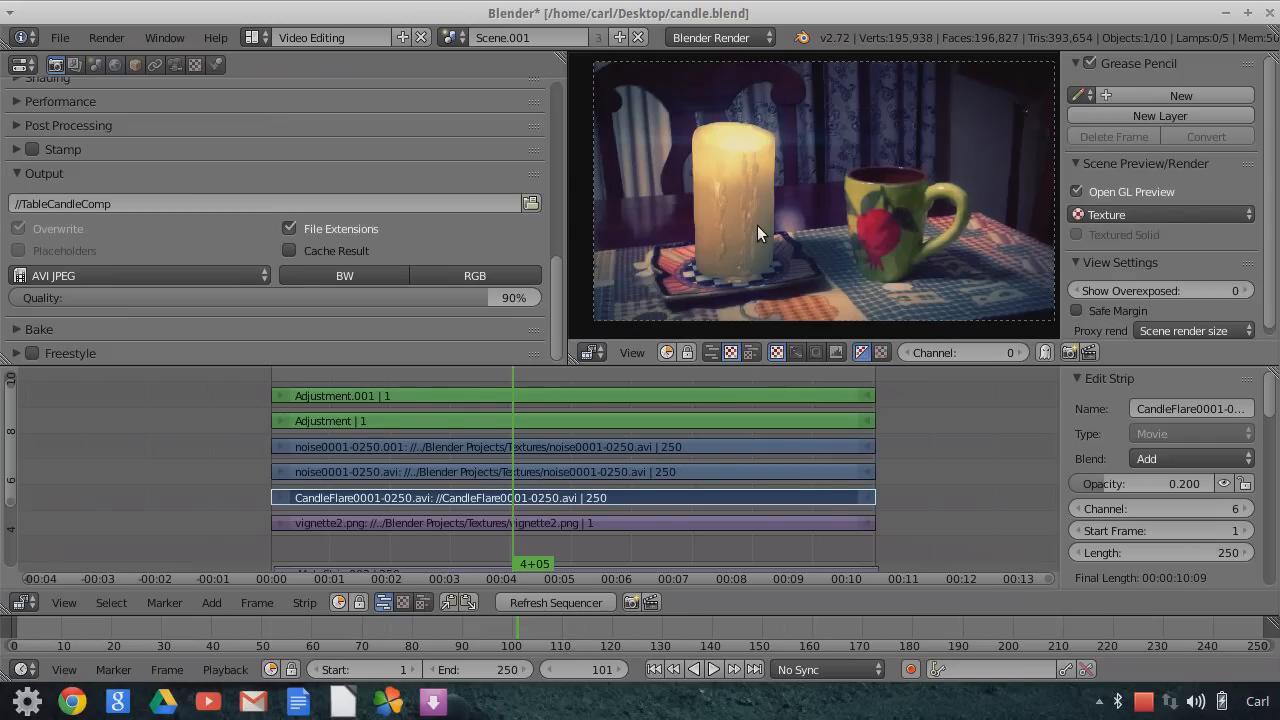
mouse_move(770, 183)
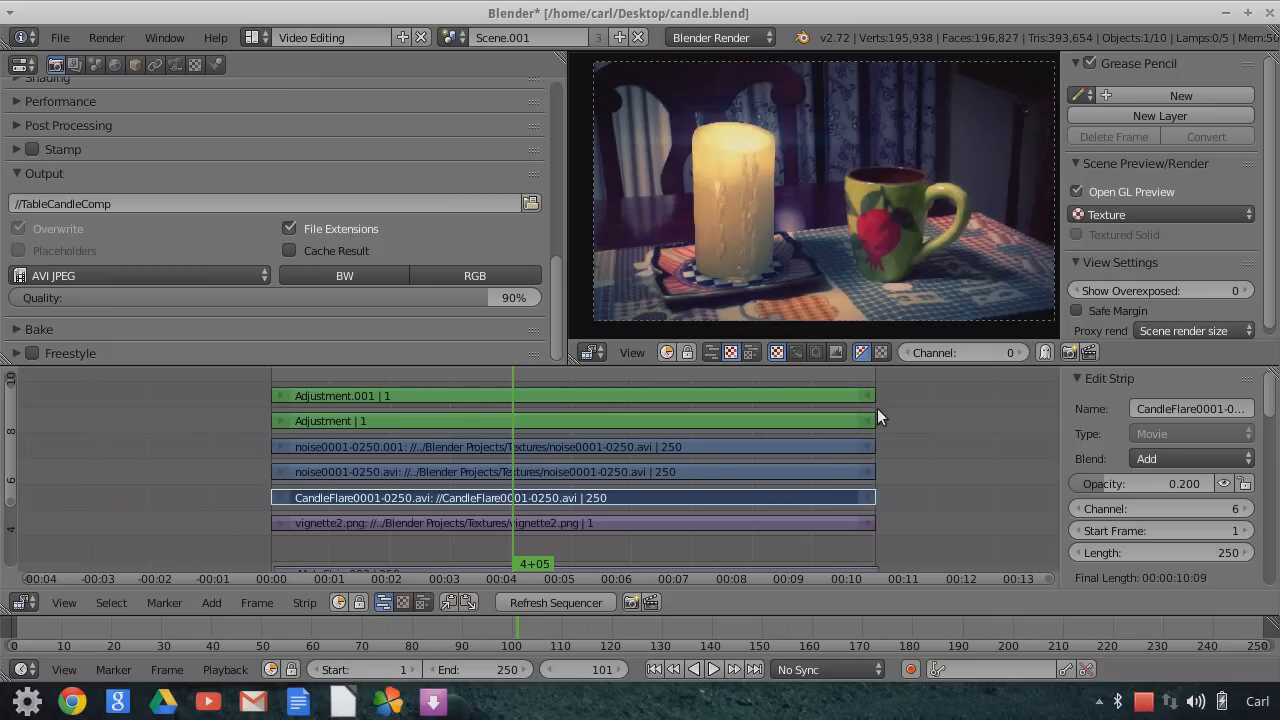
mouse_move(807, 474)
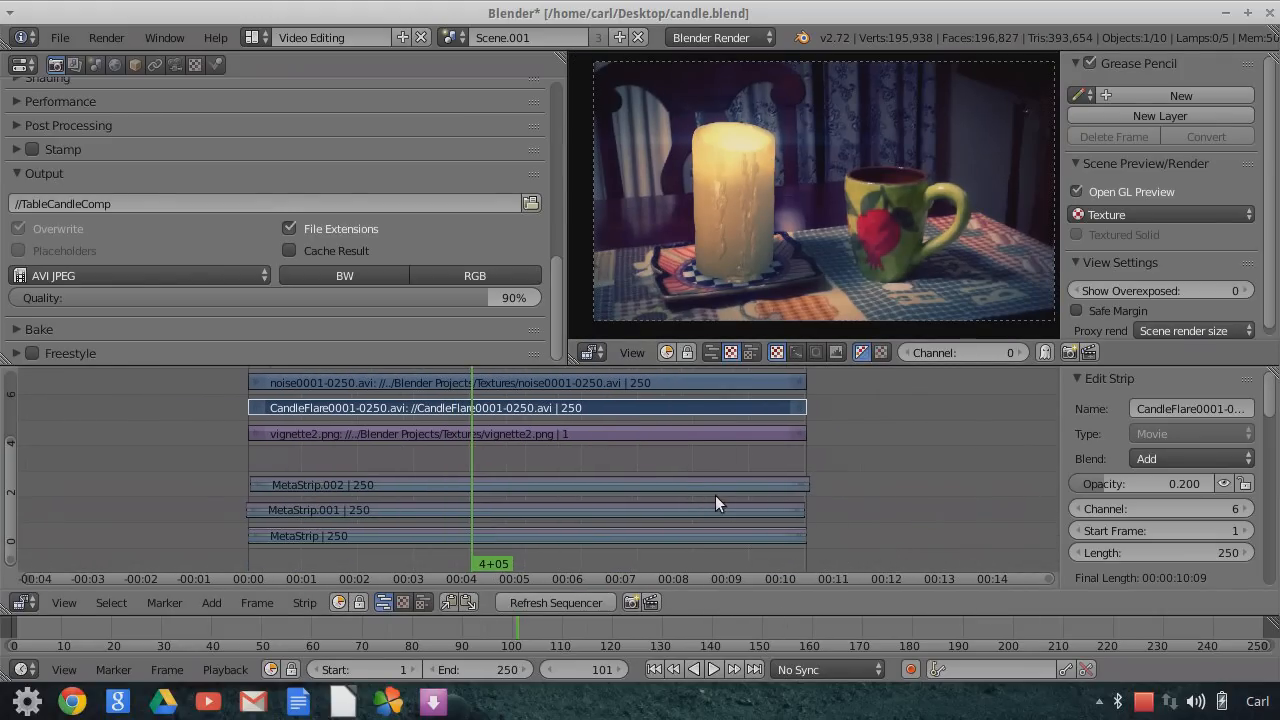
scroll("down", 3)
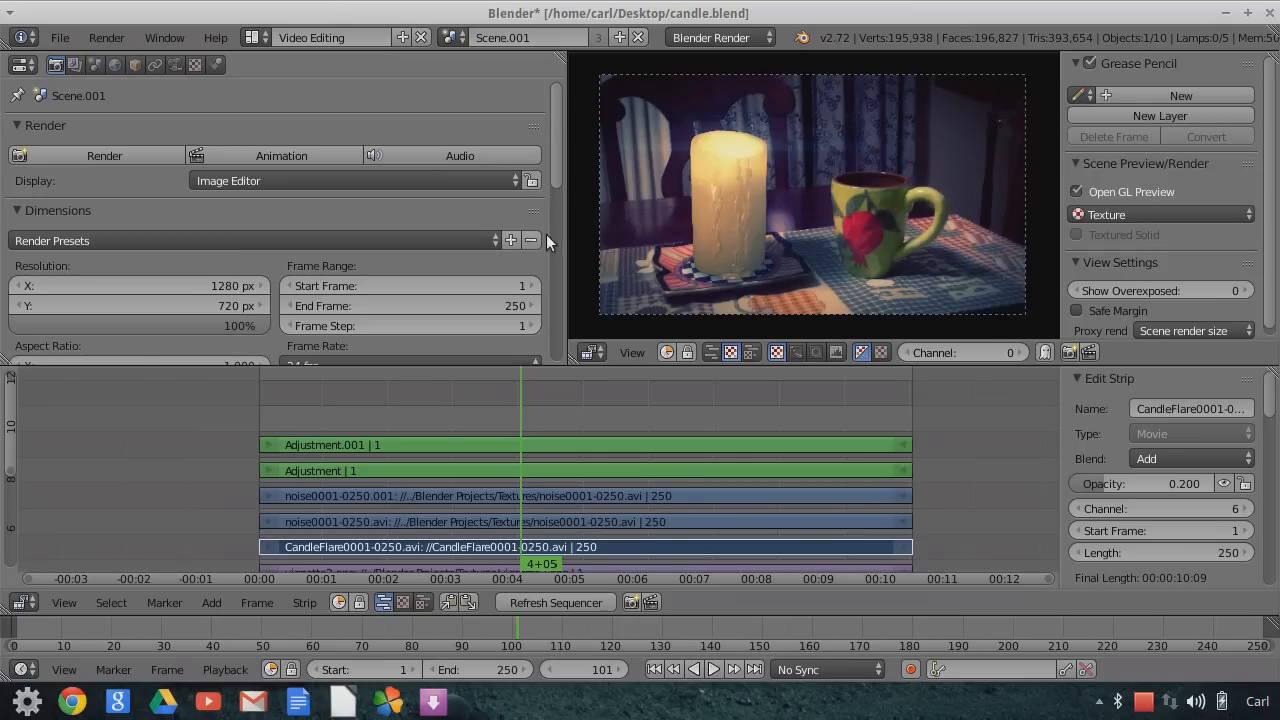
mouse_move(670, 413)
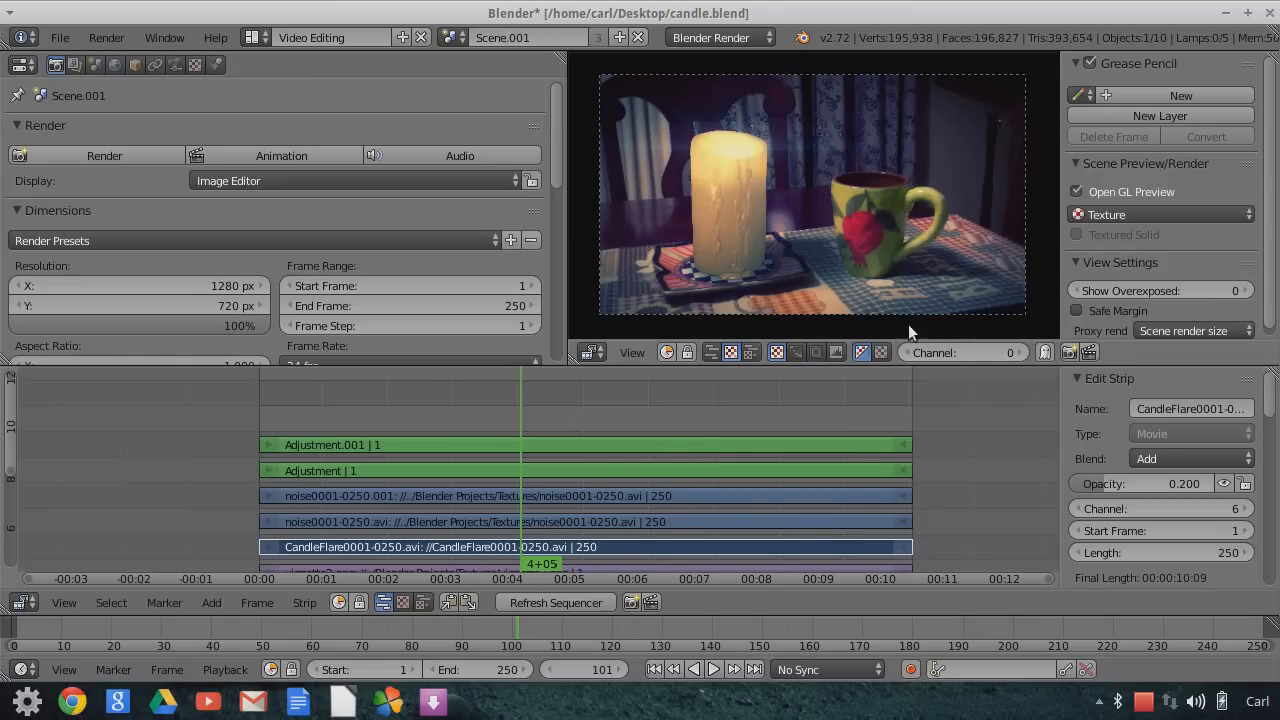
mouse_move(937, 480)
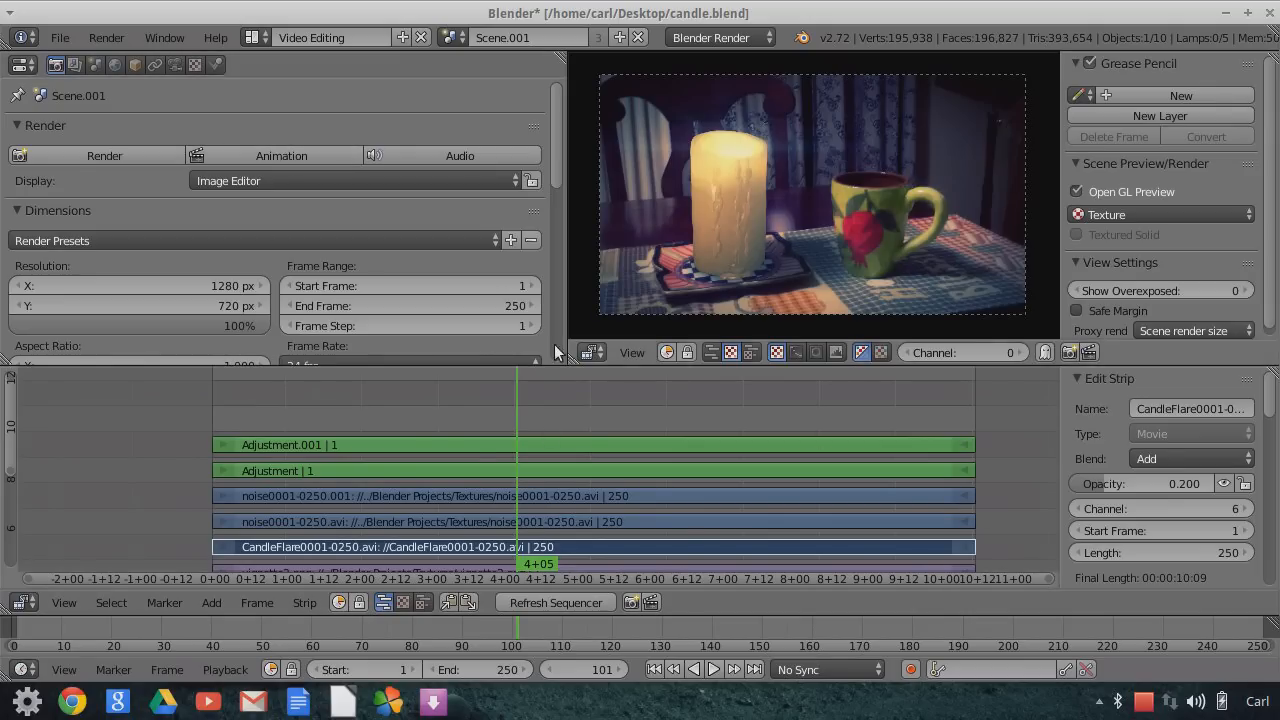
mouse_move(838, 220)
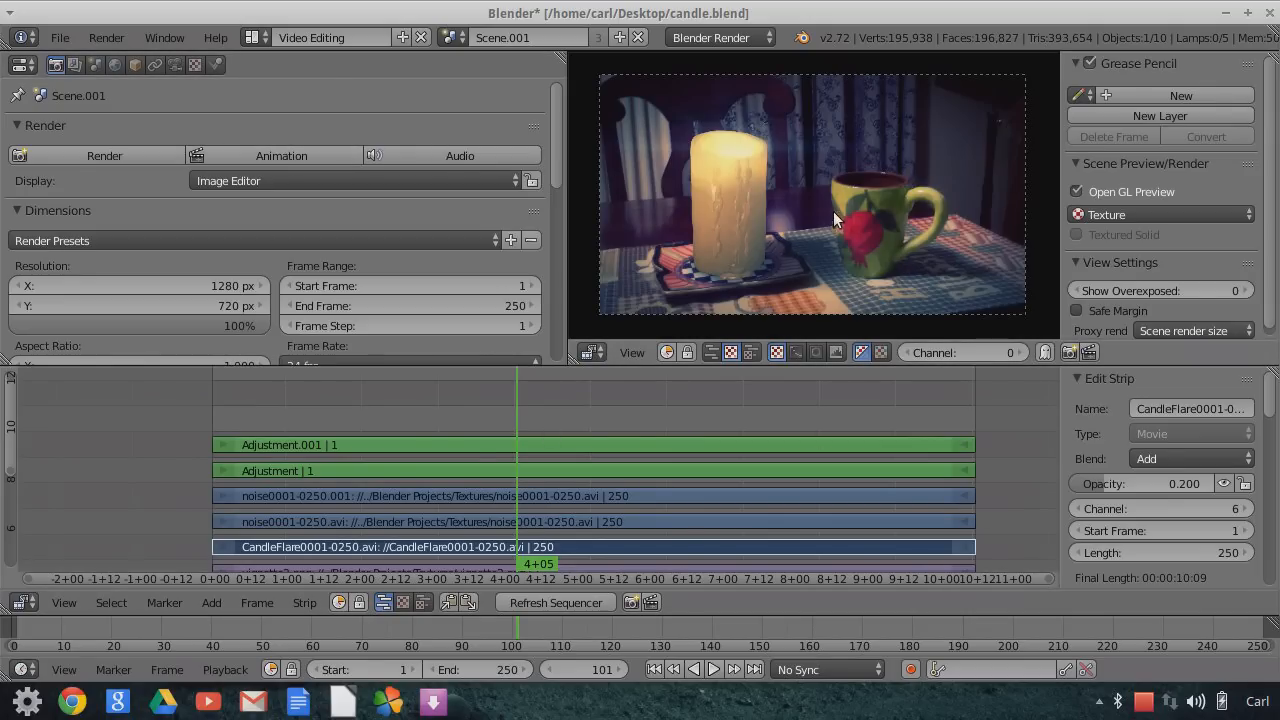
mouse_move(693, 203)
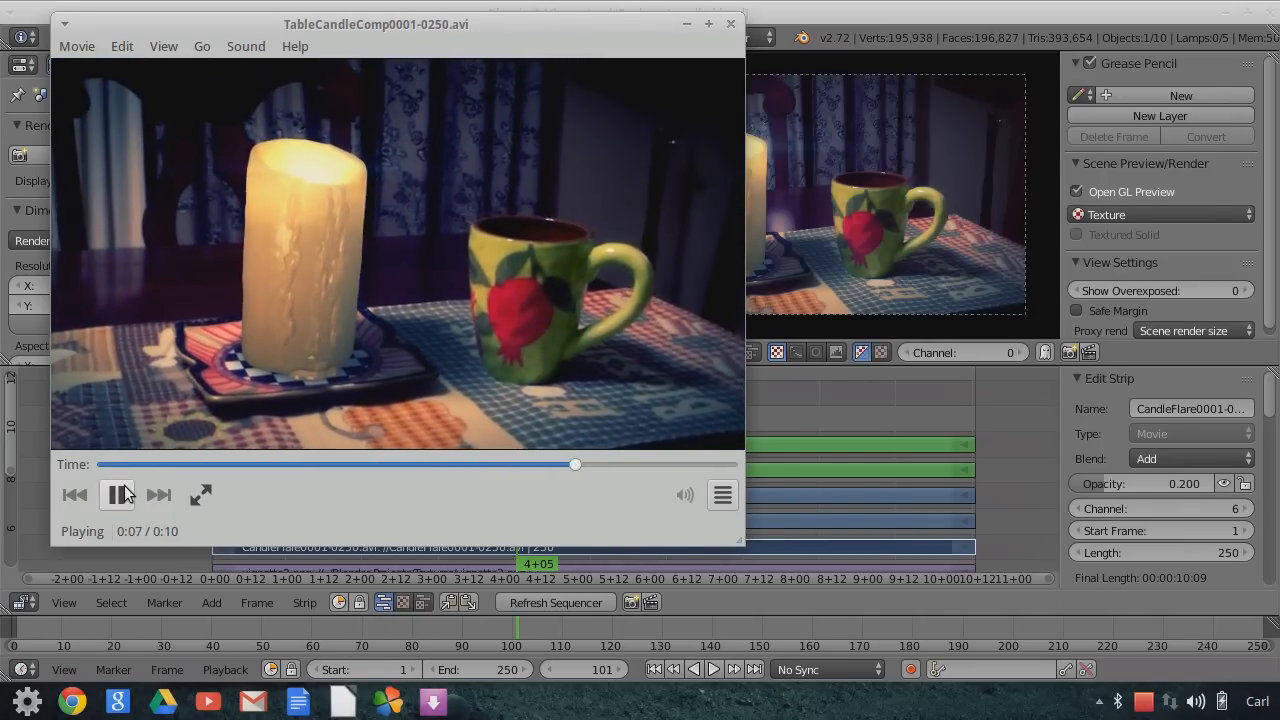
Pause the TableCandleComp clip, scrub back to the start, then forward to about 0:08.
left_click(117, 494)
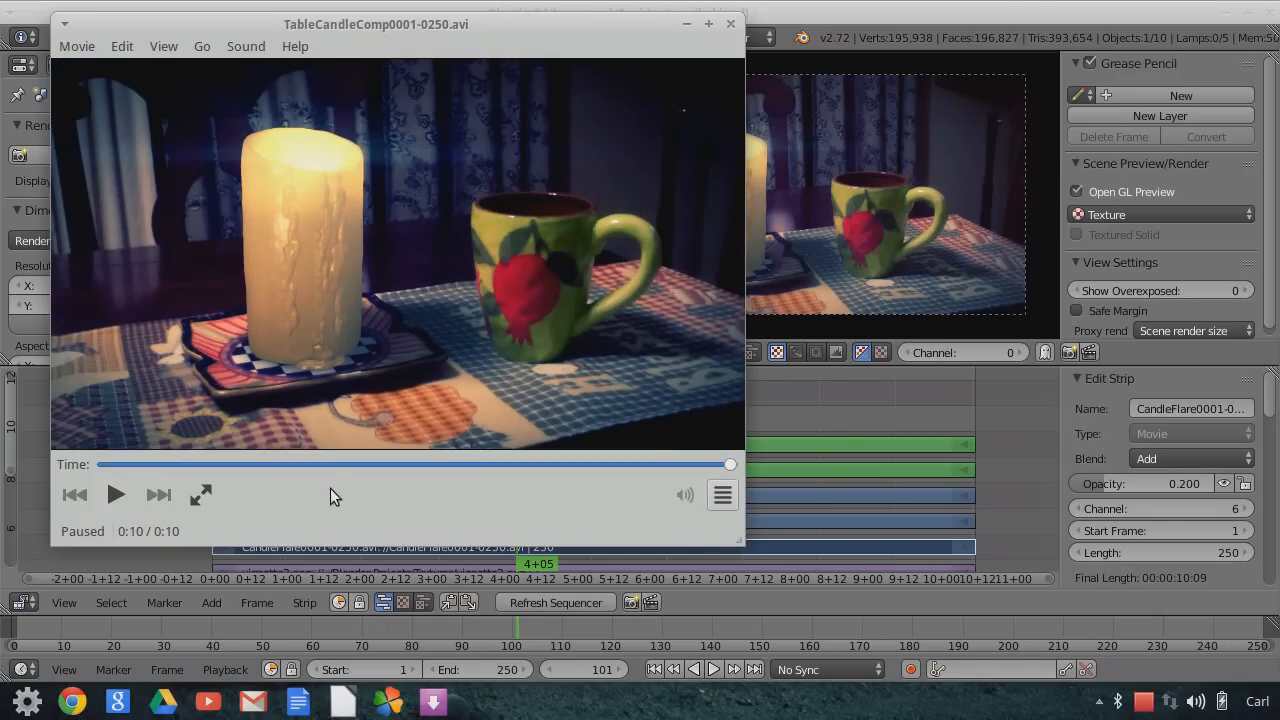
left_click_drag(730, 464, 137, 464)
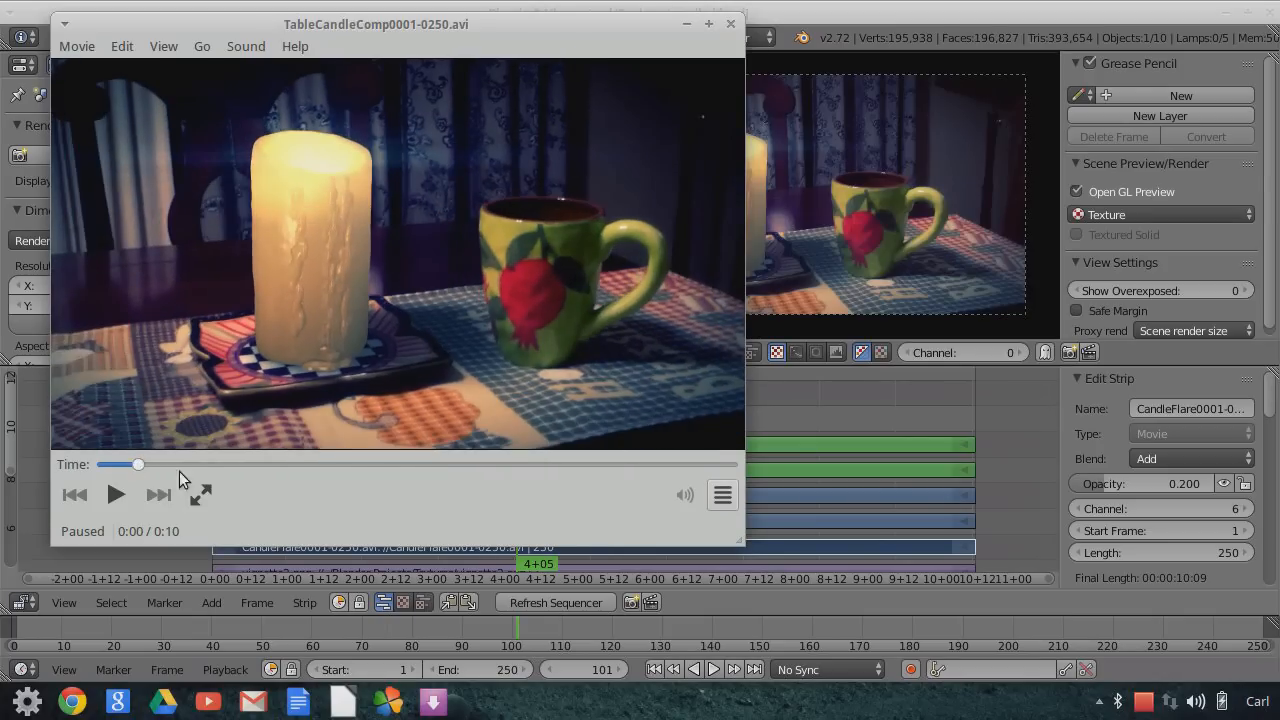
left_click_drag(138, 464, 530, 464)
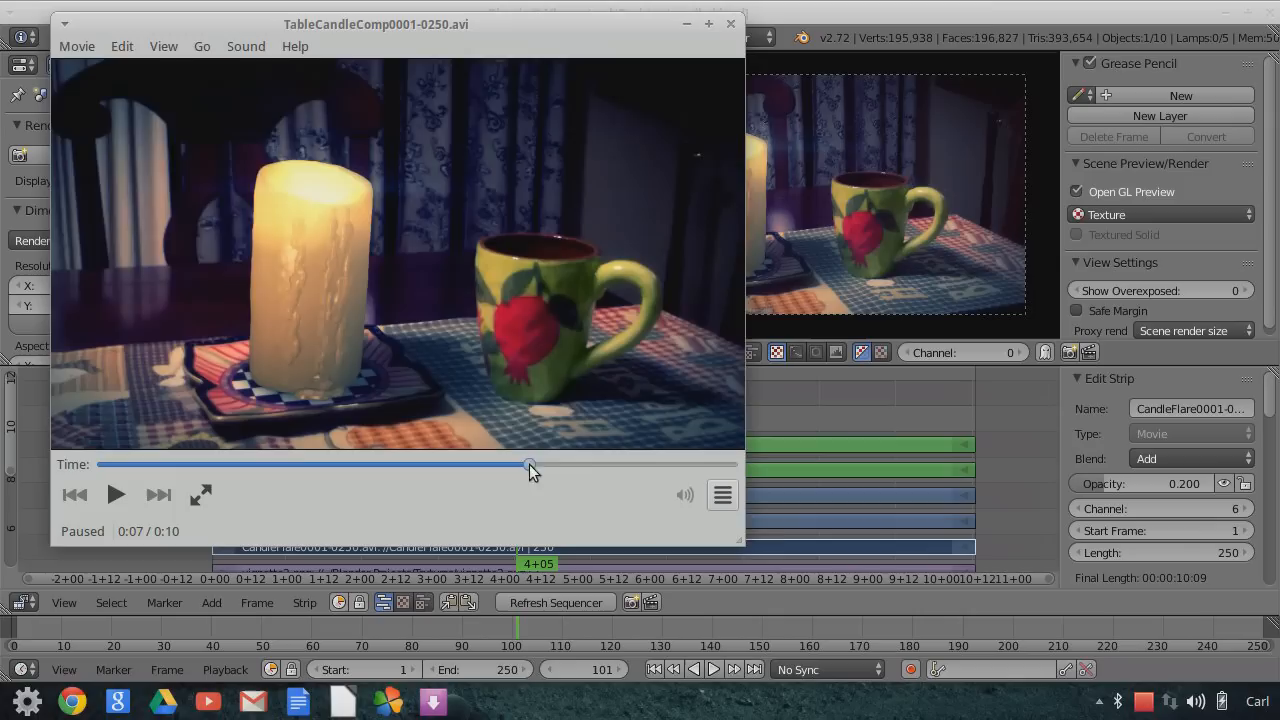
left_click_drag(528, 464, 585, 464)
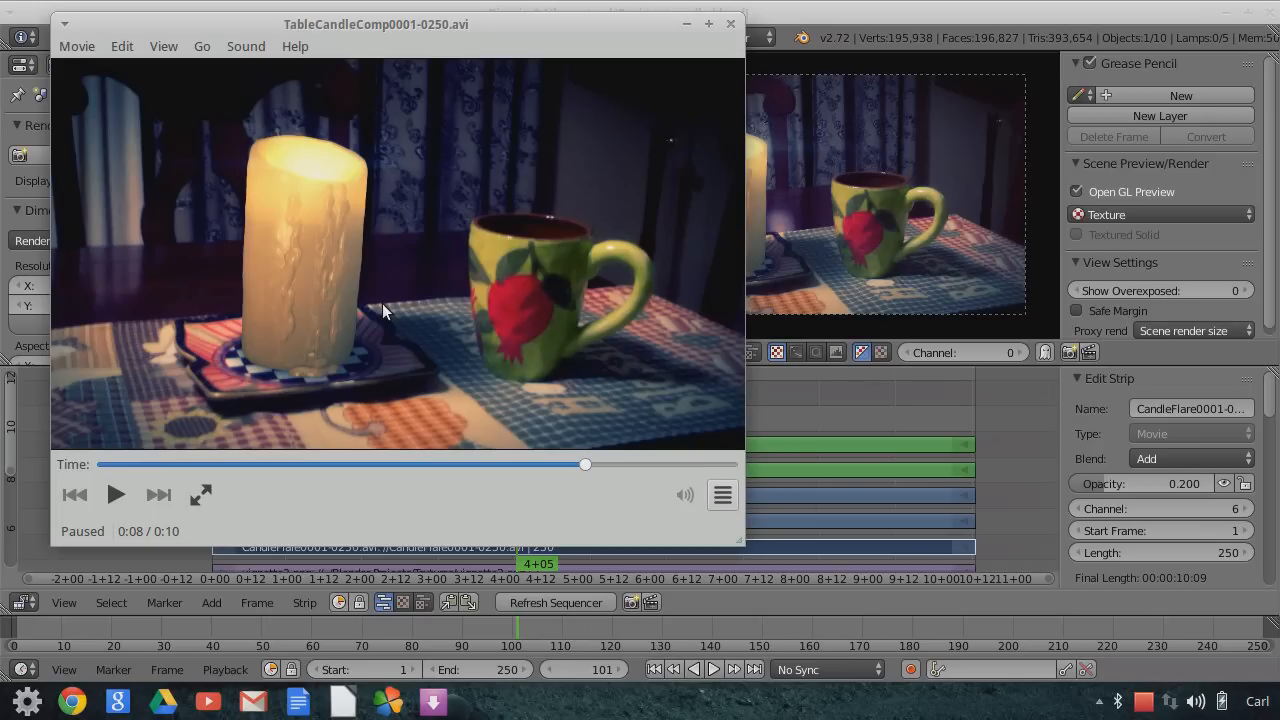
mouse_move(421, 238)
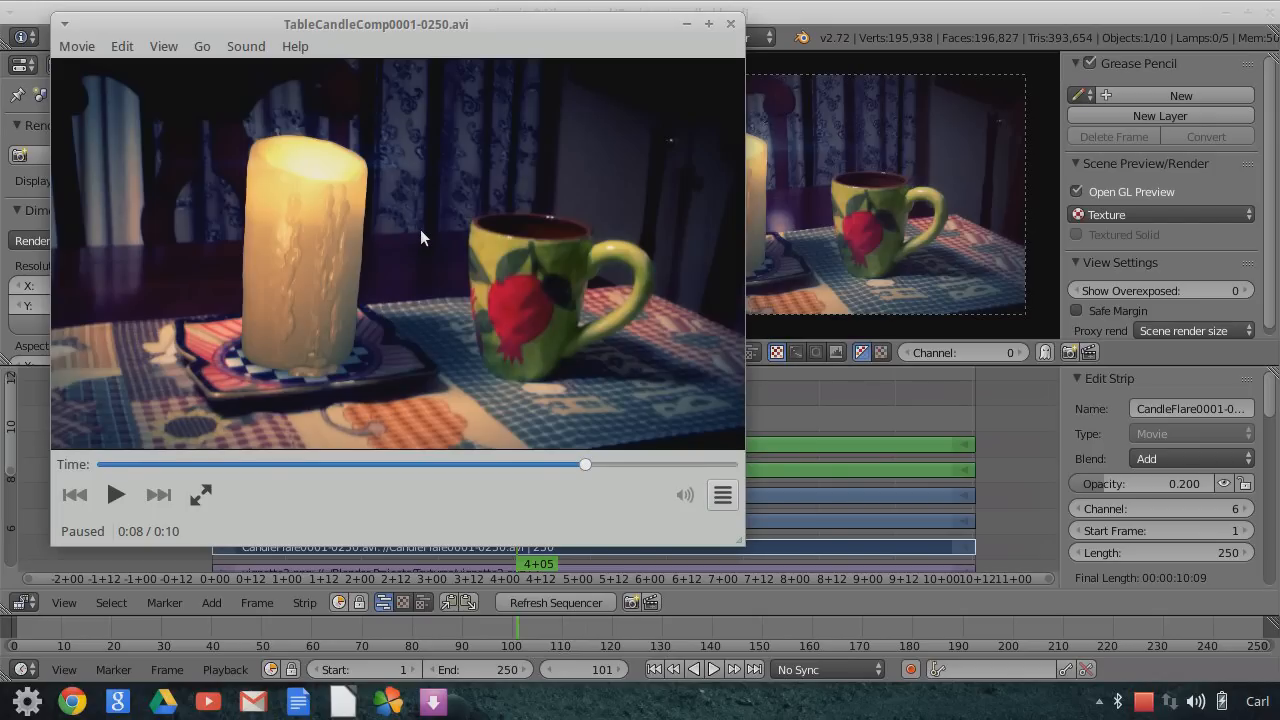